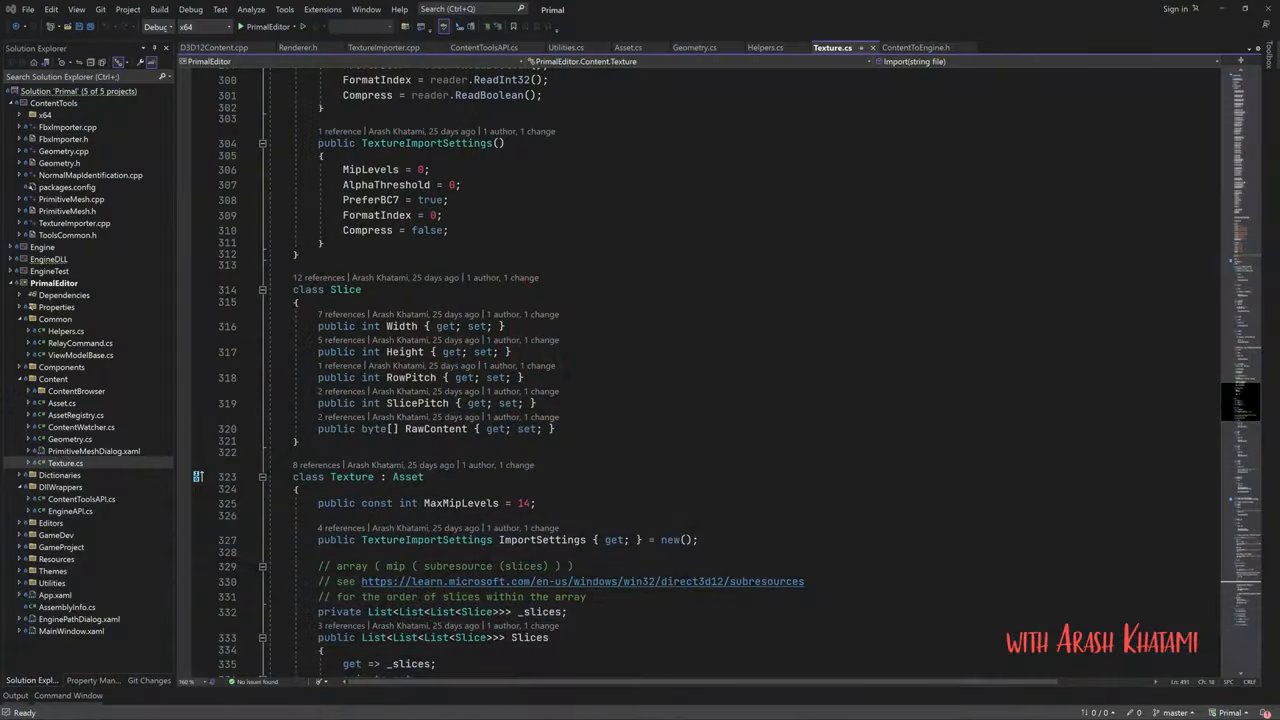
- Close the other tabs and set Texture's AlphaThreshold default to 0.5f
right_click(832, 47)
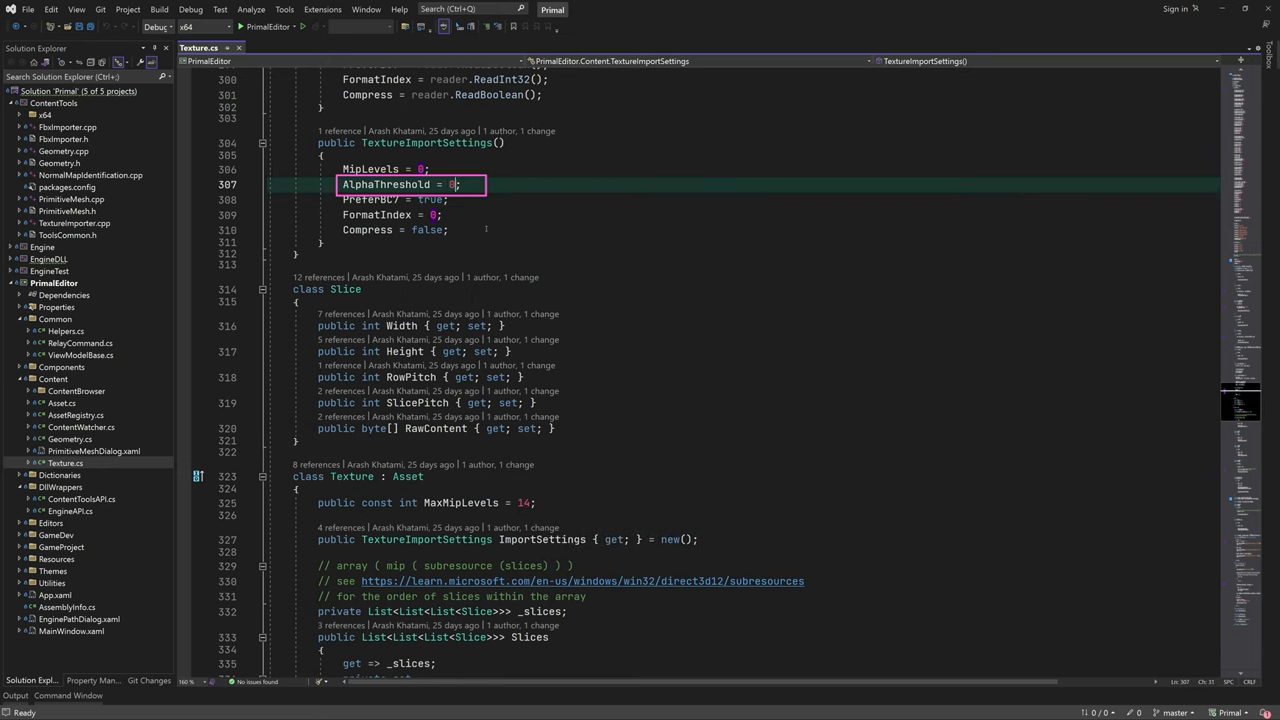
text(.5f)
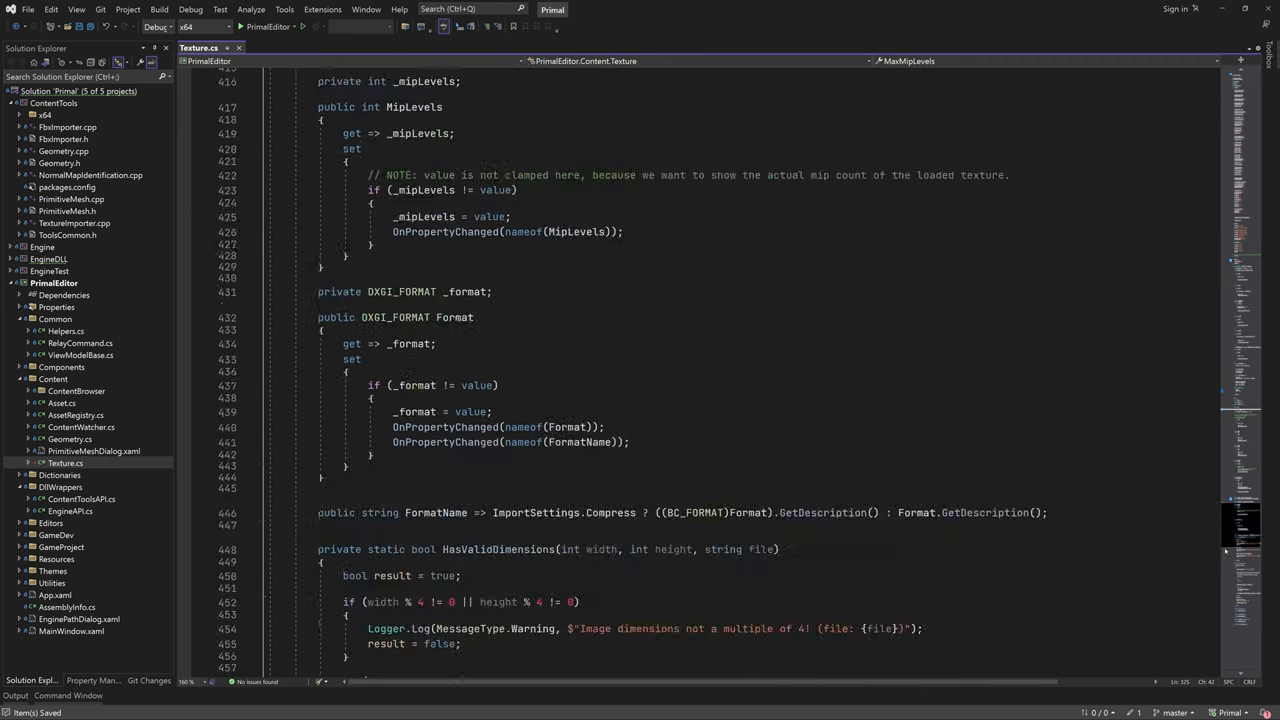
scroll(down, 3)
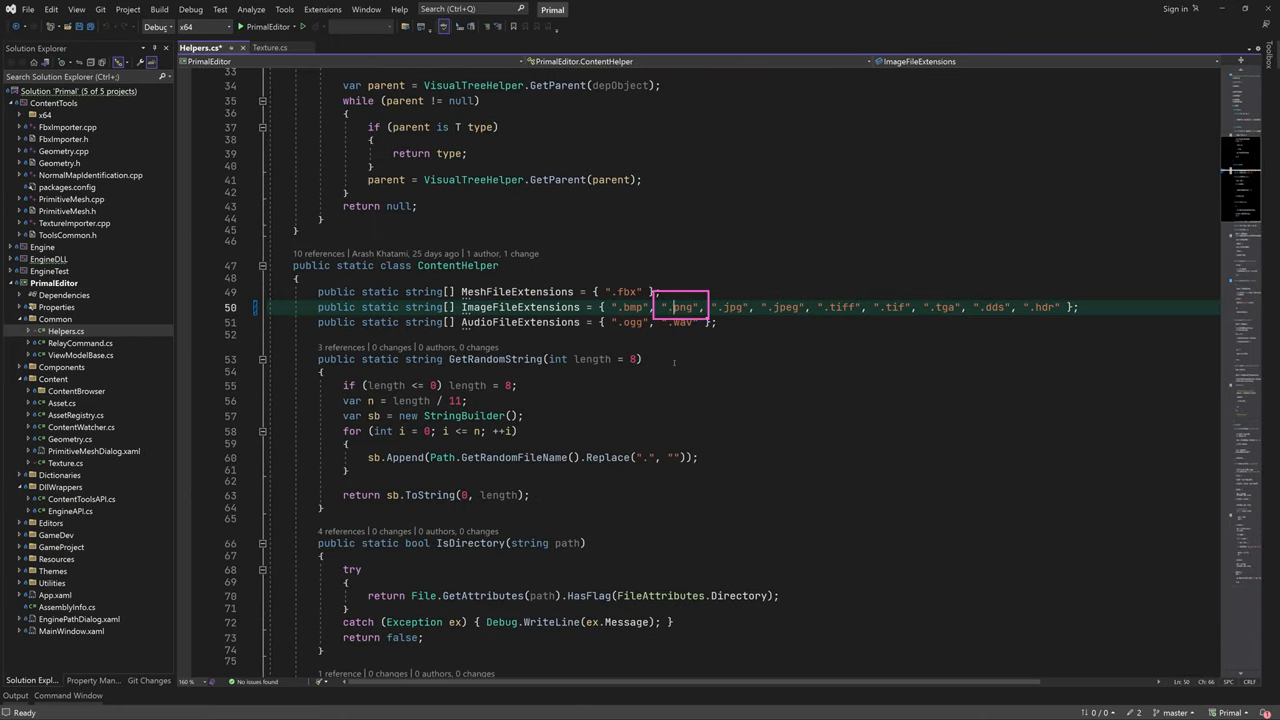
- Save, add ImportSettings.Sources.Add(file) to Import, and build PrimalEditor
key(ctrl+s)
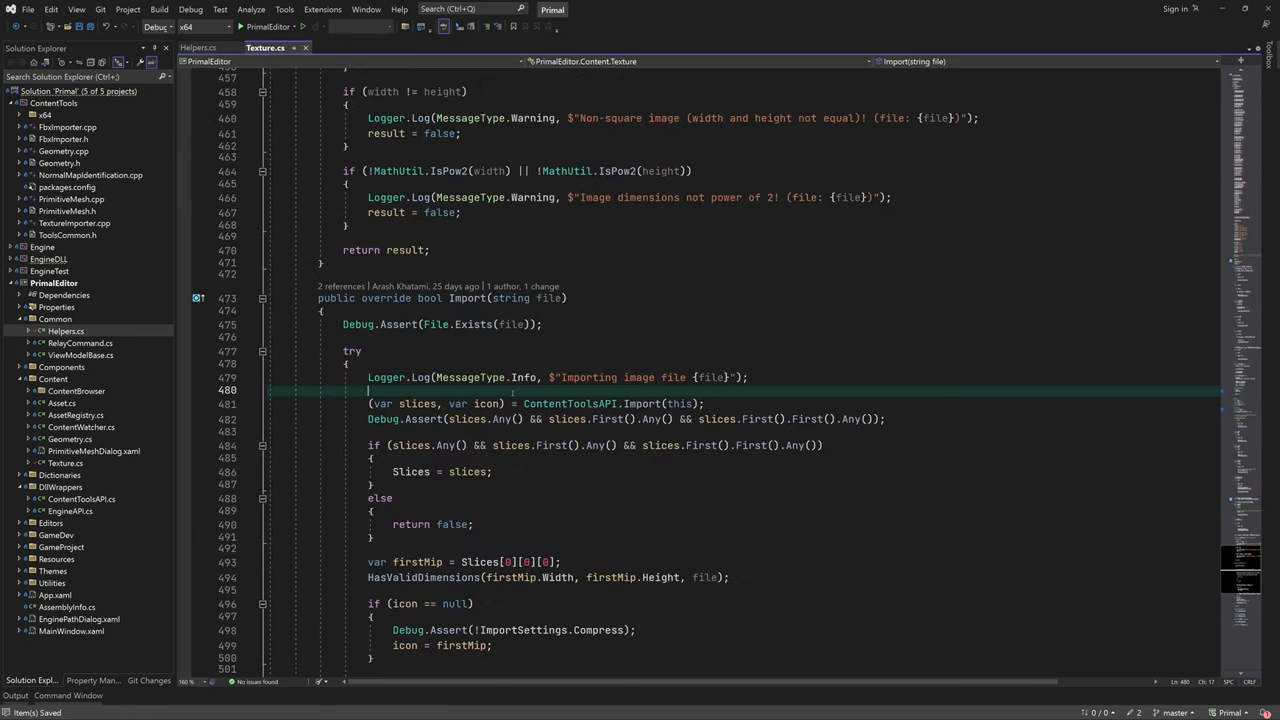
text(ImportSettings.Sources.Add(file);)
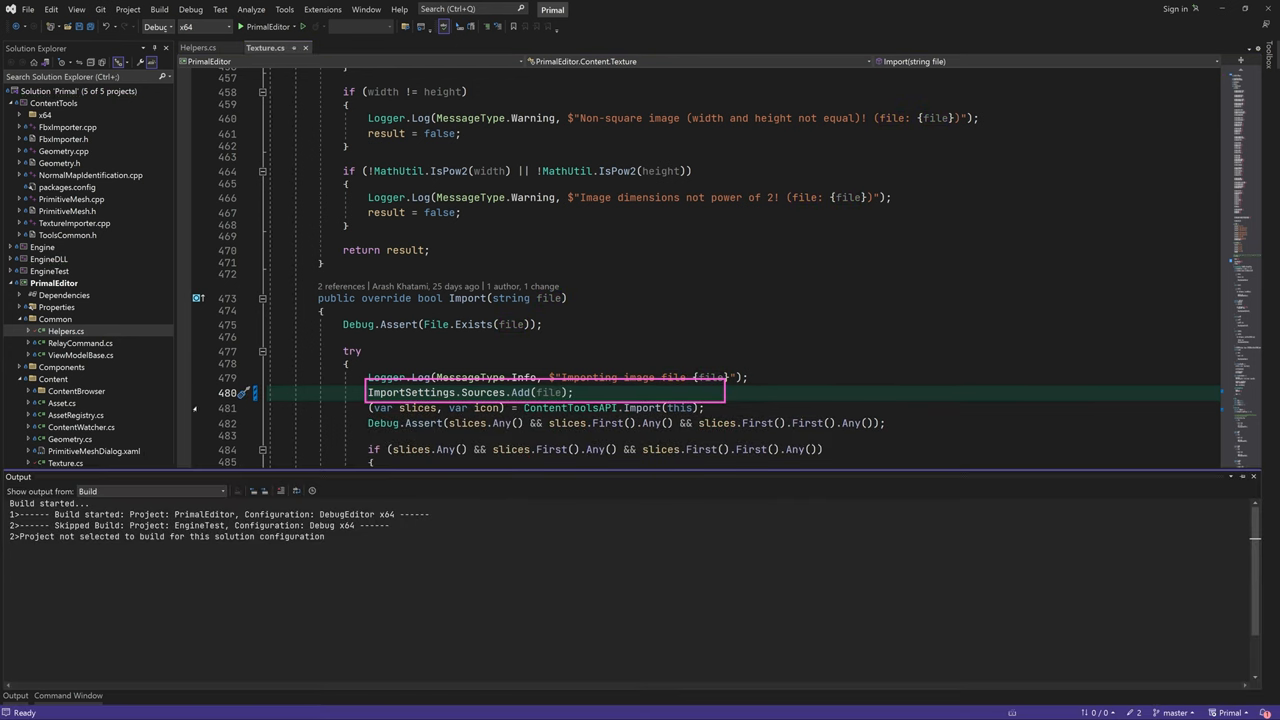
key(F7)
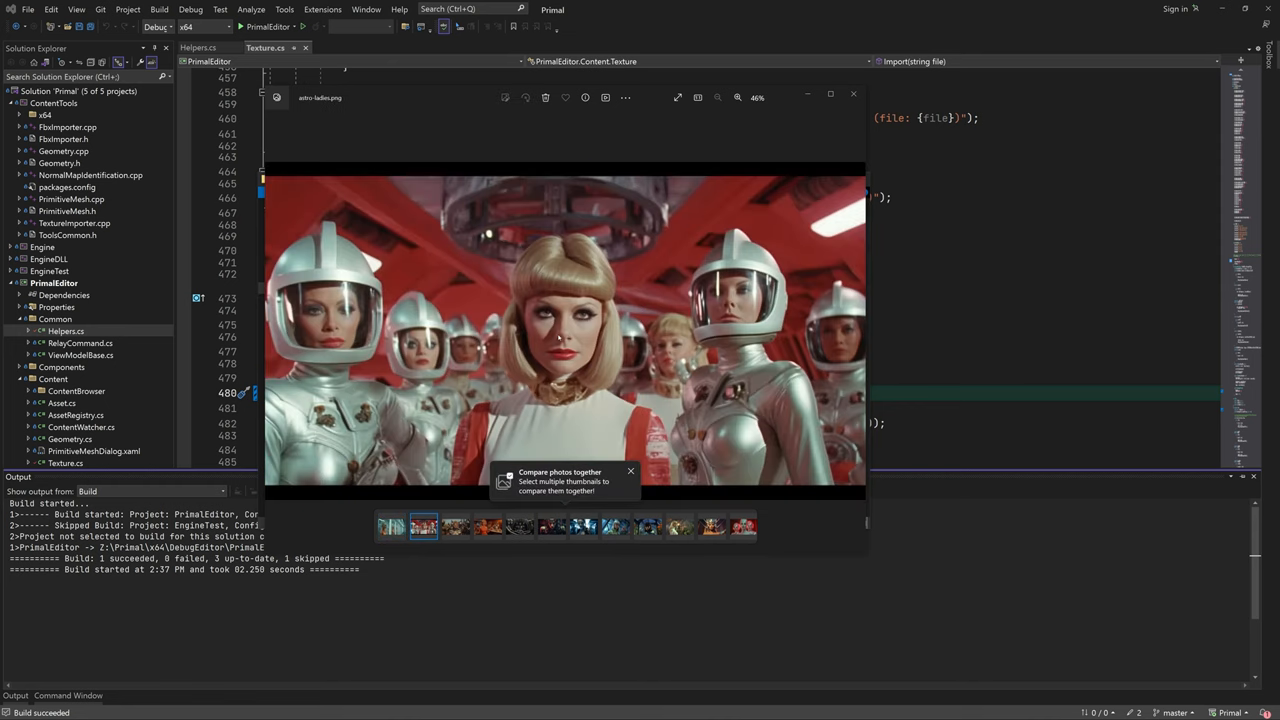
- Browse the bartender lady, botanic lady, silver-helmeted warrior and another portrait
click(488, 526)
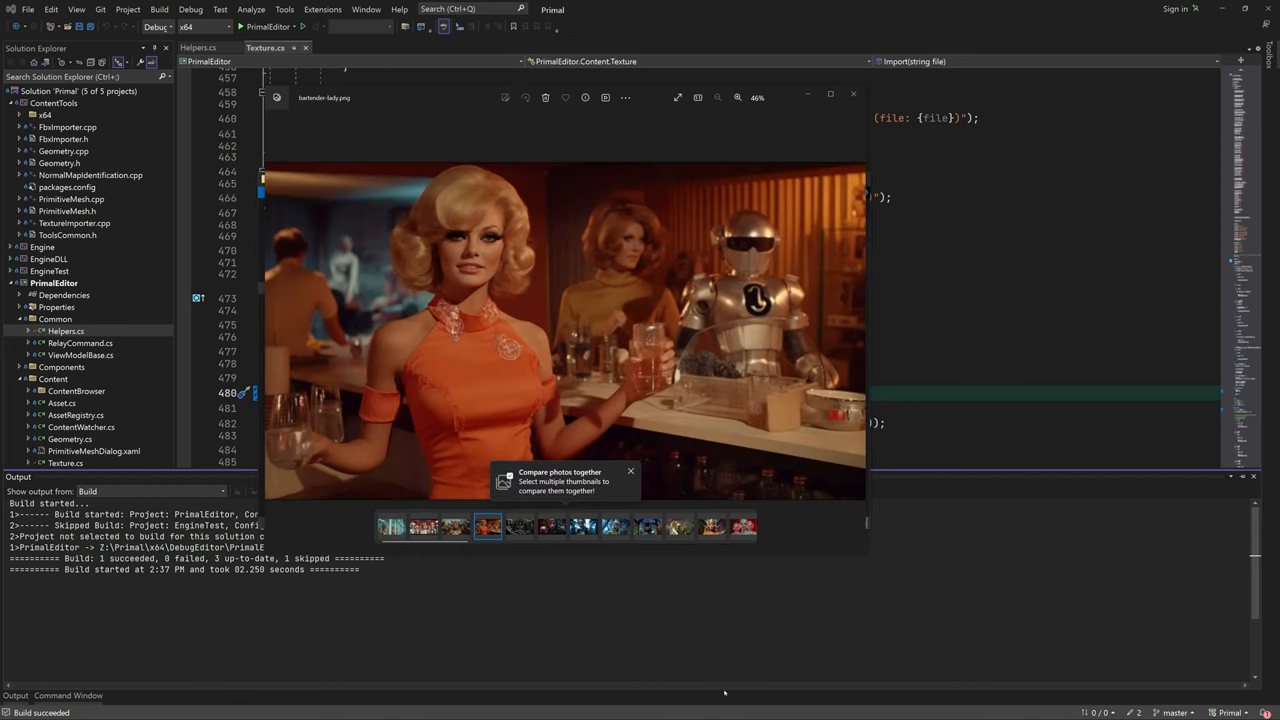
click(615, 527)
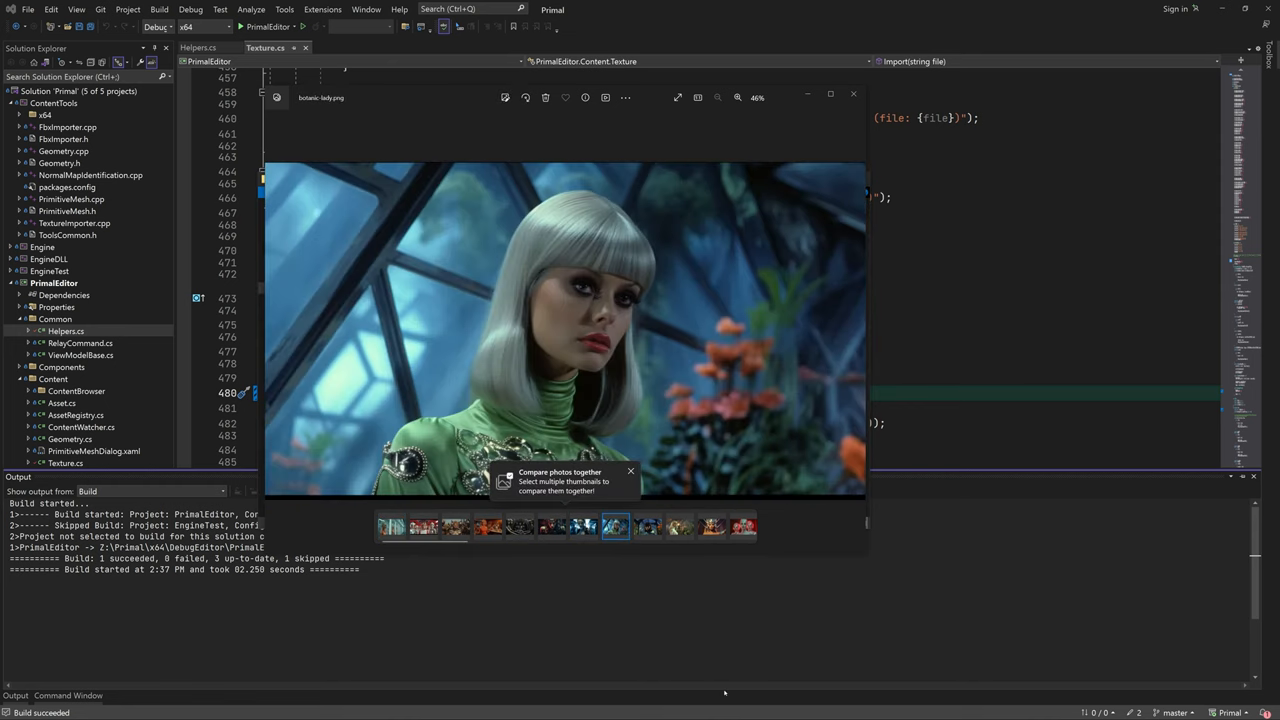
click(711, 526)
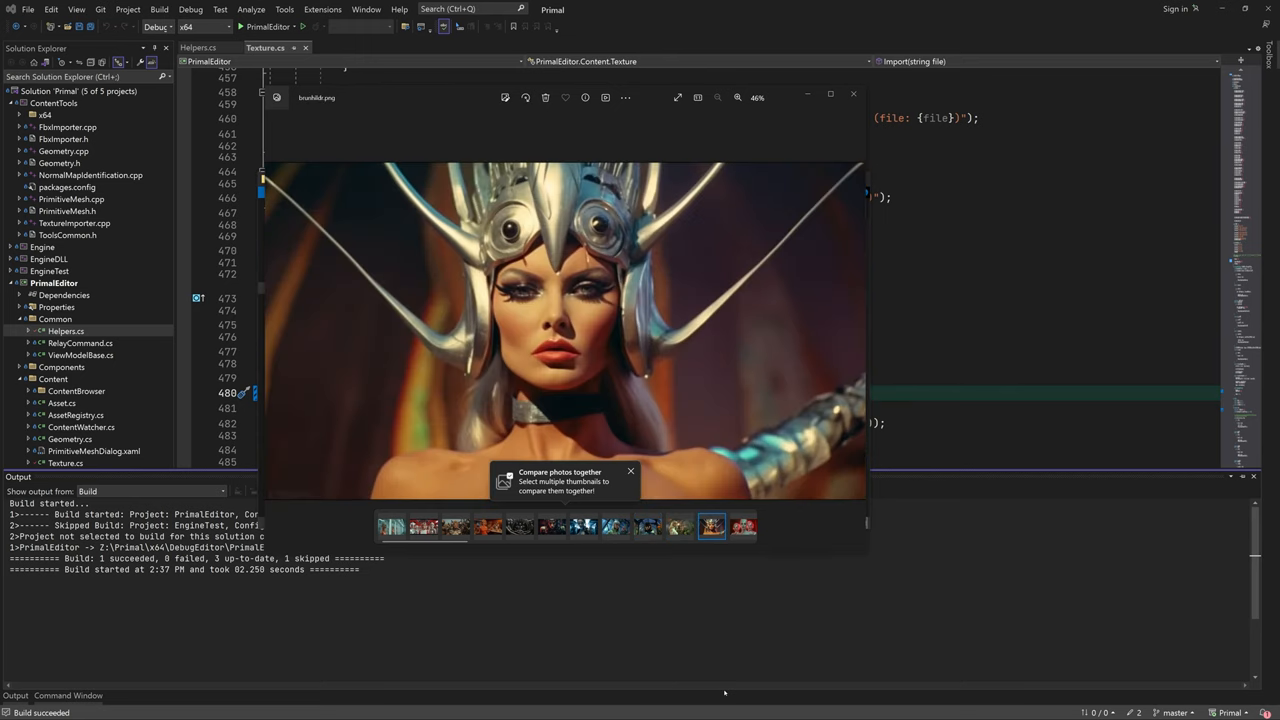
click(742, 526)
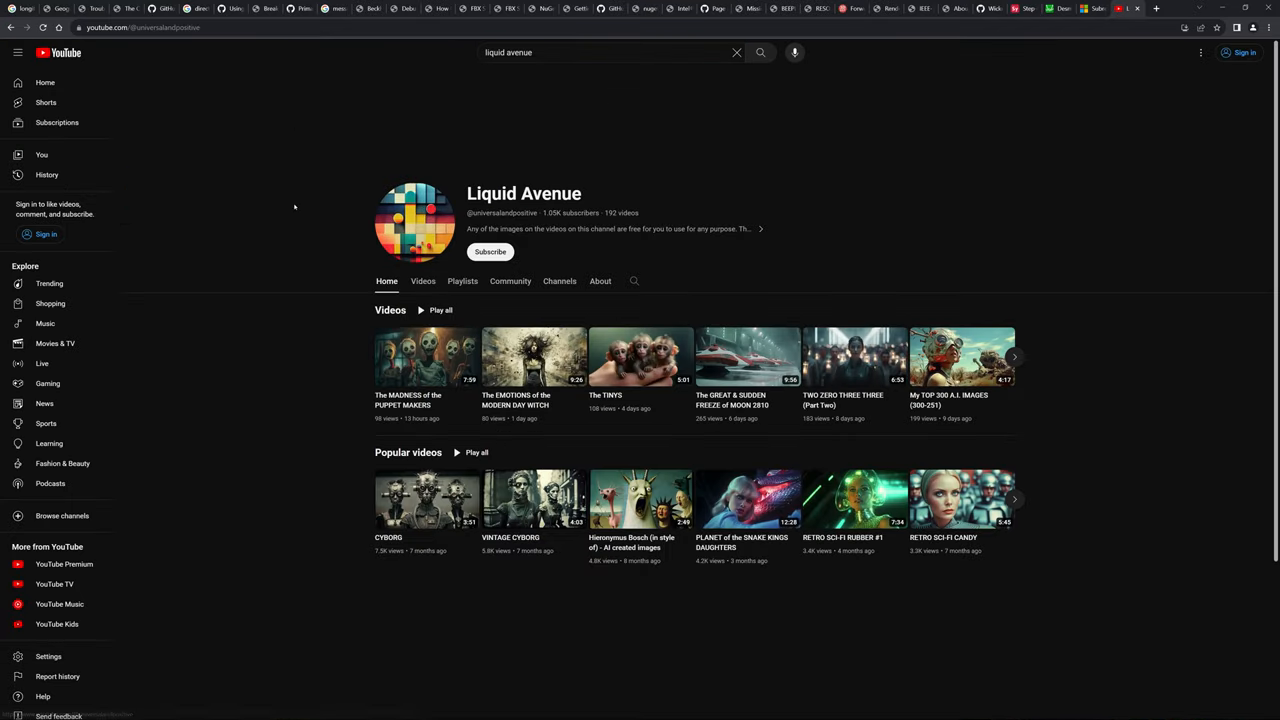
- Open the Liquid Avenue YouTube channel page
click(422, 281)
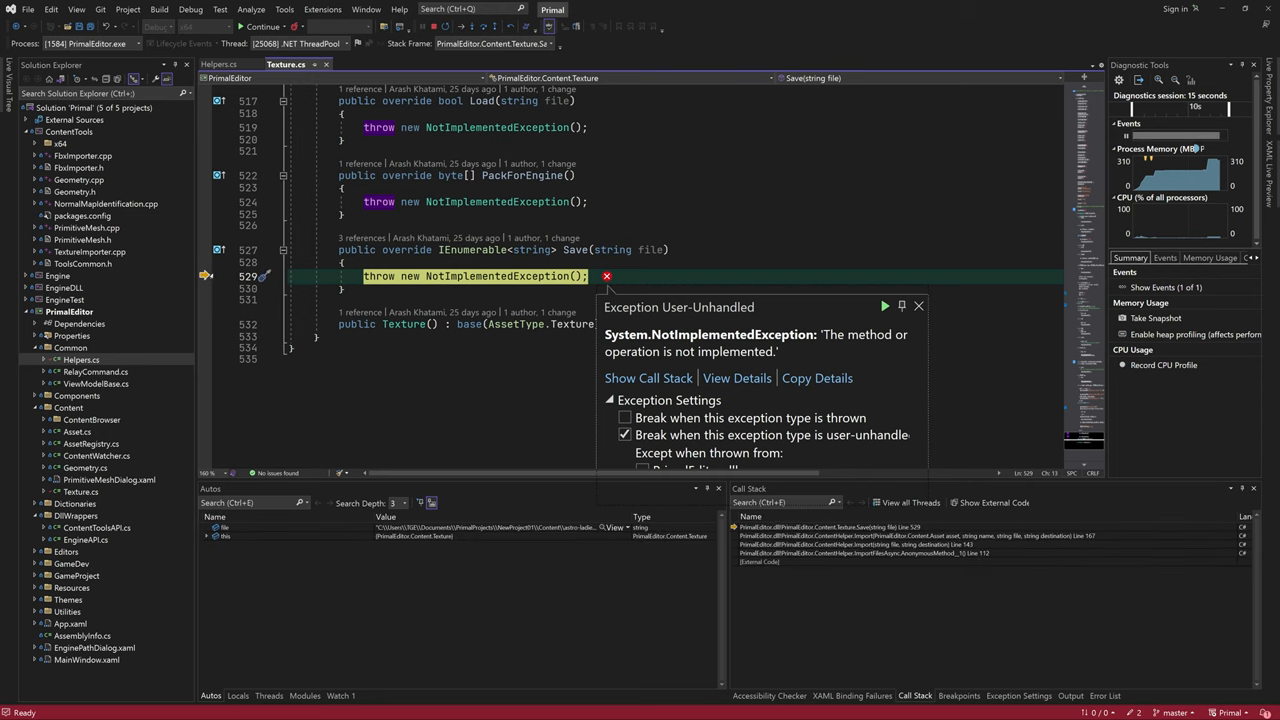
mouse_move(918, 306)
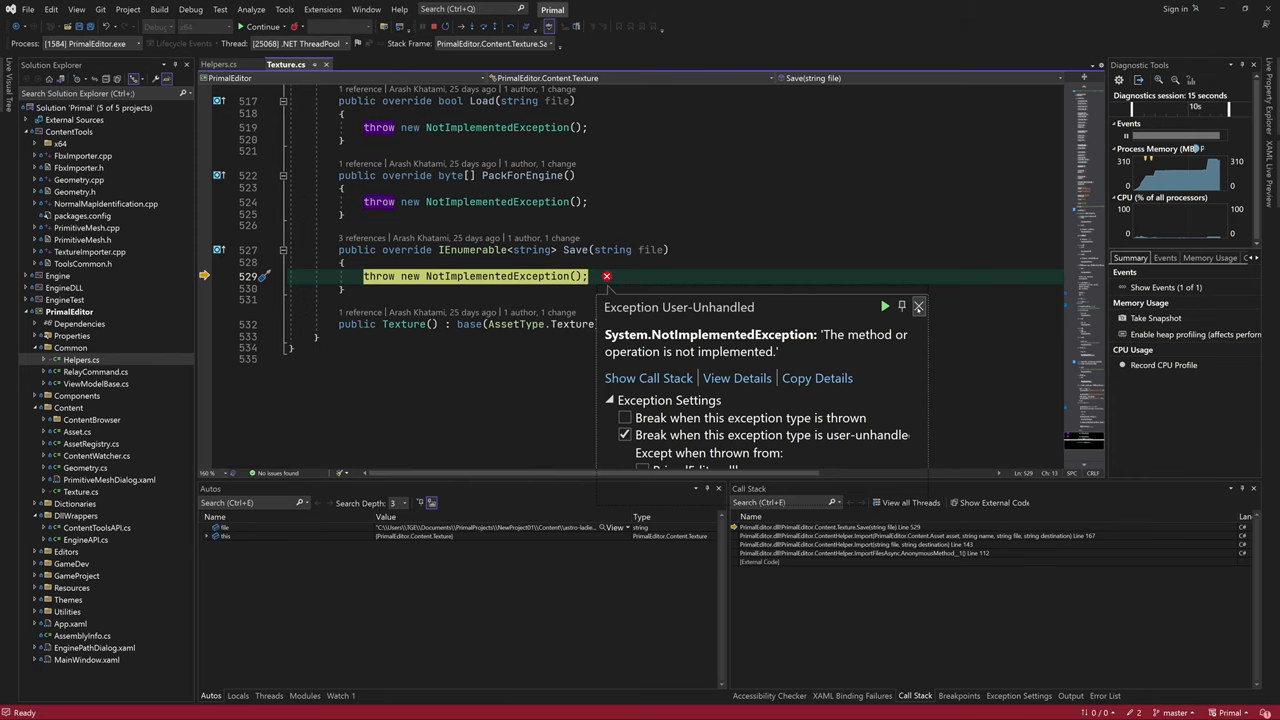
- Dismiss the exception, step through Texture.Import and inspect the 3840×2160 slices
click(917, 306)
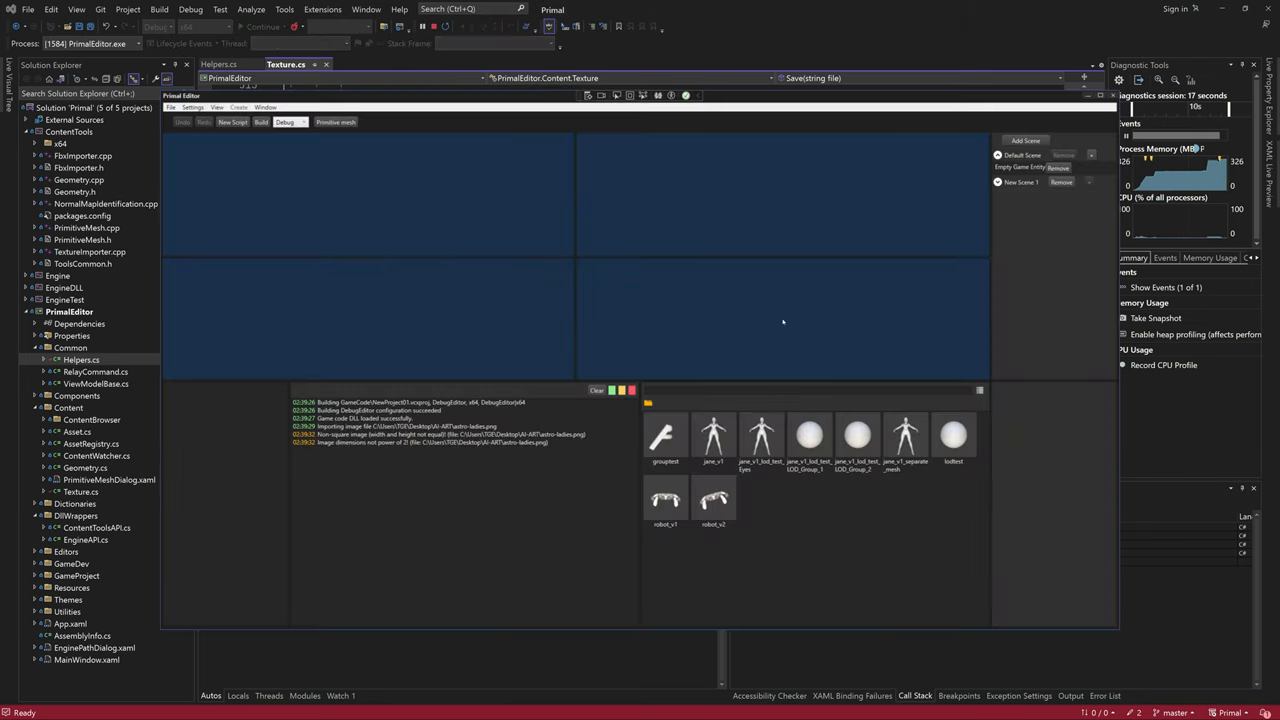
click(287, 64)
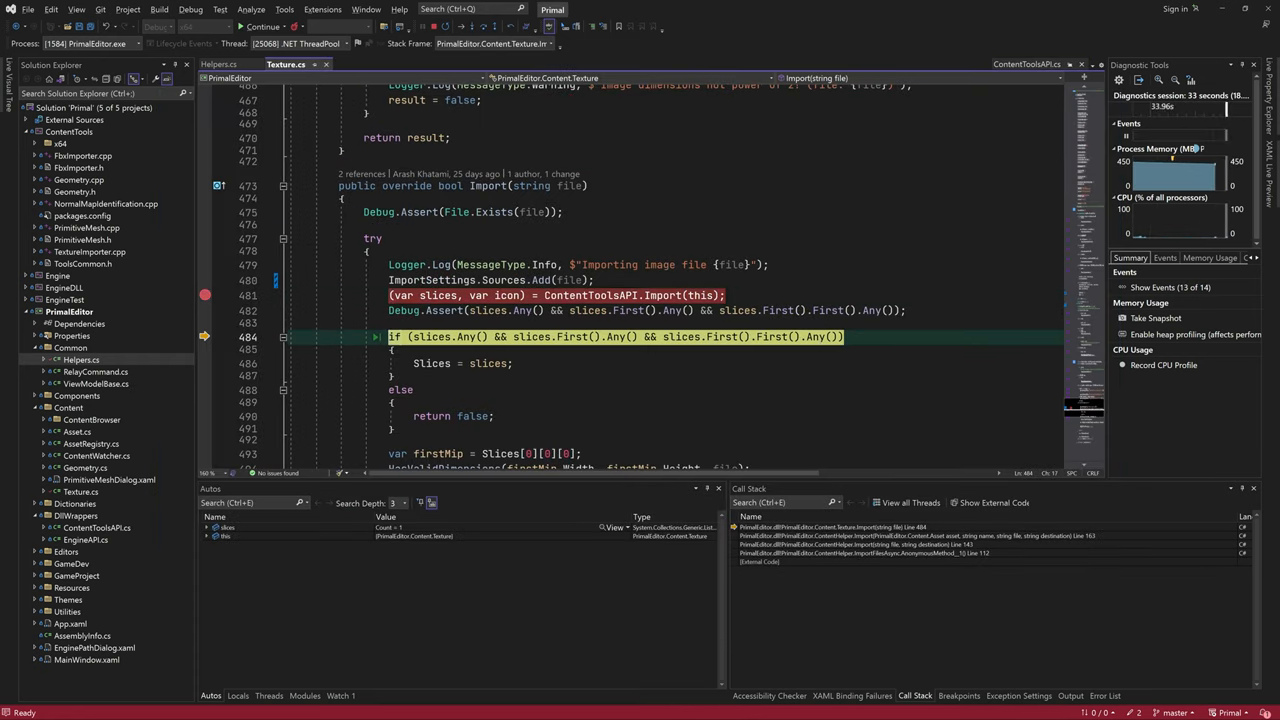
key(F10)
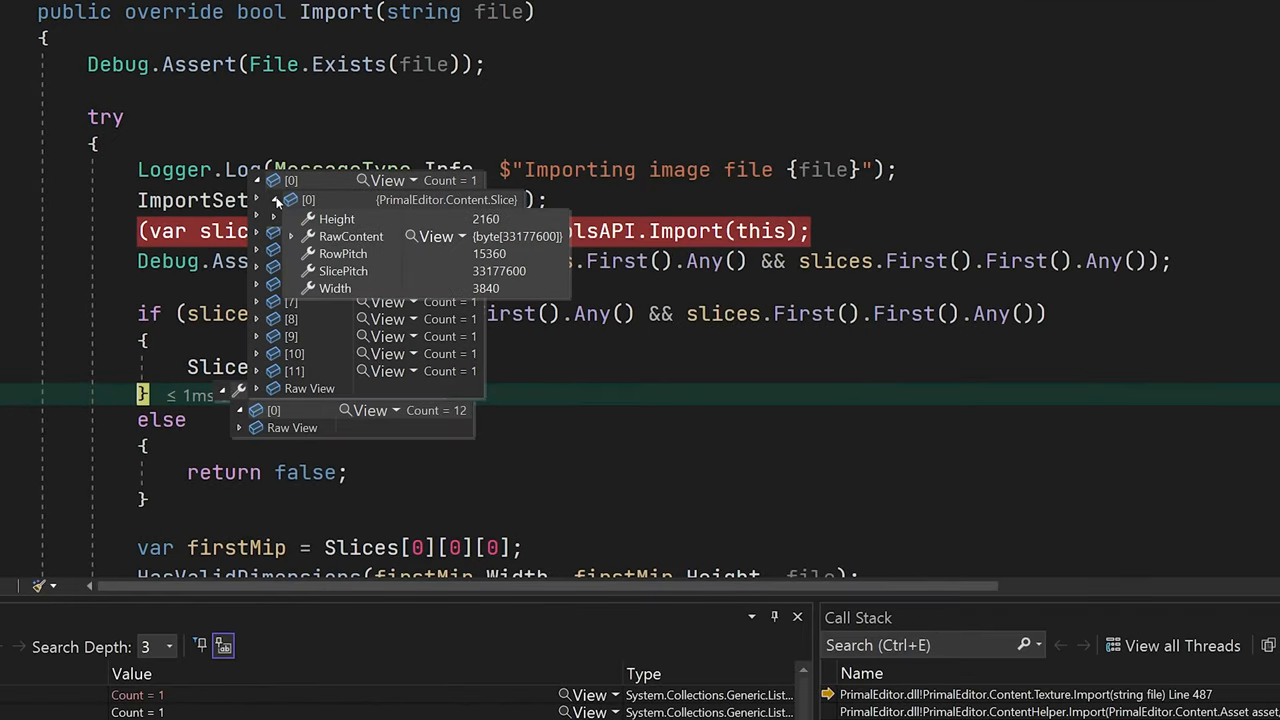
mouse_move(456, 219)
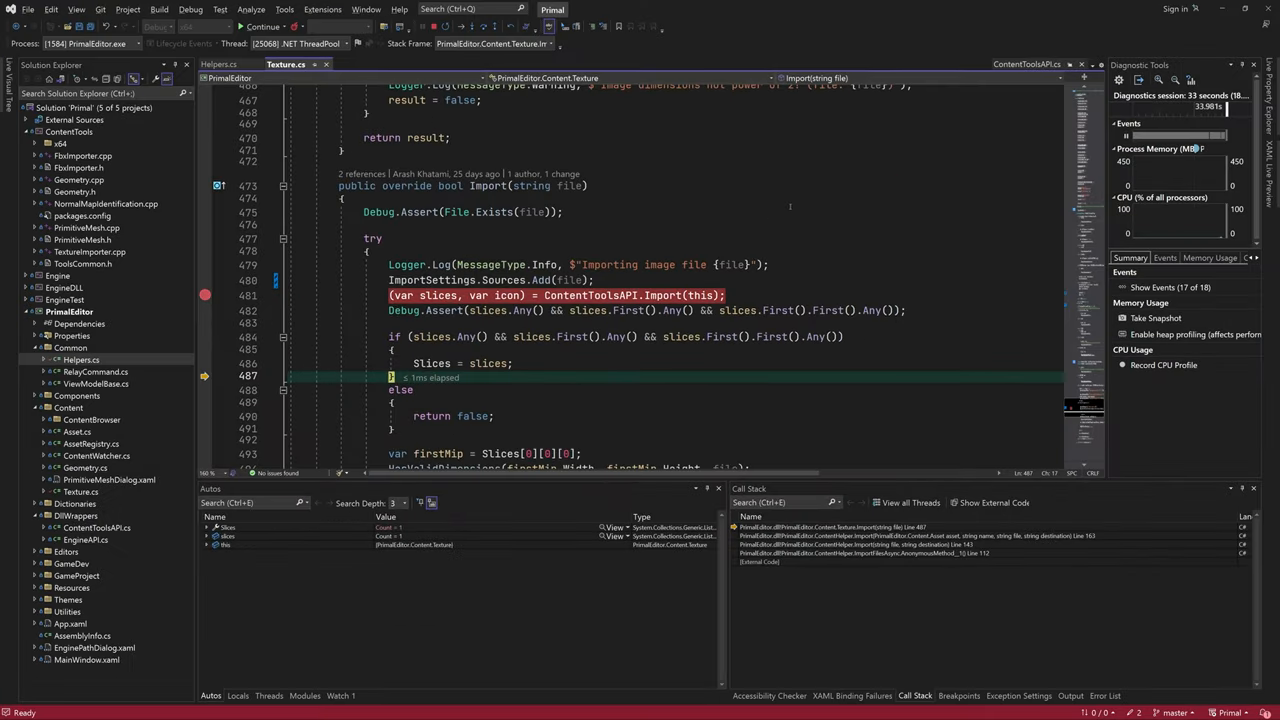
scroll(down, 3)
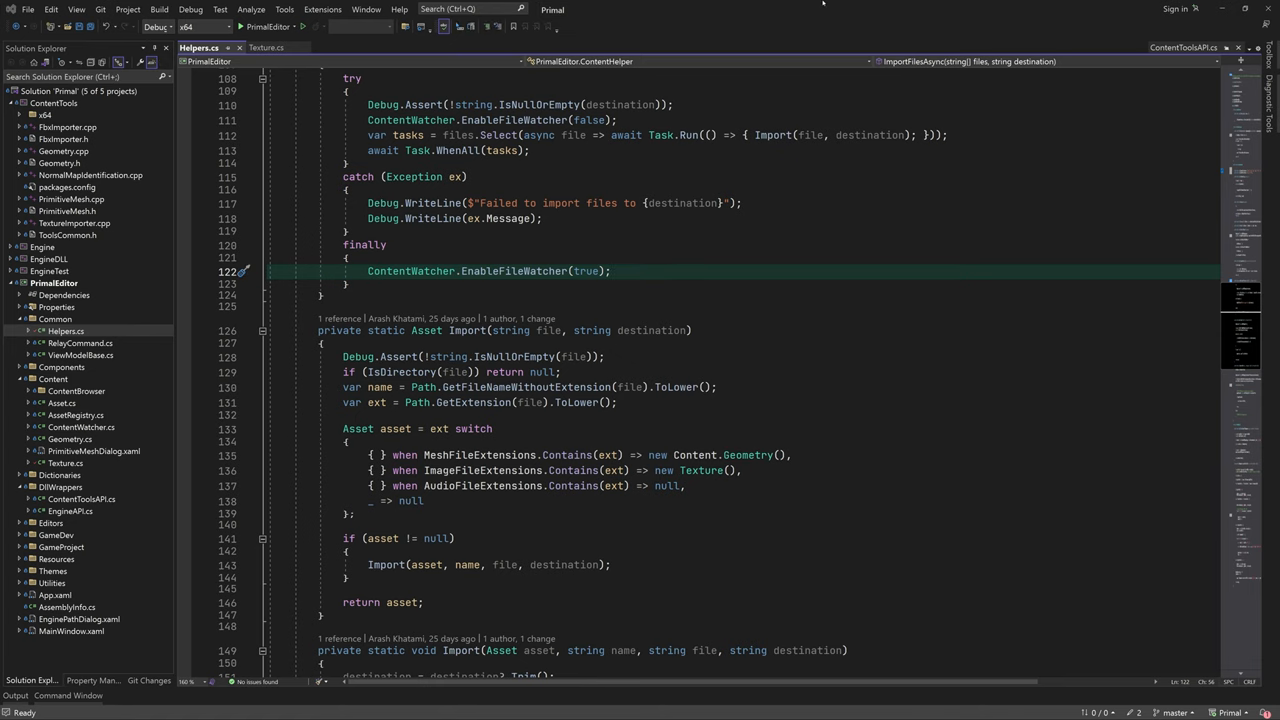
- Add try/catch (Exception ex) to Save with Debug.WriteLine(ex.Message) and a save-failure Logger.Log
scroll(up, 3)
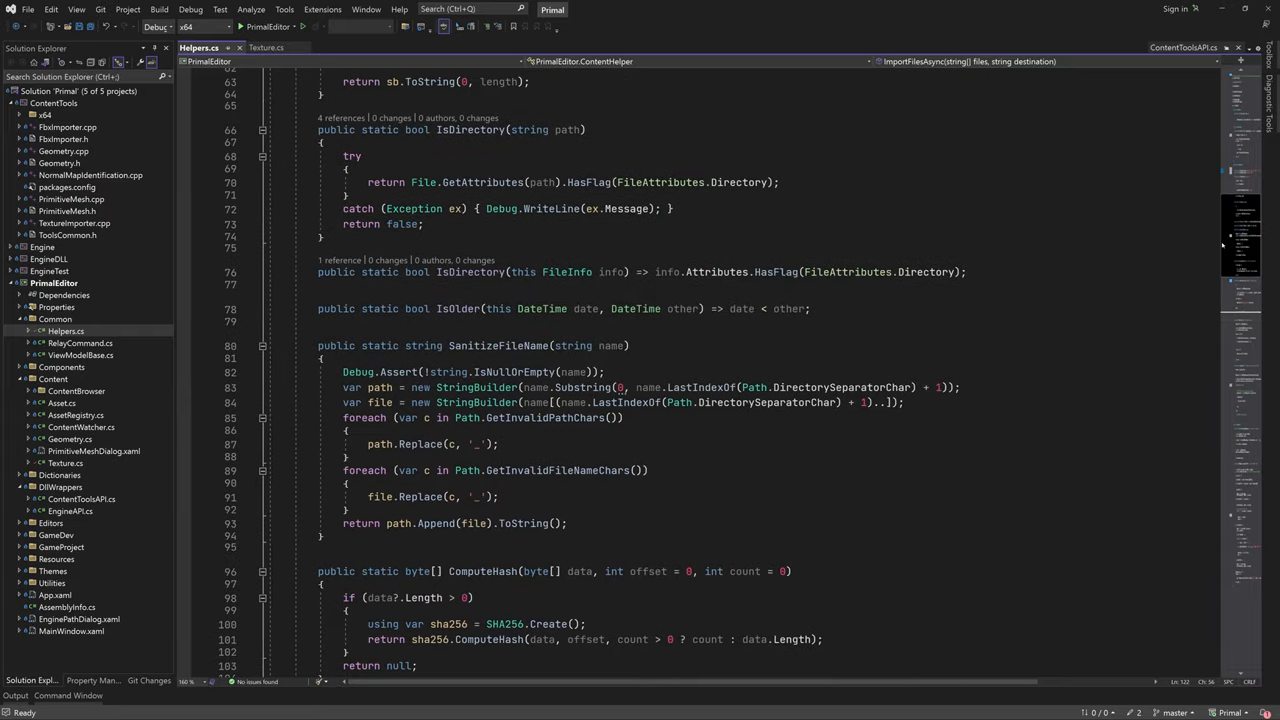
scroll(up, 3)
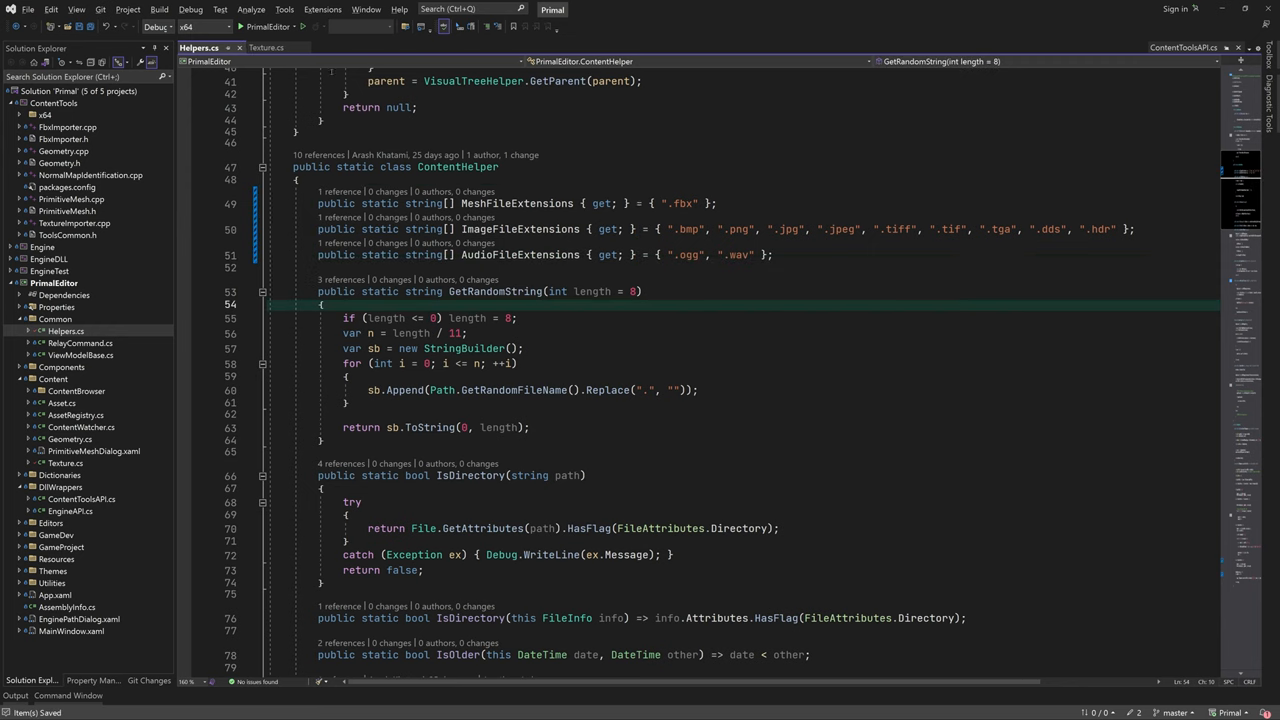
click(266, 47)
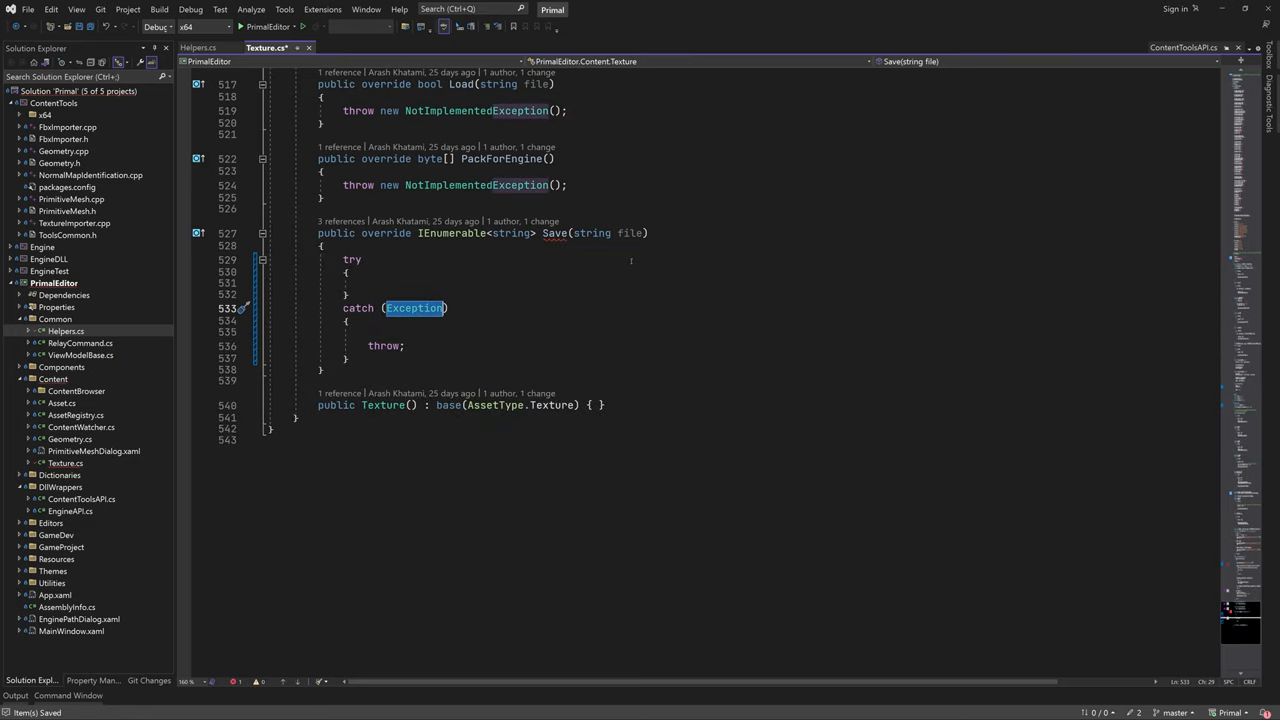
text(ex)
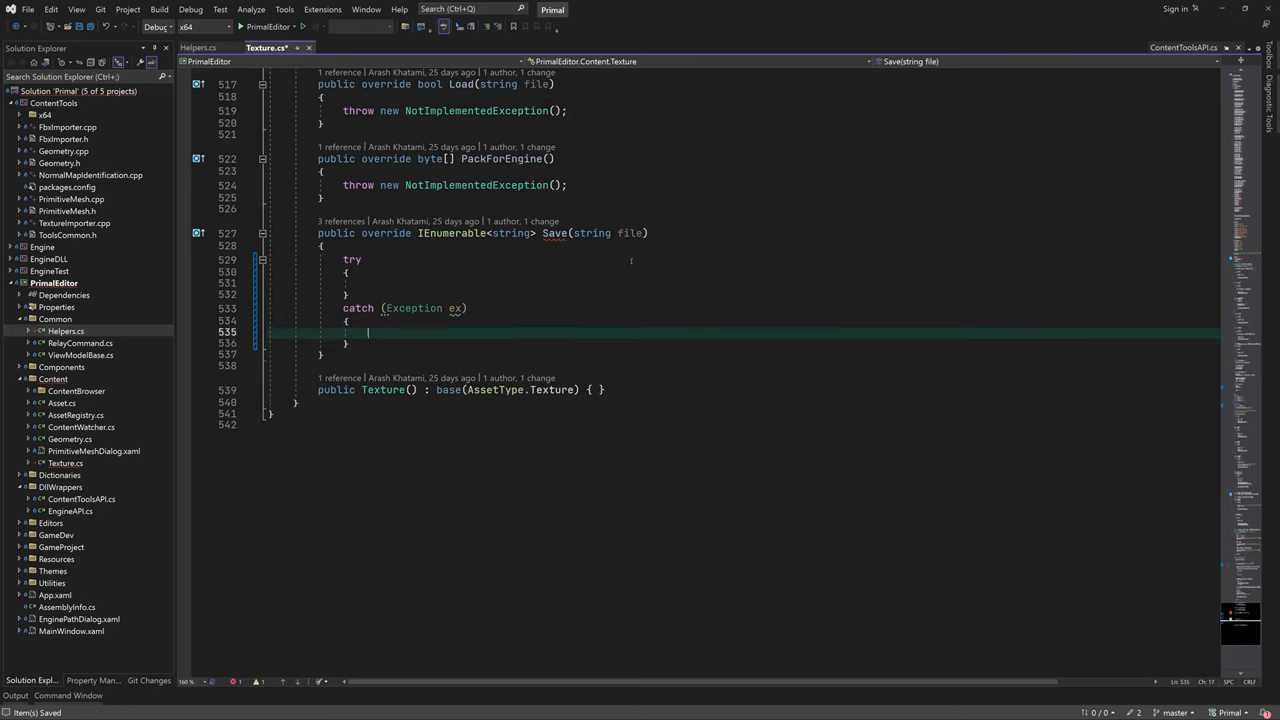
text(Debug.WriteLine($"Failed to load {file}", ex);)
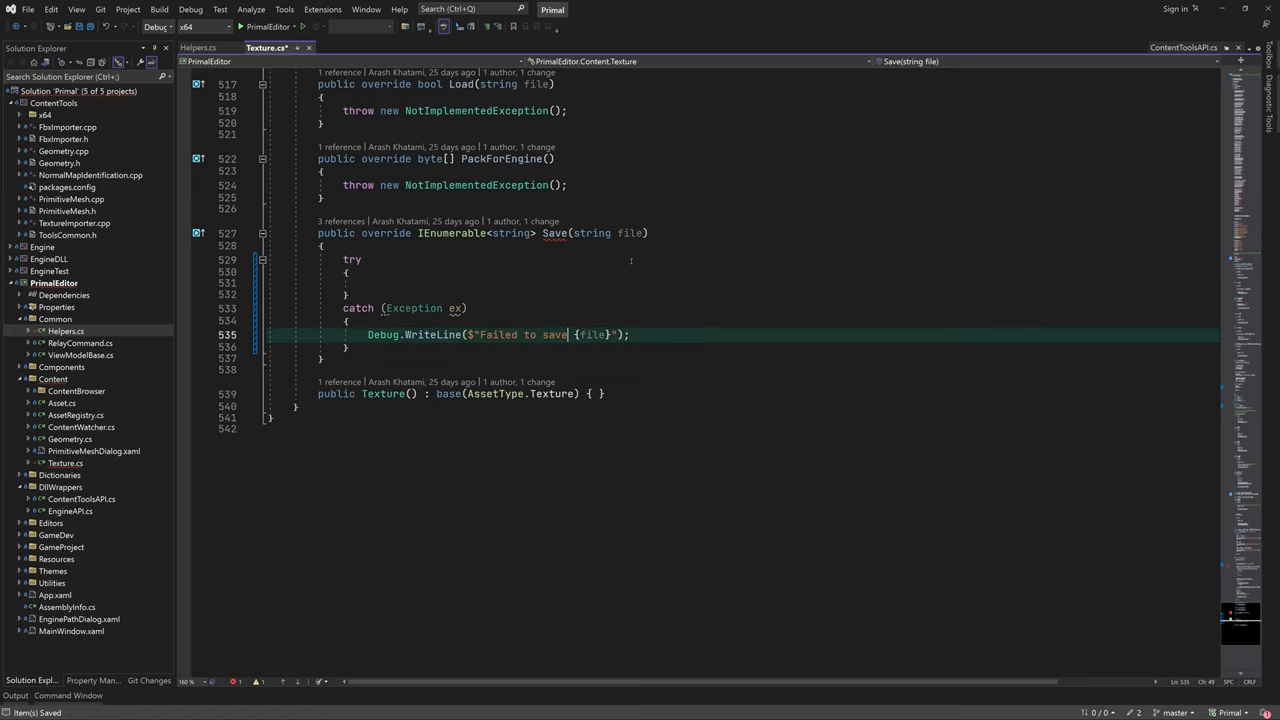
text(texture to)
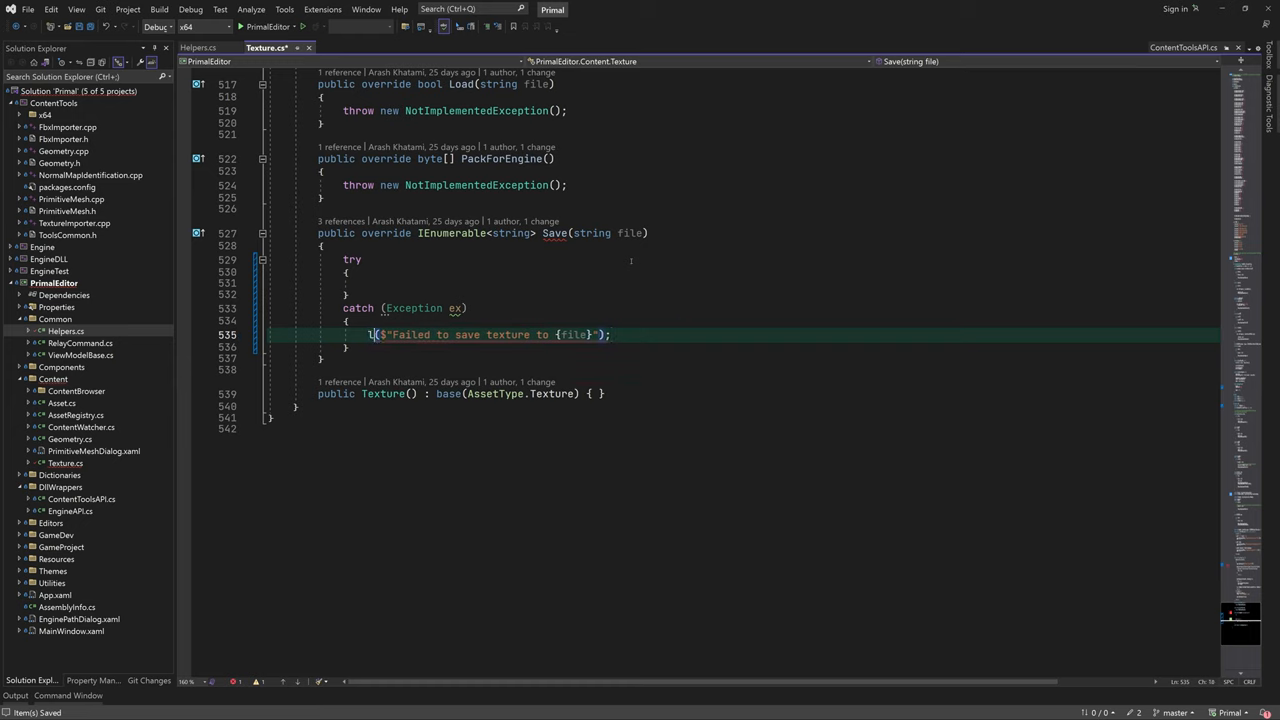
text(Logger.Log()
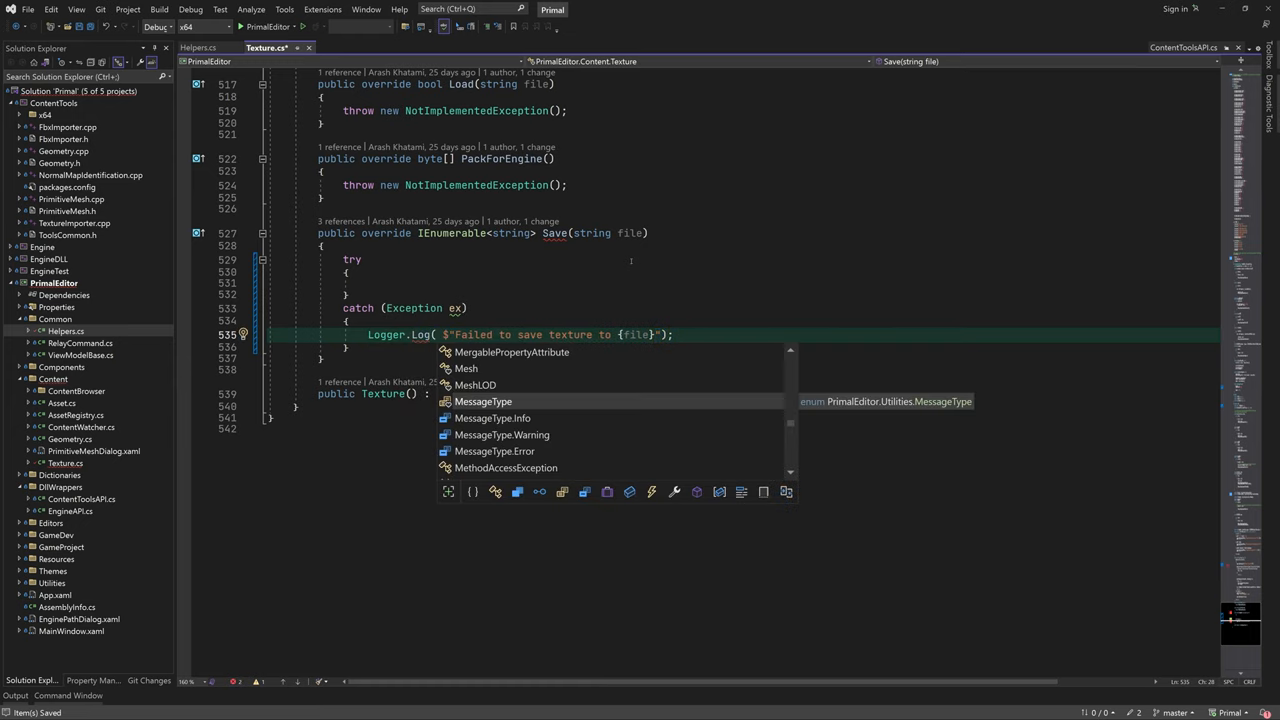
text(Debug.WriteLine(m)
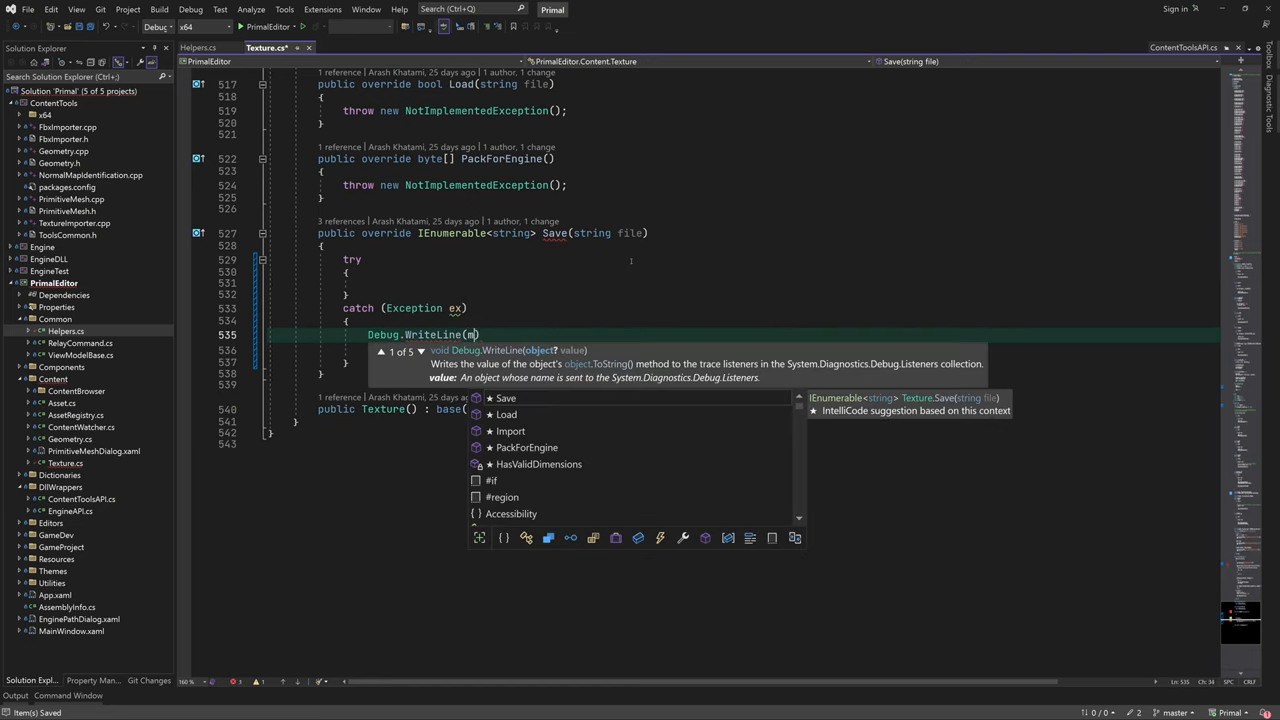
text(ex.ma)
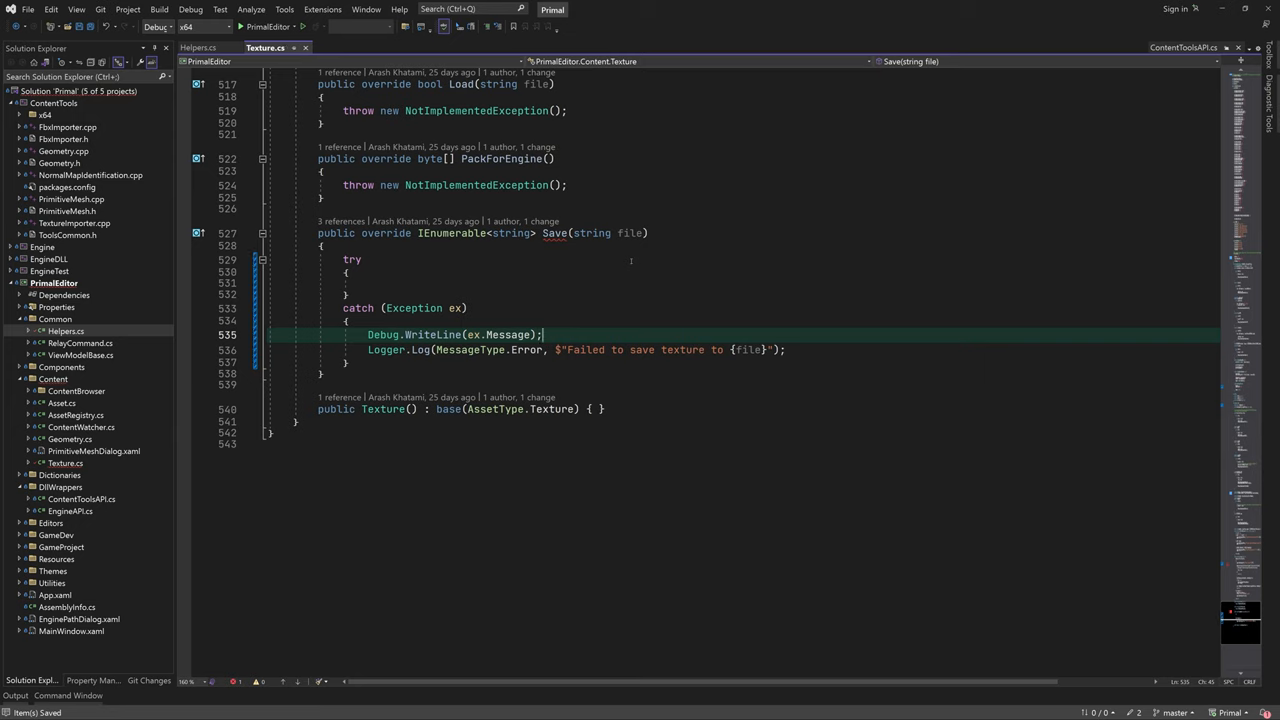
mouse_move(1023, 507)
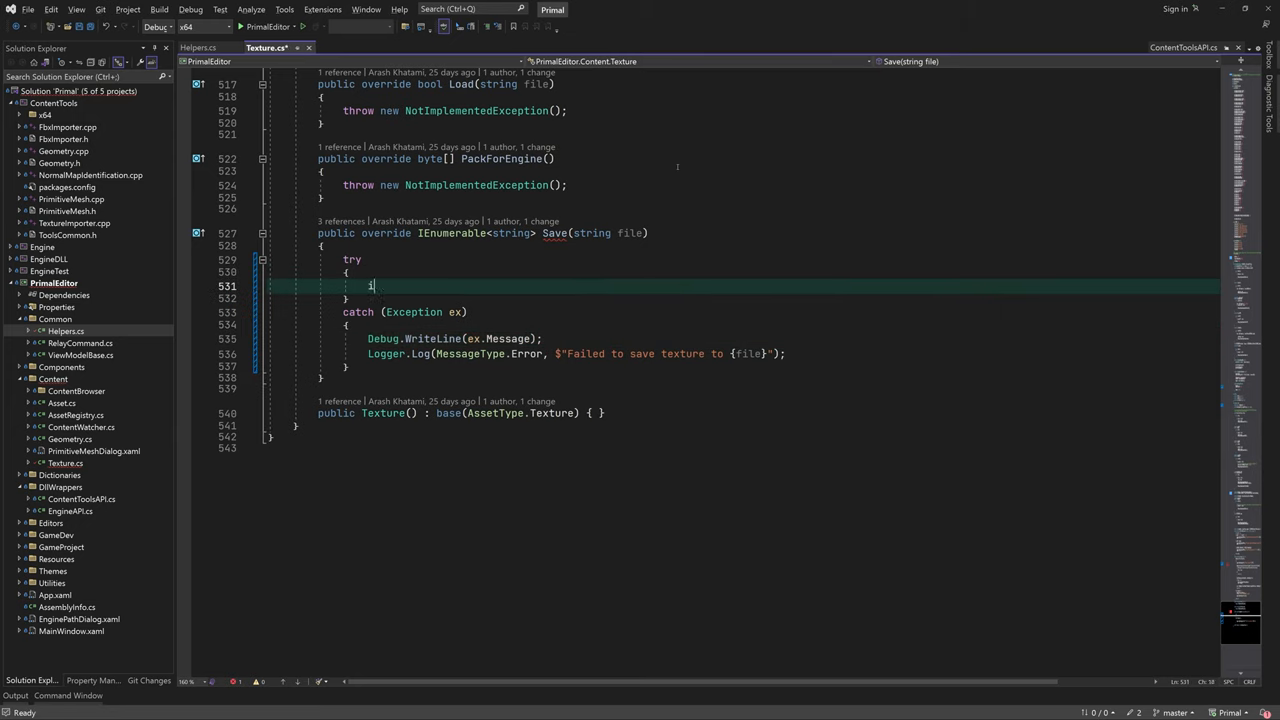
- Reuse the existing asset's Guid via TryGetAssetInfo, then start var compressed = CompressContent()
text(if(TryGetAssetInfo(file)))
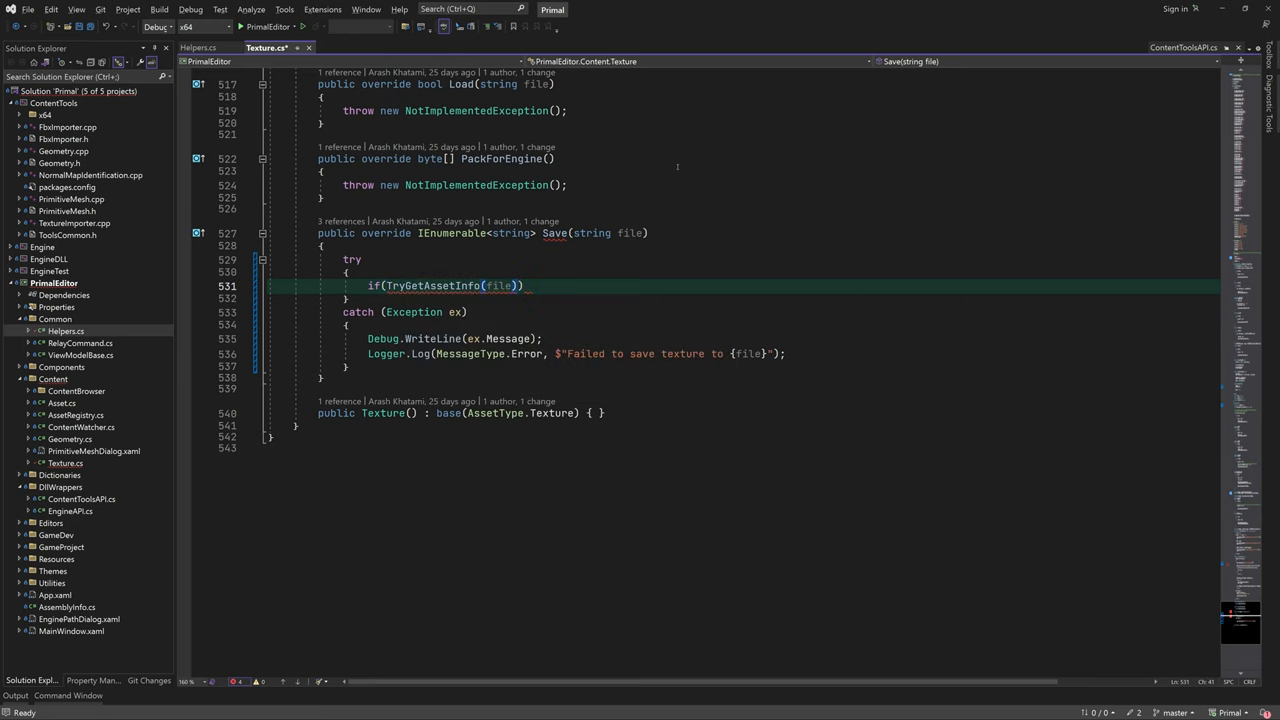
text(is AssetInfo info && info.Type == Type)
text({)
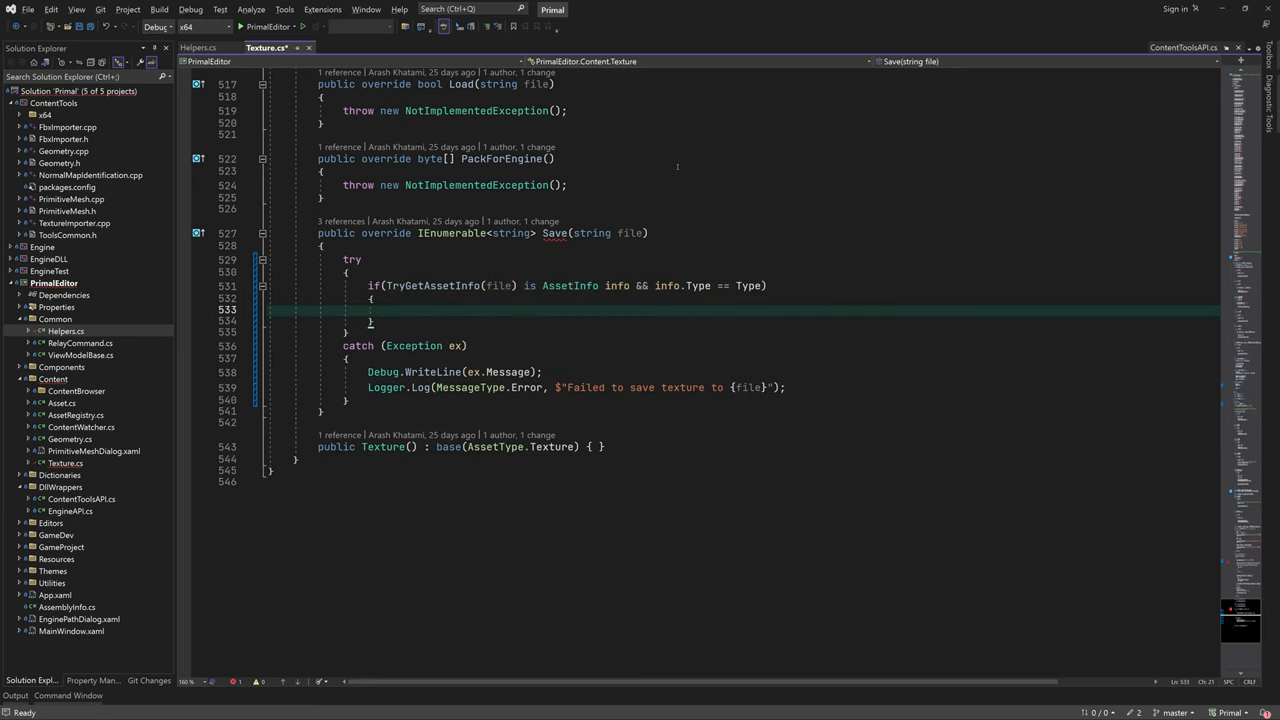
text(Guid = info.Guid;)
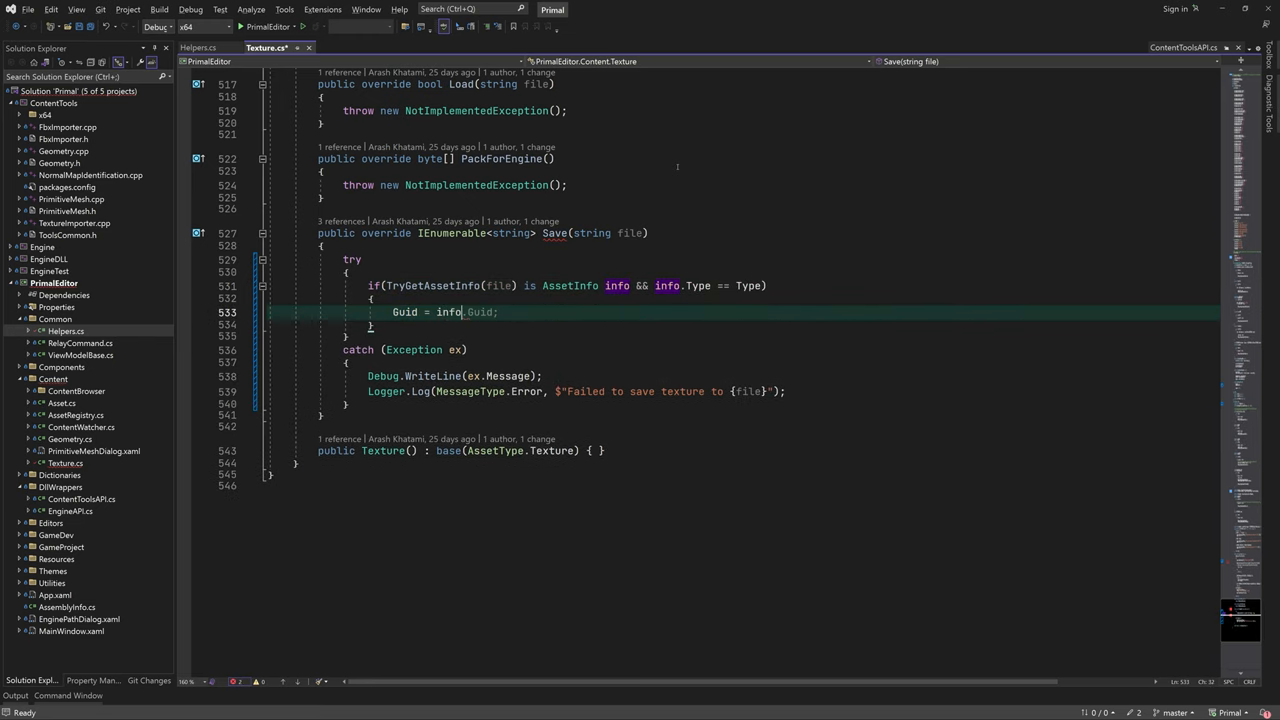
key(enter)
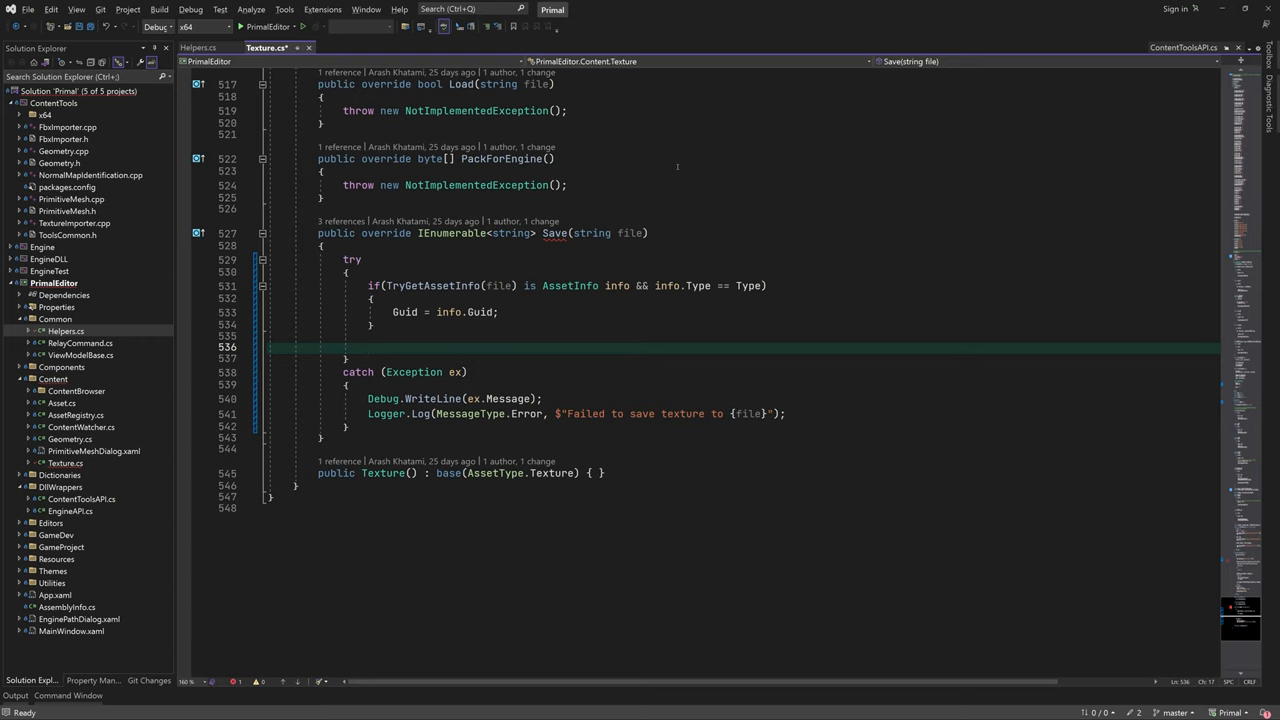
click(367, 347)
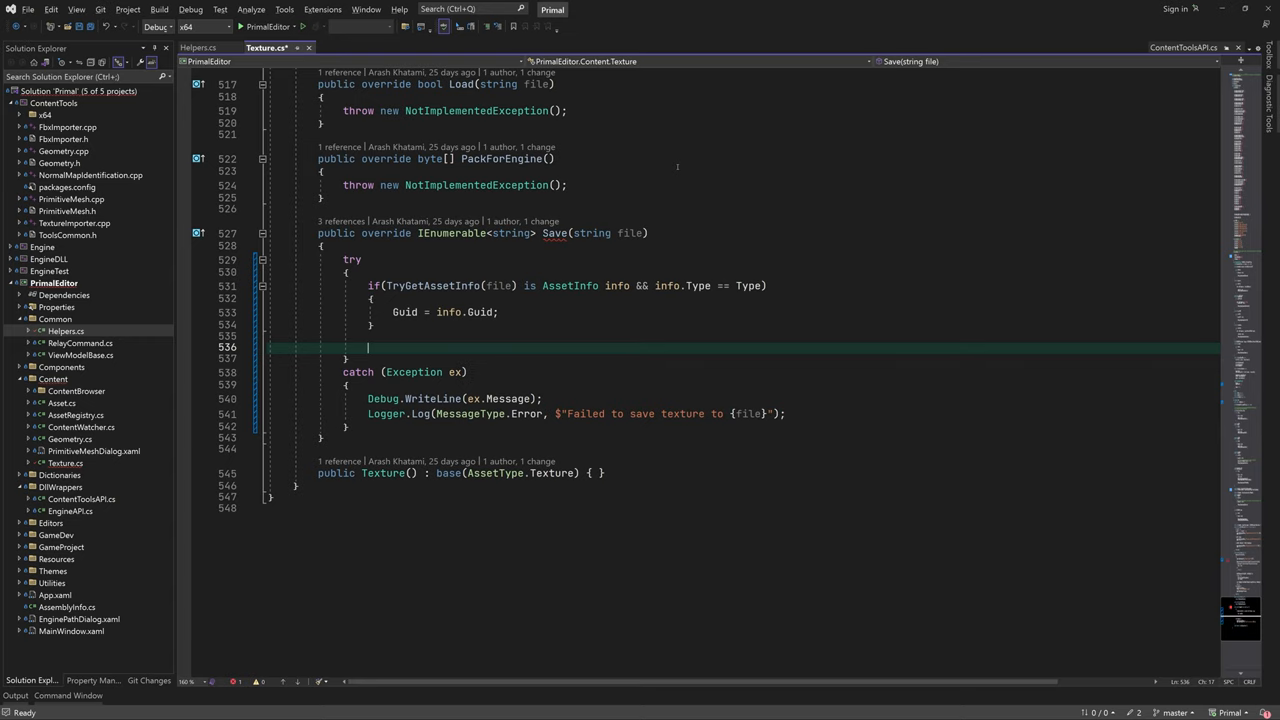
text(var compressed = CompressContent();)
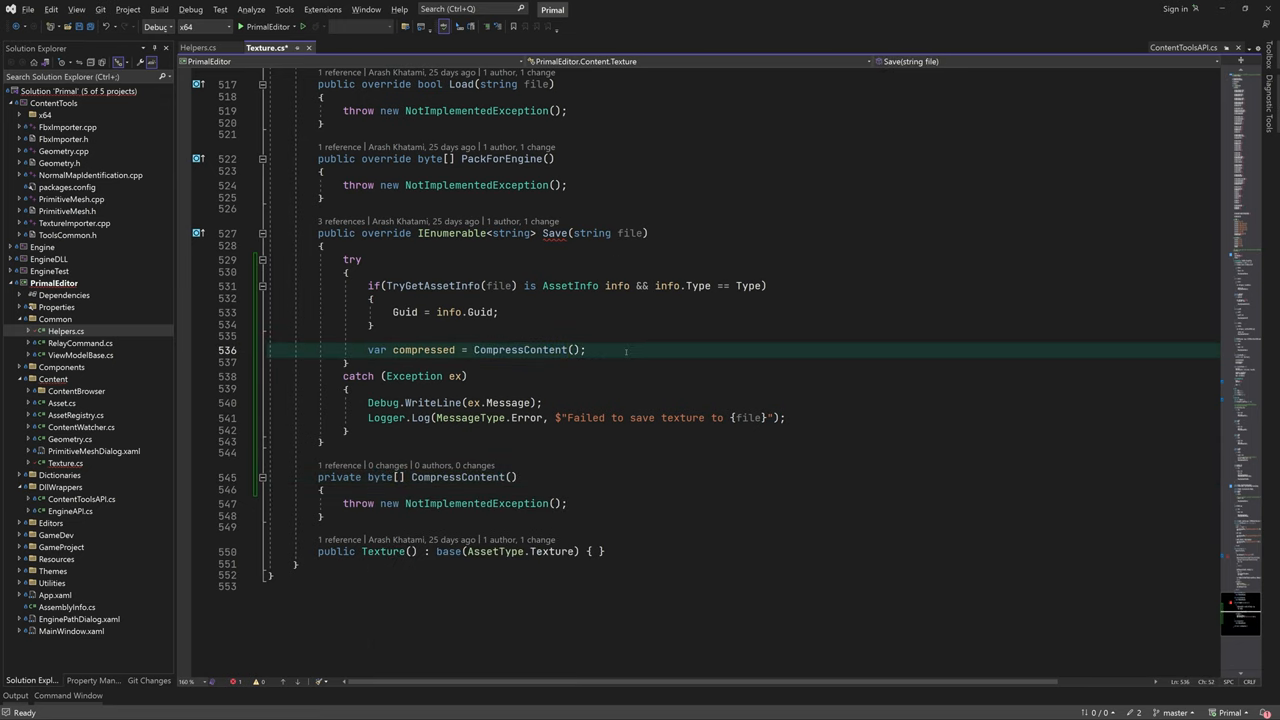
- Assert the compressed data, compute its Hash, and open a BinaryWriter with File.Open
text(debu)
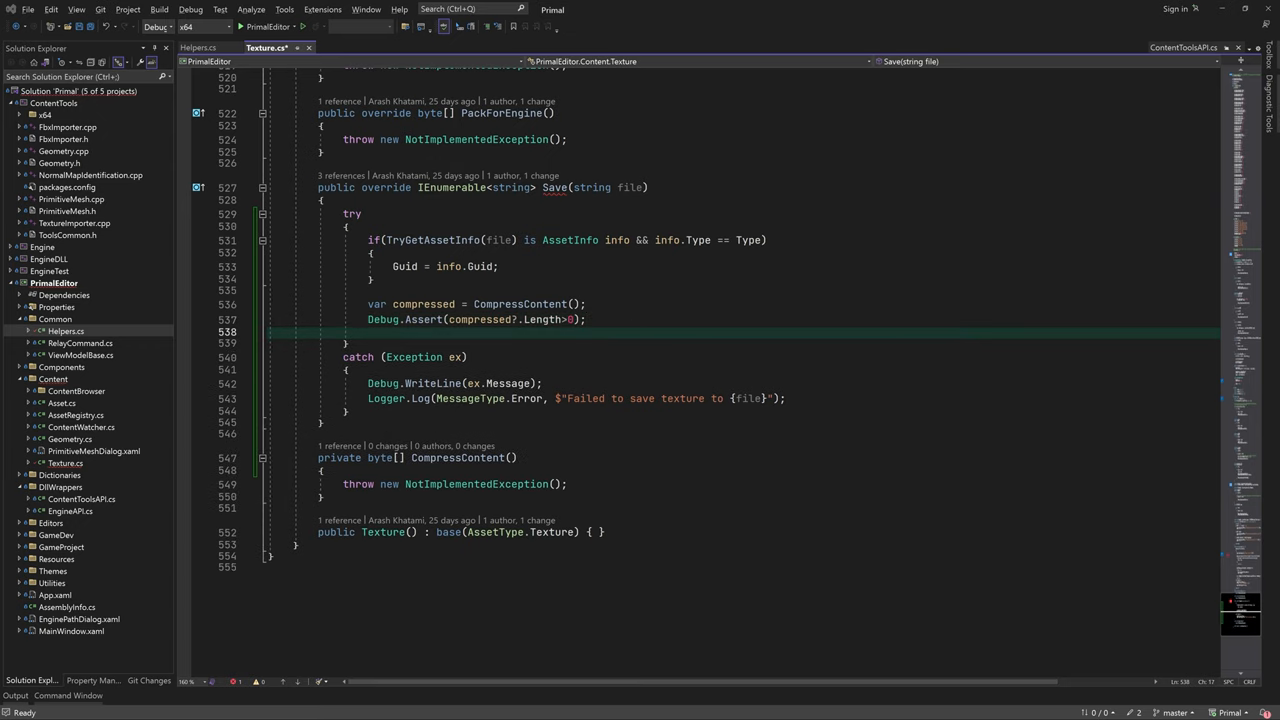
mouse_move(687, 4)
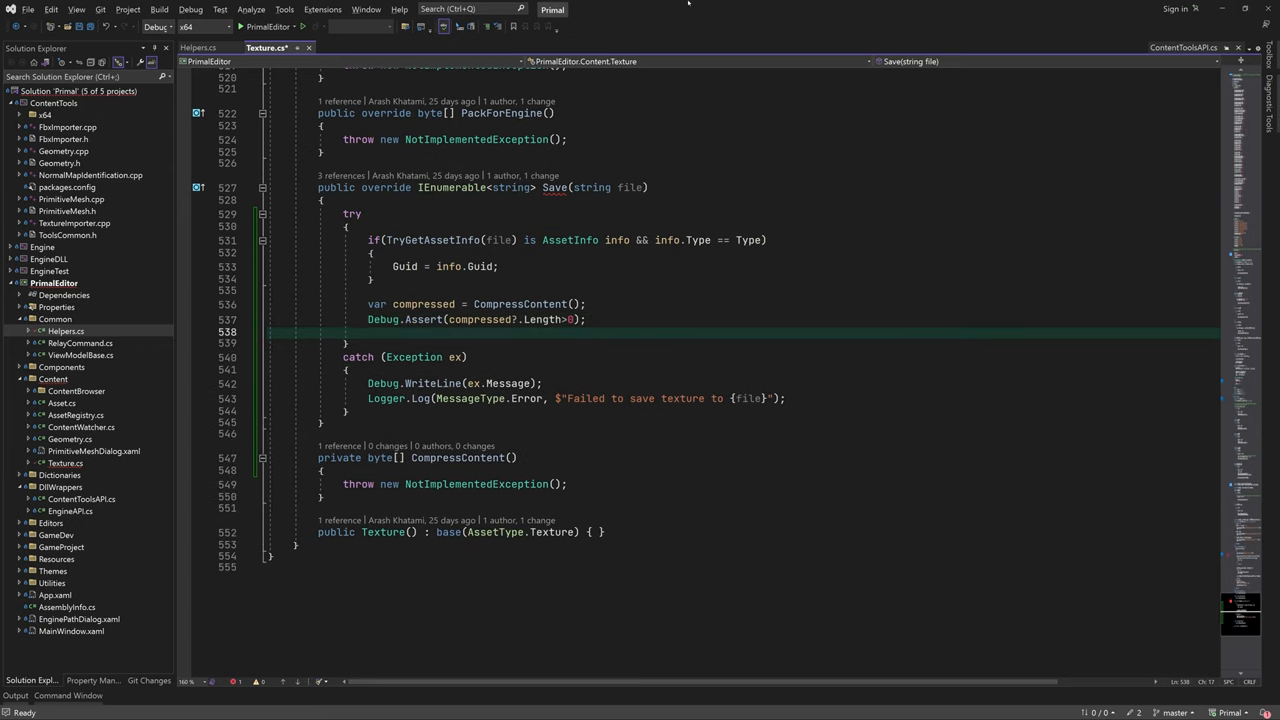
text(Hash = compressed;)
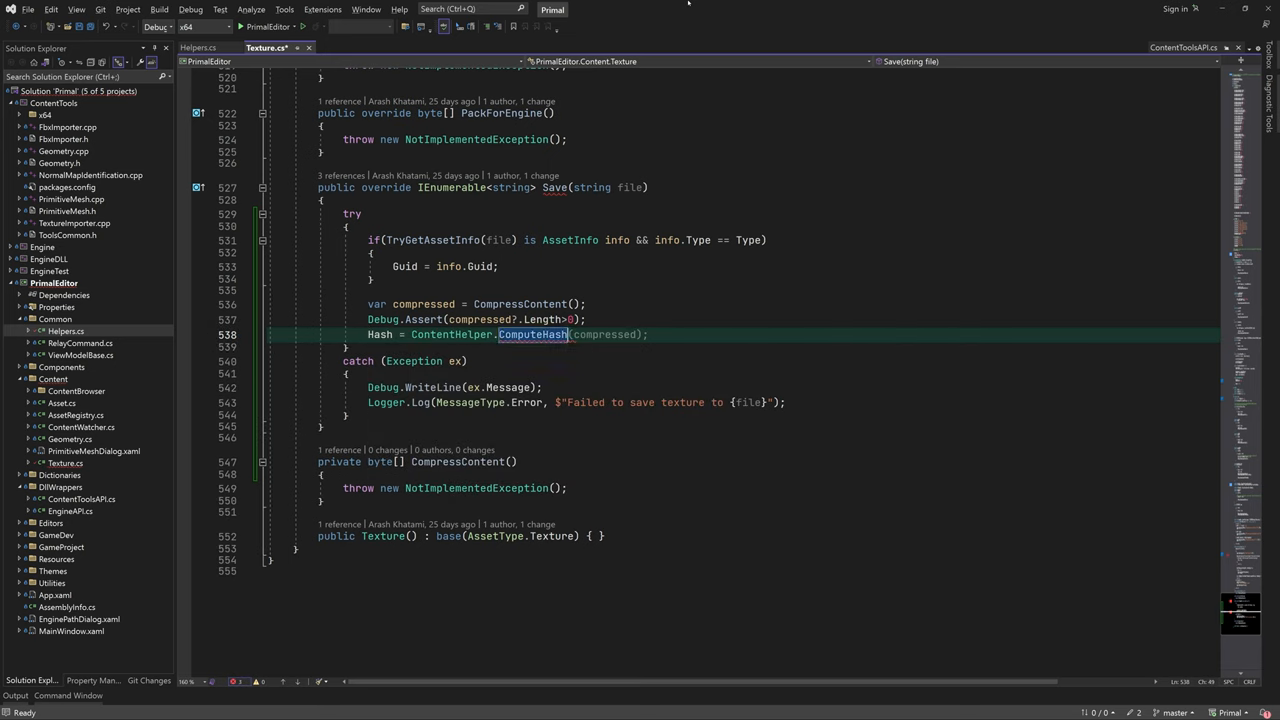
text(using)
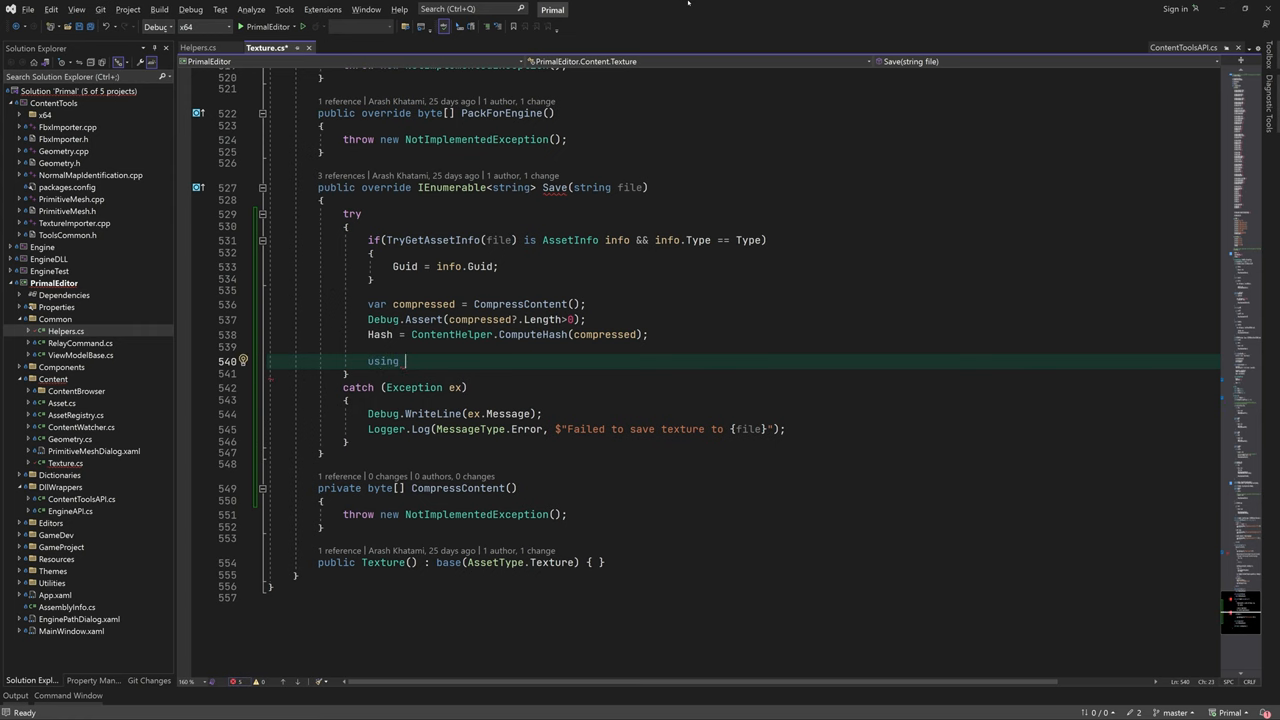
text(var writer = new binaryWriter(File.Open(file, ));)
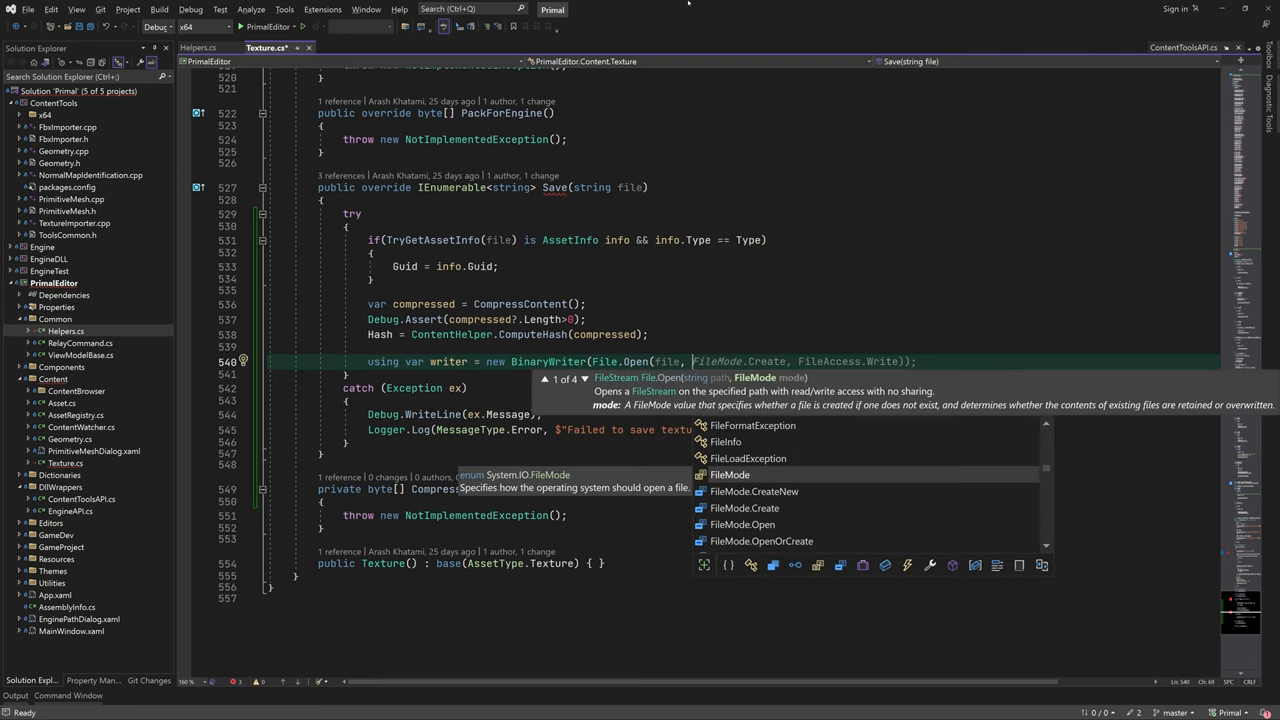
key(Escape)
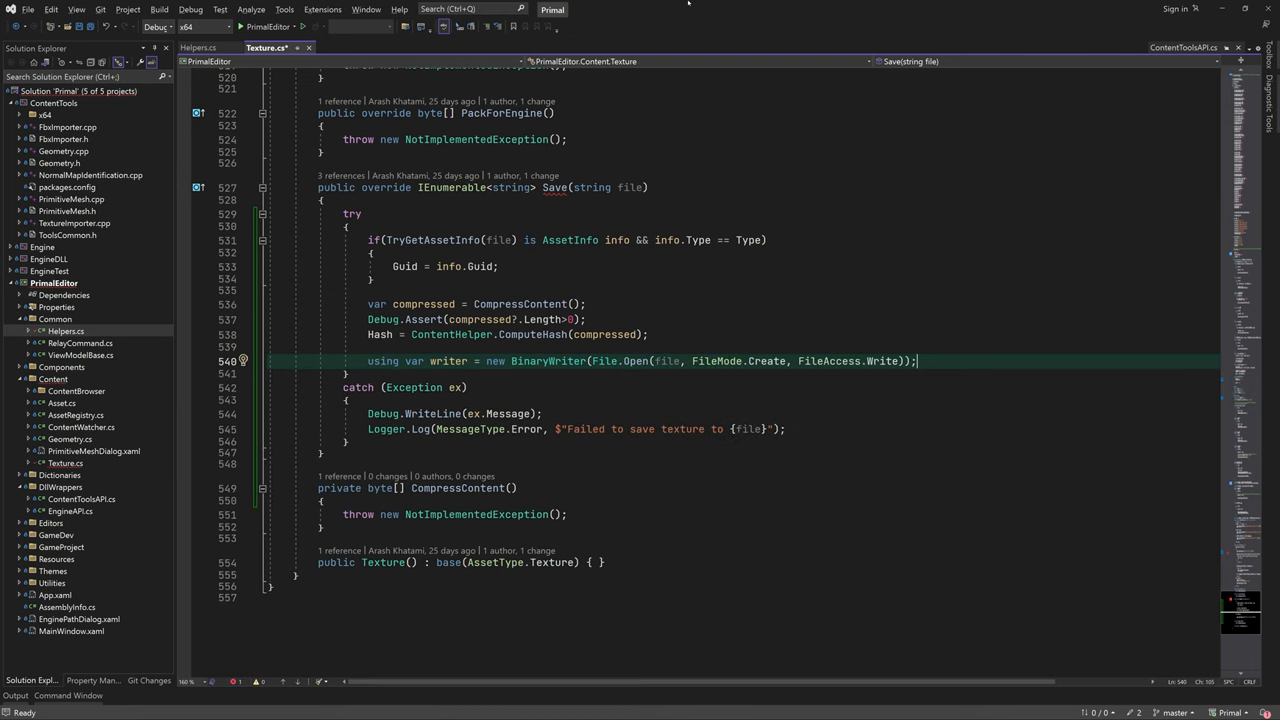
- Write the asset file header, Hash, MipLevels and Format fields to the writer
text(WriteAssetFileHeader(writer);)
text(ImportSettings.)
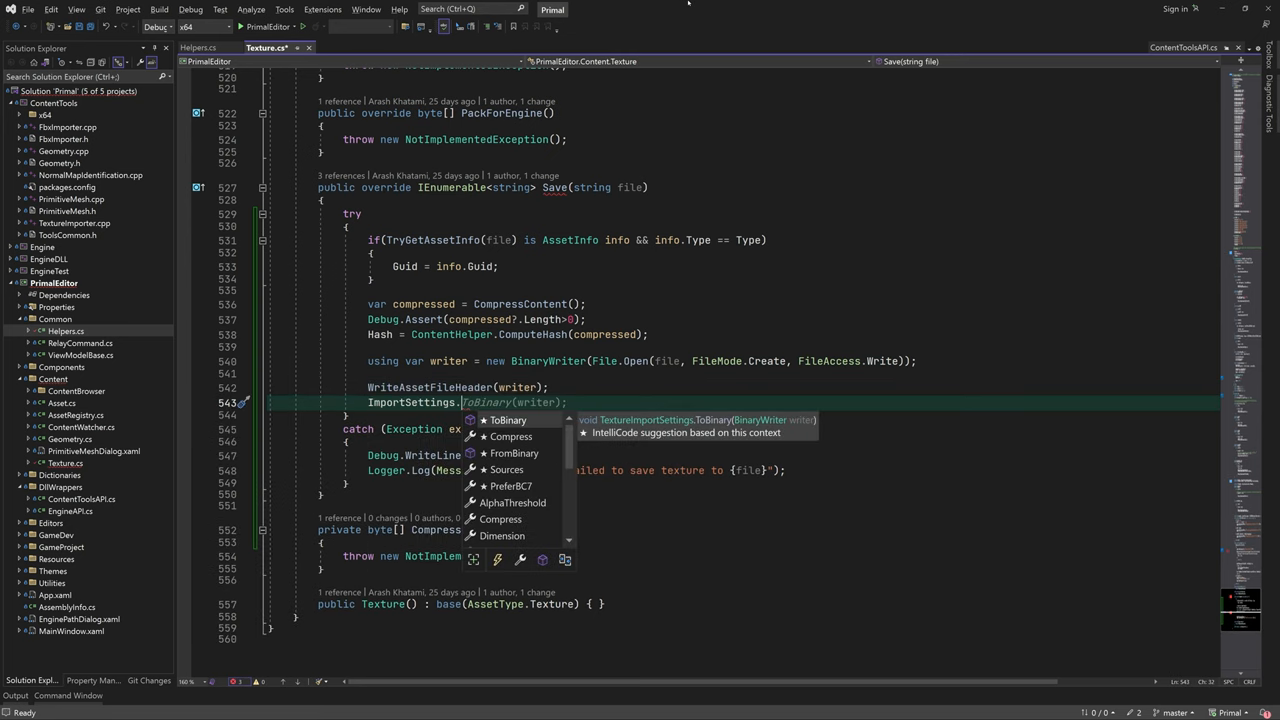
text(writer.Write(Hash);)
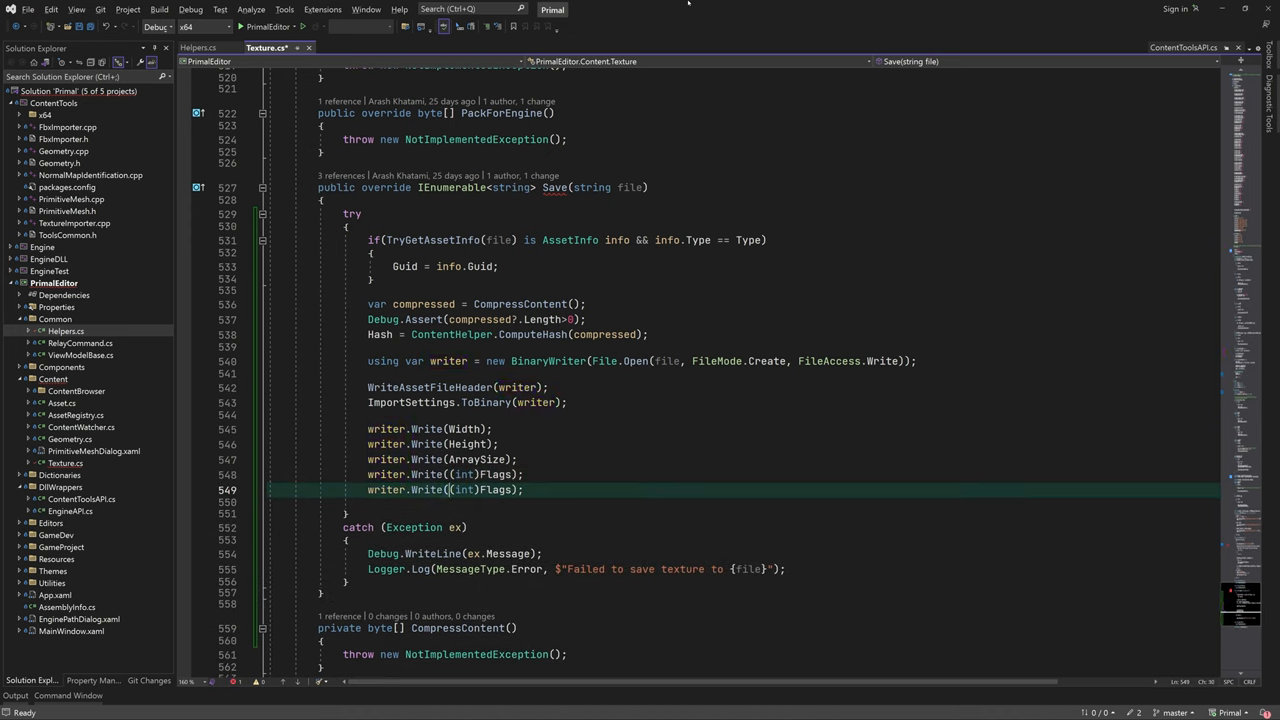
text(MipLevels)
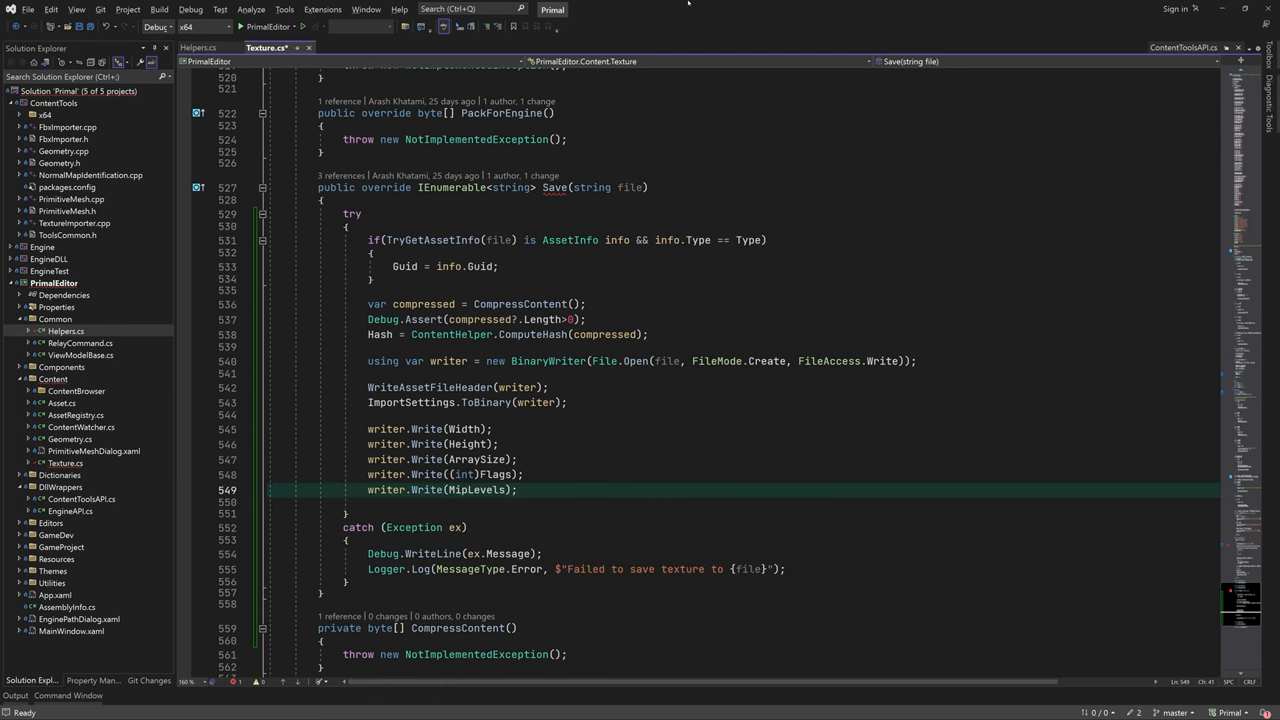
text(writer.Write((int));)
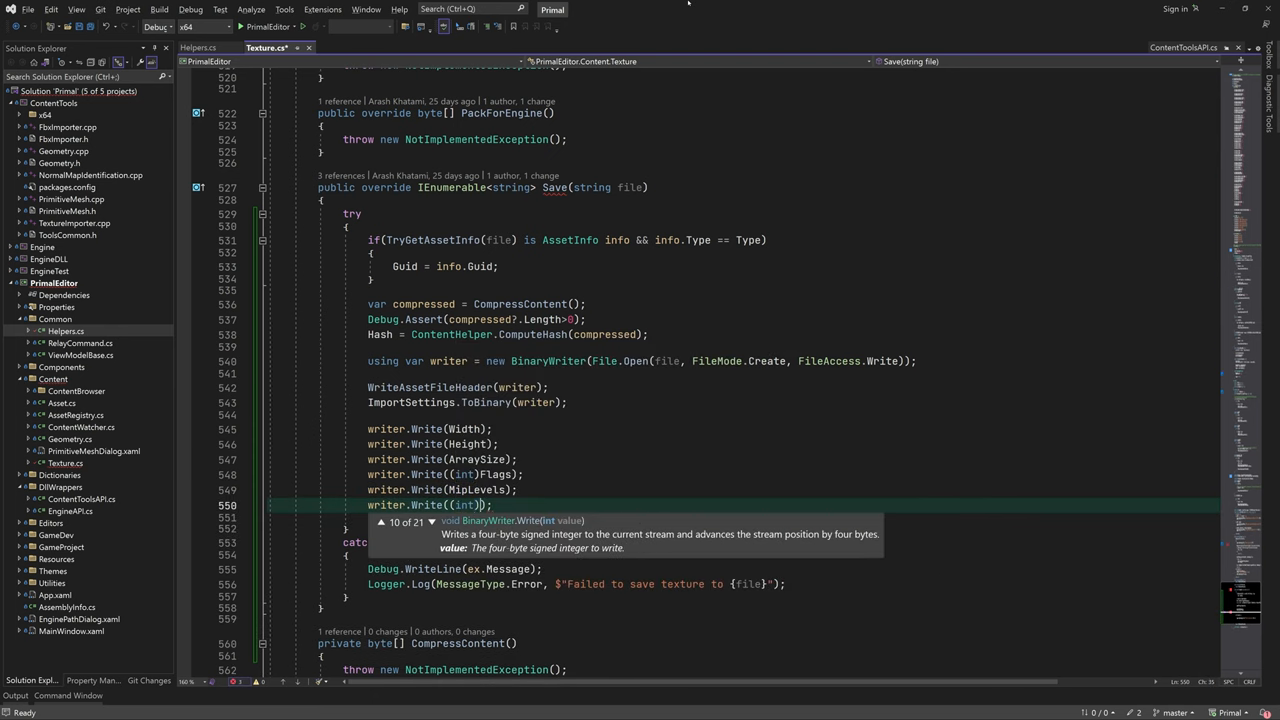
text(Format)
click(792, 517)
text(writer.Write(compressed.);)
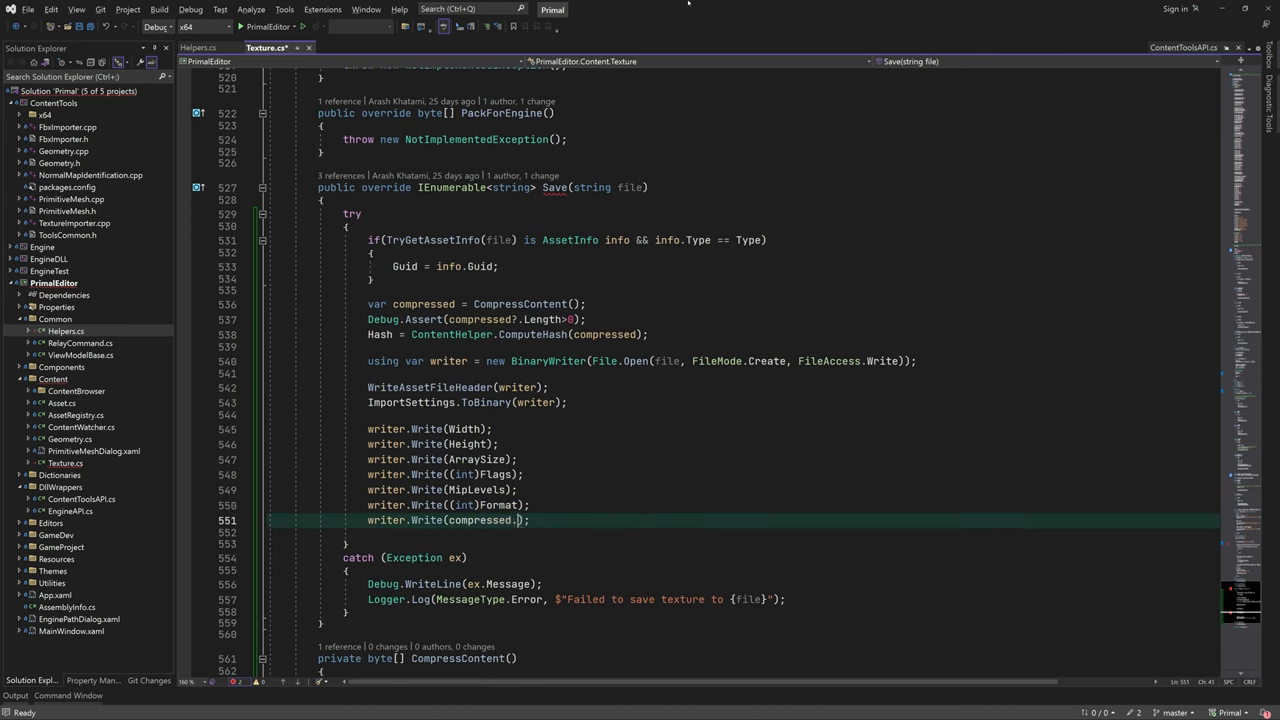
- Log a MessageType.Info save message, return savedFiles, and return new List<string>() after catch
text(fu)
text(Logger.Log)
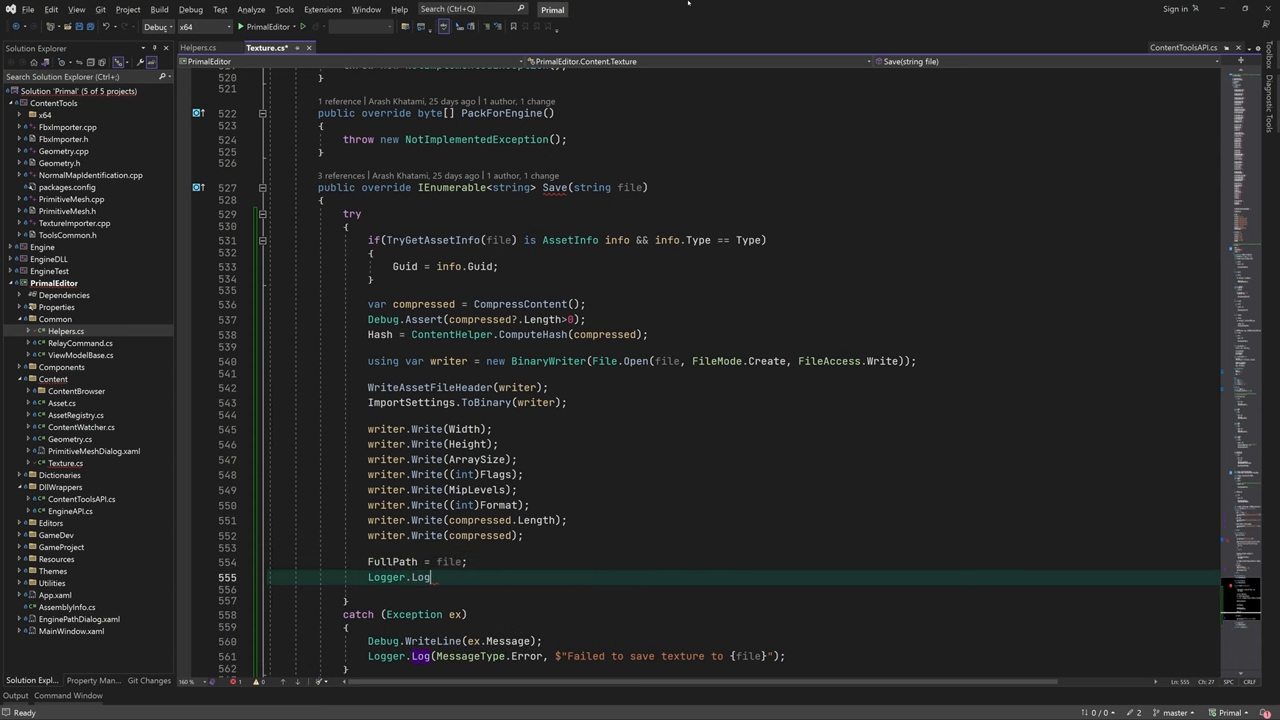
text((MessageType.Info)
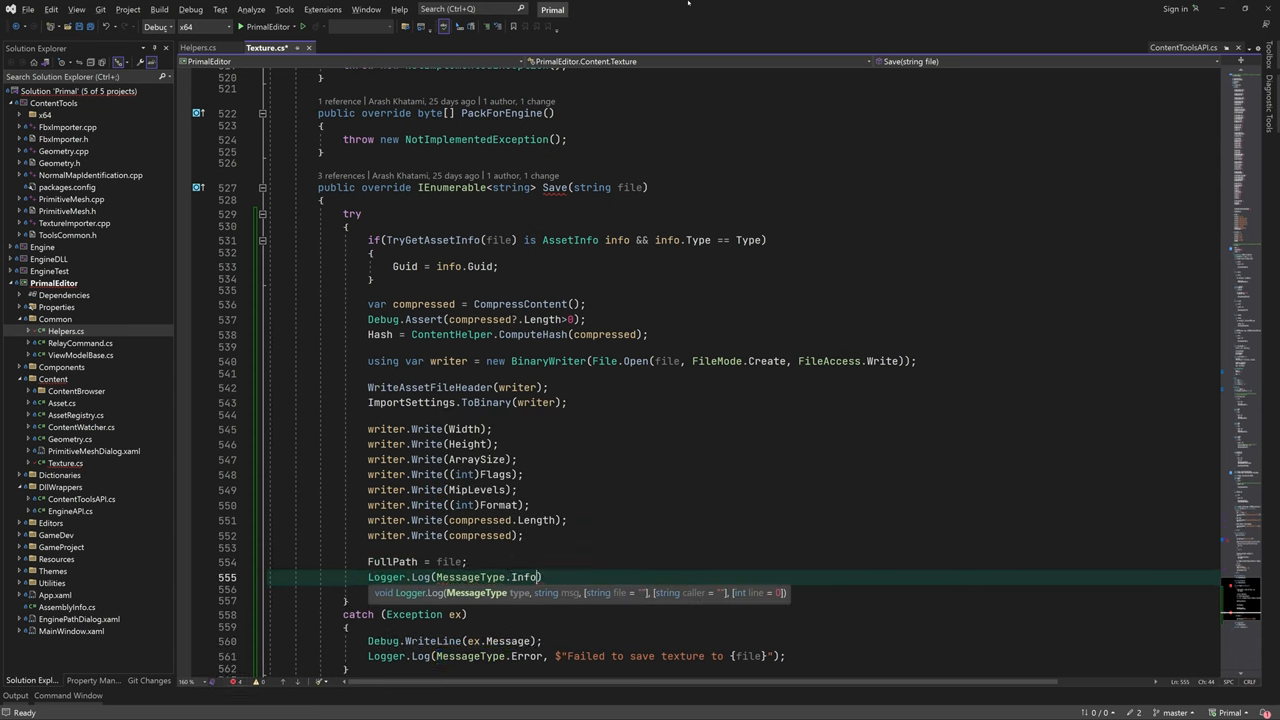
text(, $save)
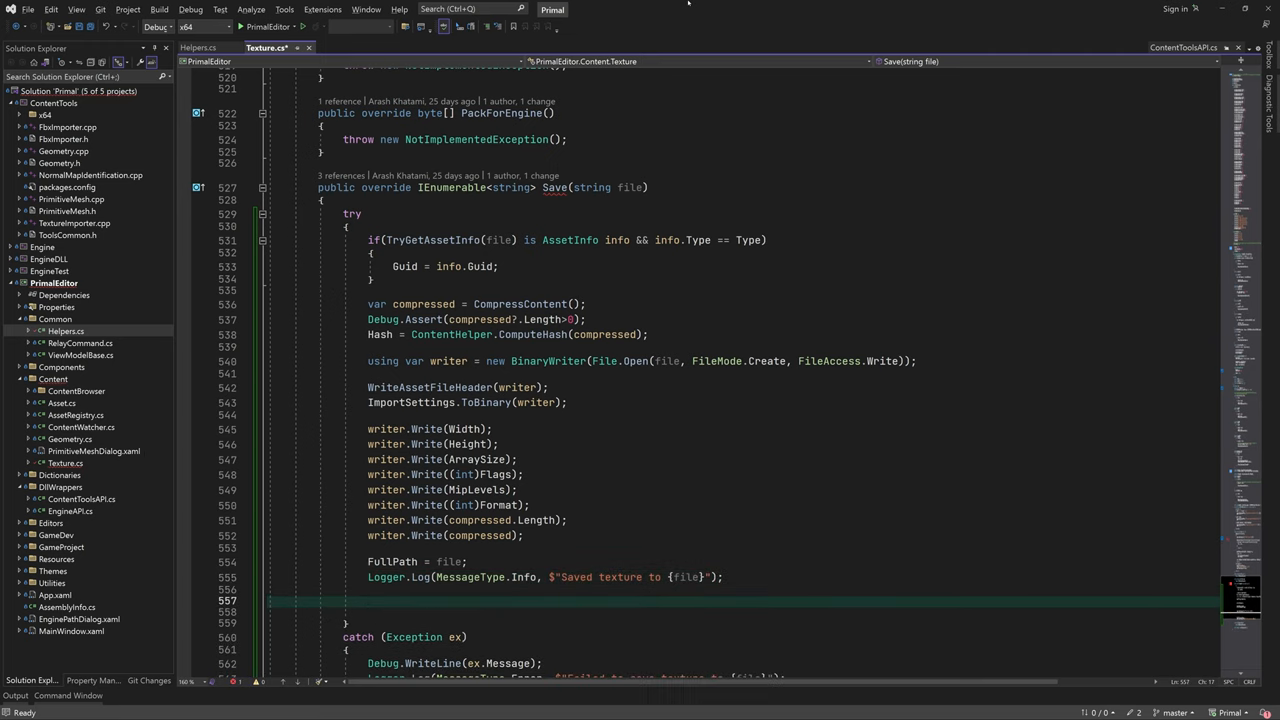
text(var savedFile)
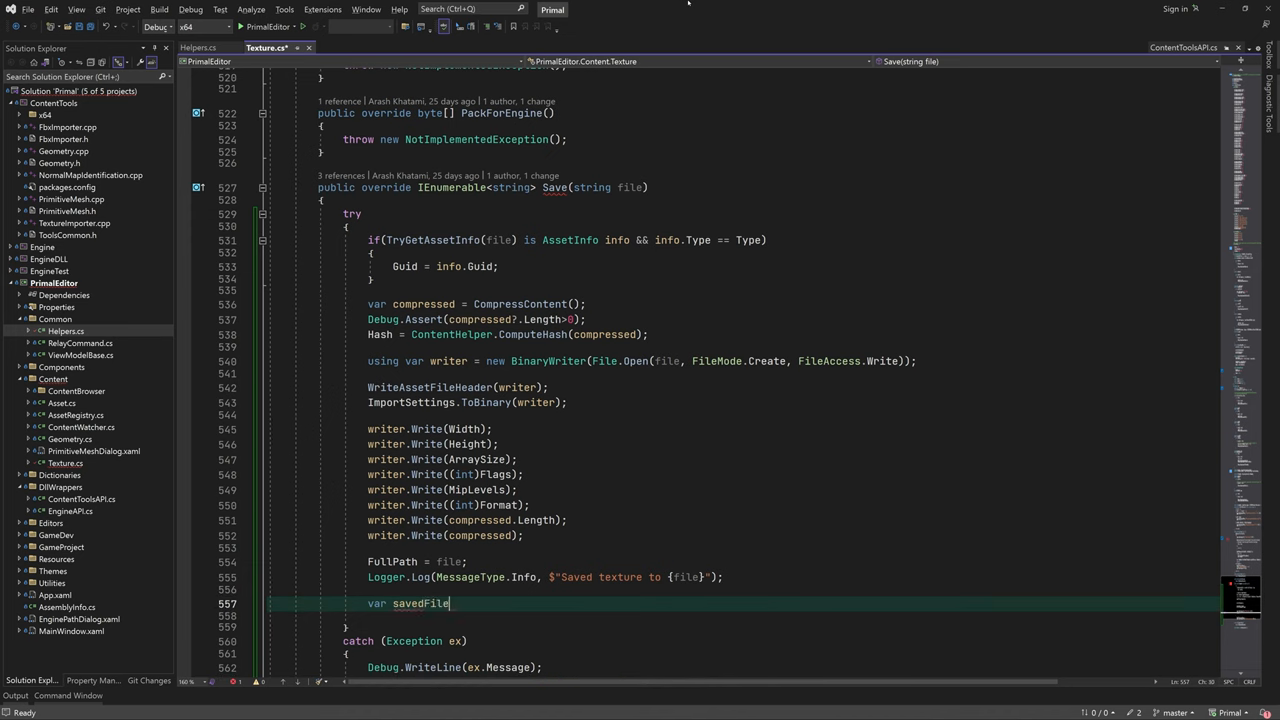
text(s = new List<string>();)
click(781, 616)
text(return savedFiles;)
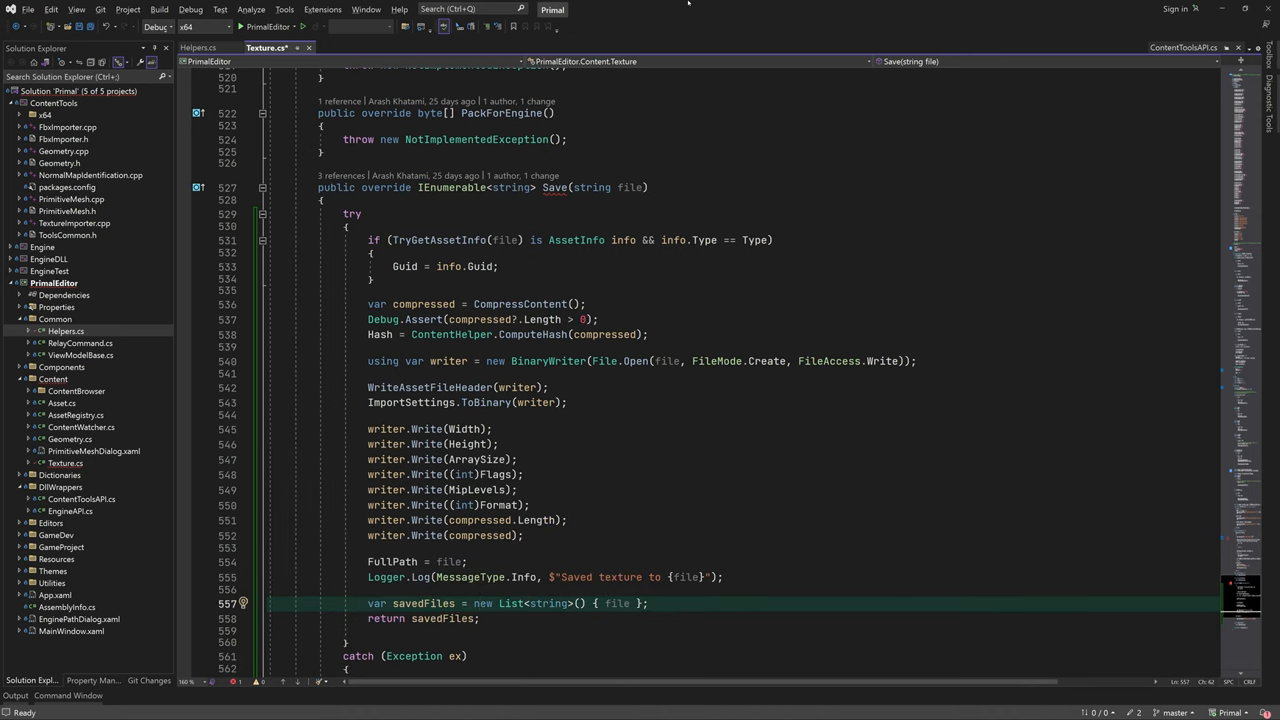
scroll(down, 3)
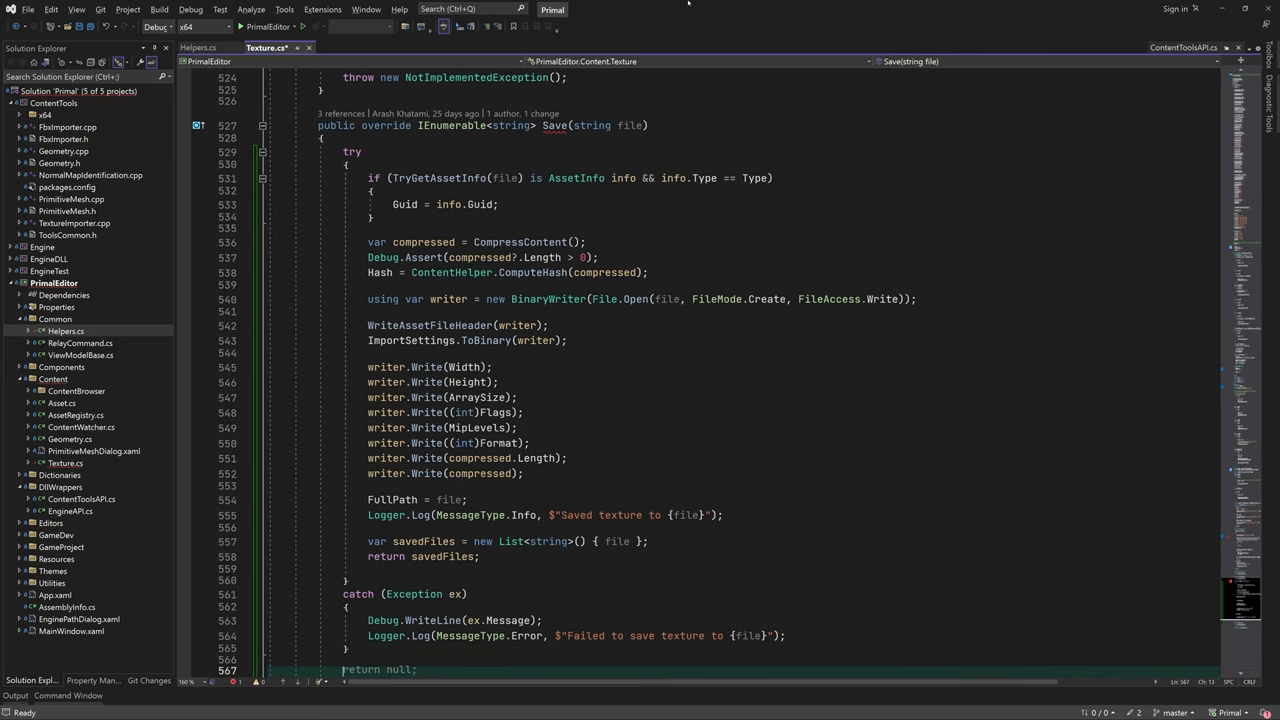
text(new)
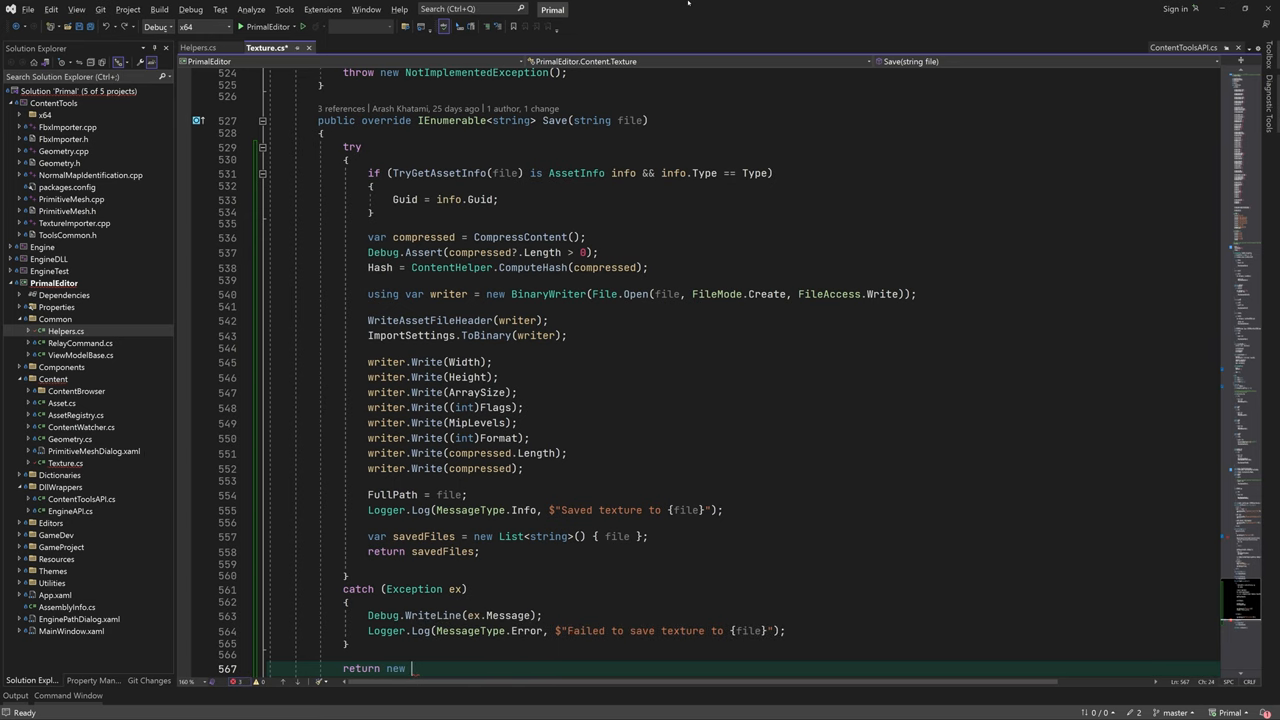
text(List<string>();)
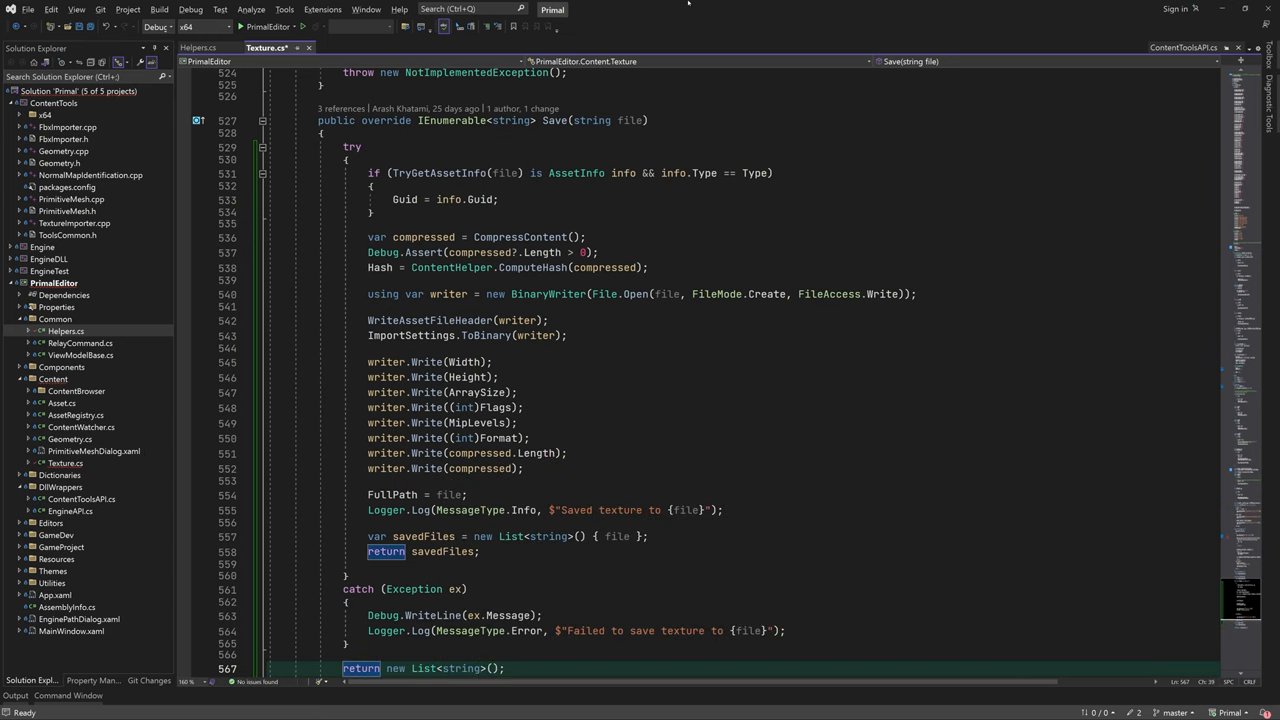
scroll(down, 3)
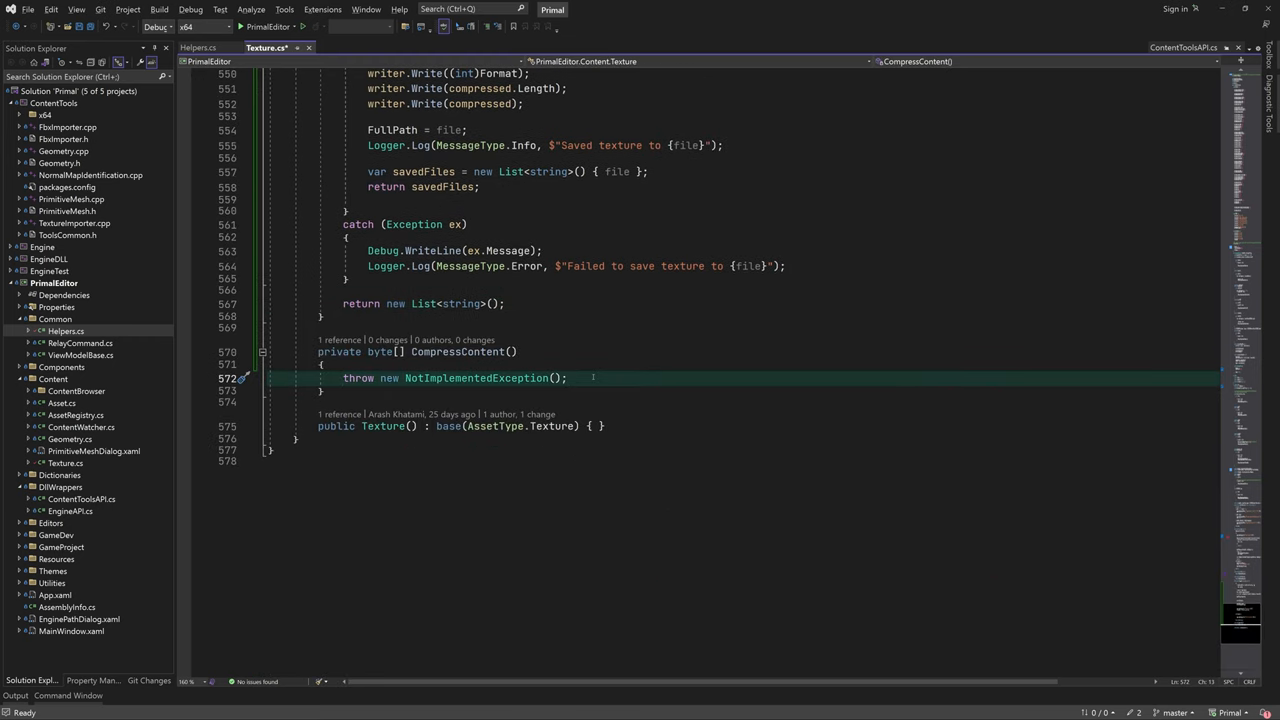
- Assert slice count equals MipLevels, call ContentToolsAPI.SlicesToBinary(Slices), and generate its stub
text(deb)
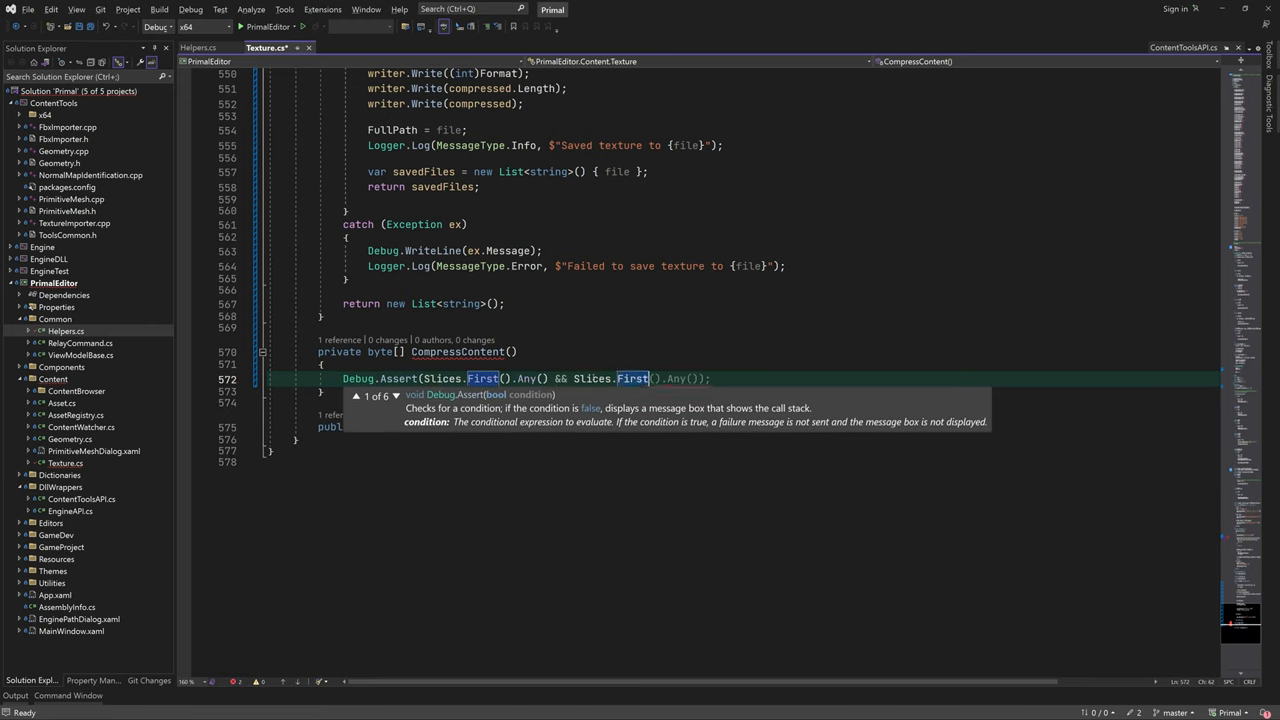
text(.Count == m)
text(var data =)
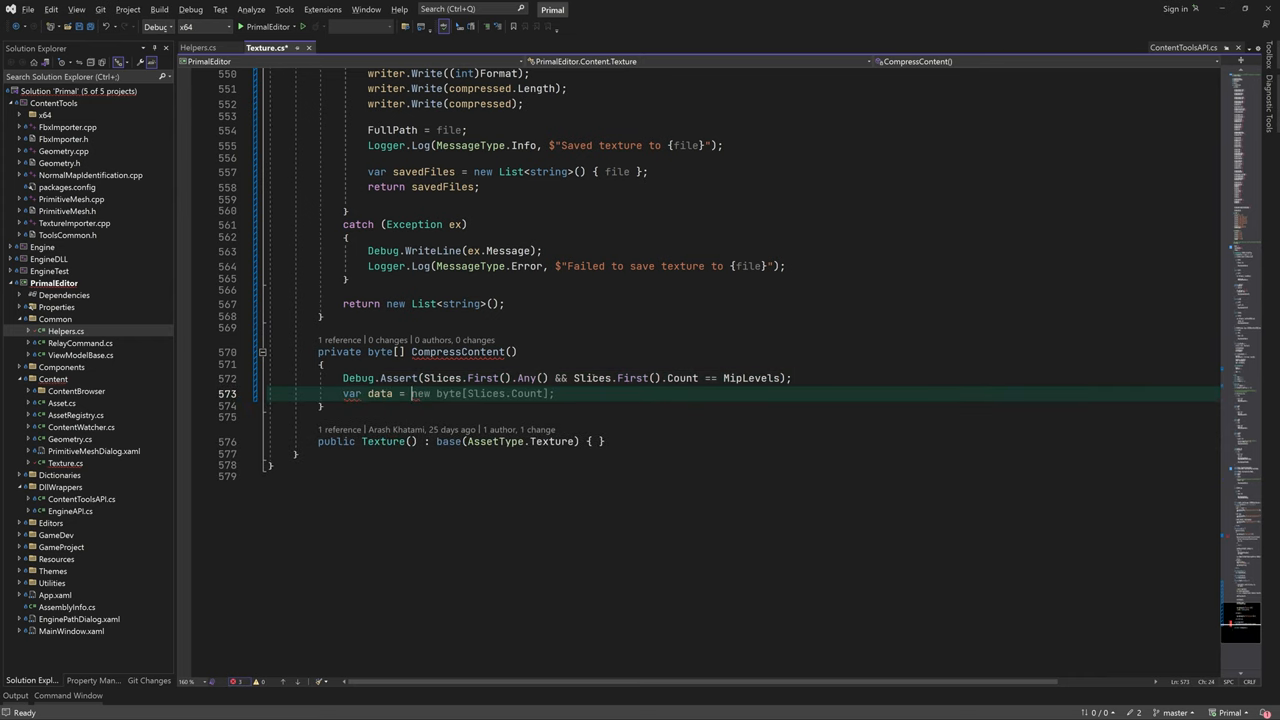
text(ContentToolsAPI.slices)
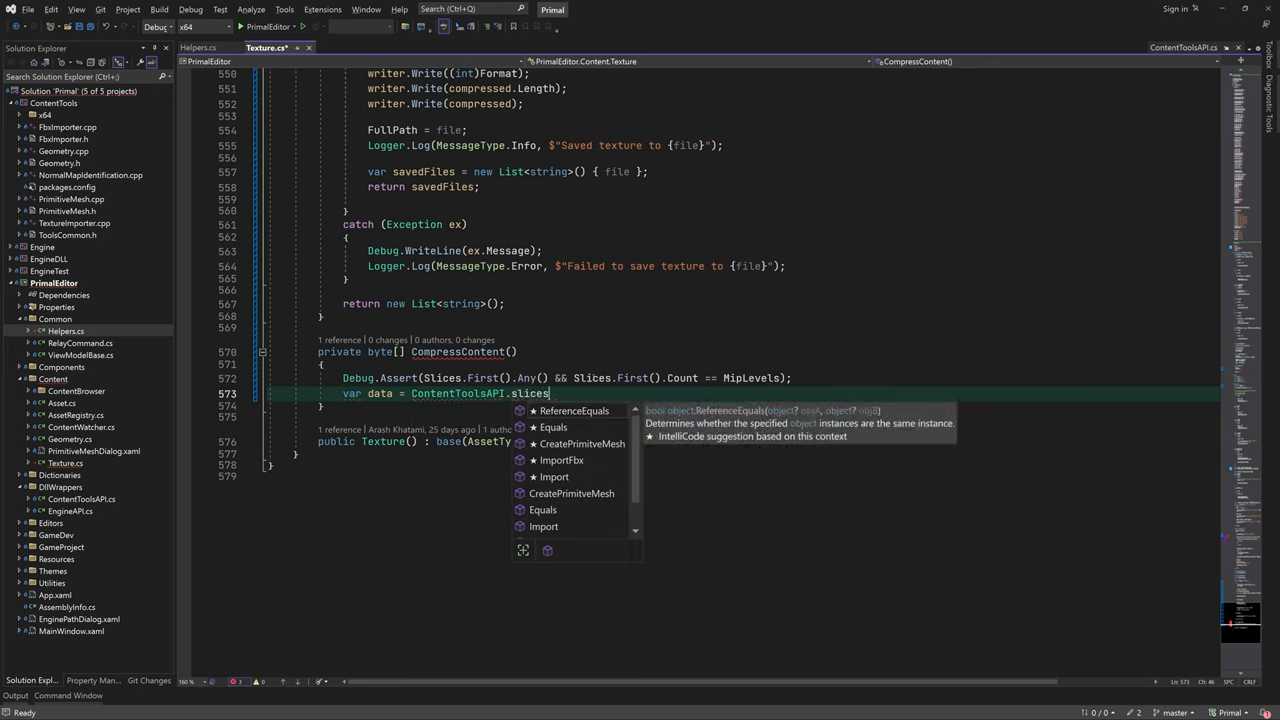
text(to)
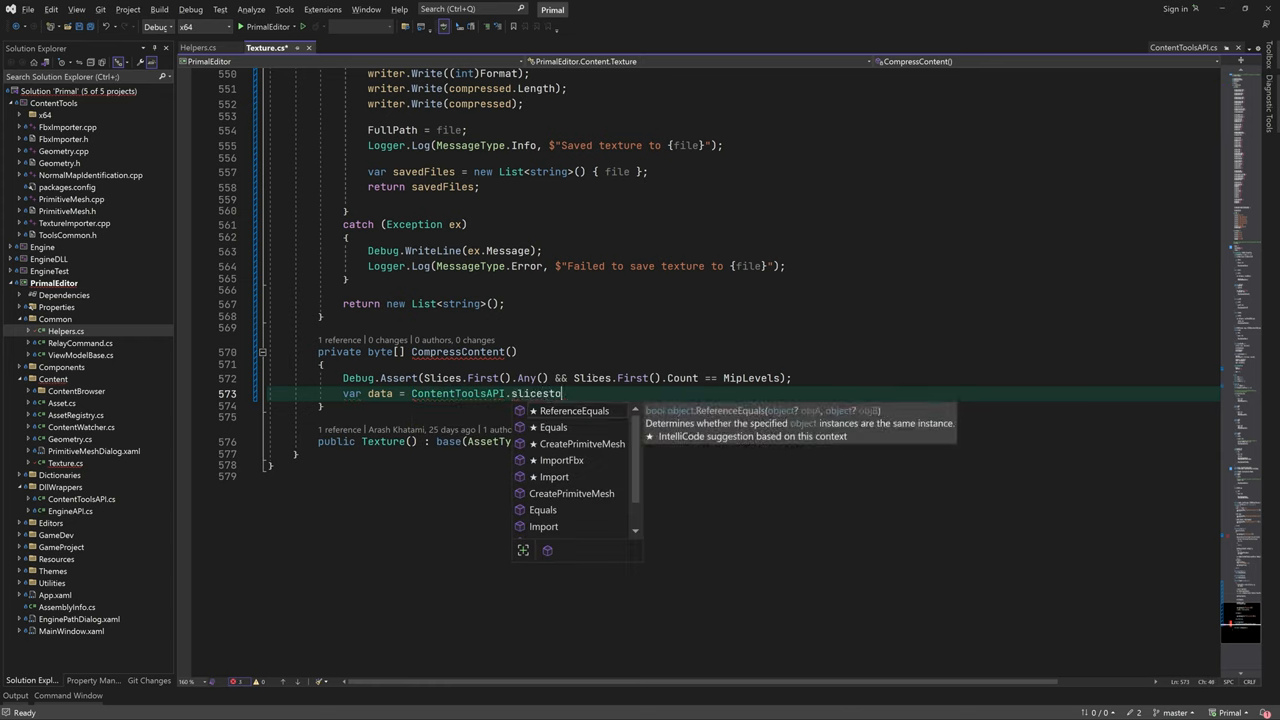
text(SlicesToBinary(Slices);)
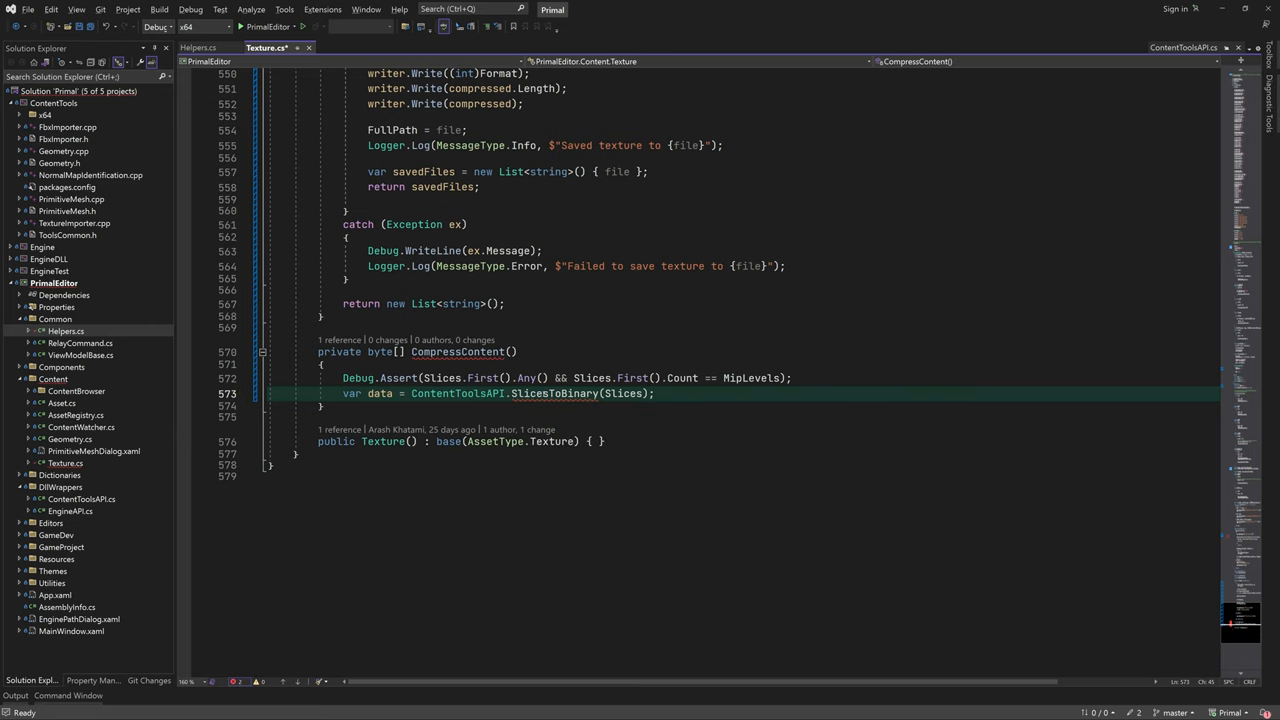
double_click(555, 393)
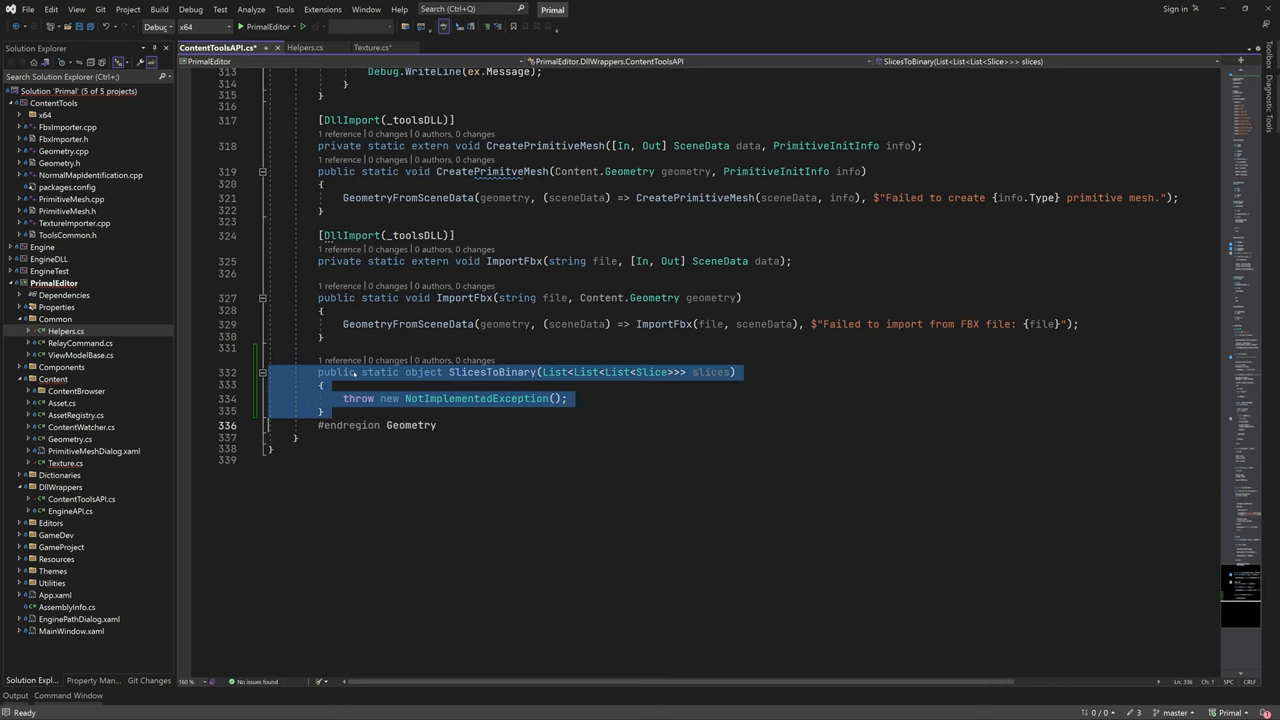
- Add a Debug.Assert that slices exist and the first slice list is non-empty
scroll(up, 3)
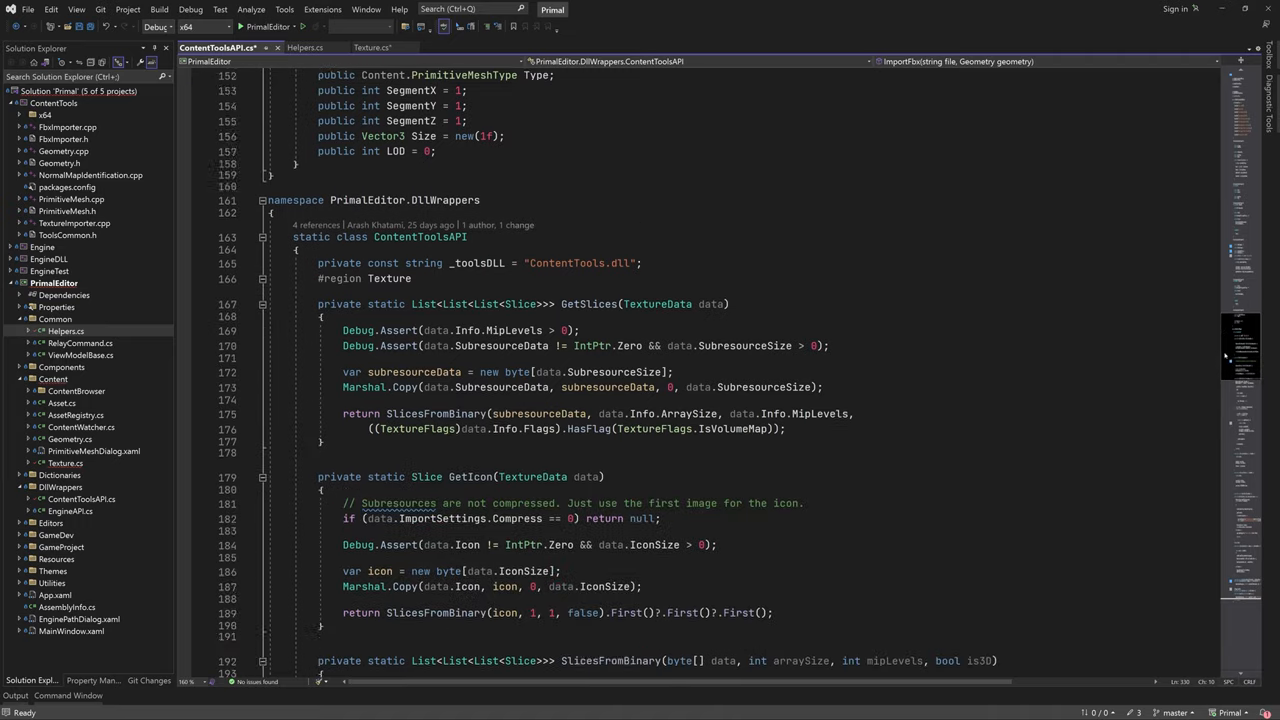
scroll(down, 3)
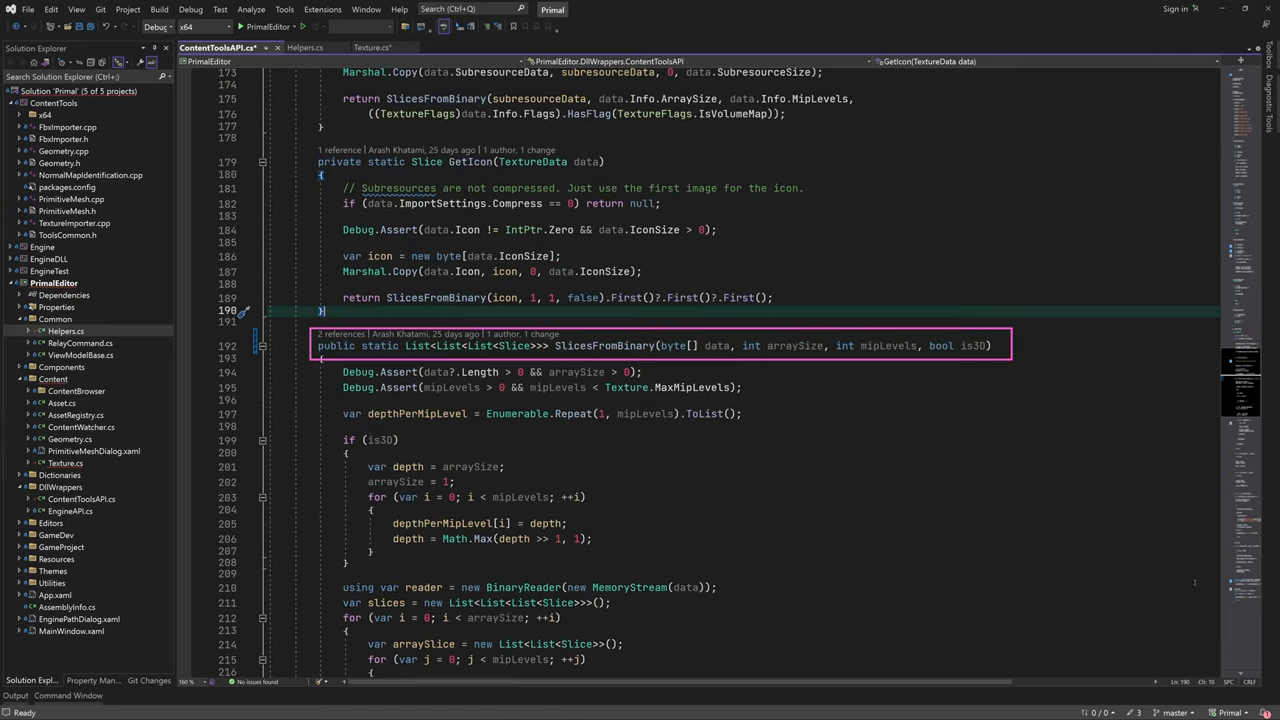
scroll(up, 3)
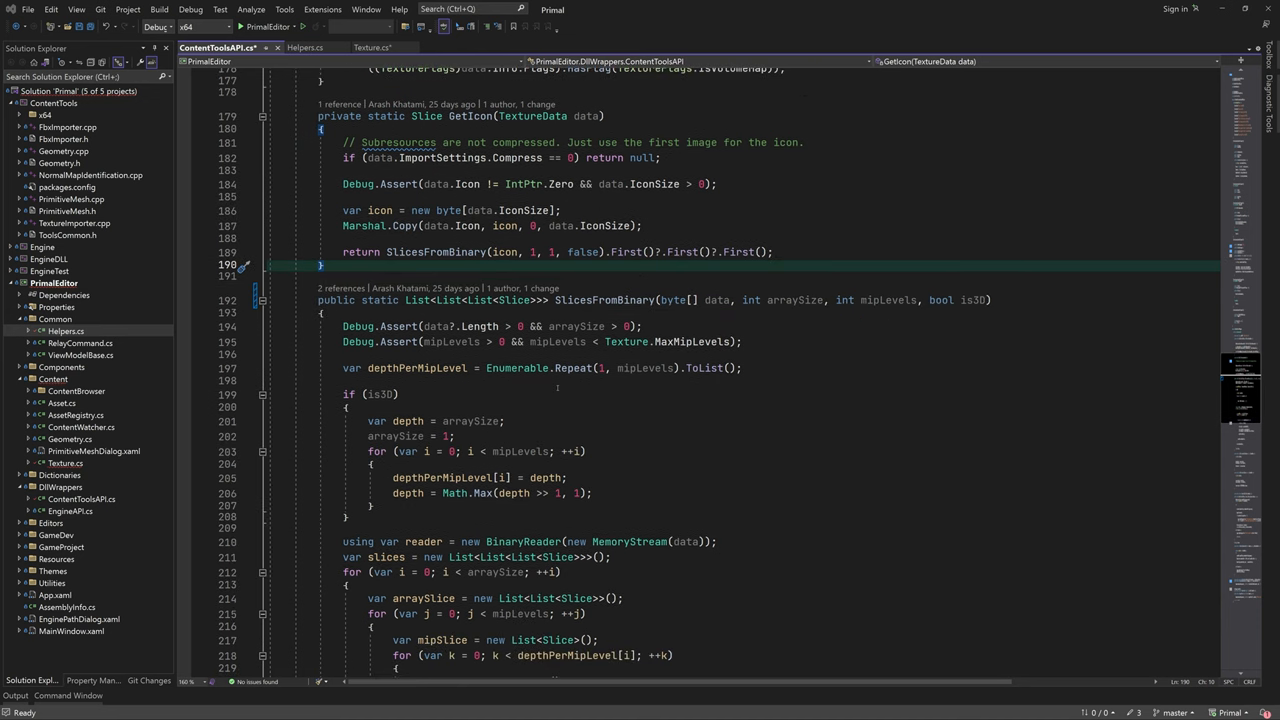
scroll(down, 3)
text(public static byte[] SlicesToBinary(List<List<List<Slice>>> slices)
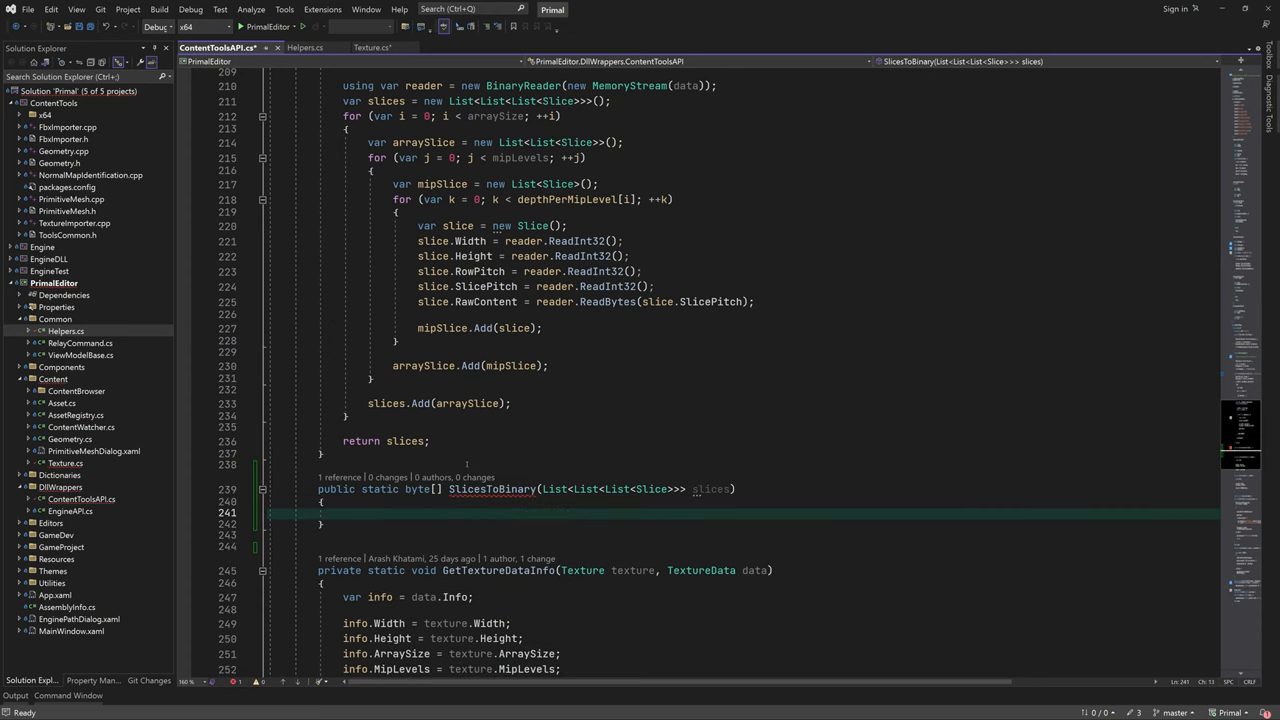
text(Debug.Assert(slices.Count > 0);)
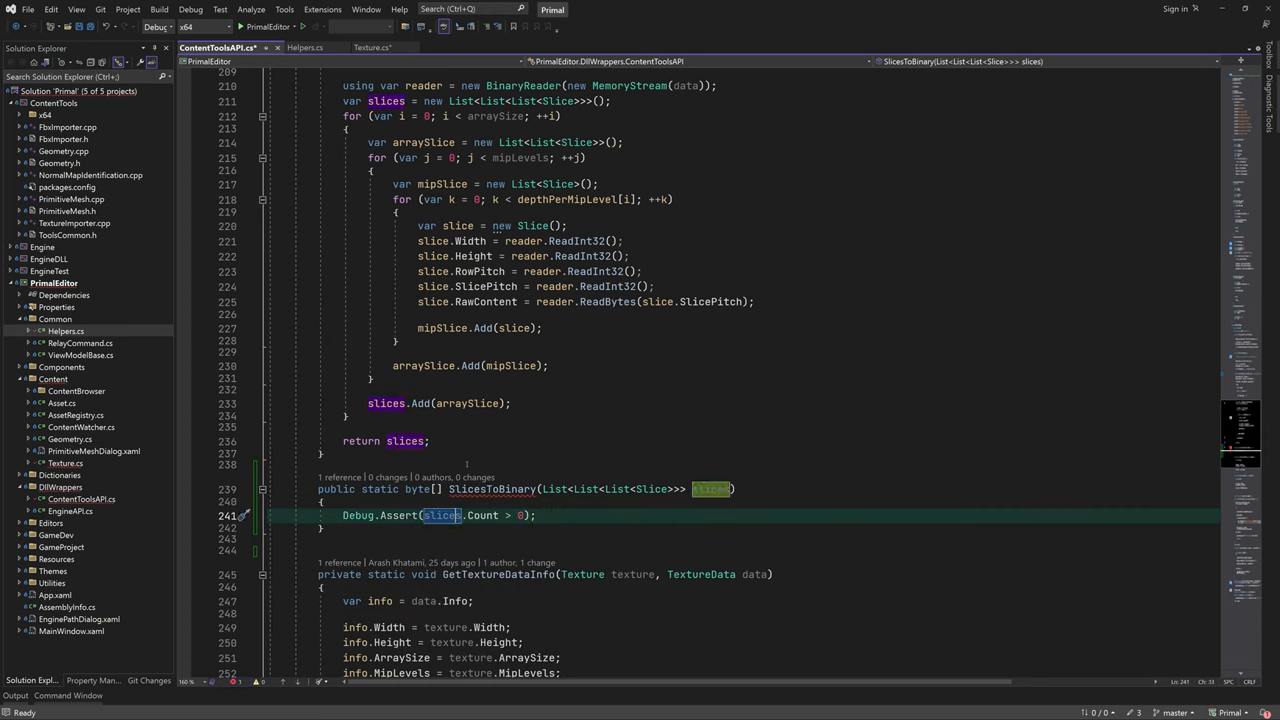
text(slices?.Any())
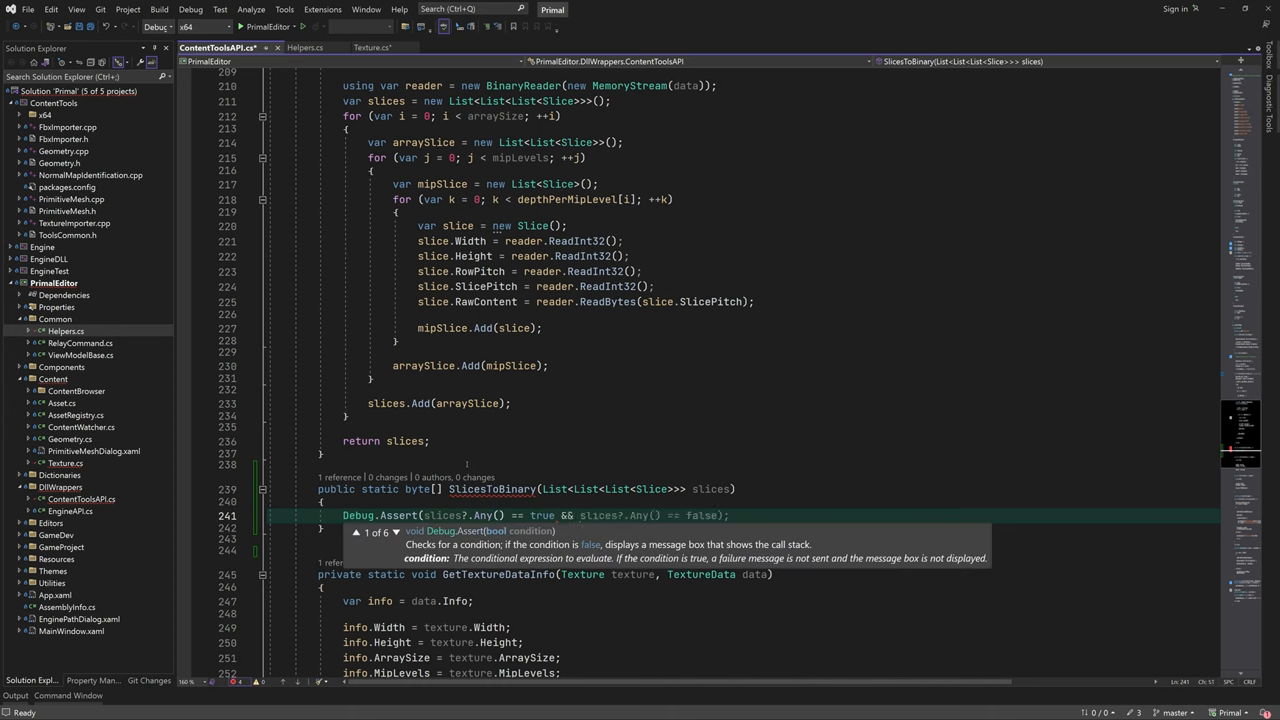
text(slices.First()?)
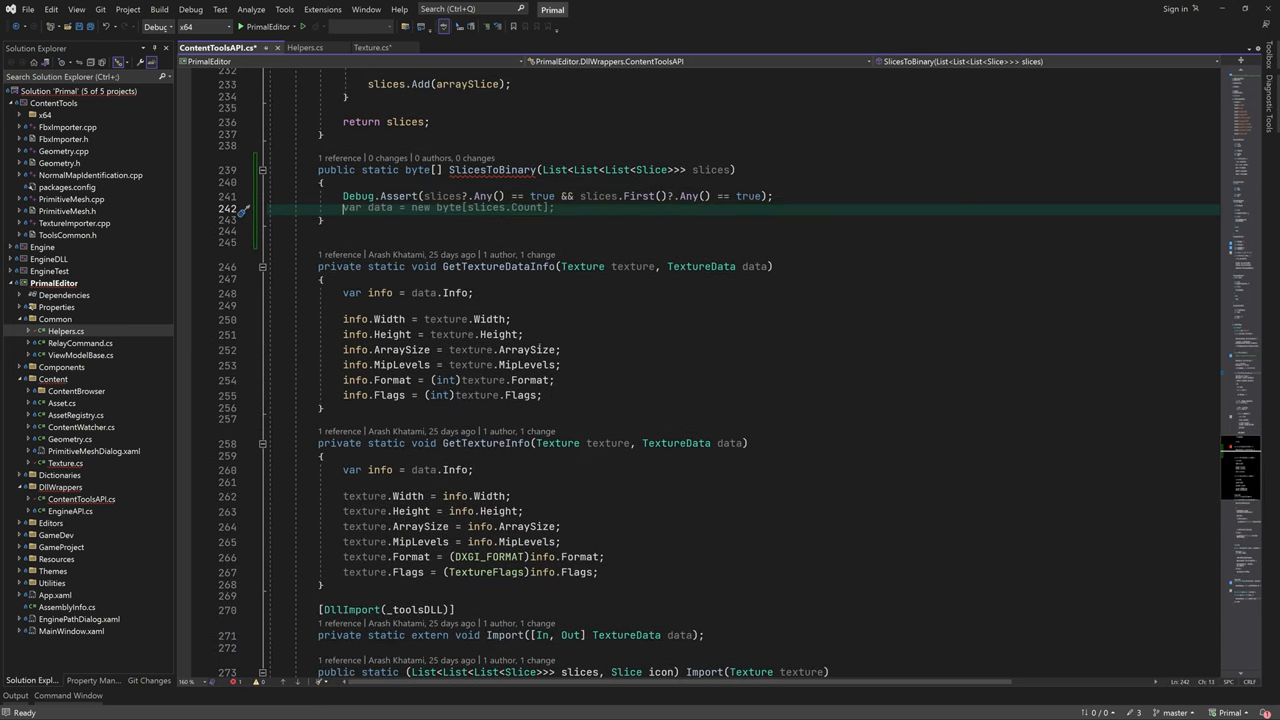
- Create a BinaryWriter over a MemoryStream and loop over mip levels writing each slice's fields
text(using var writer)
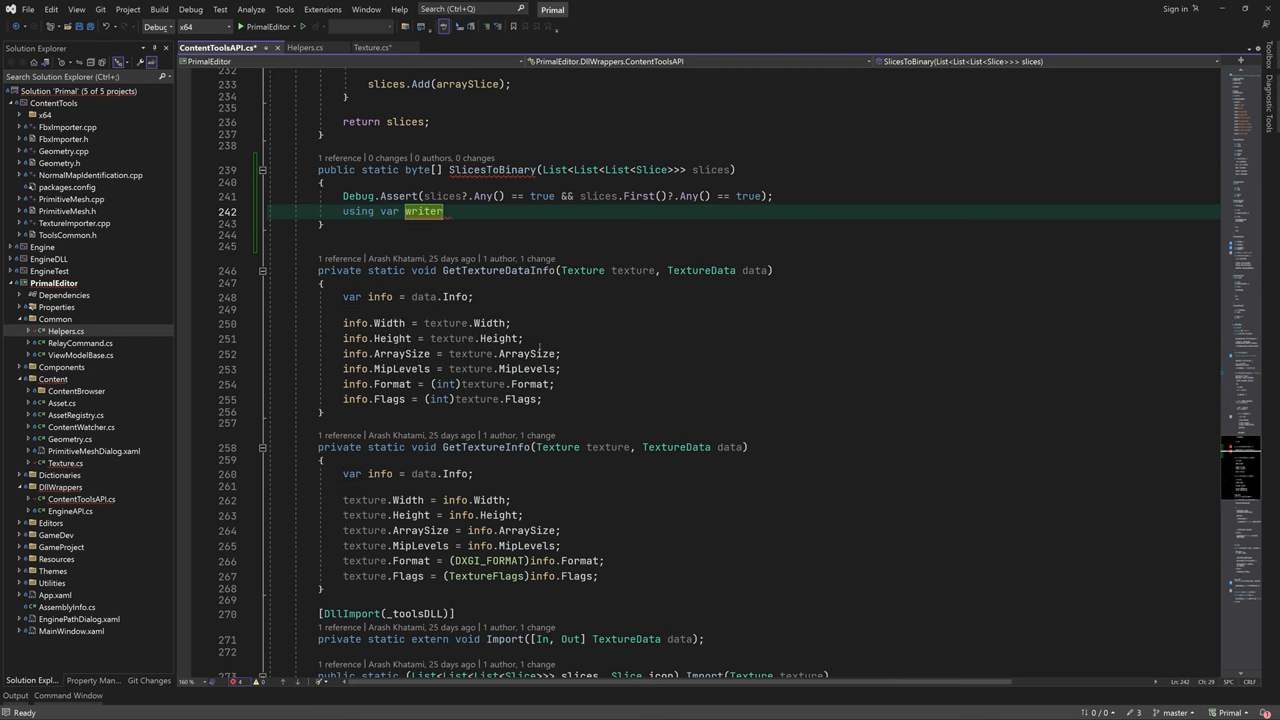
text(= new BinaryWriter)
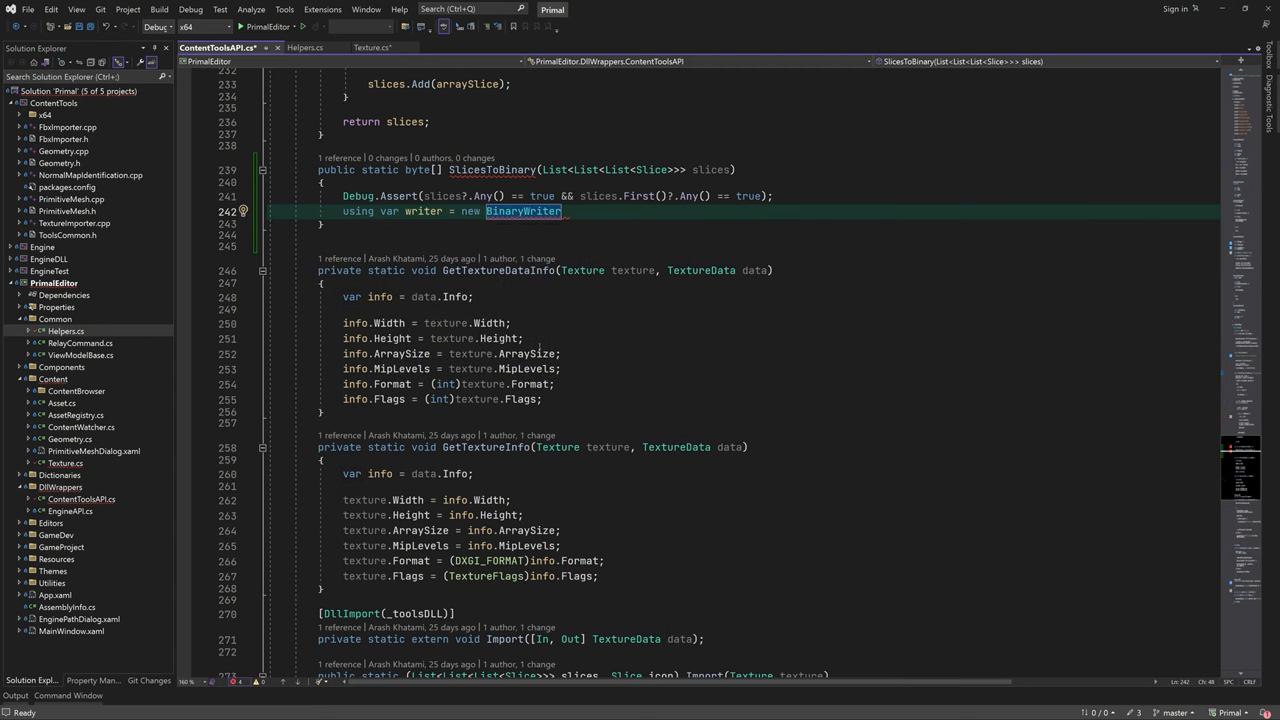
text((new MemoryStream());)
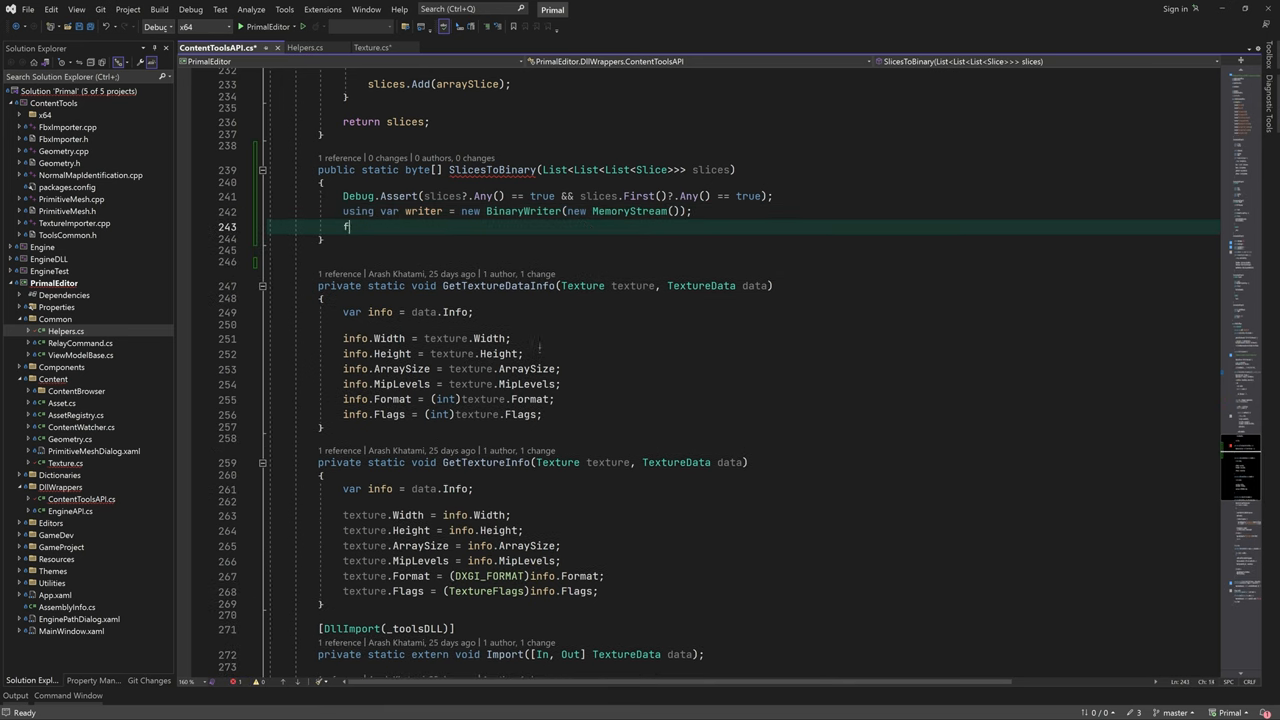
text(foreach (var arraySlice in collection))
click(769, 251)
text(foreach (var mipLevel in slices))
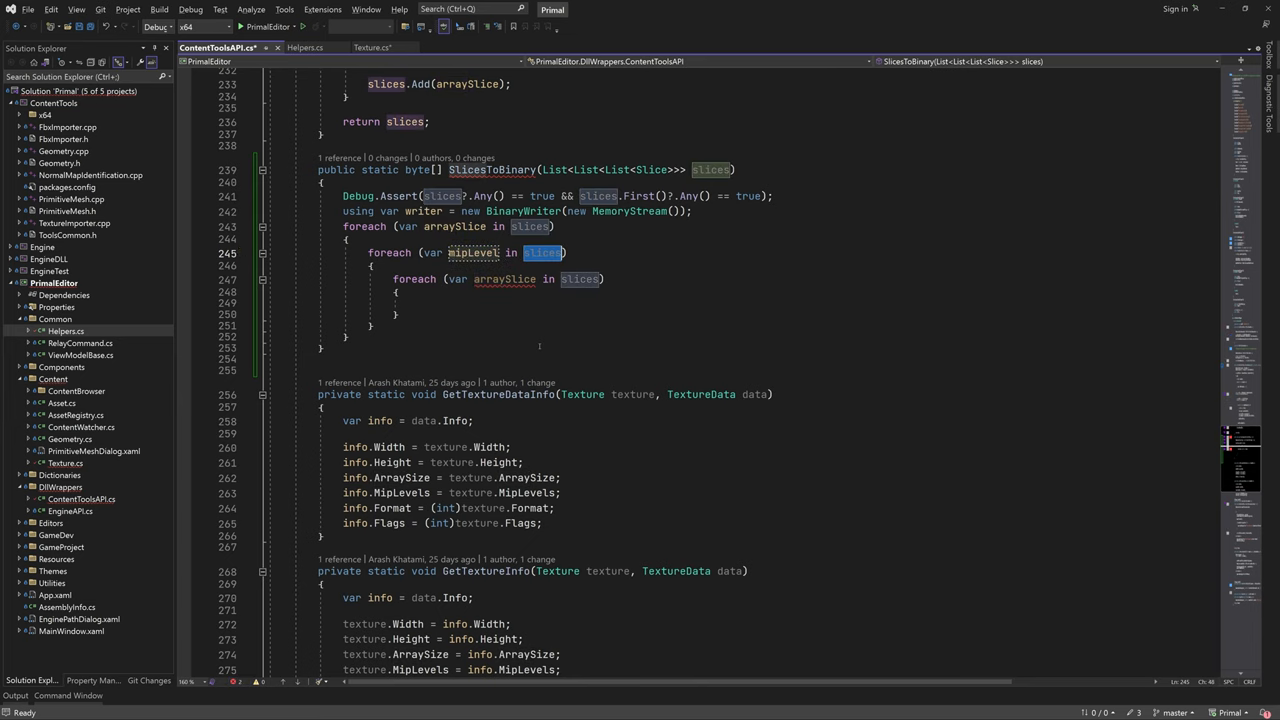
double_click(505, 279)
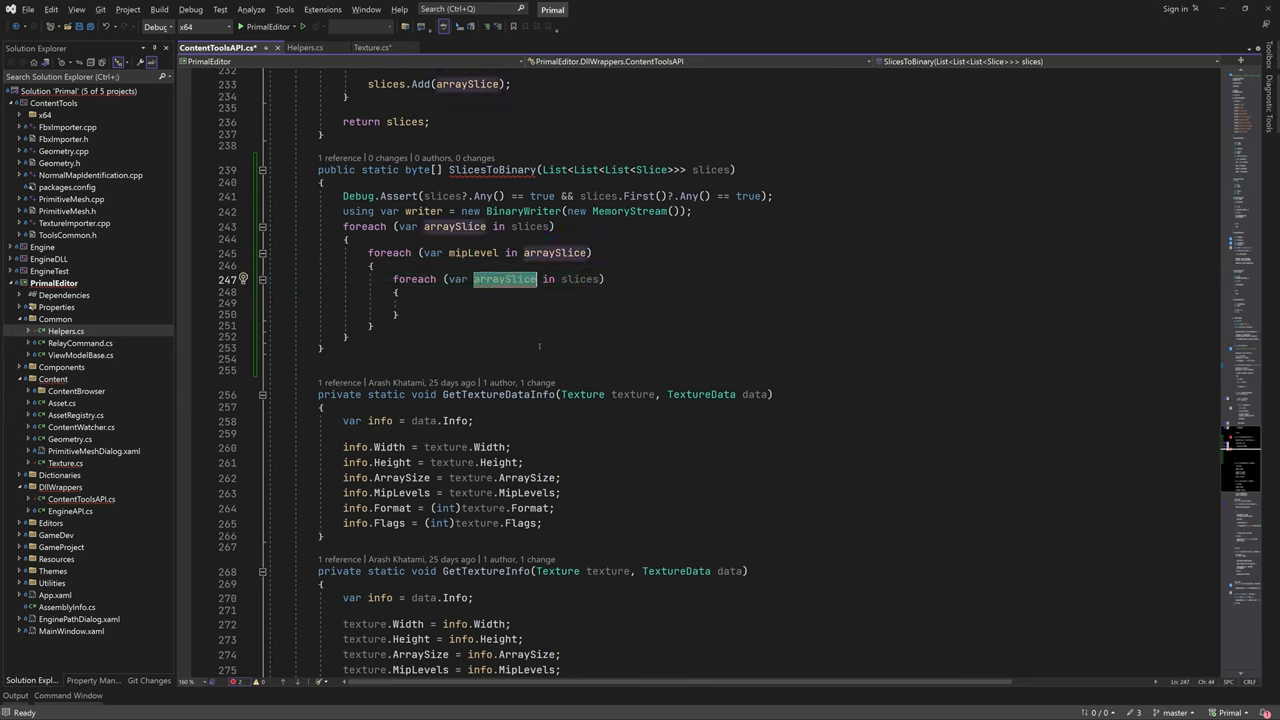
text(slice in mipLevel)
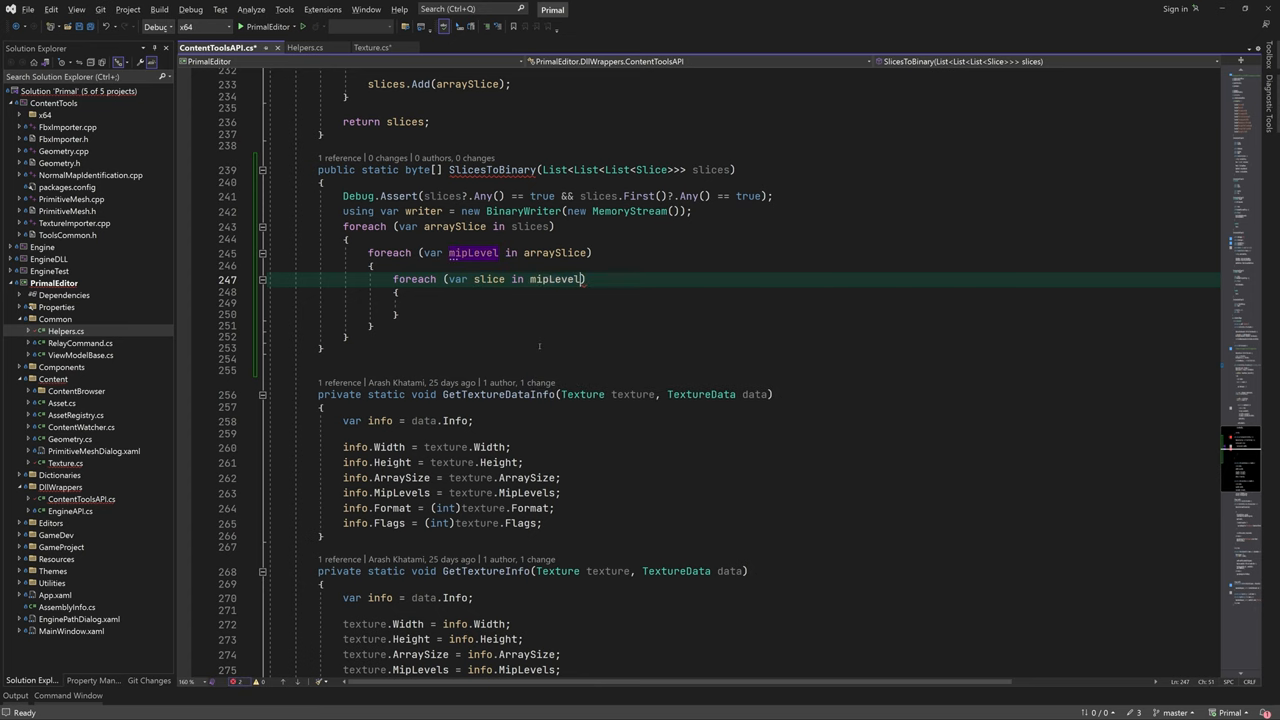
text(writer.)
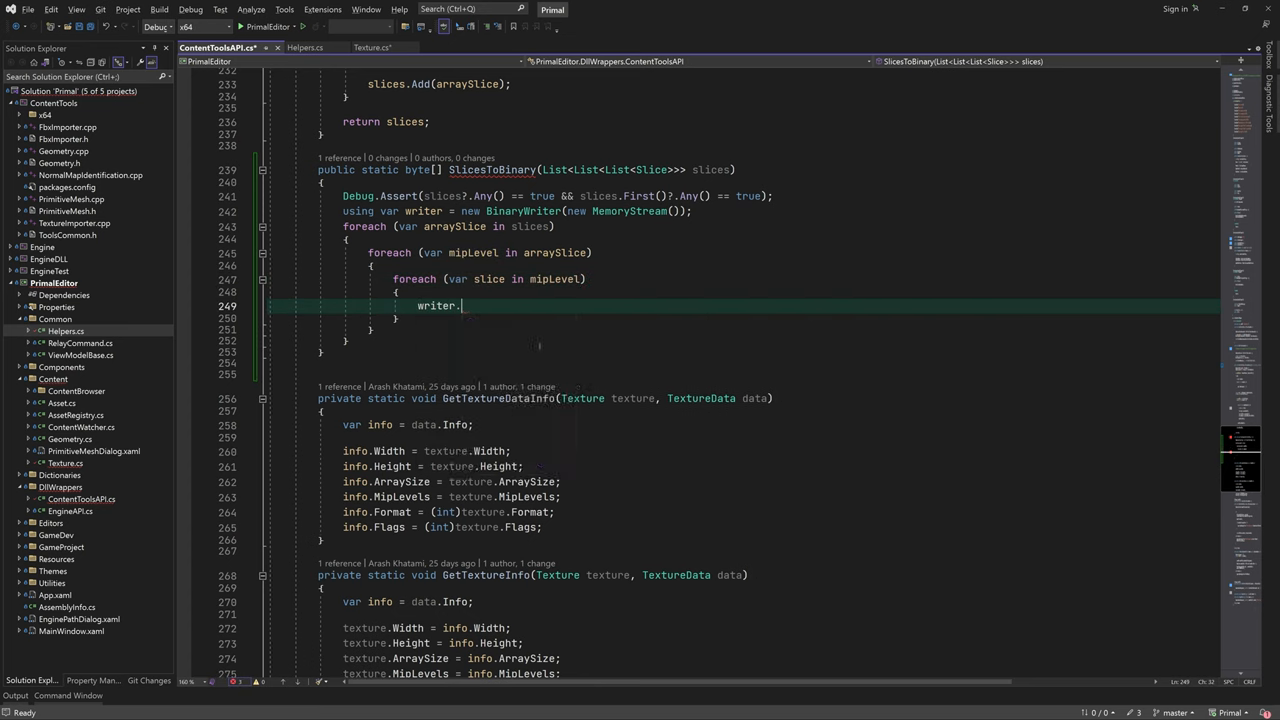
text(Write(slice.Width);)
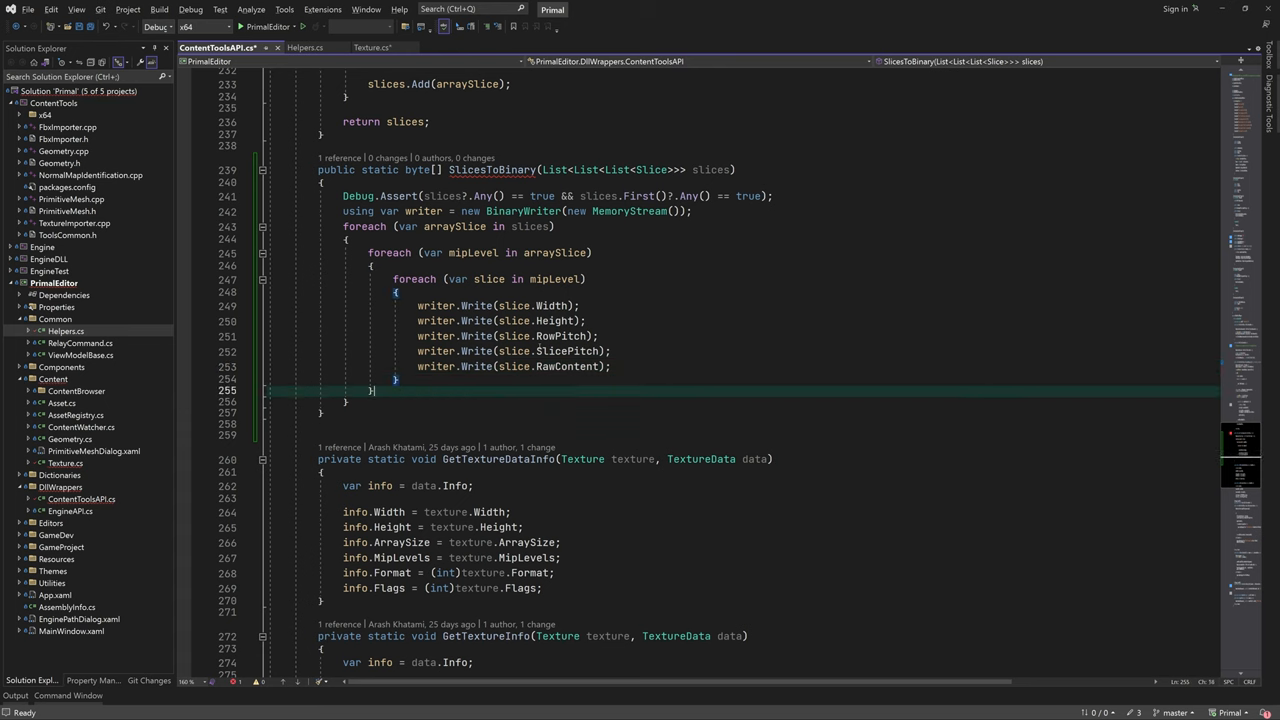
- Flush the writer, take the BaseStream bytes, assert them, and return data
text(writer.Flush();)
text(var data =)
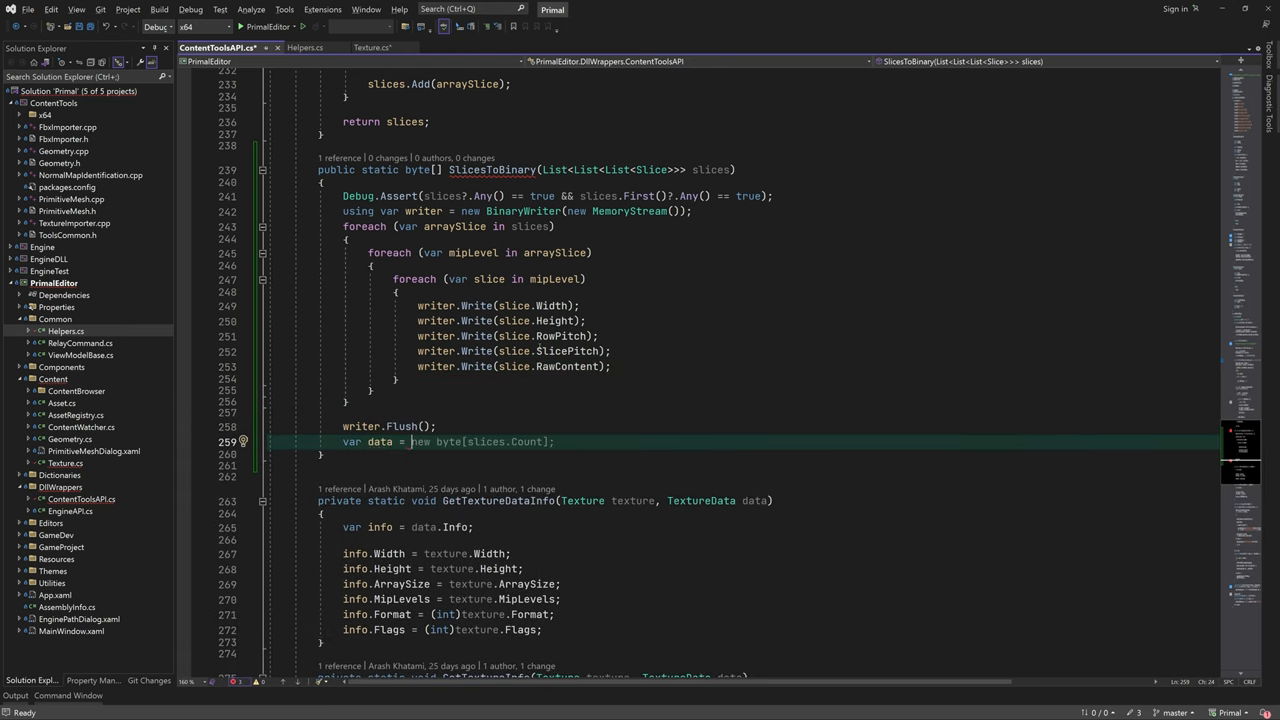
text(writer.BaseStream as MemoryStream)?.ToArray();)
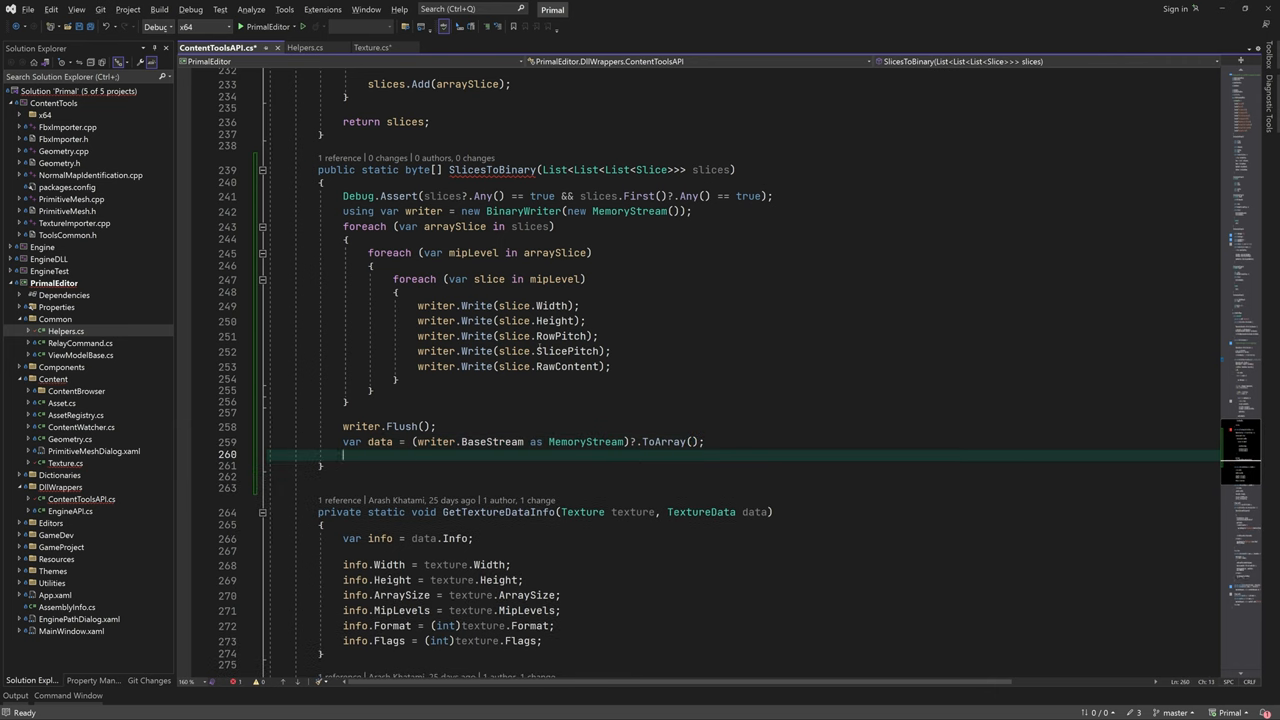
text(Debug.Assert(data))
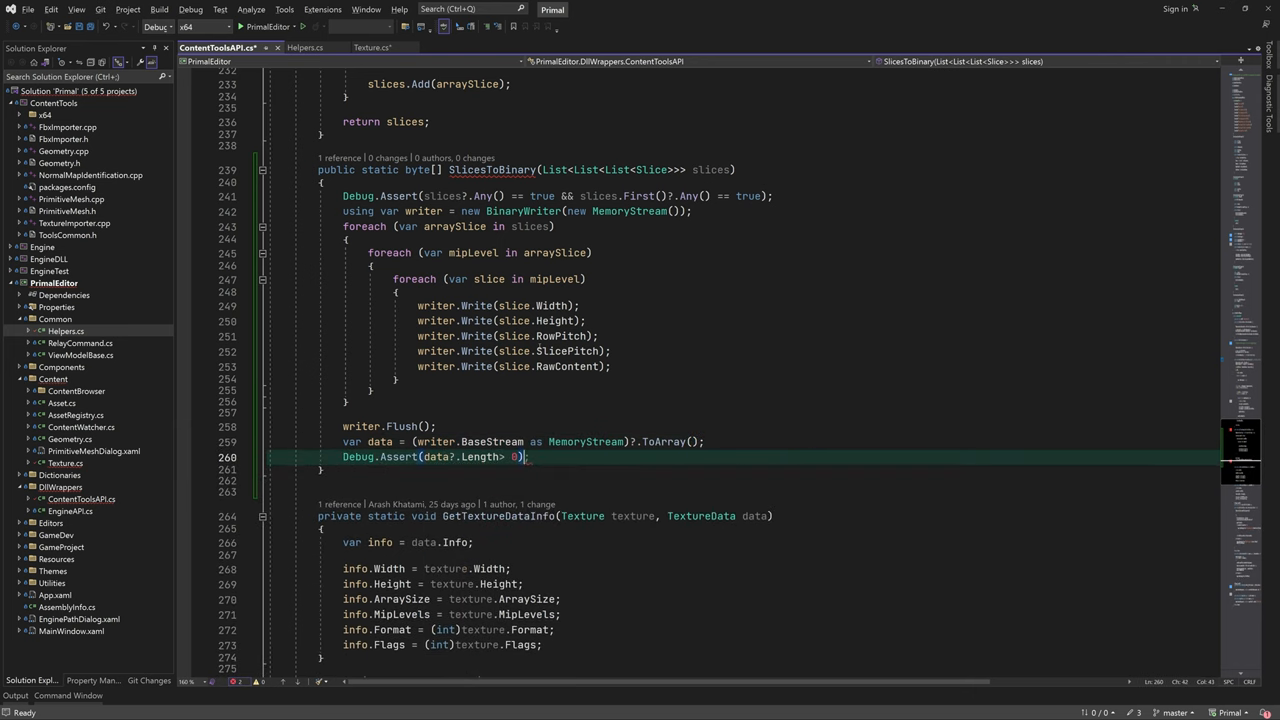
text(return data;)
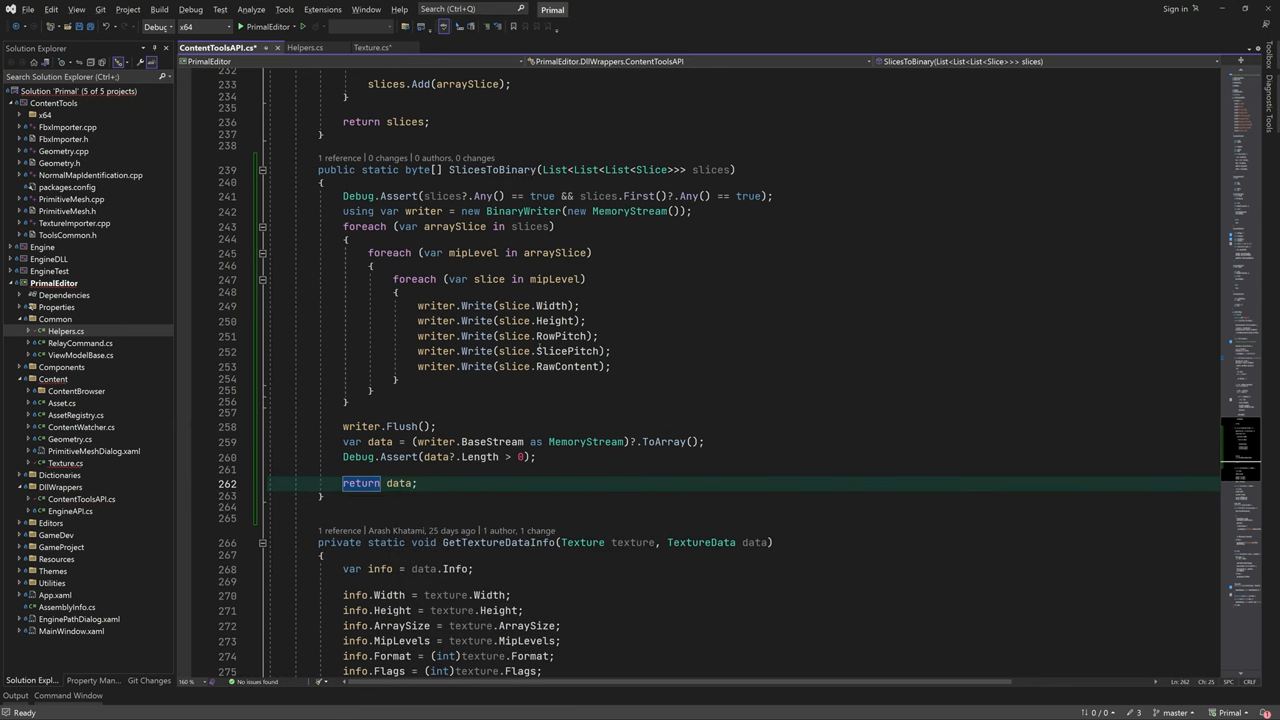
- Open Helpers.cs and scroll to where the compression helper goes
click(368, 47)
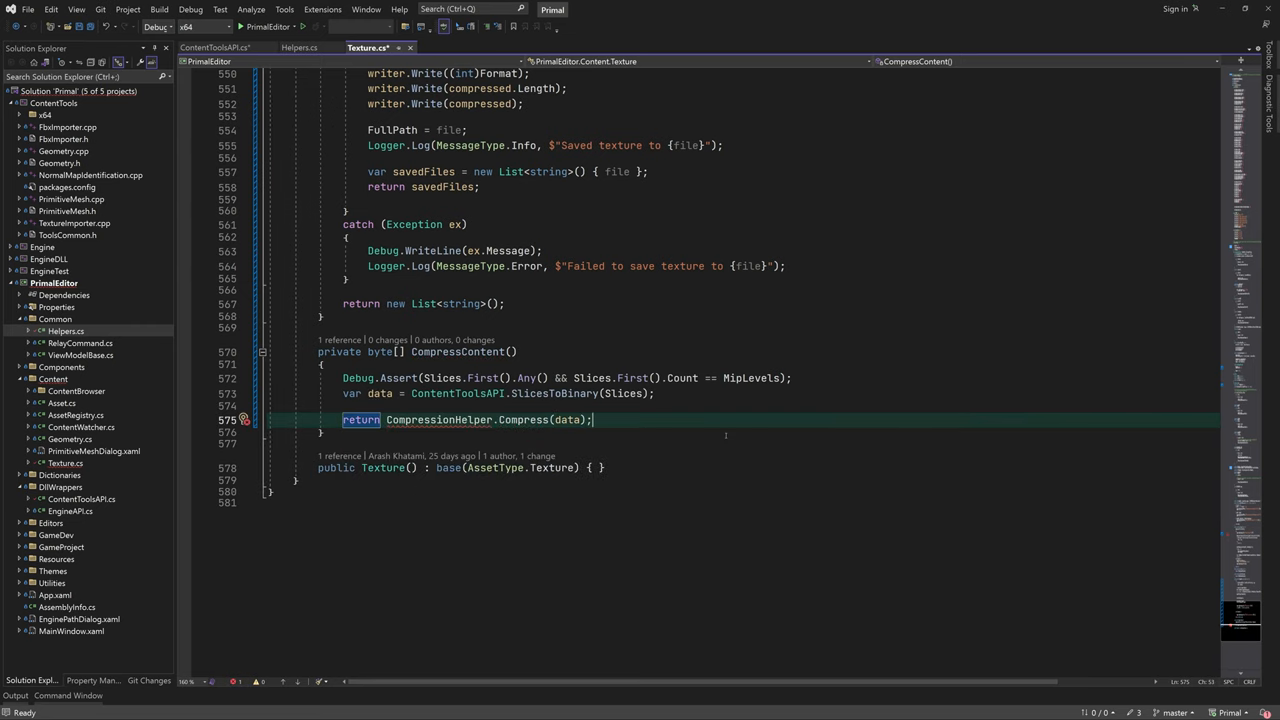
double_click(439, 419)
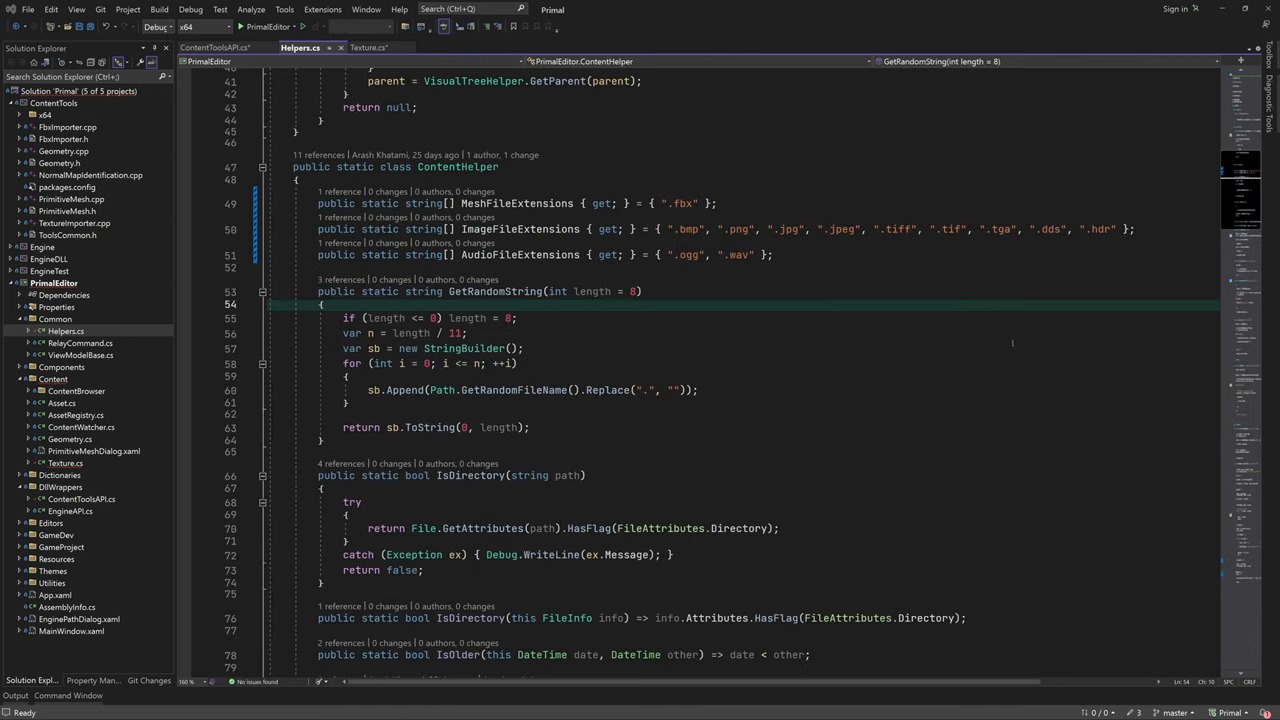
scroll(down, 3)
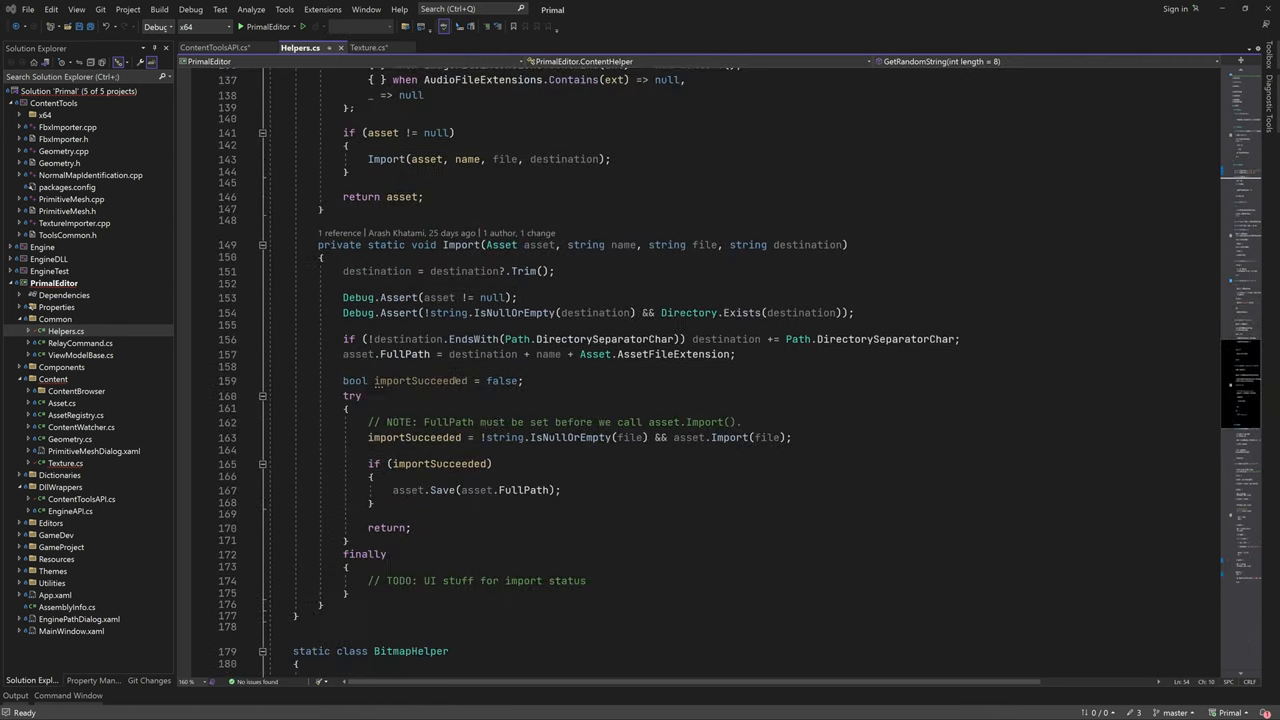
scroll(down, 3)
text(static class CompressionHelper)
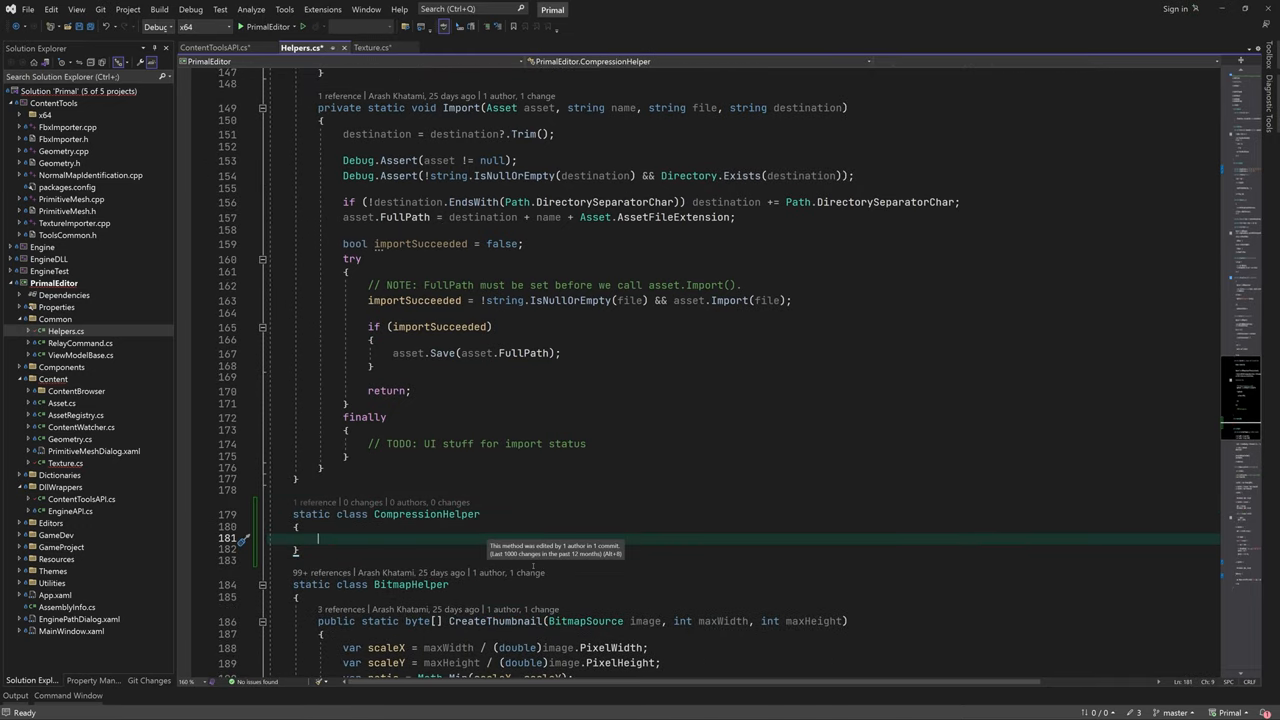
- Write a static Compress method deflating data into a MemoryStream via DeflateStream
text(public static byte[] Compress(byte[] data)
text(using)
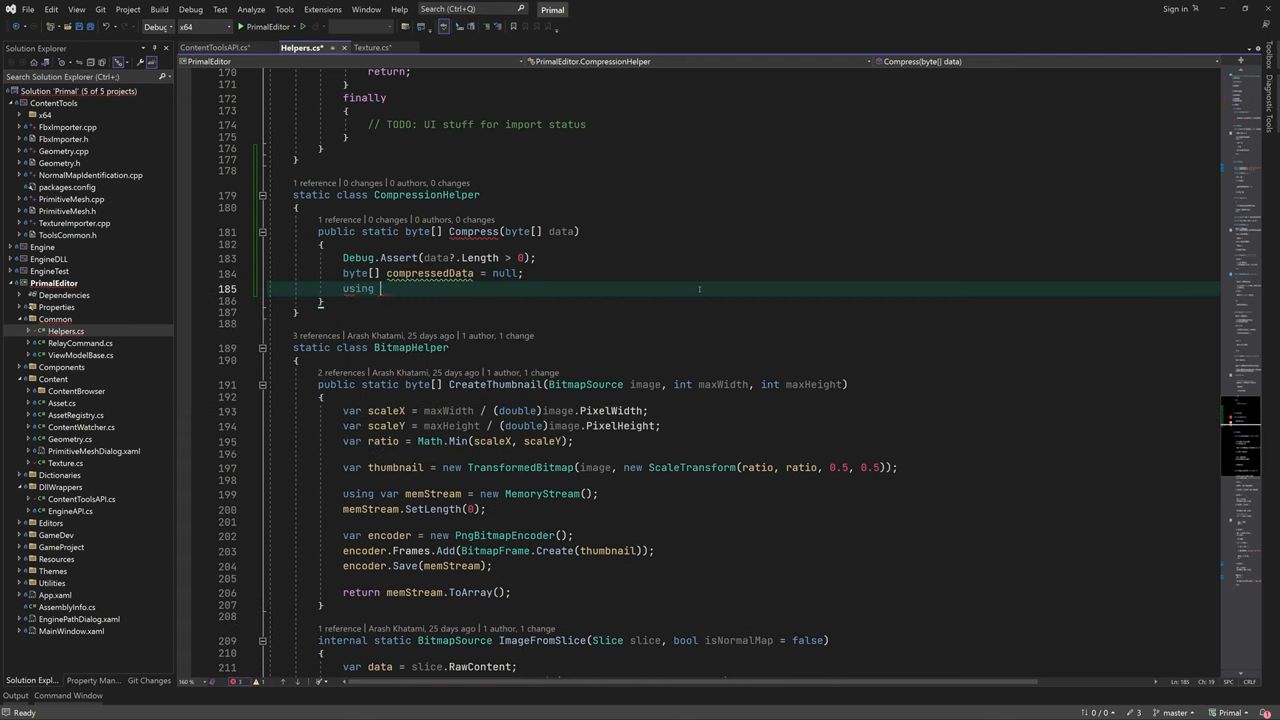
text((var output = new MemoryStream()) { })
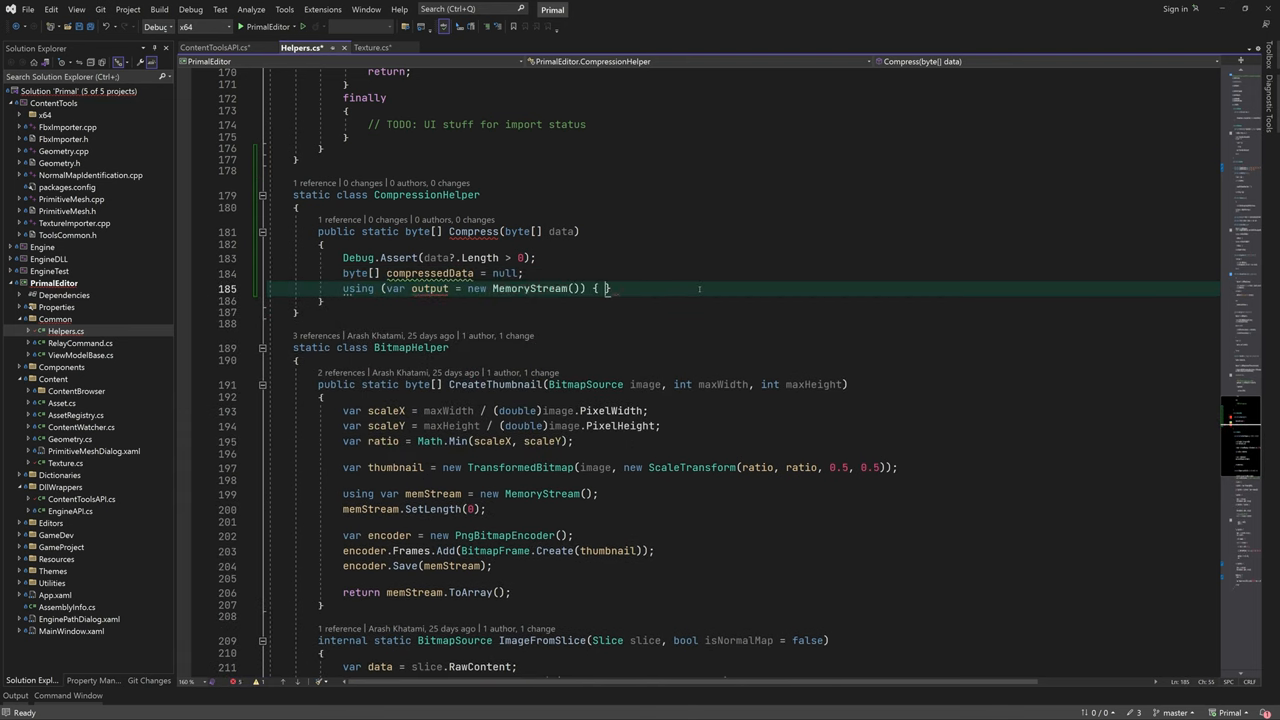
text(using (var compr)
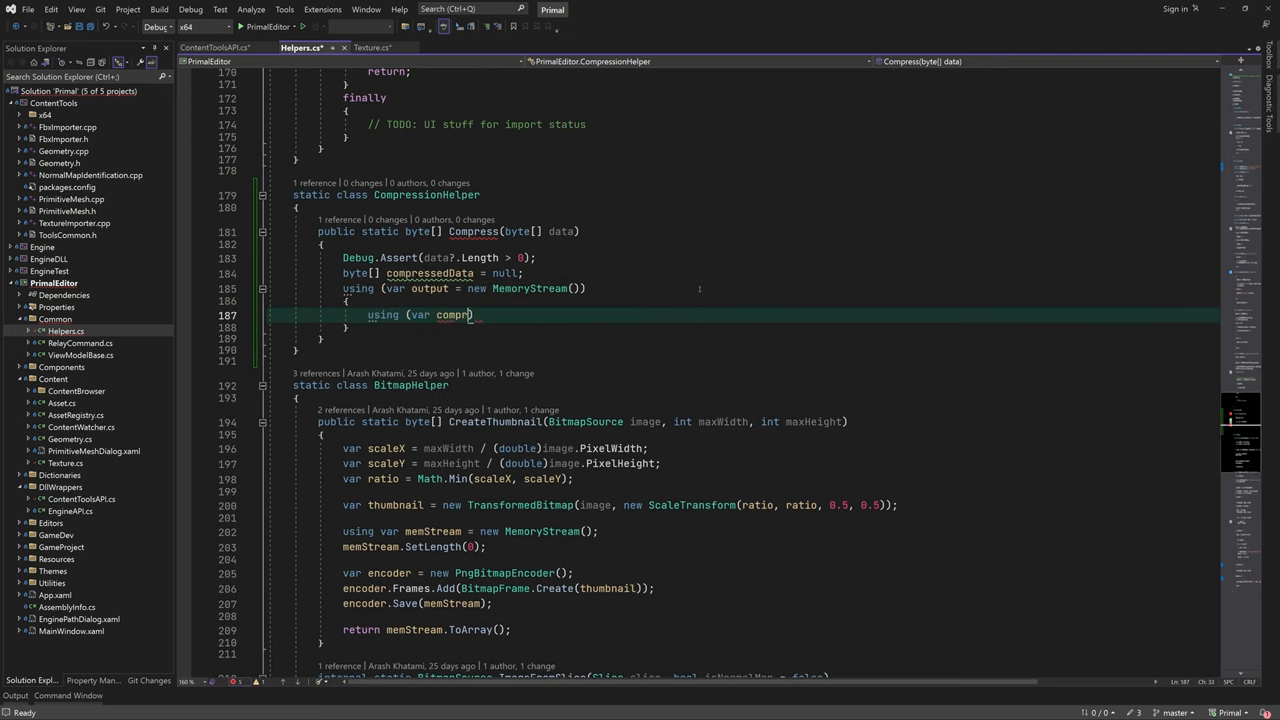
text(compressor = new DeflateStream(output, CompressionLevel.Optimal, true)
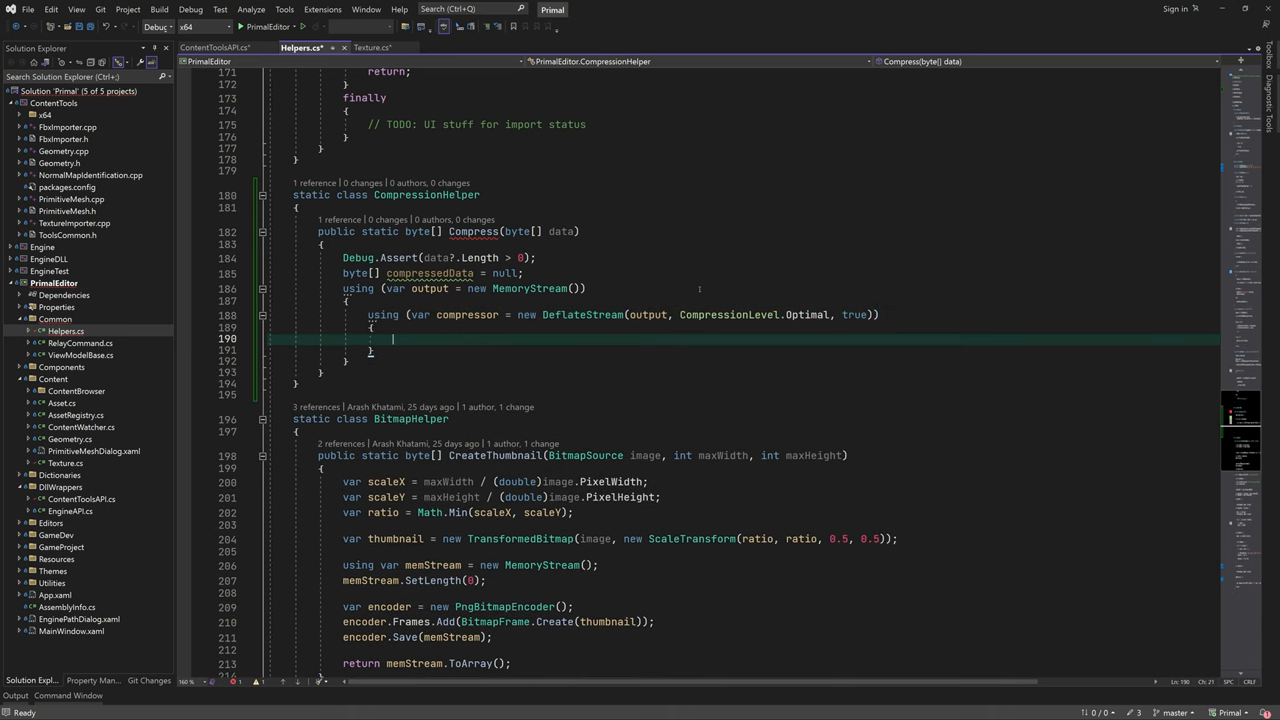
text(compressor.Write(data, 0, data.Length);)
text(compressedData = output.ToArray();)
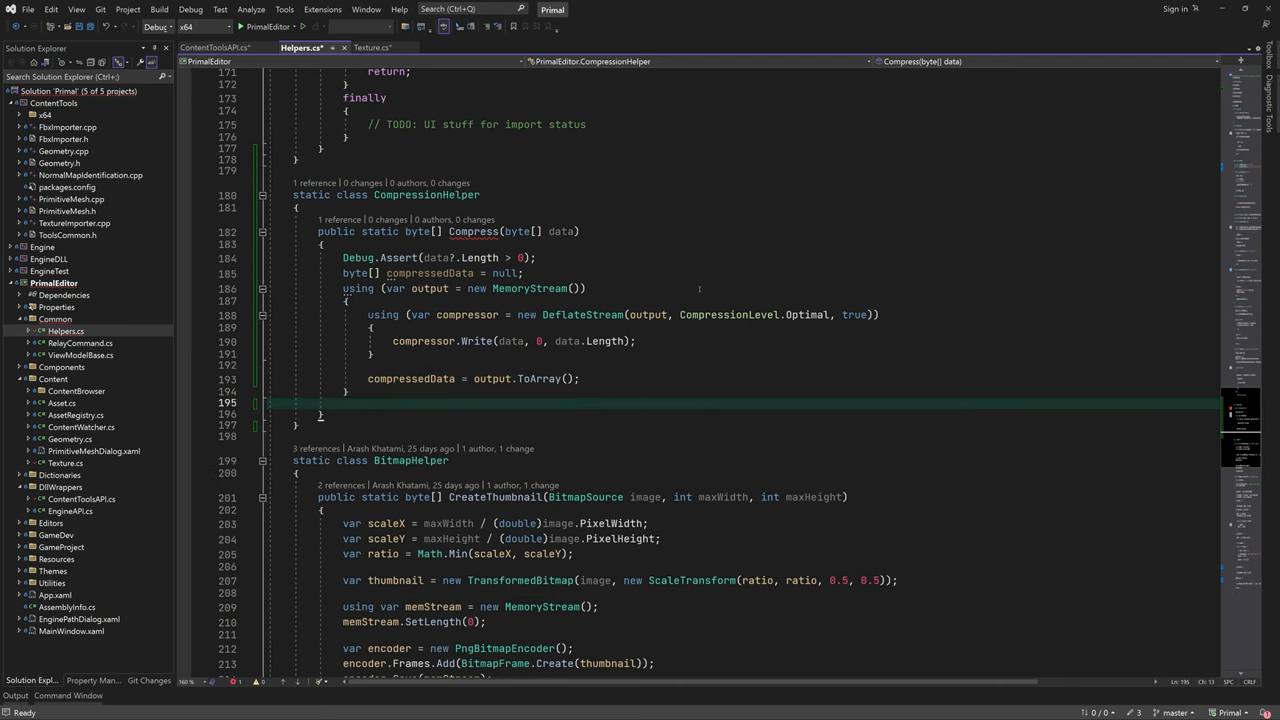
- Return compressedData from Compress and add a DeflateStream-based Decompress(byte[] data) method
text(return compressedData;)
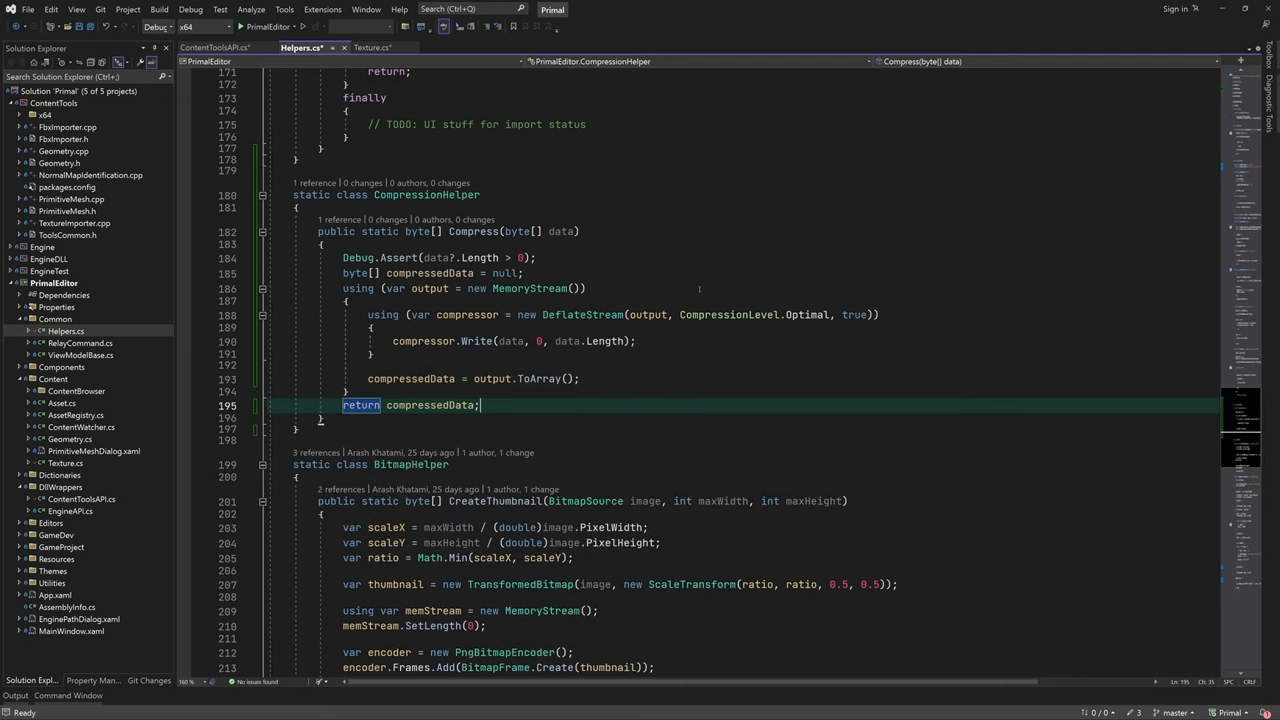
click(372, 354)
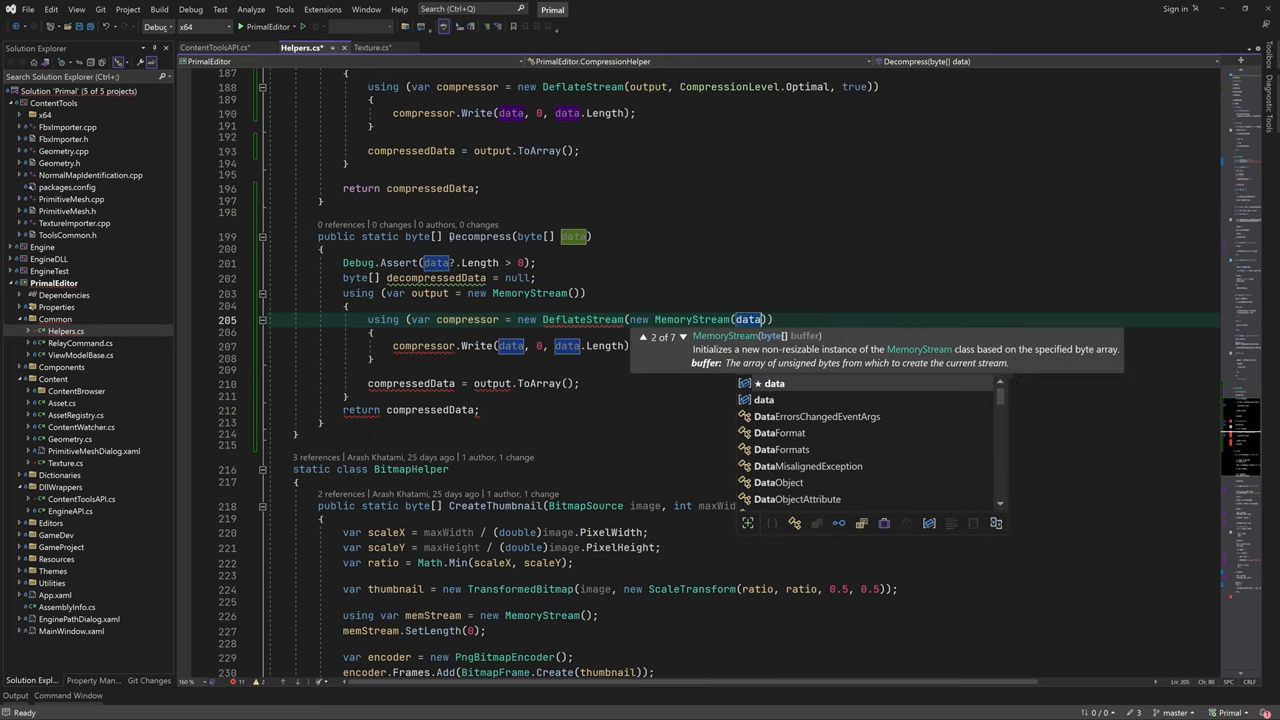
text(, compressionMode.Decompress)
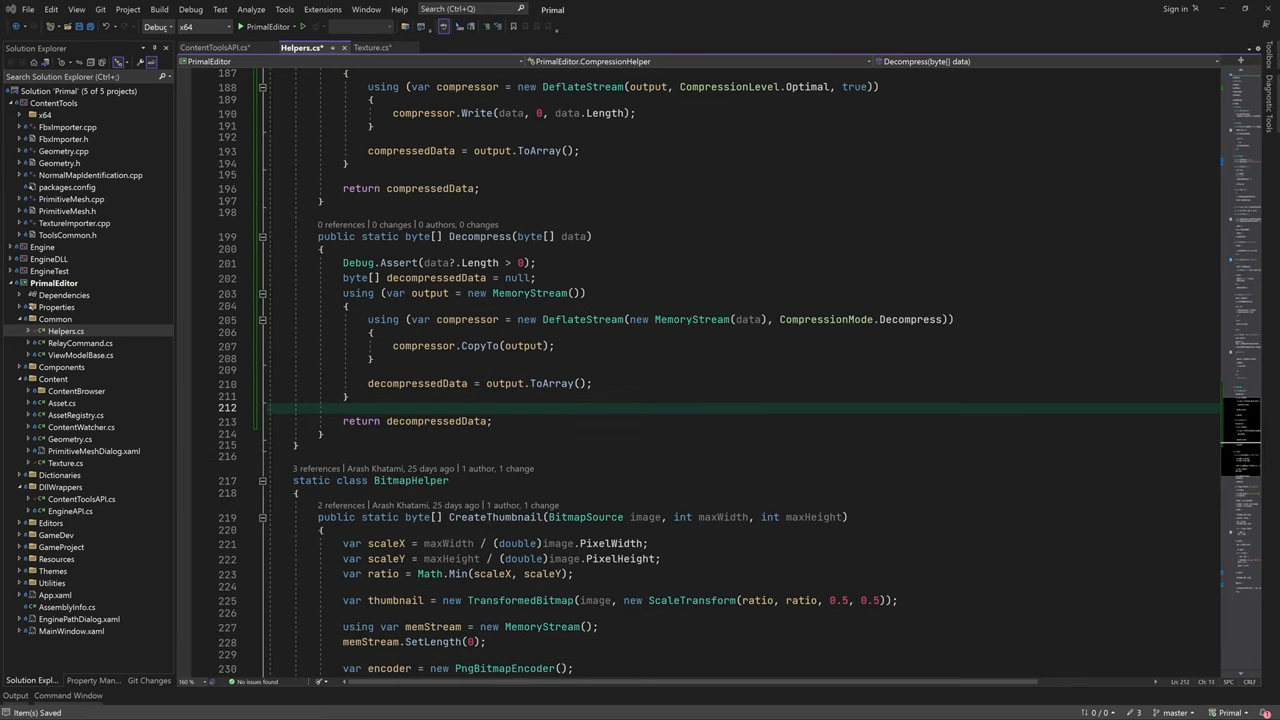
mouse_move(605, 5)
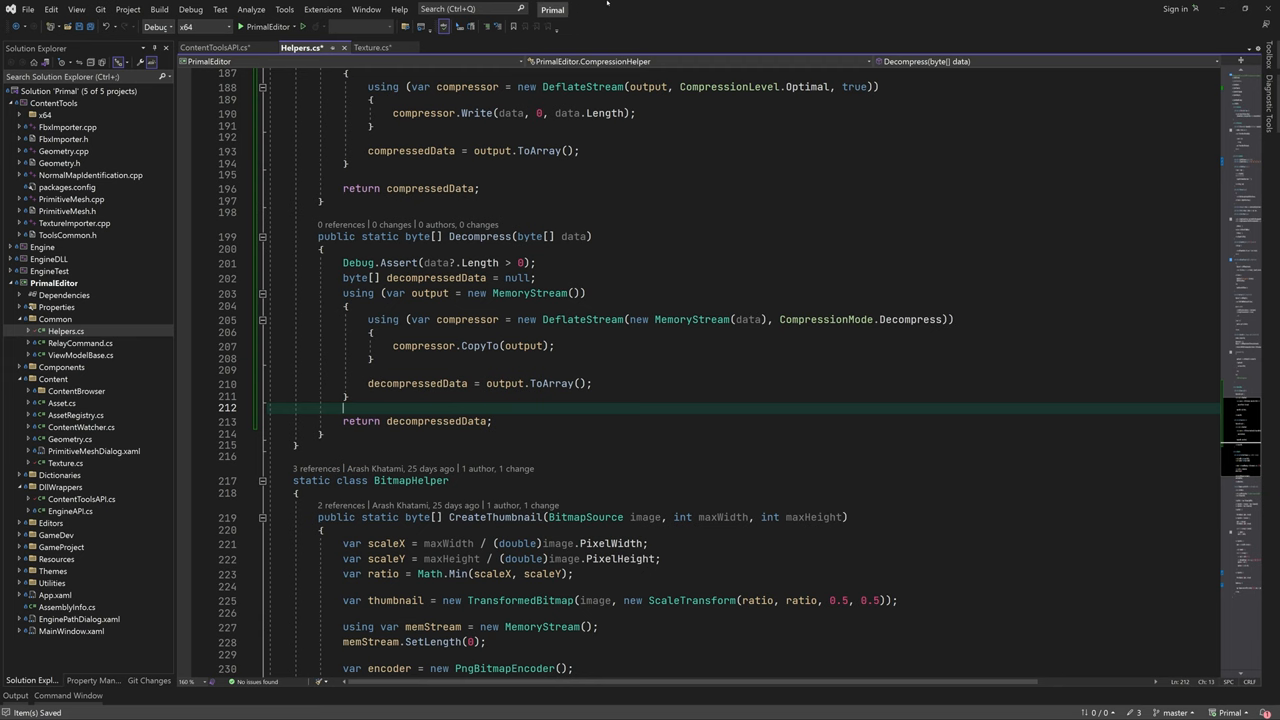
scroll(up, 3)
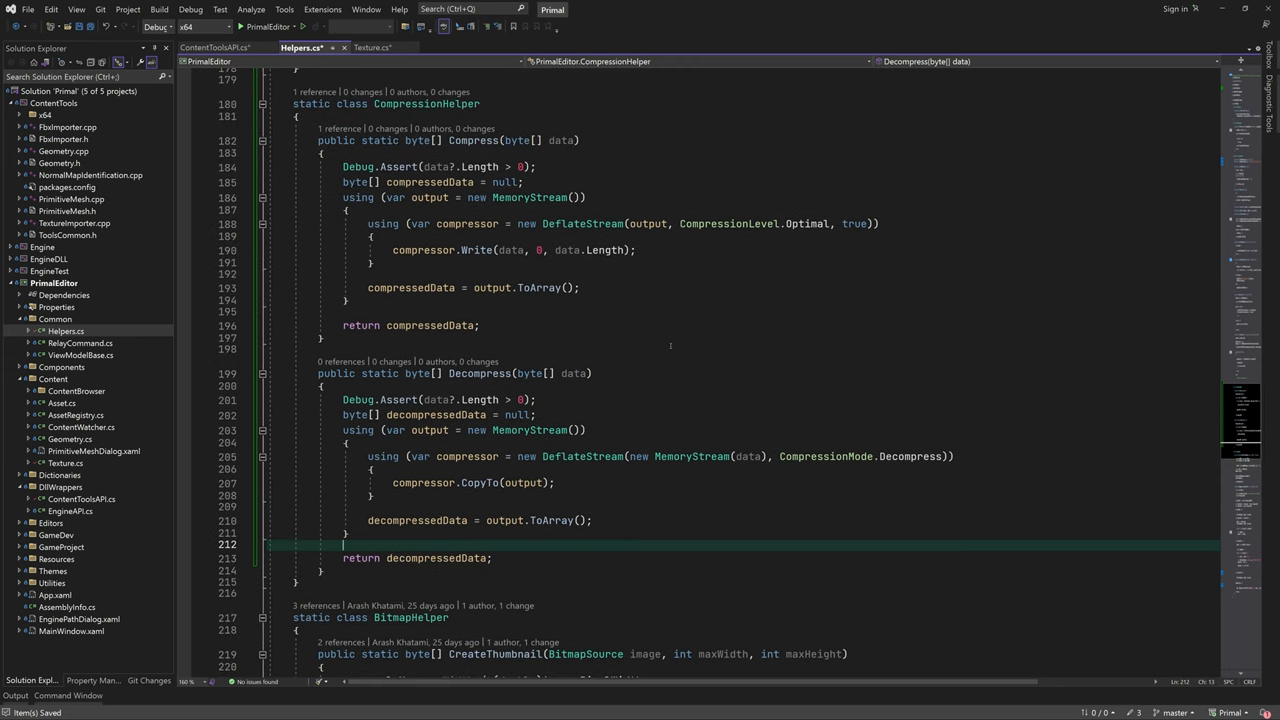
- Move the blue-channel math into its own isNormalMap loop and zero bgrData[index + 0] in the main loop
scroll(down, 3)
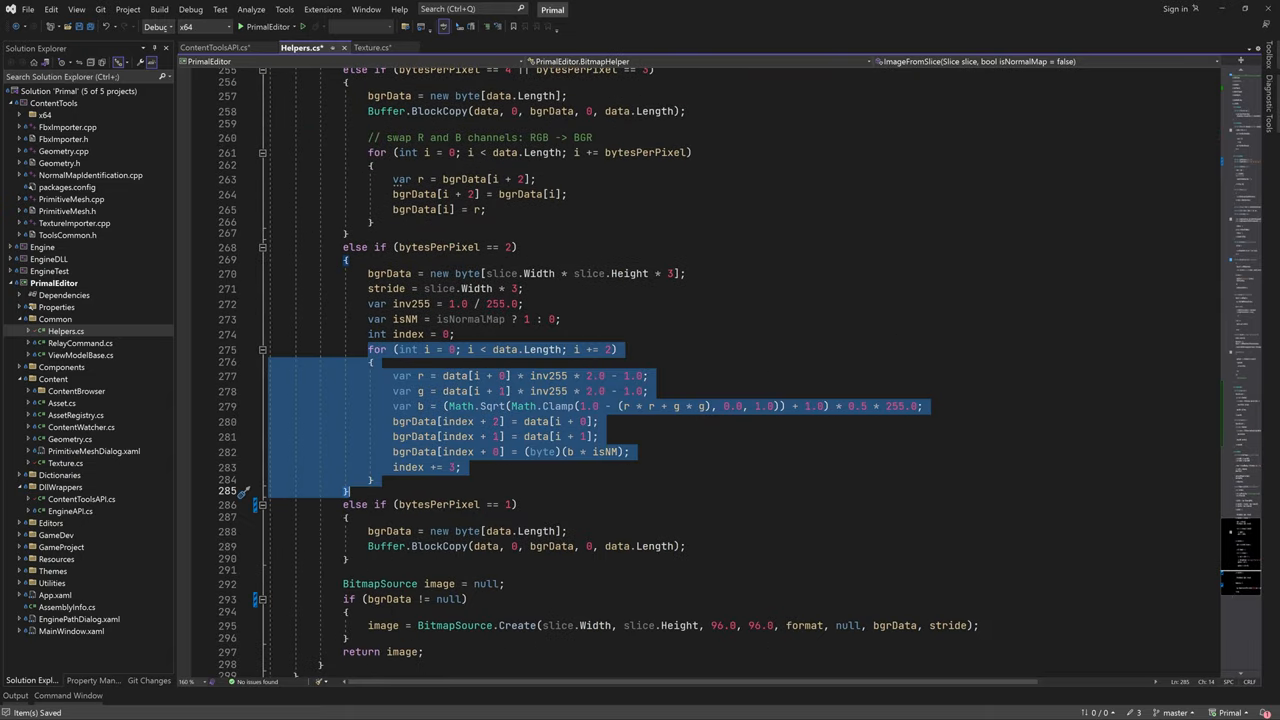
mouse_move(943, 514)
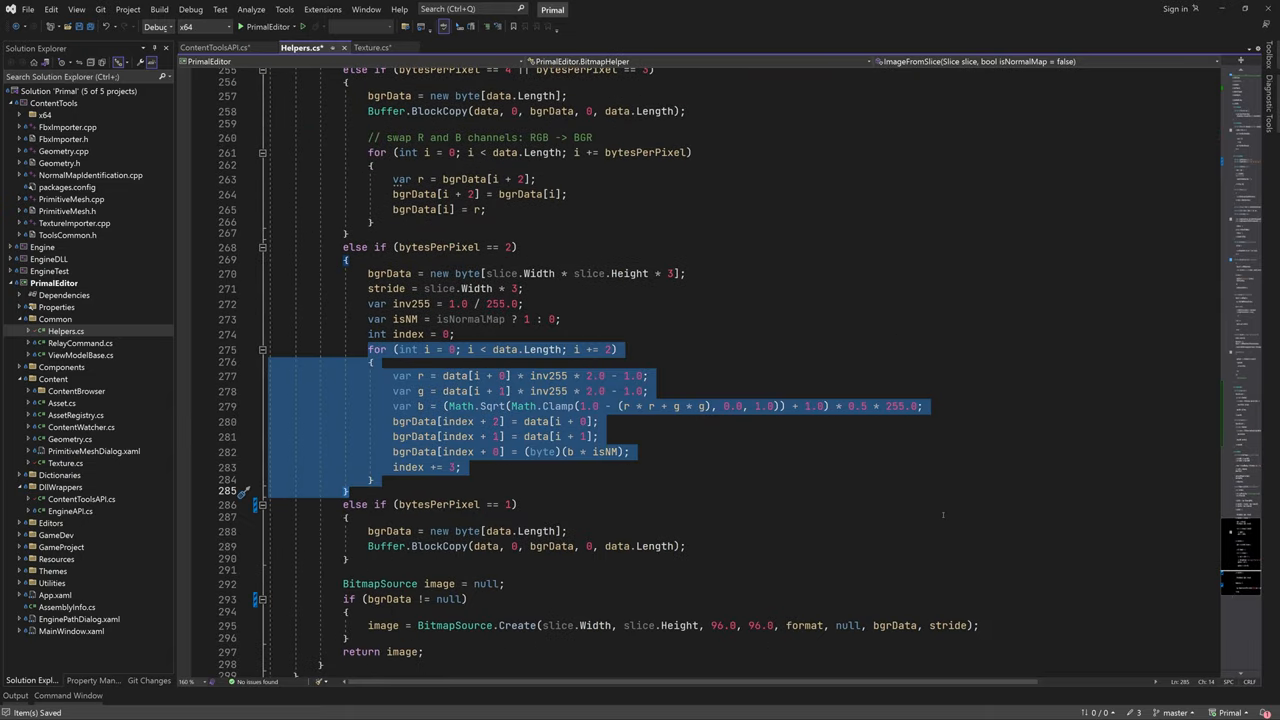
click(680, 307)
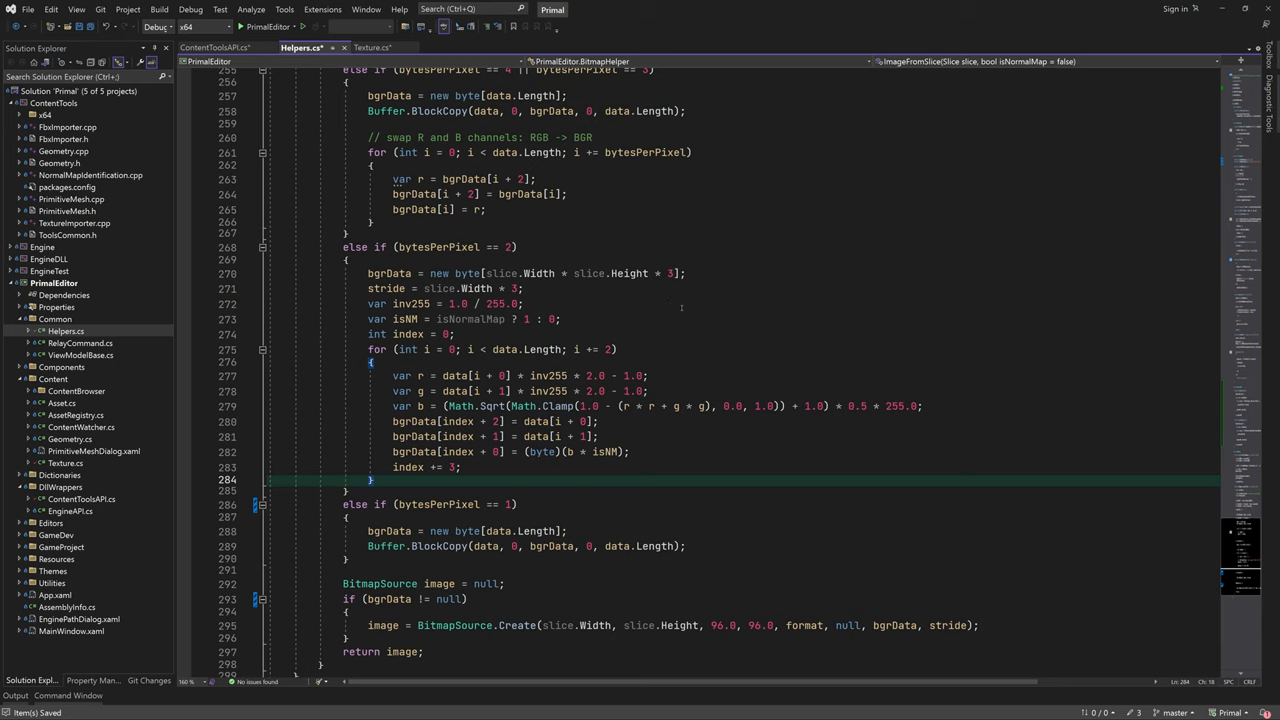
click(523, 303)
text(if(isNormalMap))
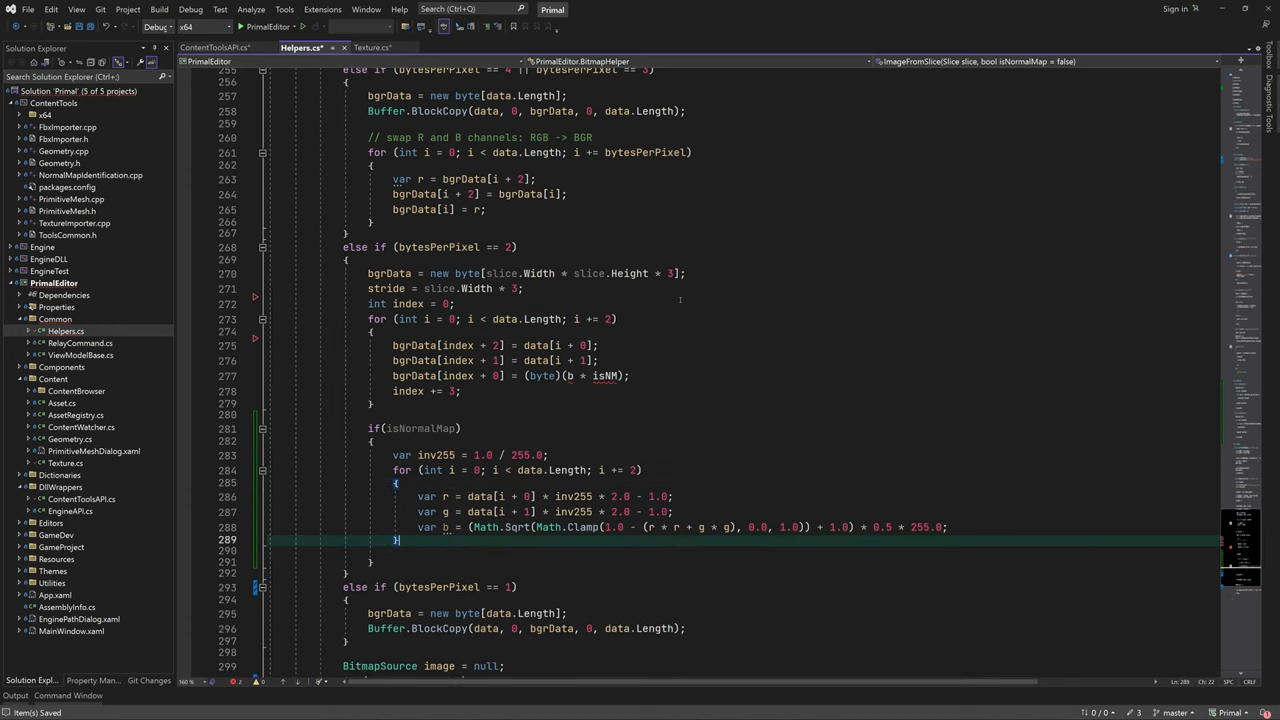
click(395, 332)
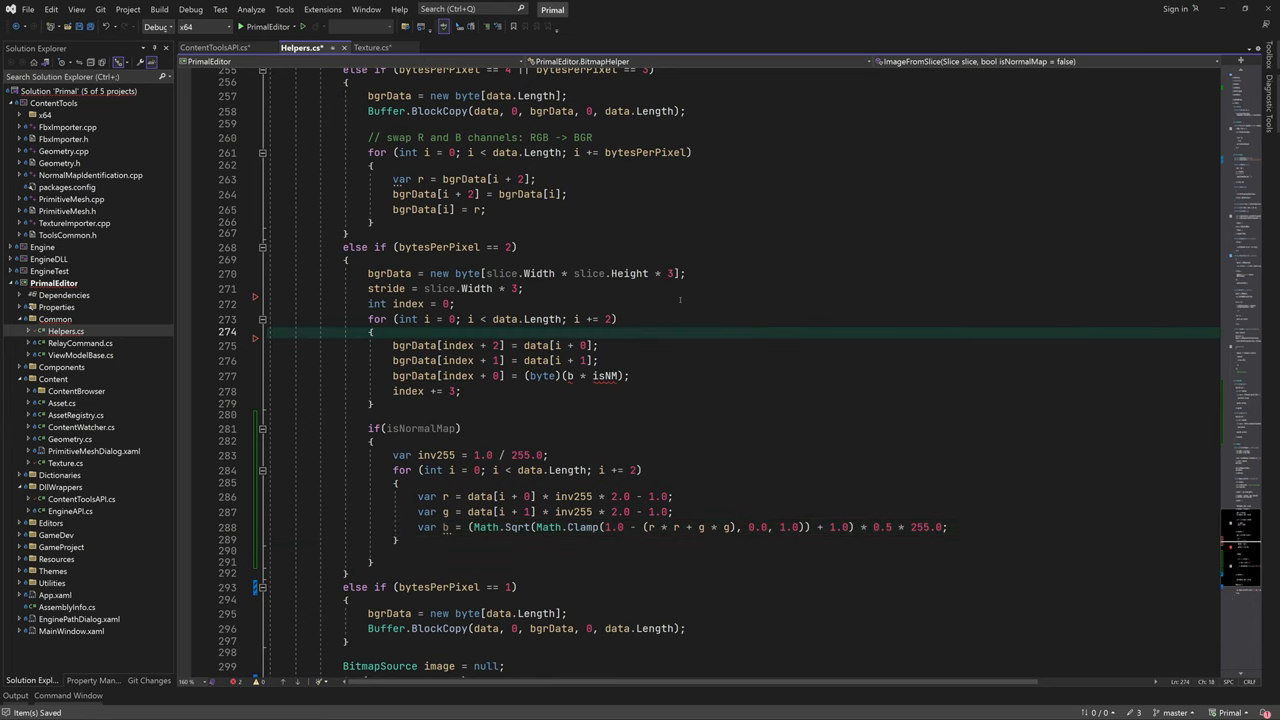
text(index = 0;)
text(bgrData[index + 0] = (byte)b;)
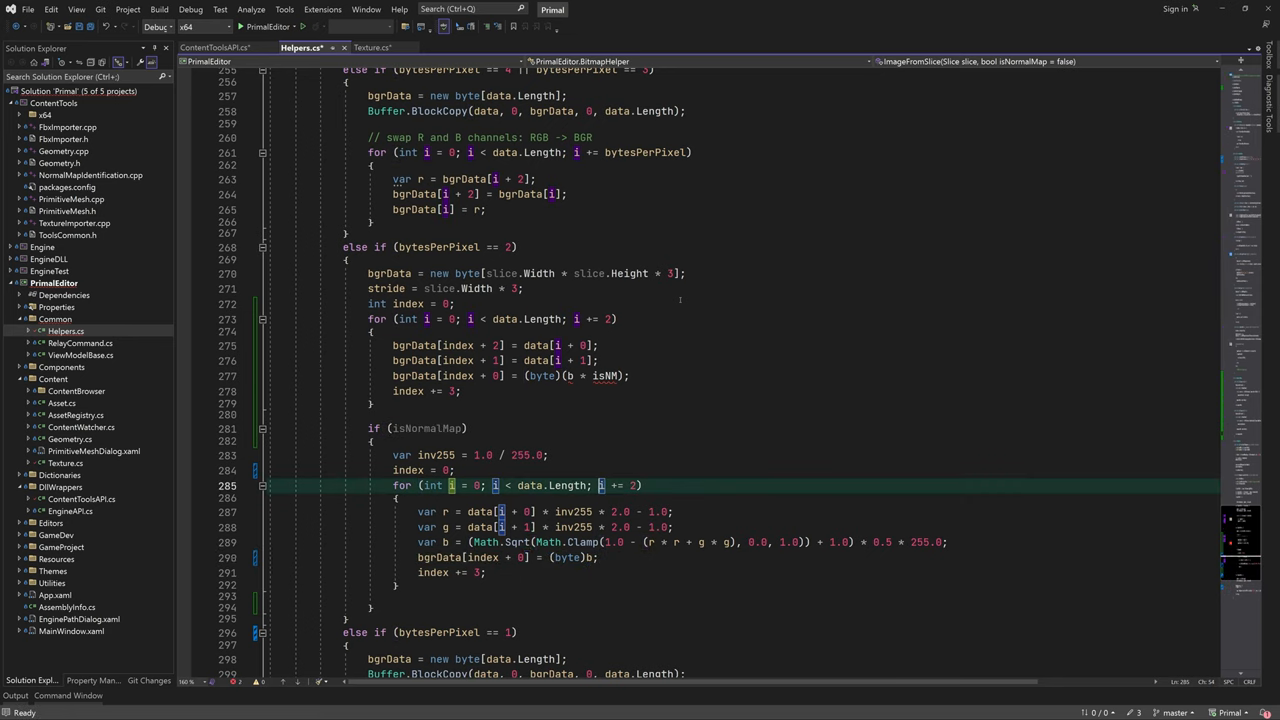
click(527, 375)
text(0)
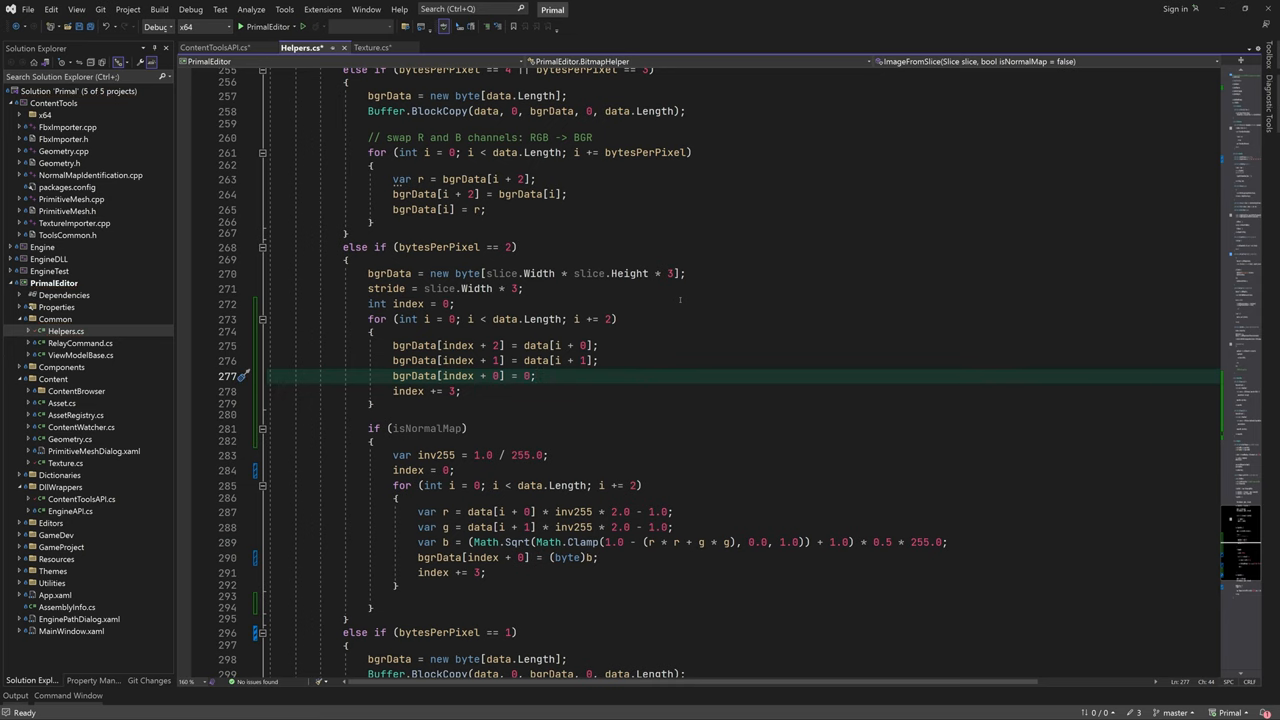
scroll(down, 3)
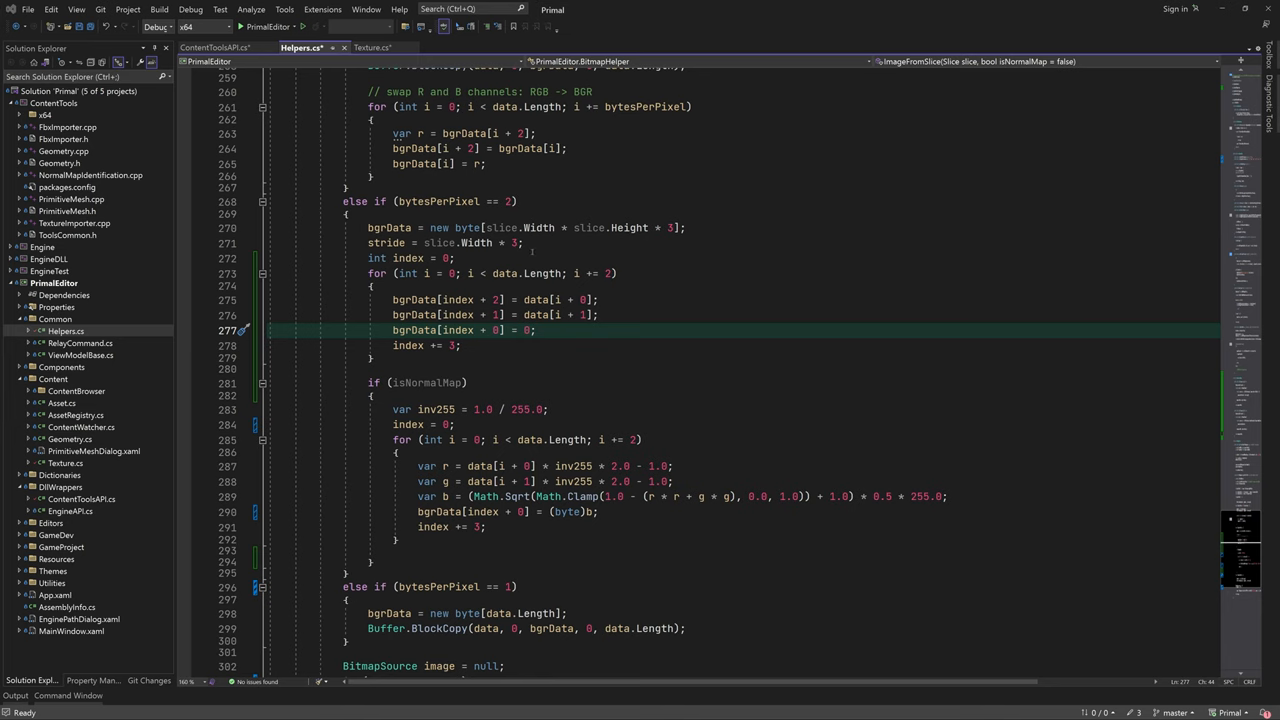
- In Texture.cs, add private Decompress(byte[] compressed) calling CompressionHelper.Decompress(compressed)
click(363, 47)
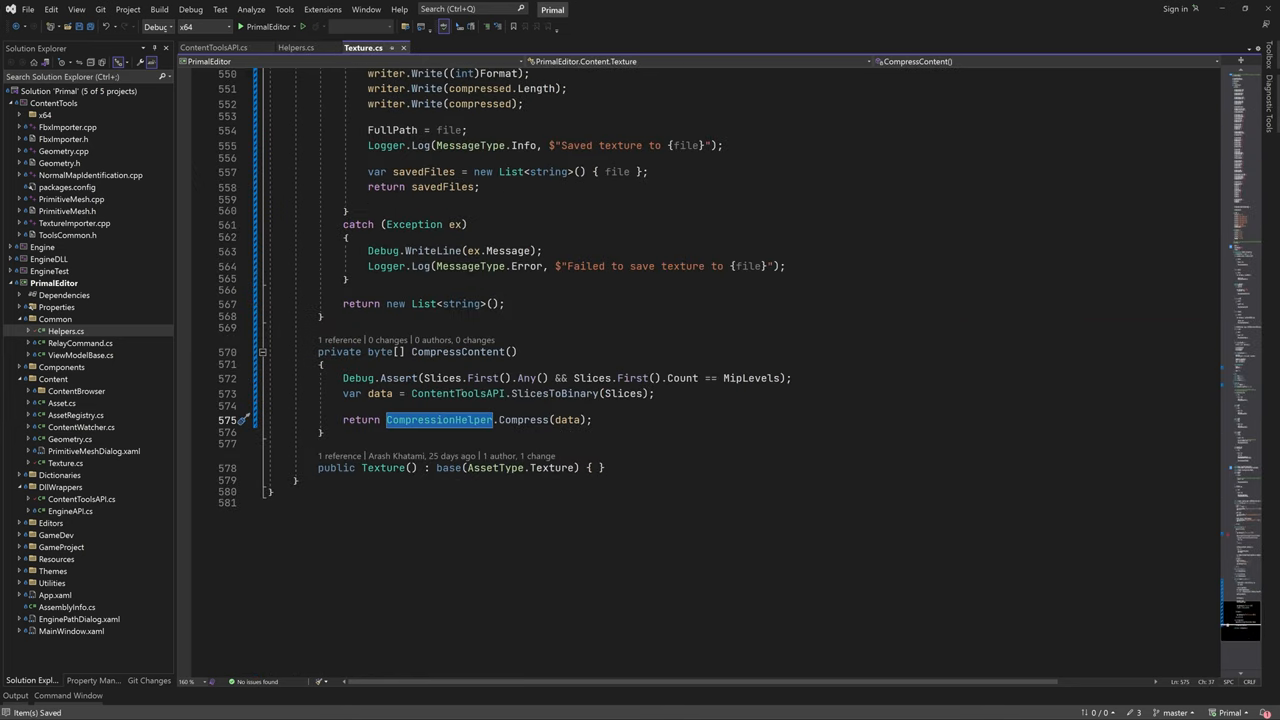
text(private void De)
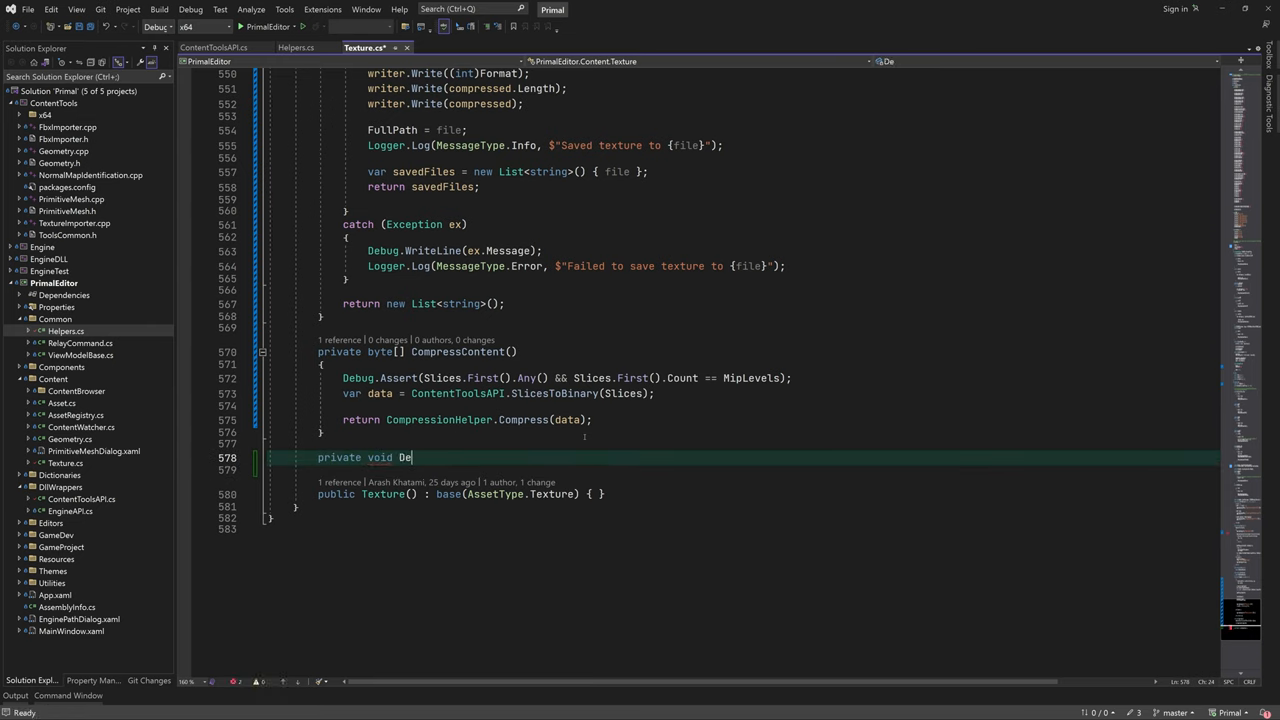
text(compress(byte[] data))
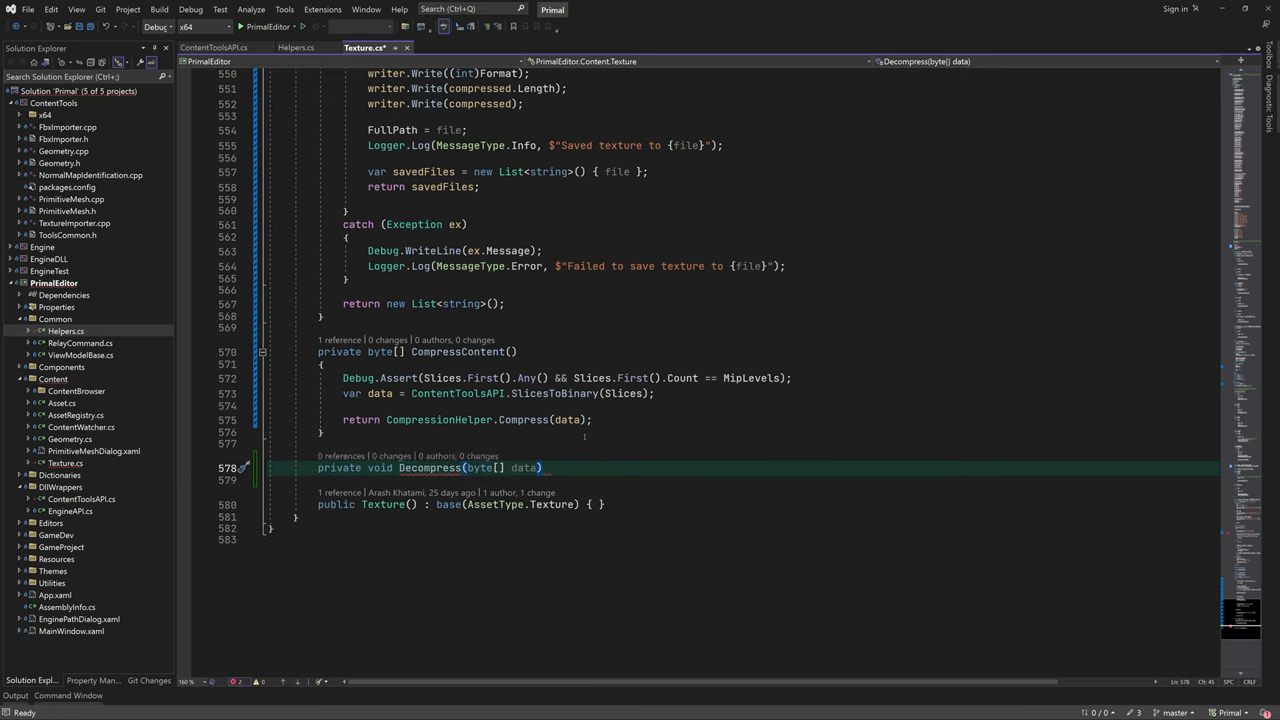
text(compressed)
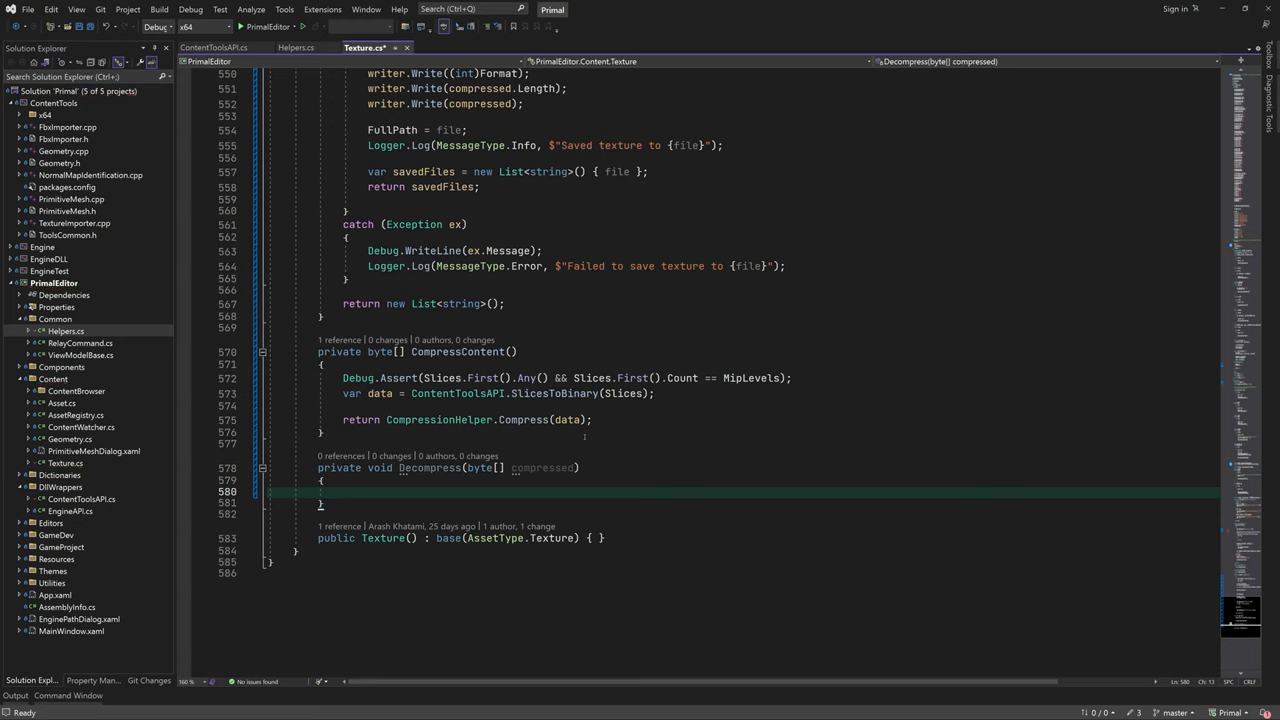
text(var decompressed = CompressContent();)
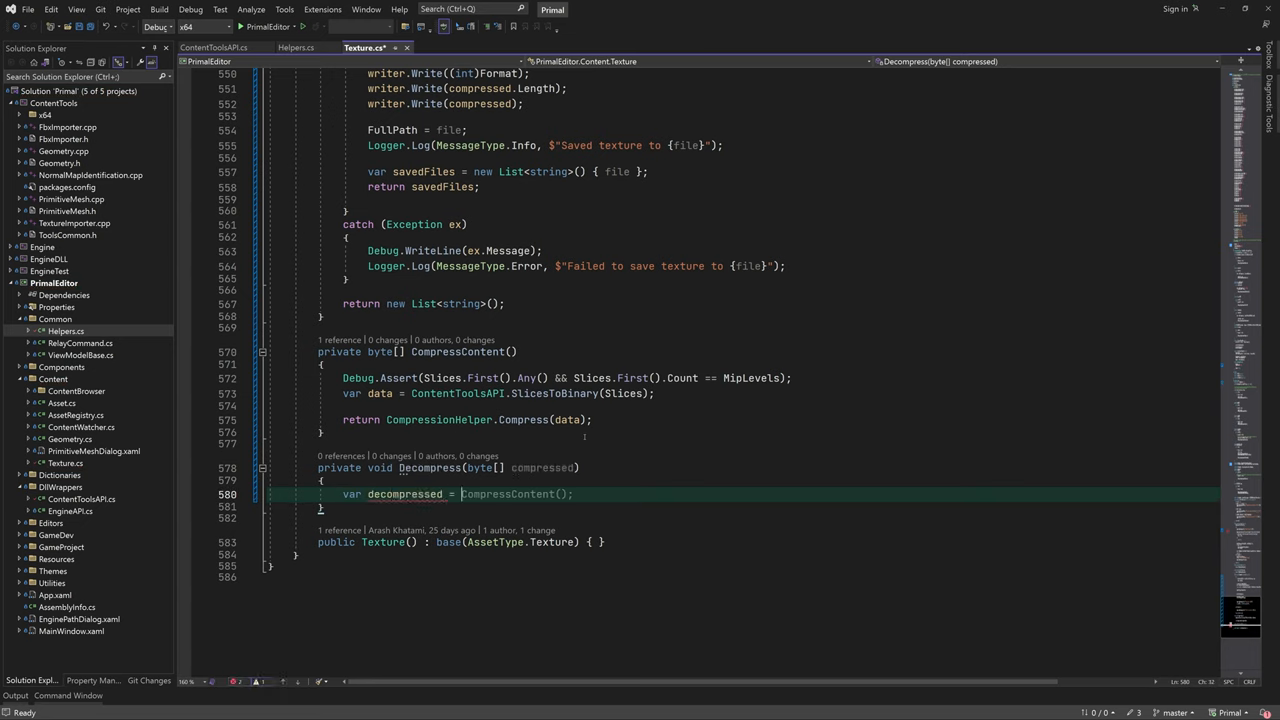
text(CompressionHelper.Decompress(compressed))
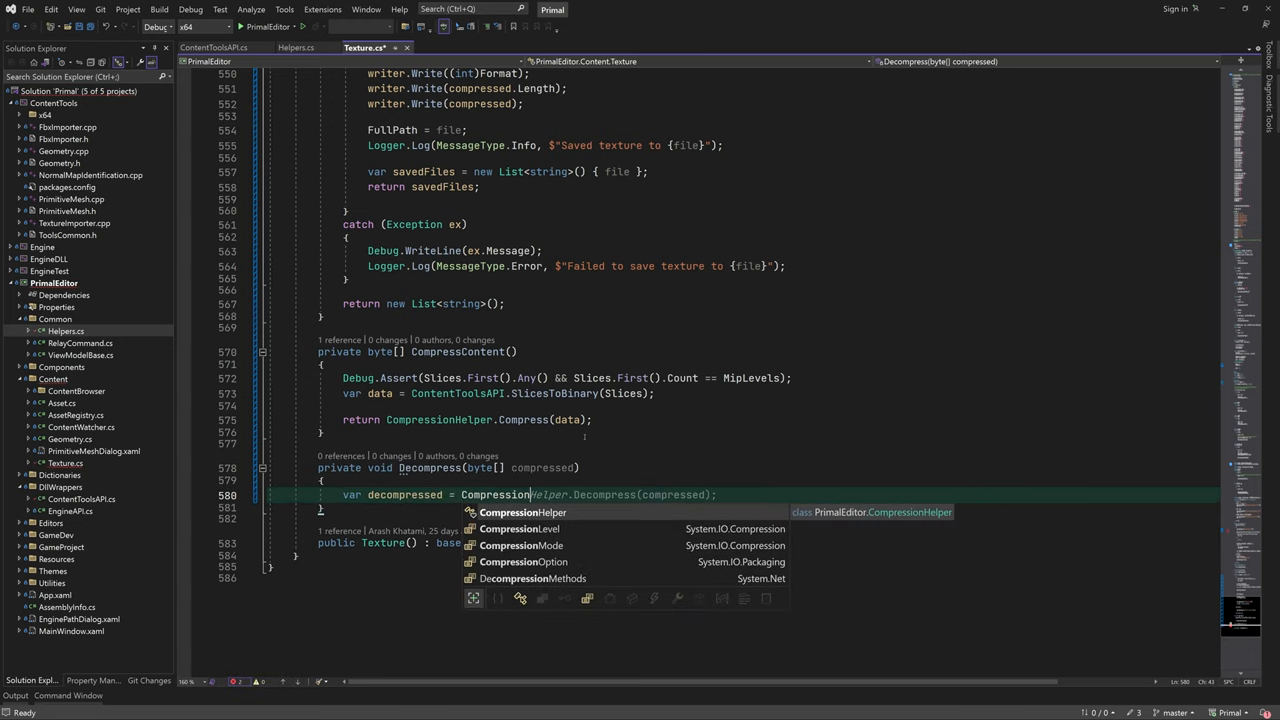
- Rebuild Slices with ContentToolsAPI.SlicesFromBinary using ArraySize and MipLevels
text(St)
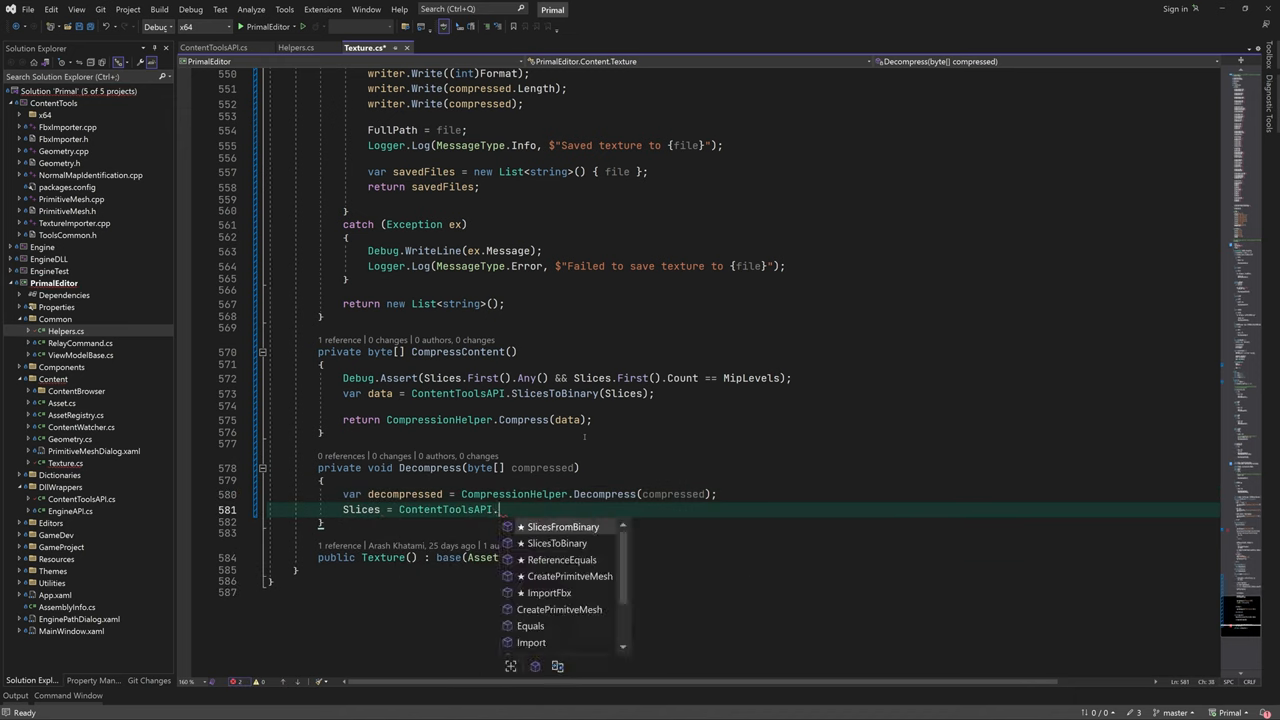
click(563, 526)
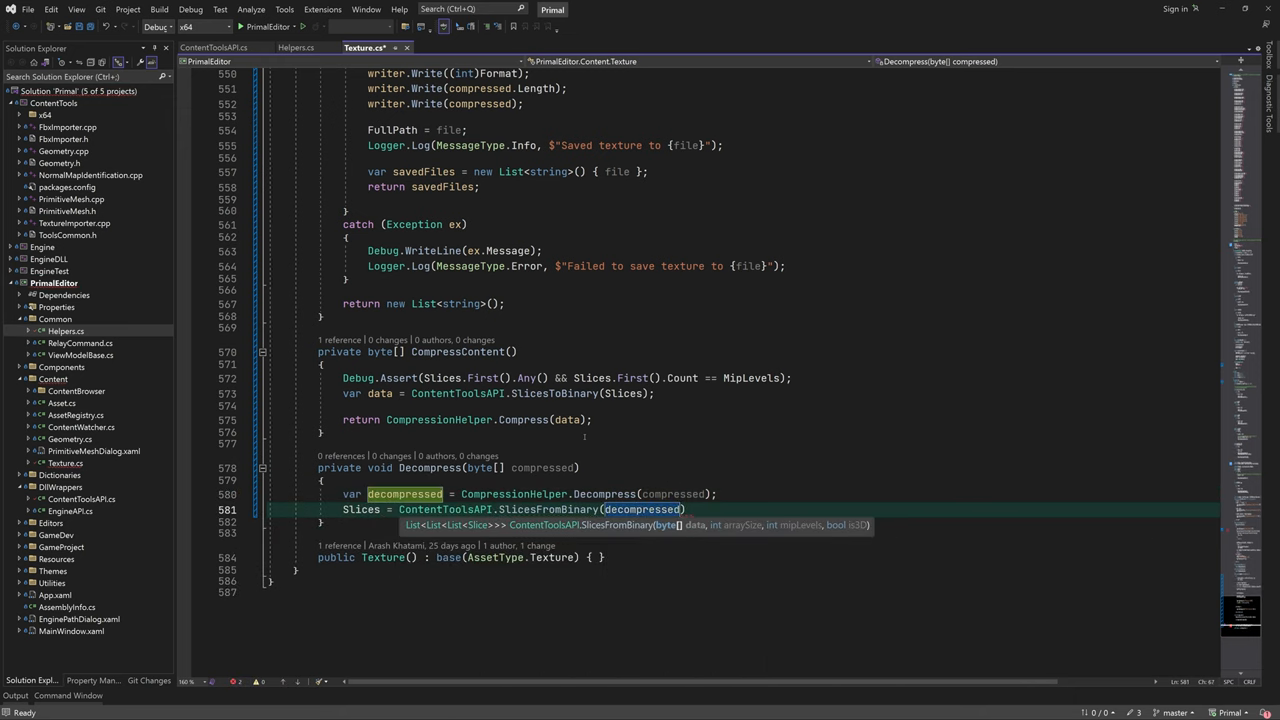
text(, ArraySize, miu)
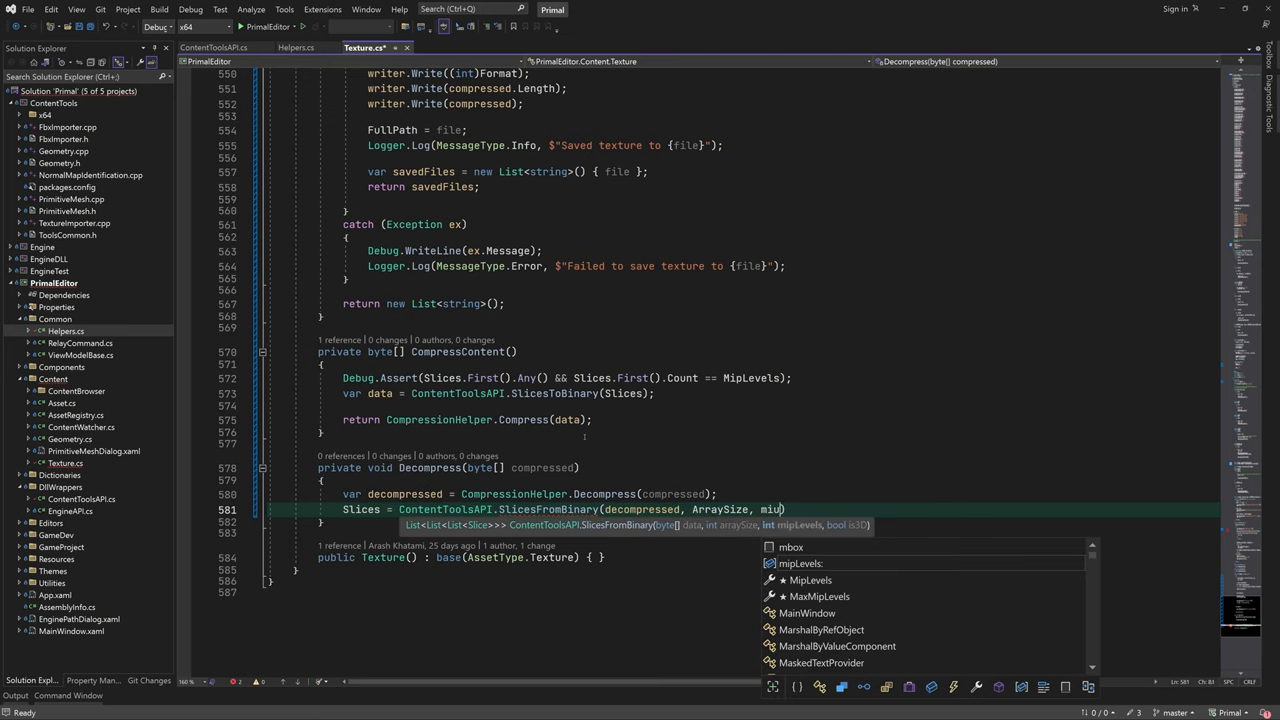
text(MipLevels, isv)
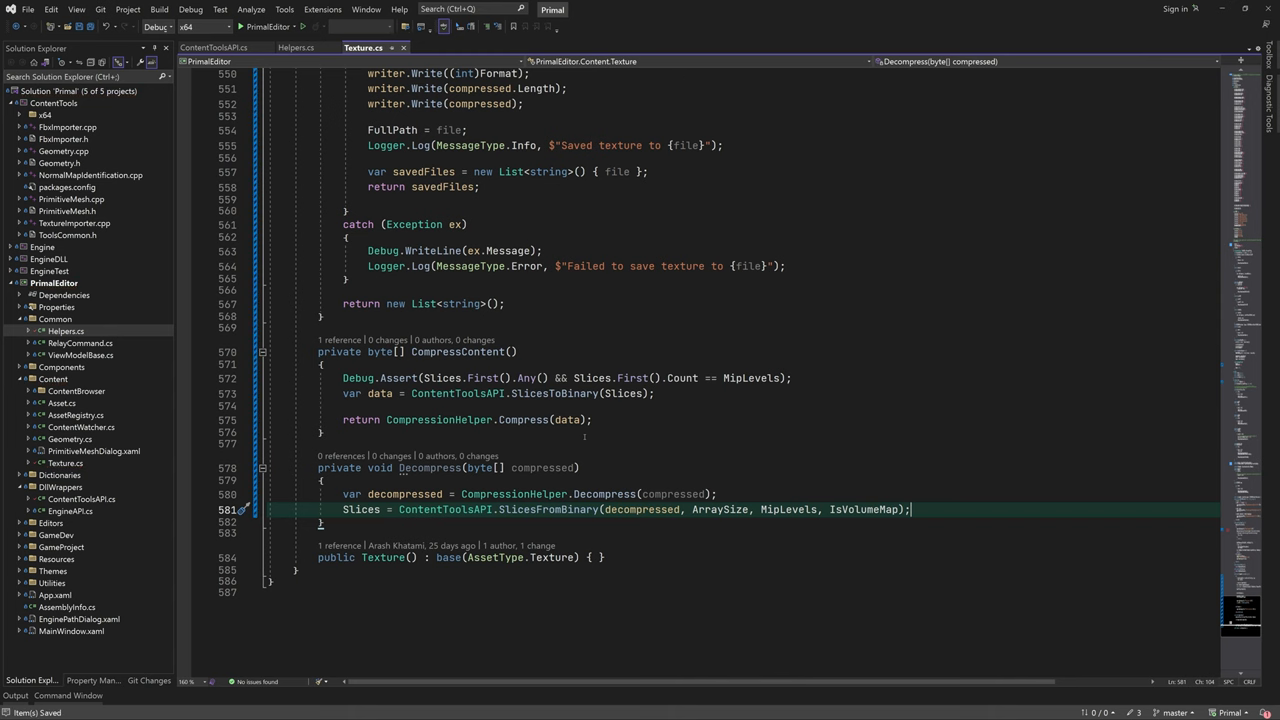
scroll(up, 3)
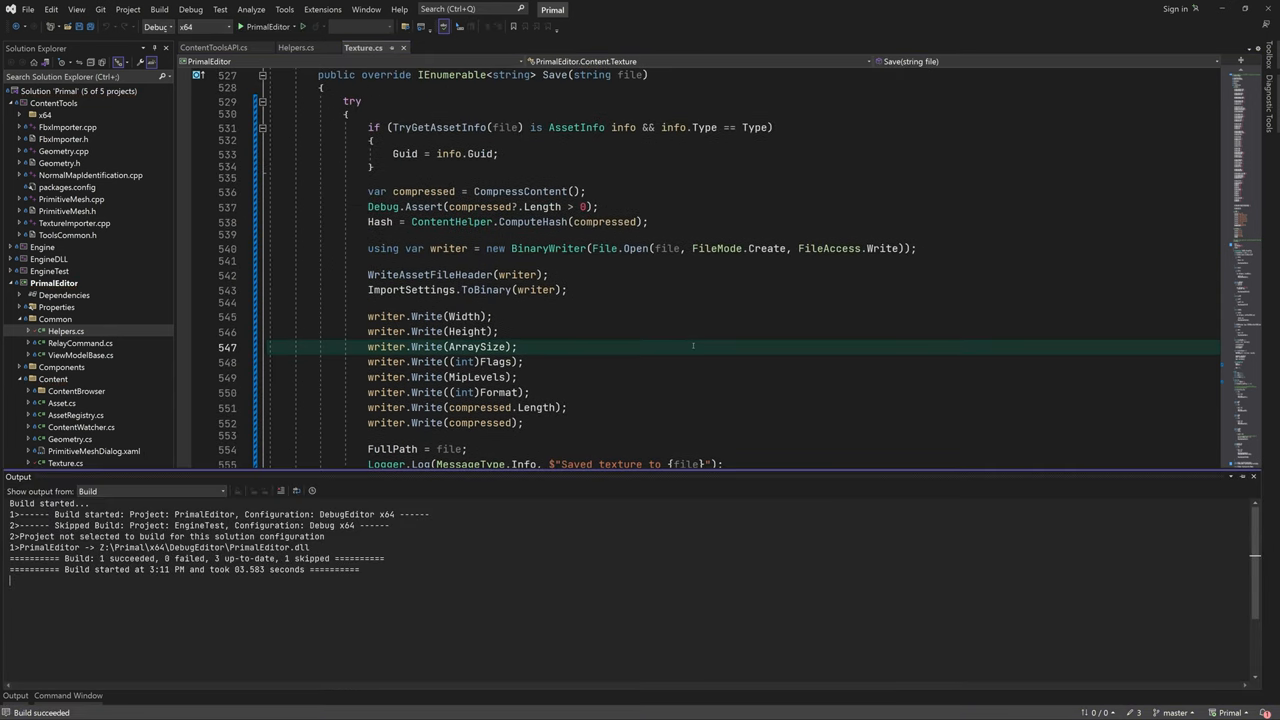
- Launch Primal Editor and select the orange-astronaut-lady and robot_v1 assets in the content browser
click(238, 27)
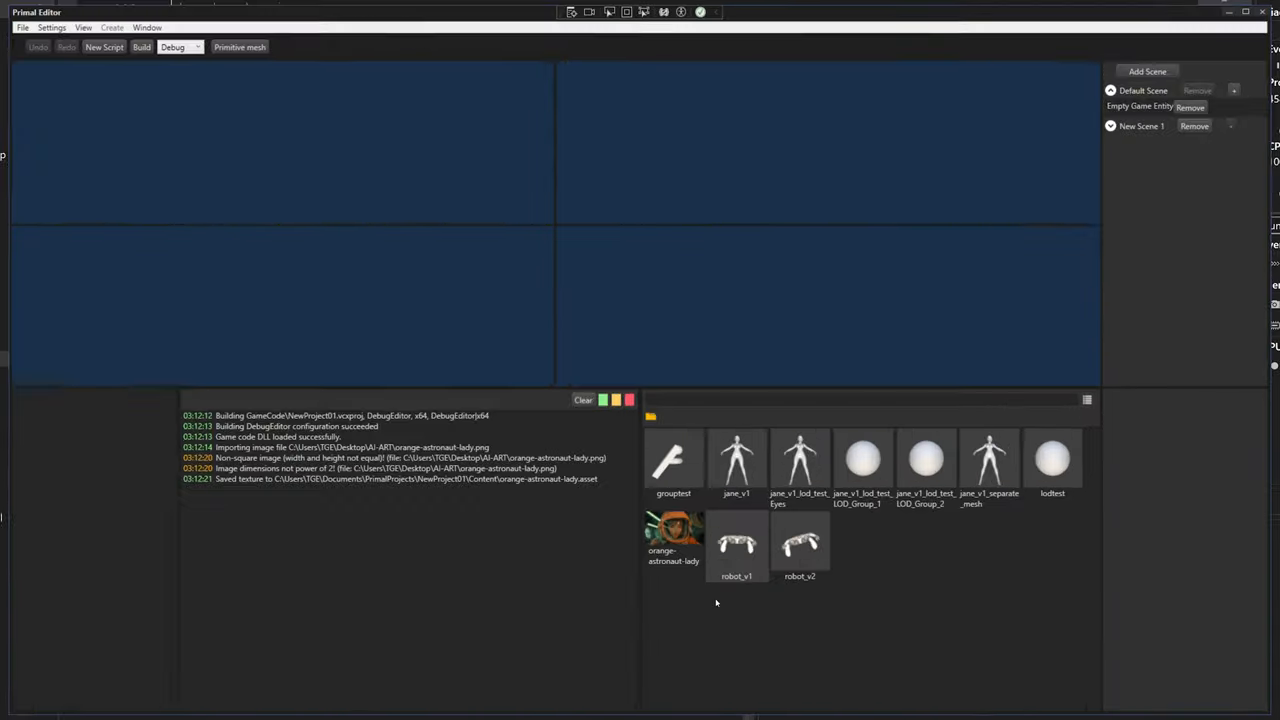
click(673, 540)
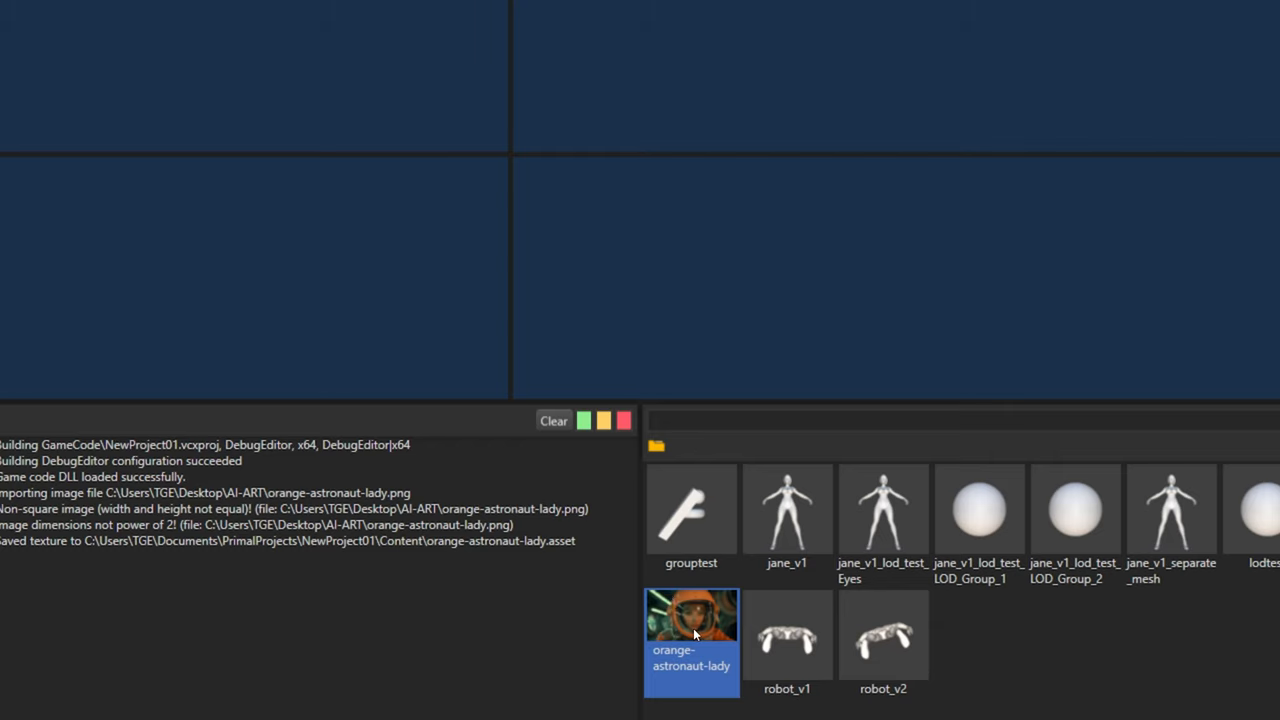
click(787, 634)
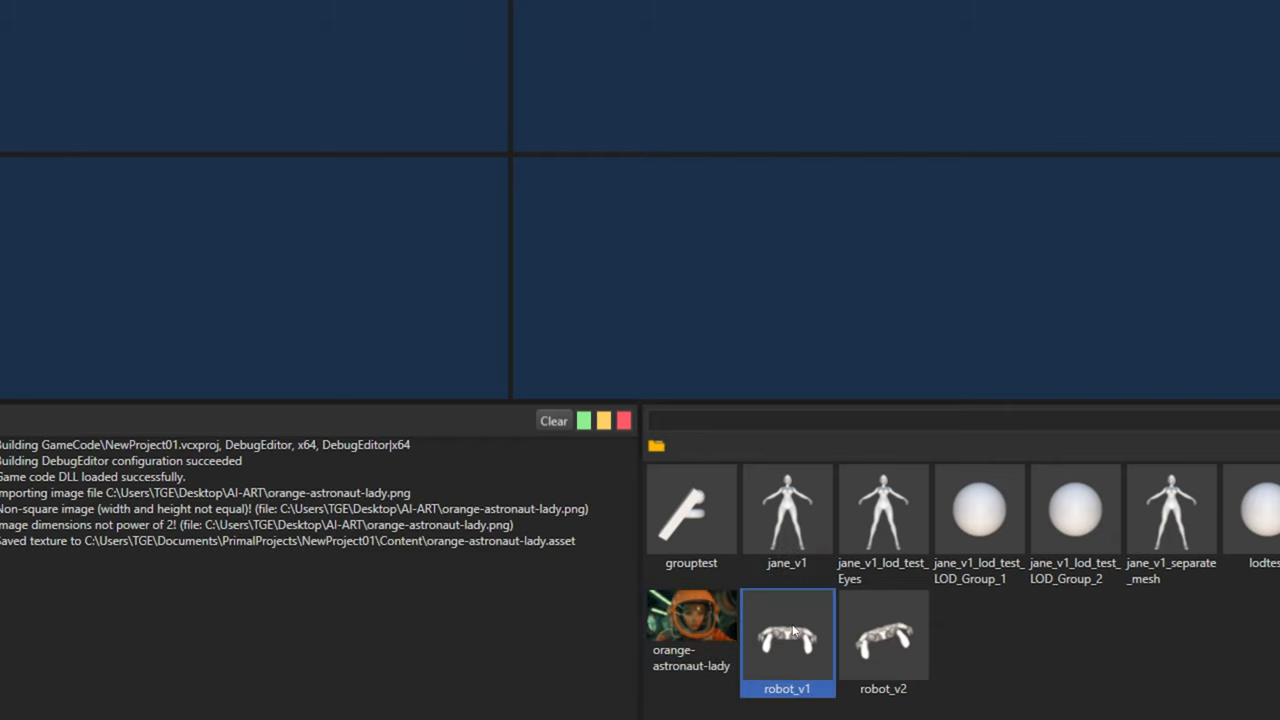
mouse_move(975, 435)
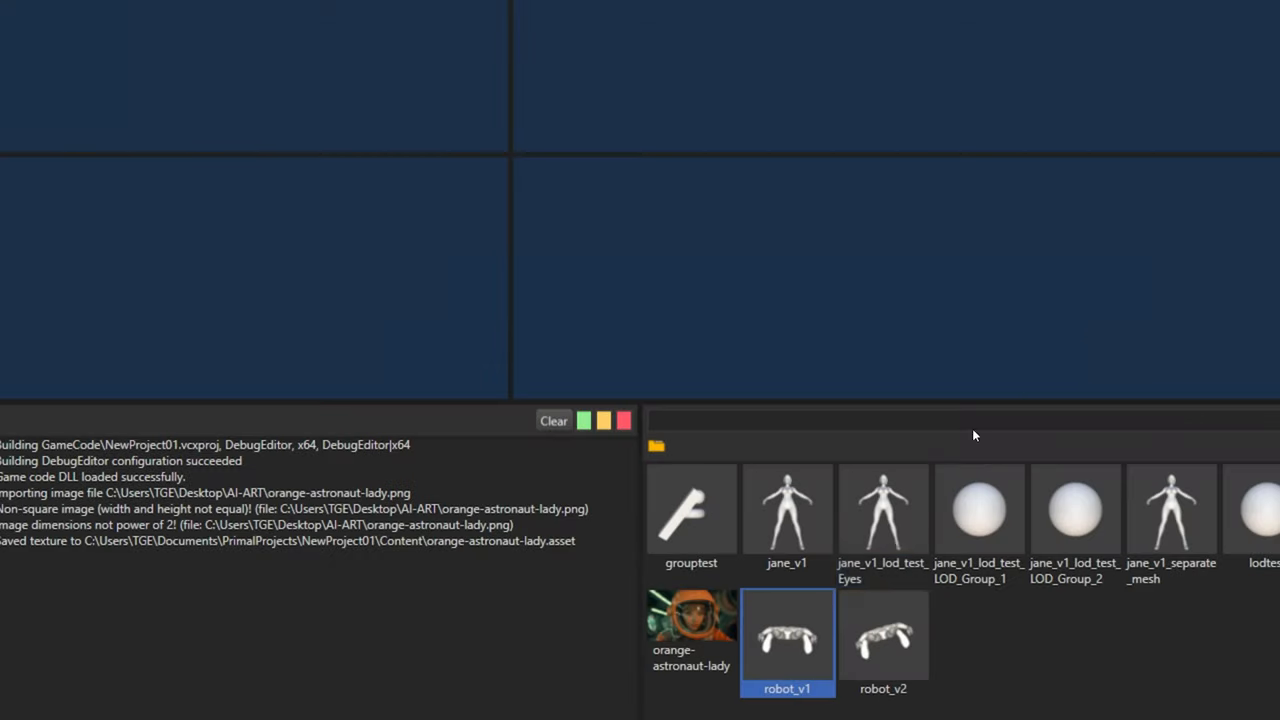
click(691, 620)
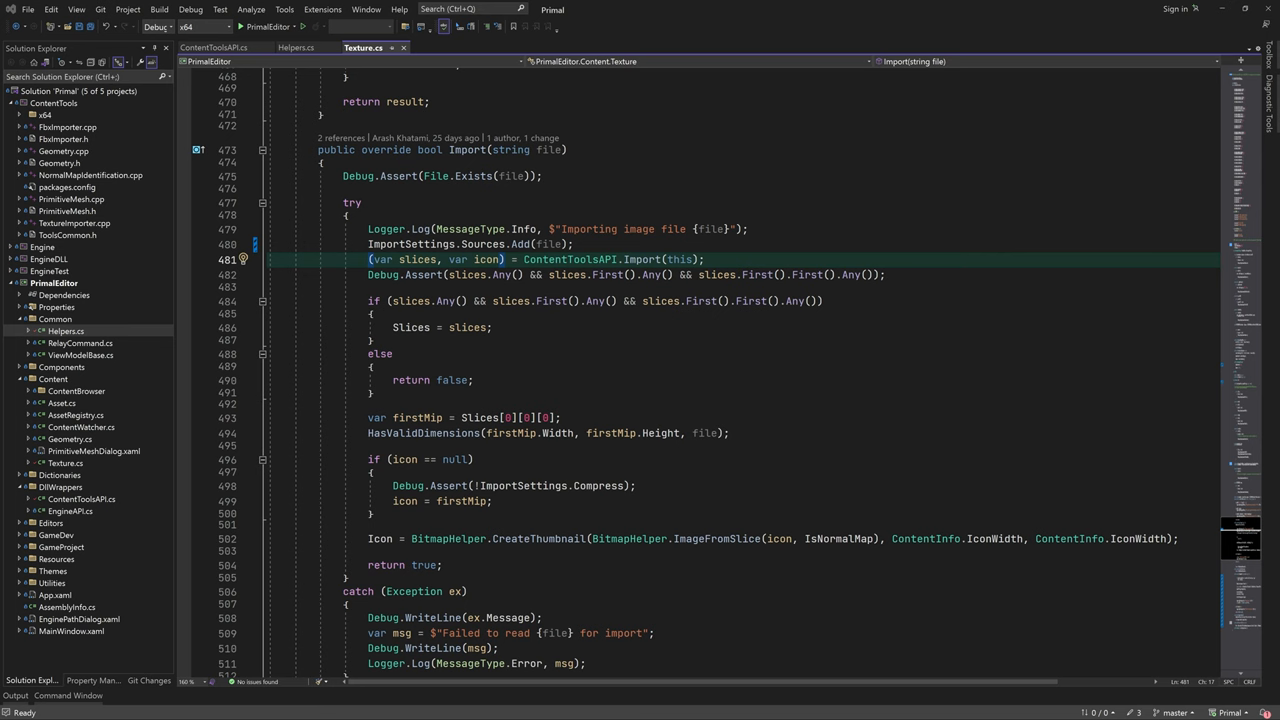
- Give Load(string file) Debug.Assert path checks and a try/catch writing ex.Message to Debug
scroll(down, 3)
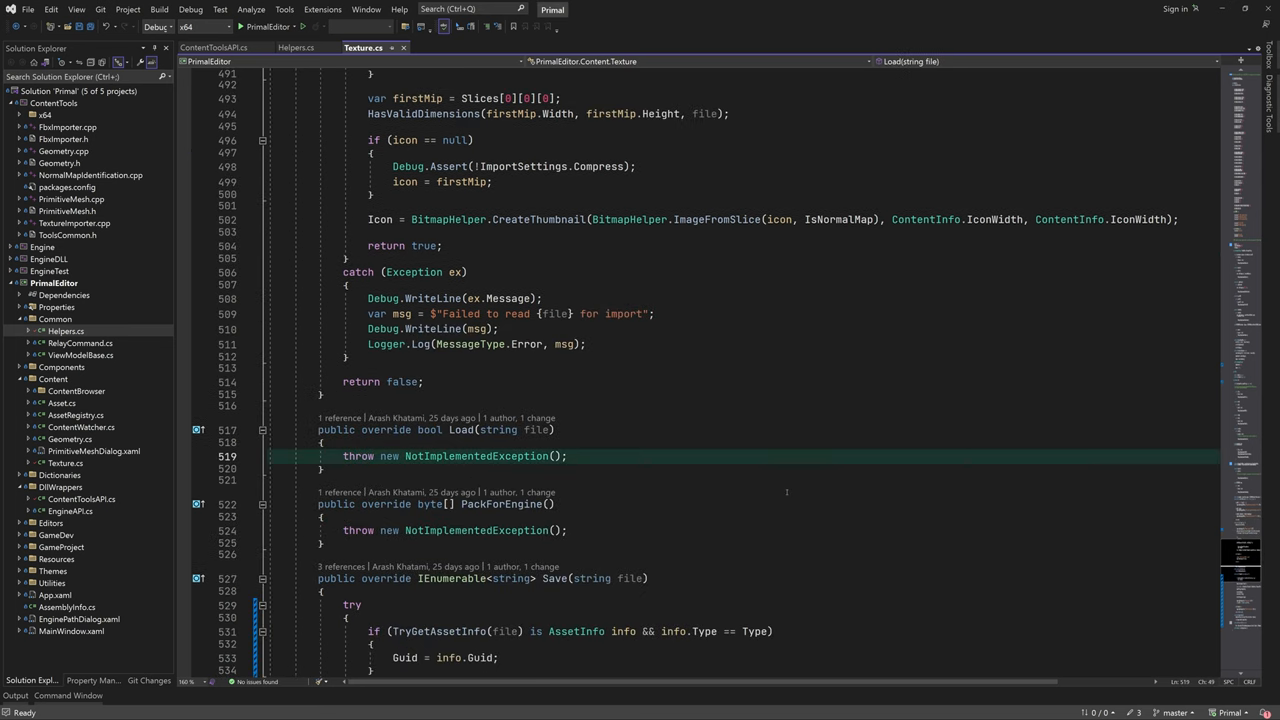
text(Debug.a)
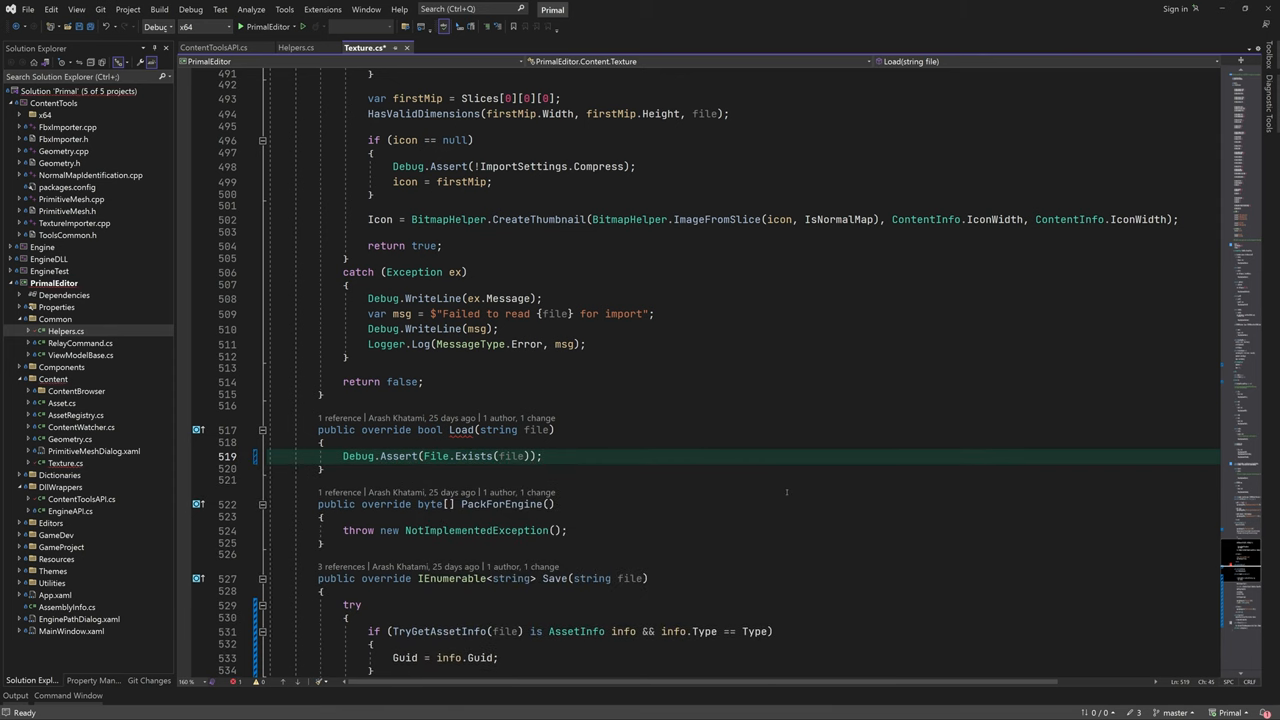
text(Debug.Assert(path.GetExtension(file).ToLower() == AssetFileExtension);)
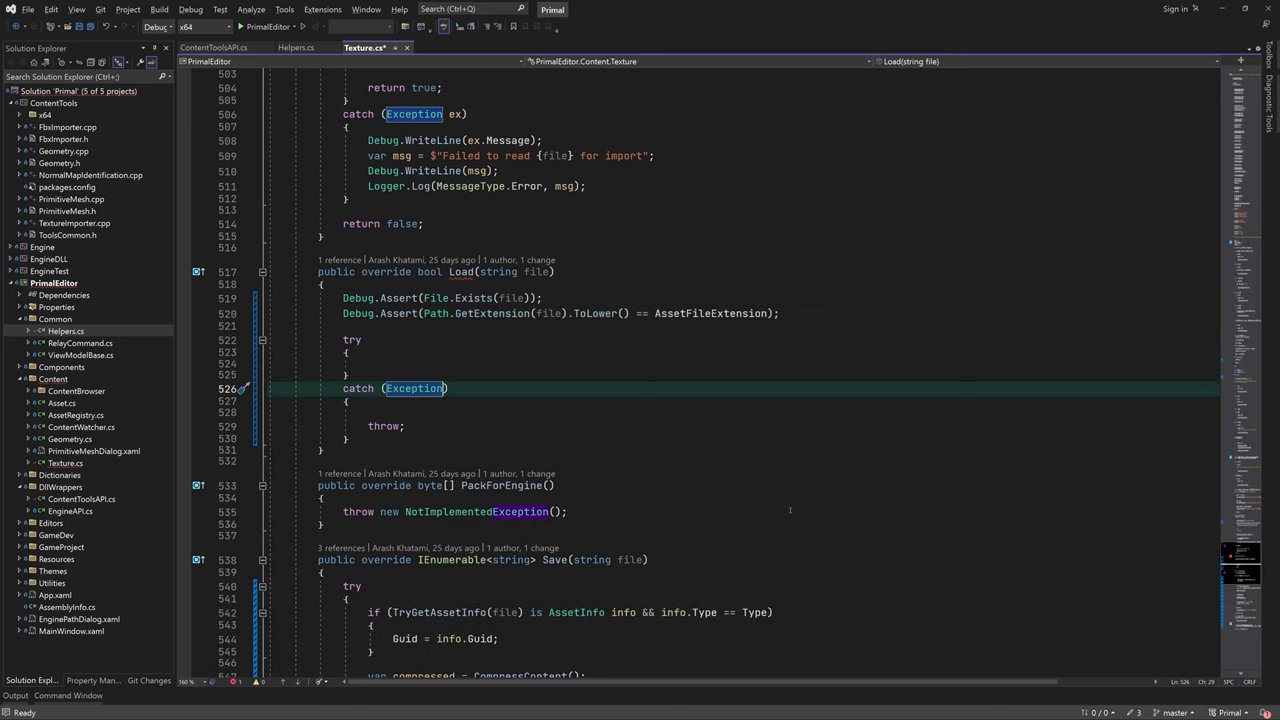
text(deb)
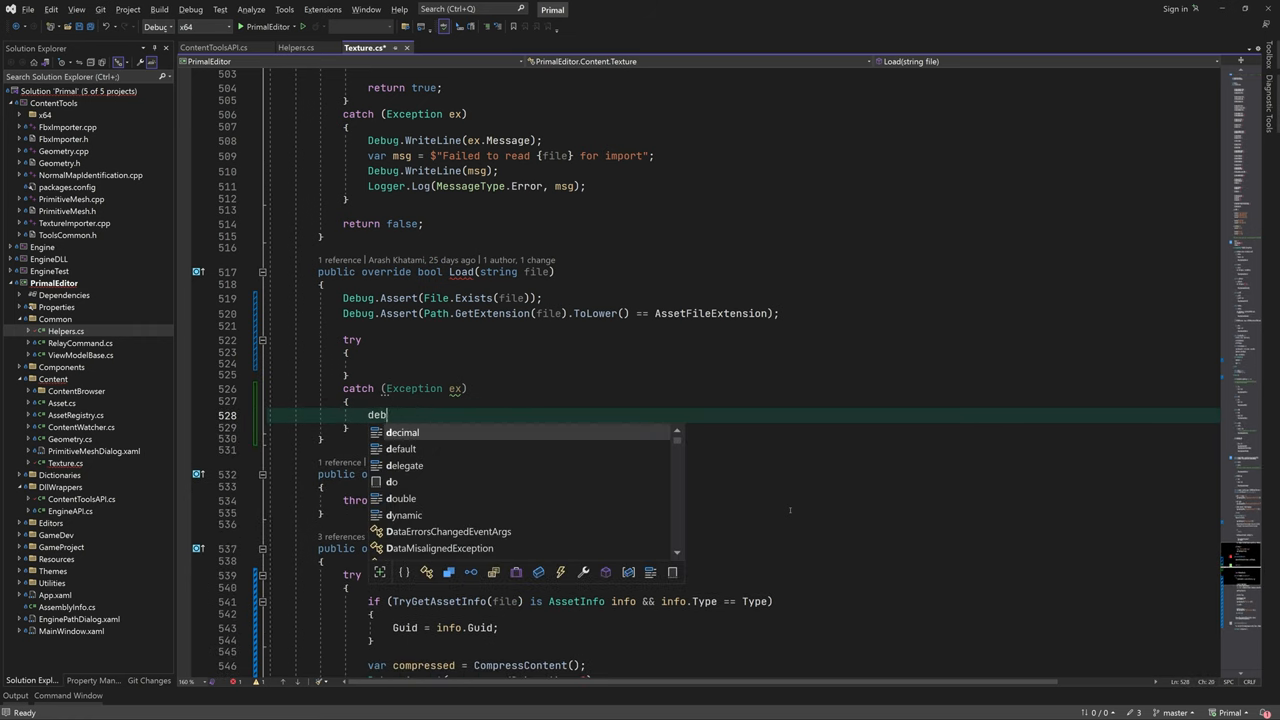
text(Debug.WriteLine(ex.Message);)
text(Logger.Log(MessageType.Error, $"Failed to load texture asset from file {file}");)
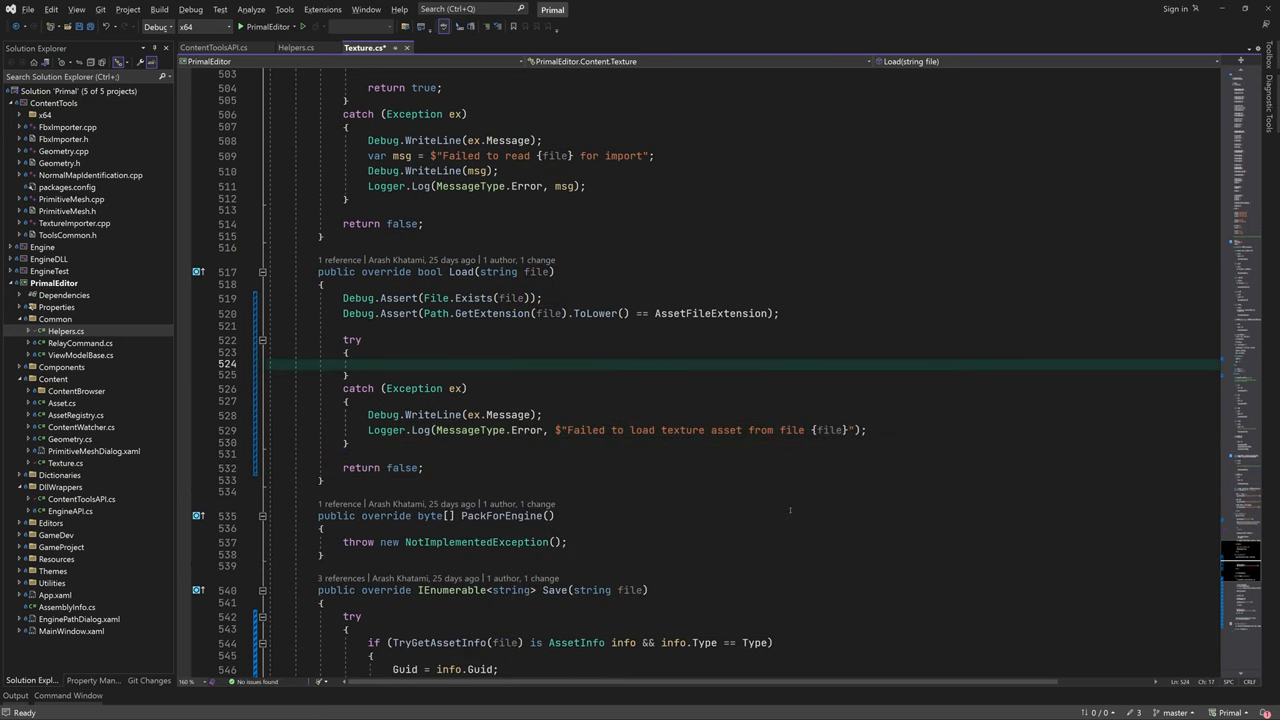
- Open a BinaryReader on the file with FileMode.Open inside Load's try block, returning true
text(return true;)
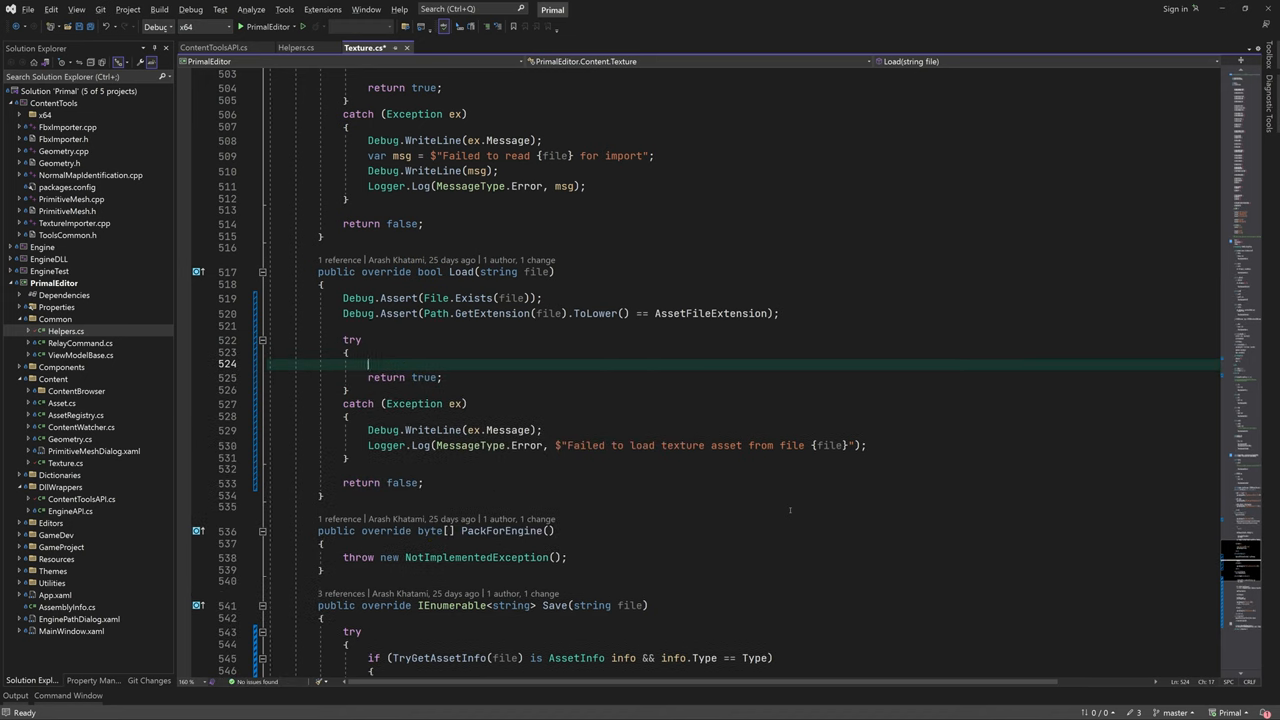
text(using var reader)
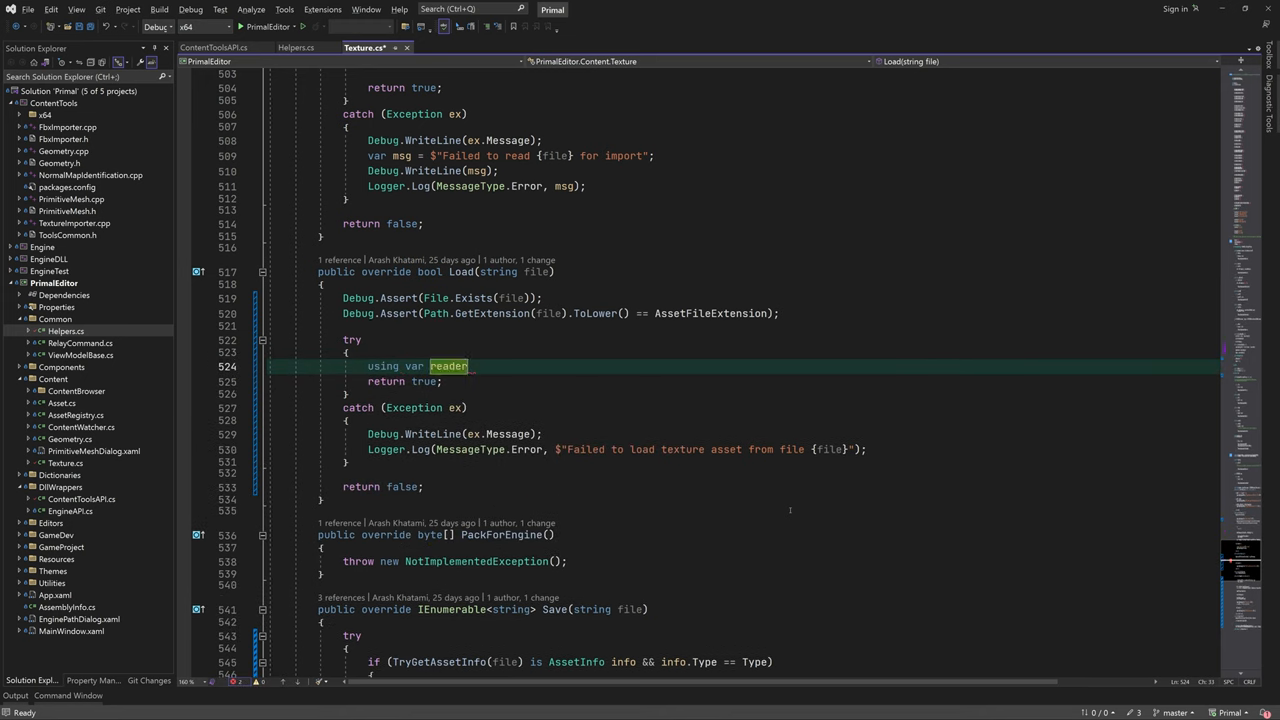
text(= new BinaryReader)
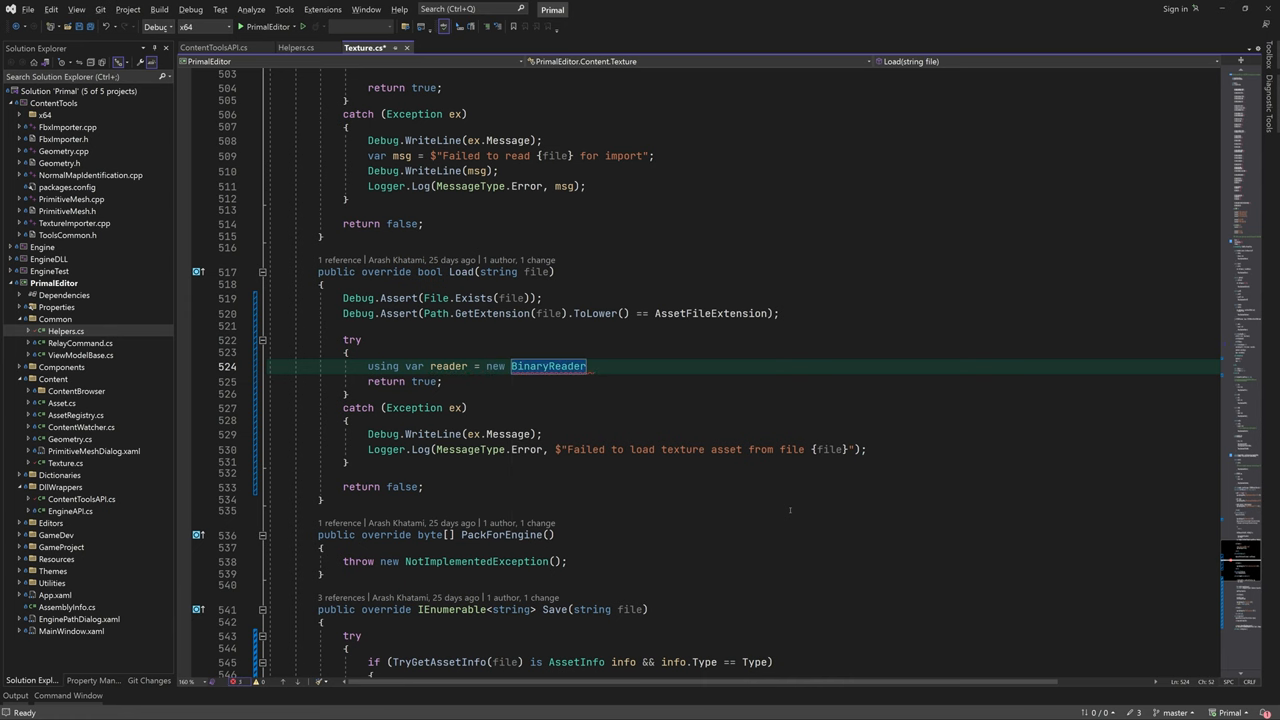
text((File.Open(file, FileMode.Open));)
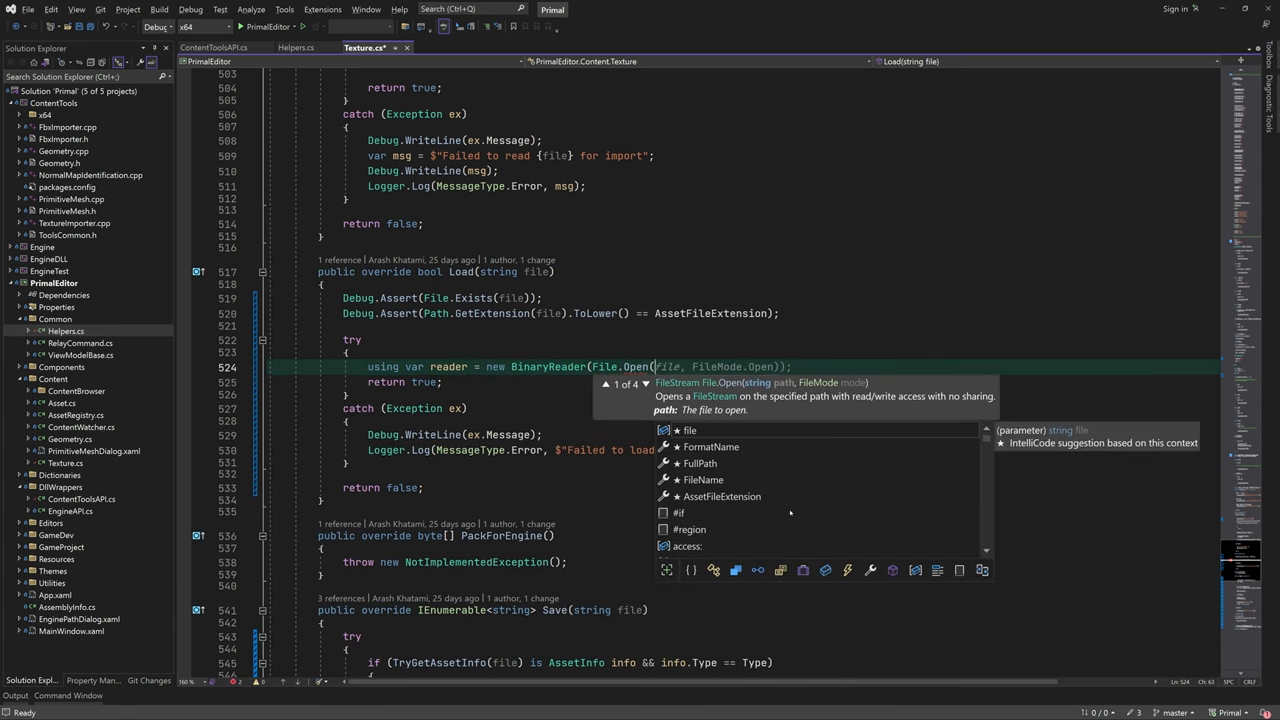
text(, FileMode.Open, ));)
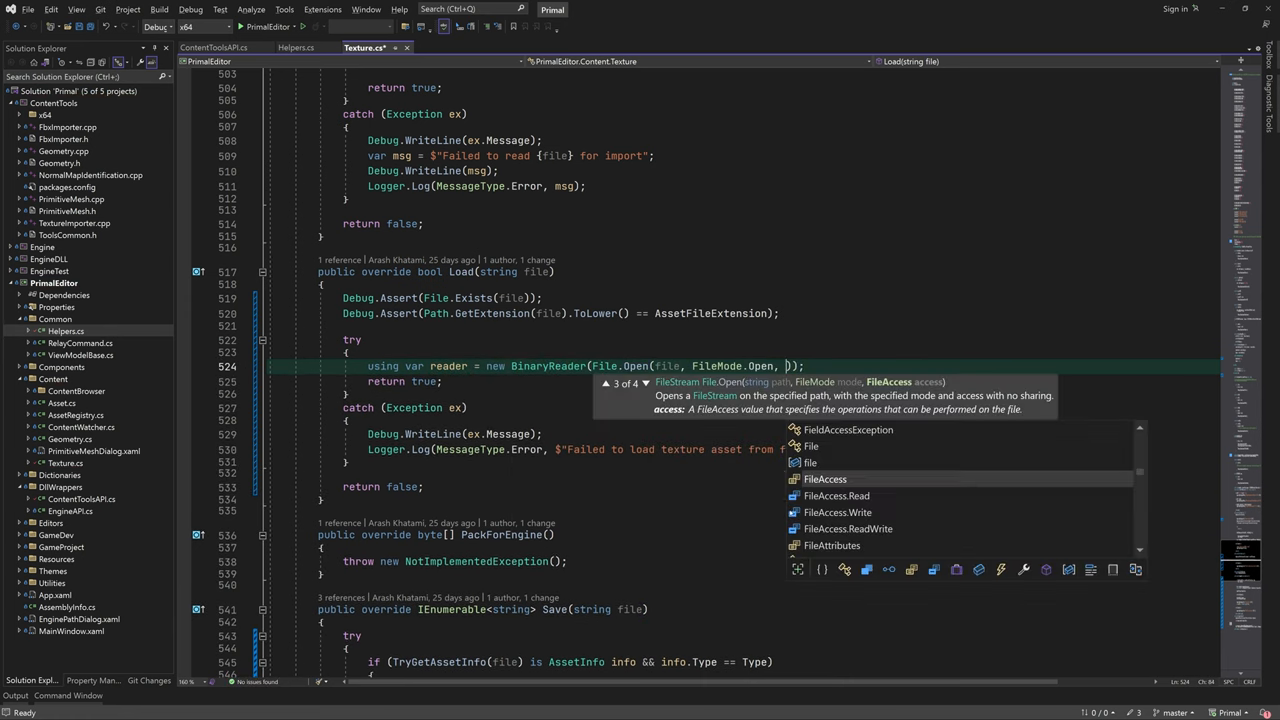
click(836, 495)
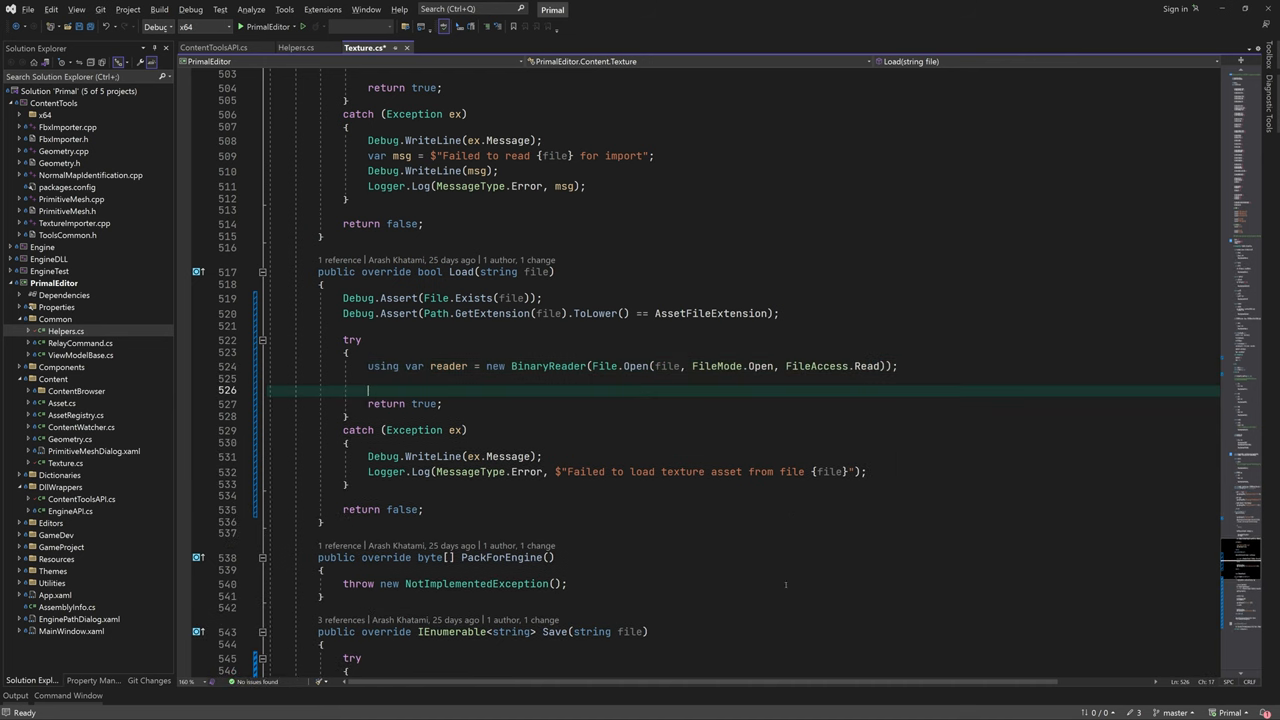
scroll(down, 3)
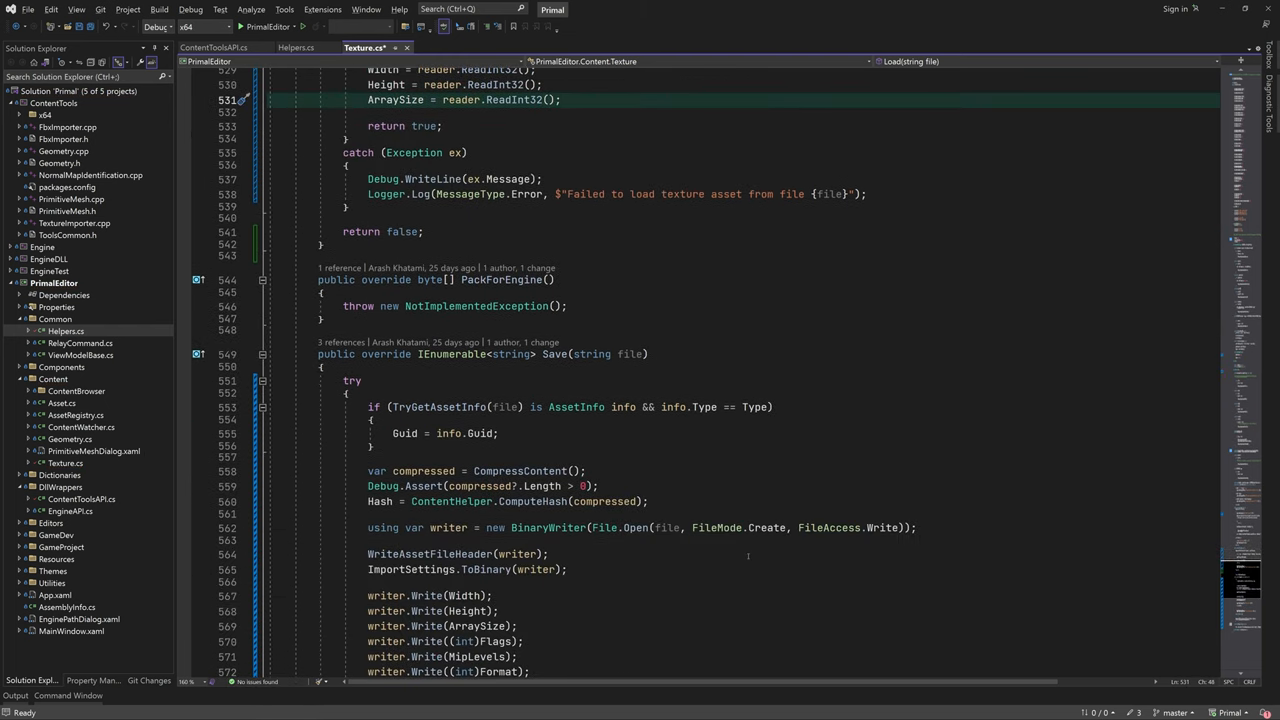
- Read header fields through Format and the compressed bytes, then call DecompressContent(compressed)
text(Flags = (TextureFlags)reader.ReadInt32();)
text(Format)
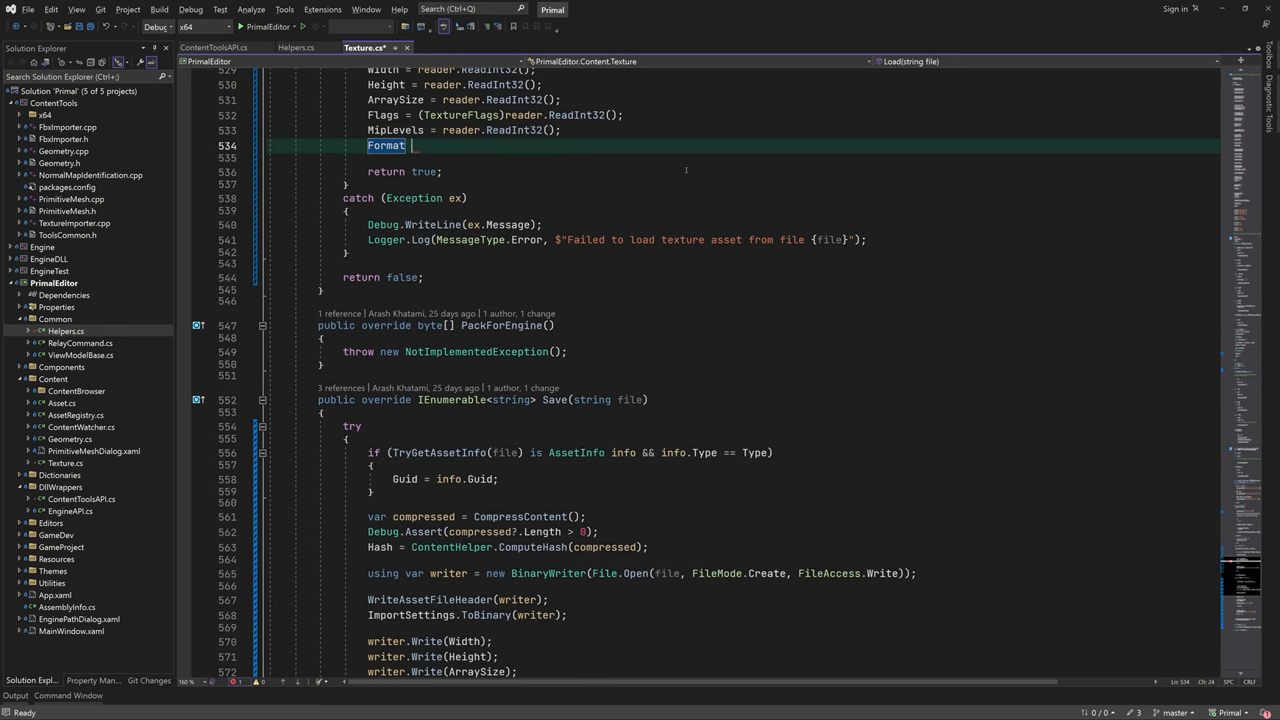
text(= (DXGI_FORMAT)reader.ReadInt32();)
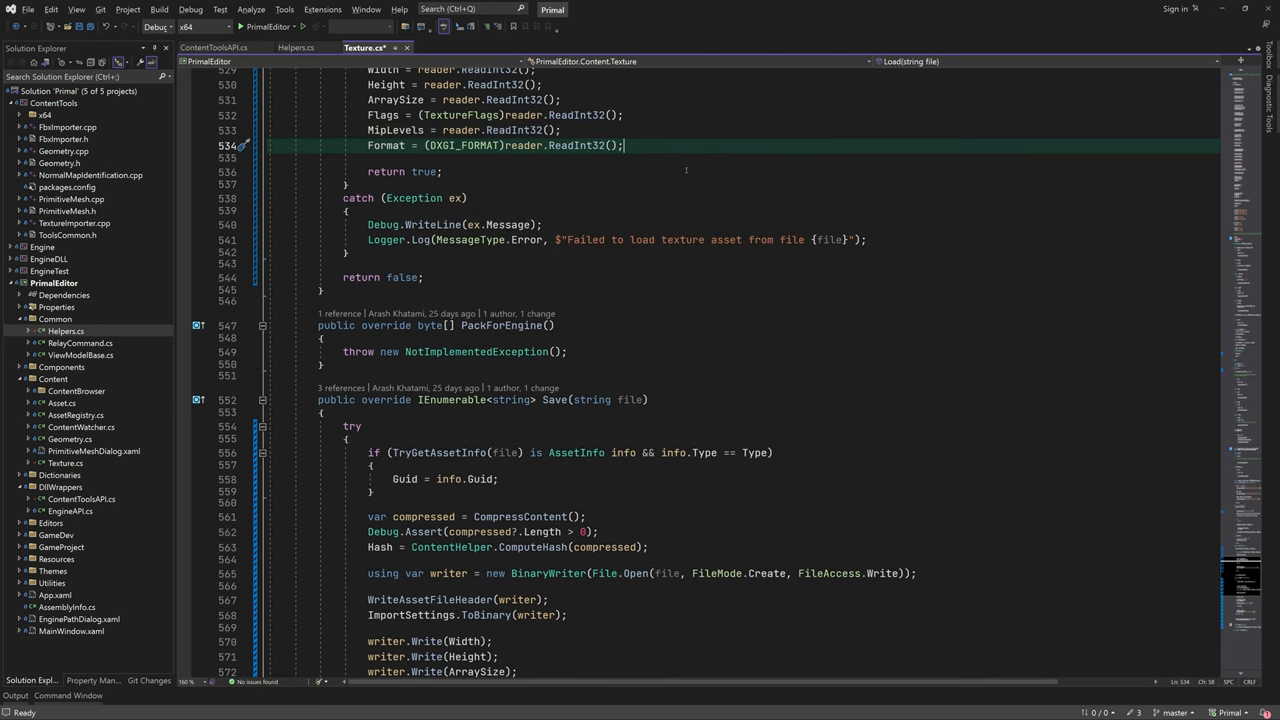
text(var compressedLength= reader.ReadInt32();)
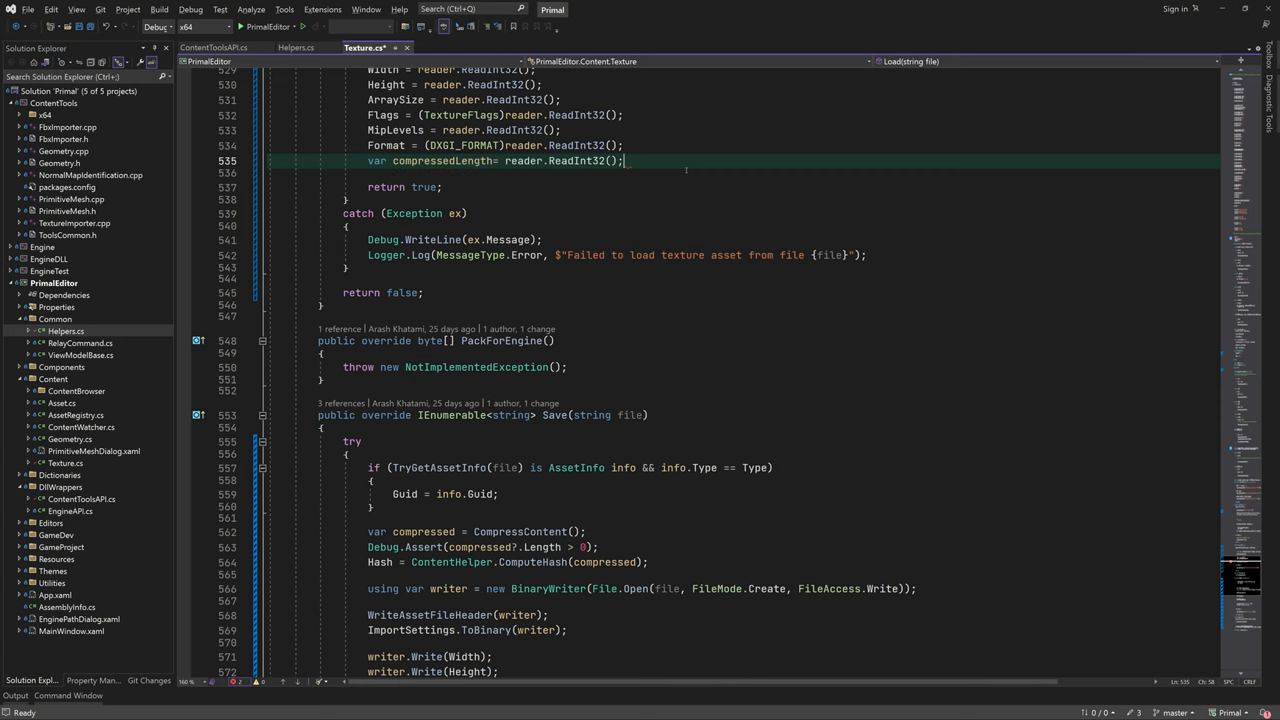
text(Debug.a)
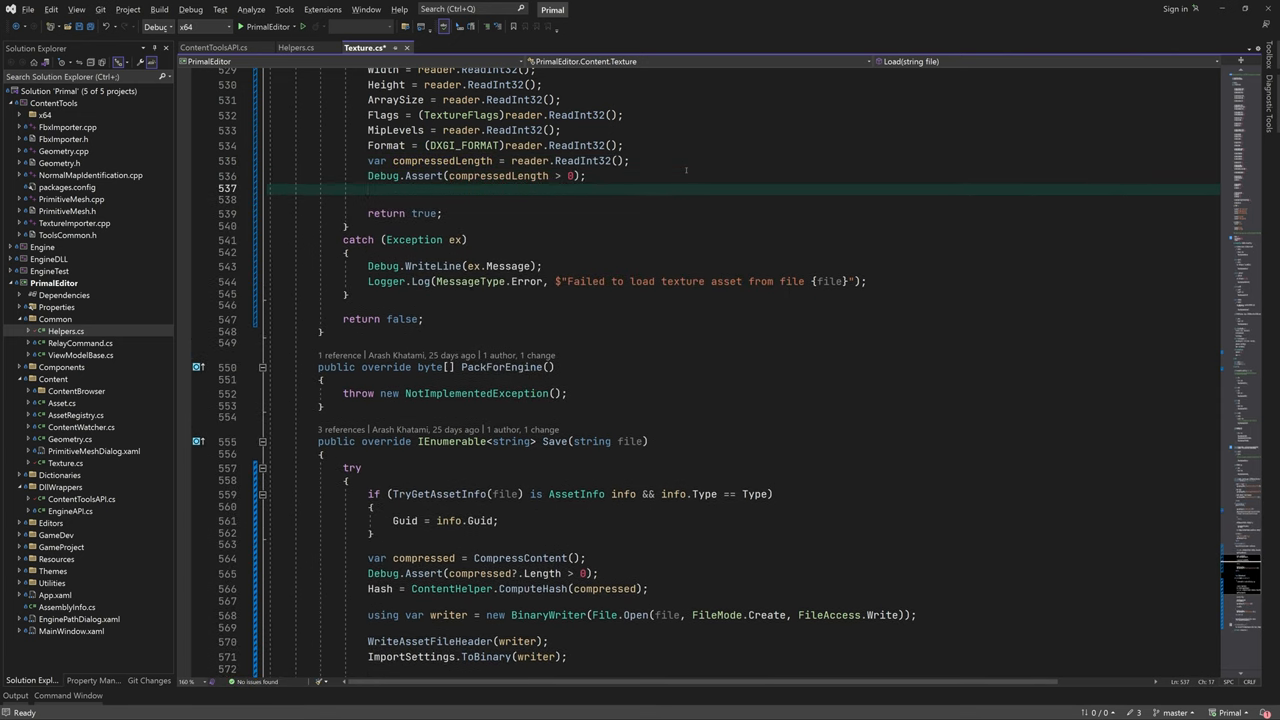
text(var compressed = new byte[compressedLength];)
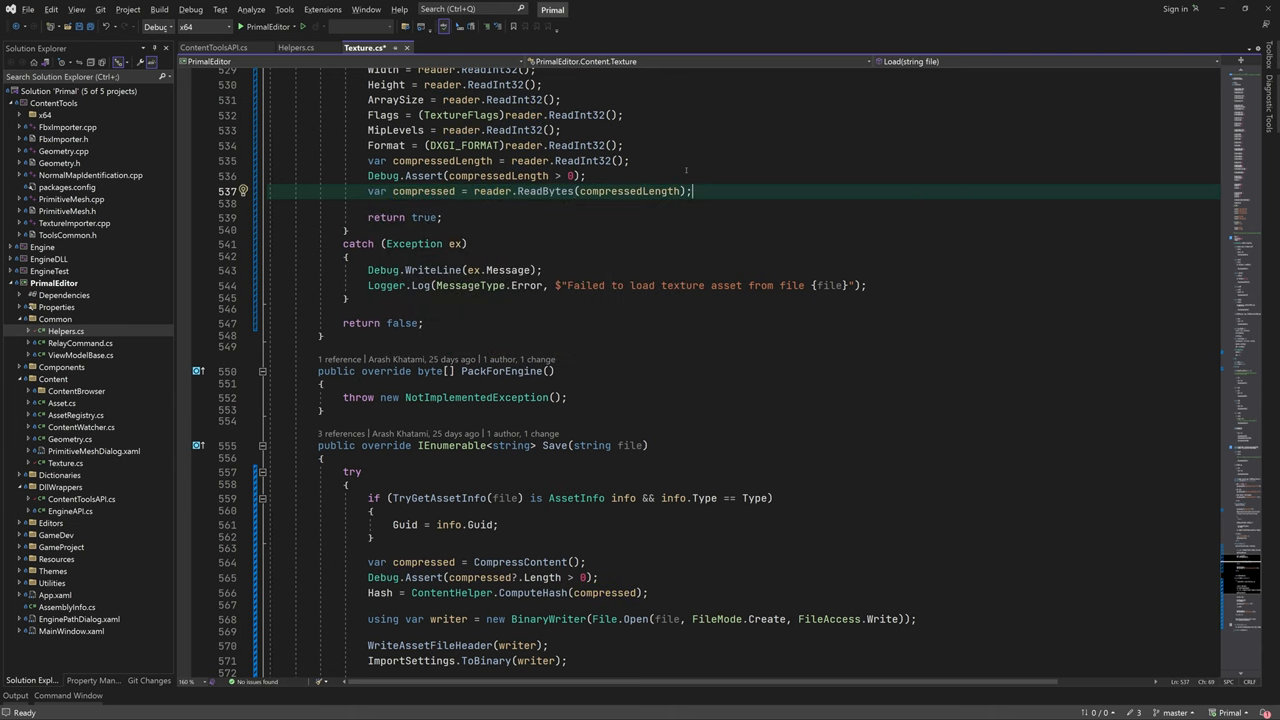
text(decompressed = CompressionHelper.Decompress(compressed);)
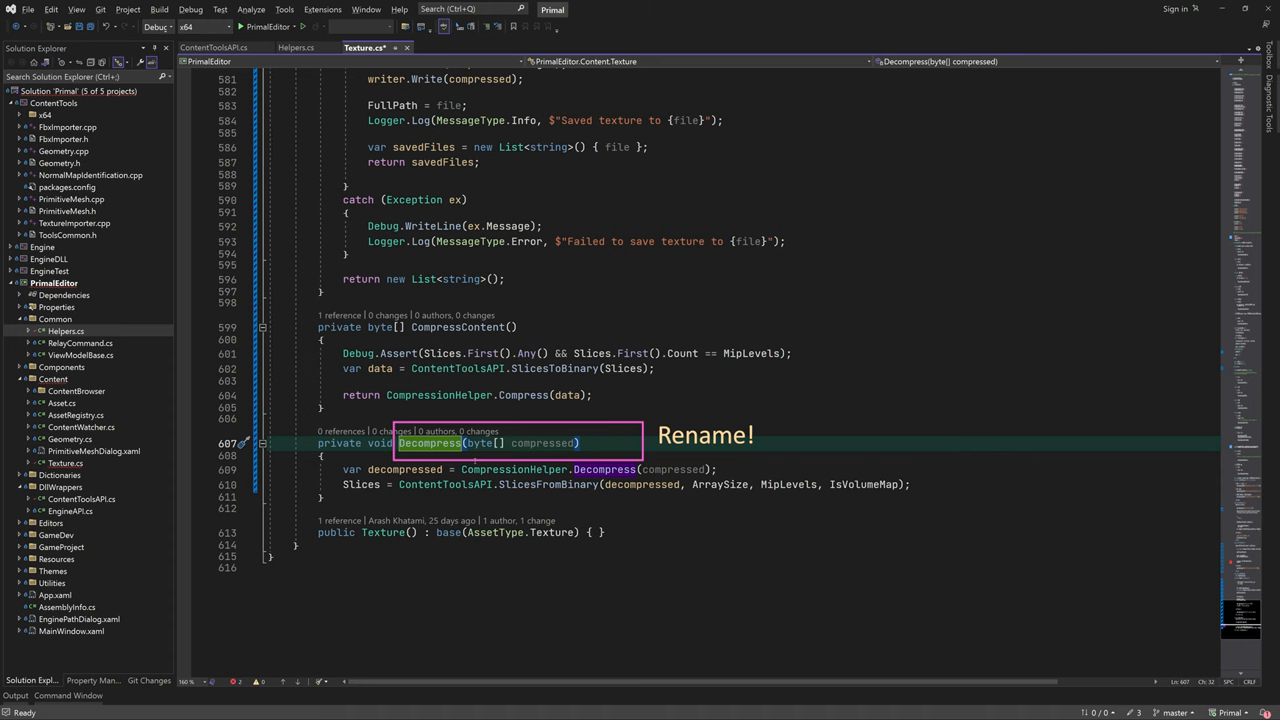
text(Content)
text(D)
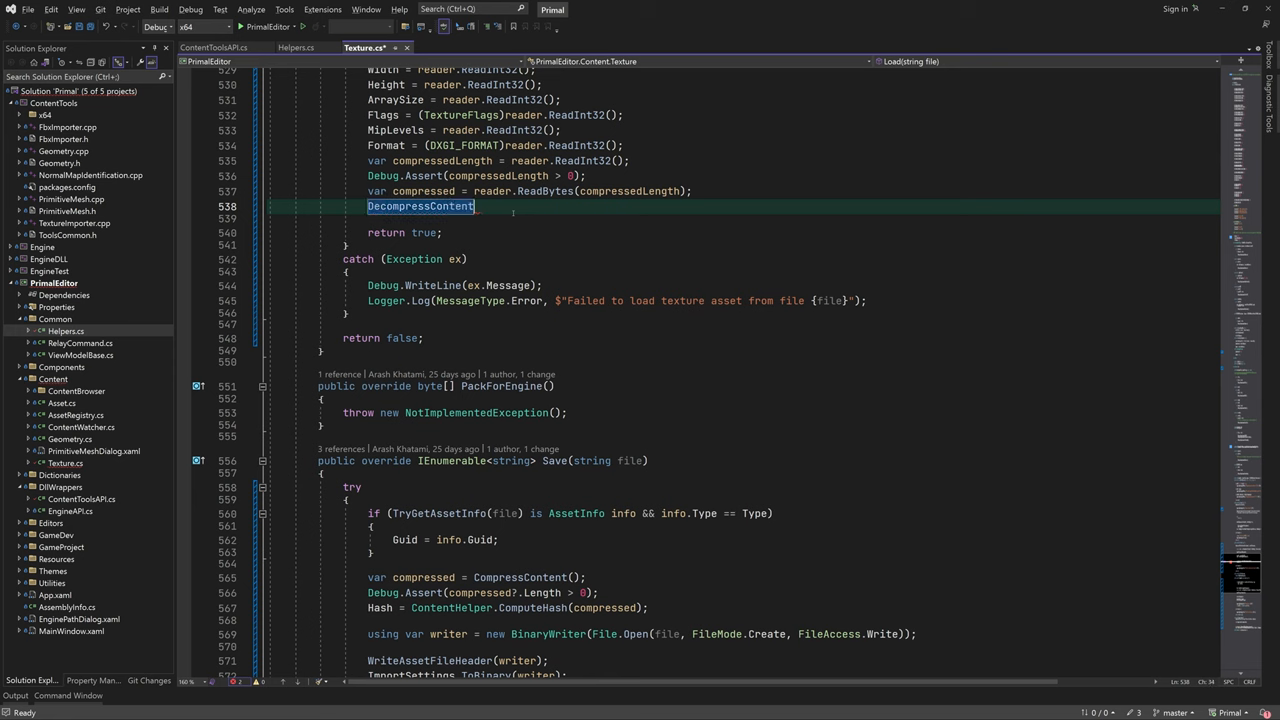
text((compressed);)
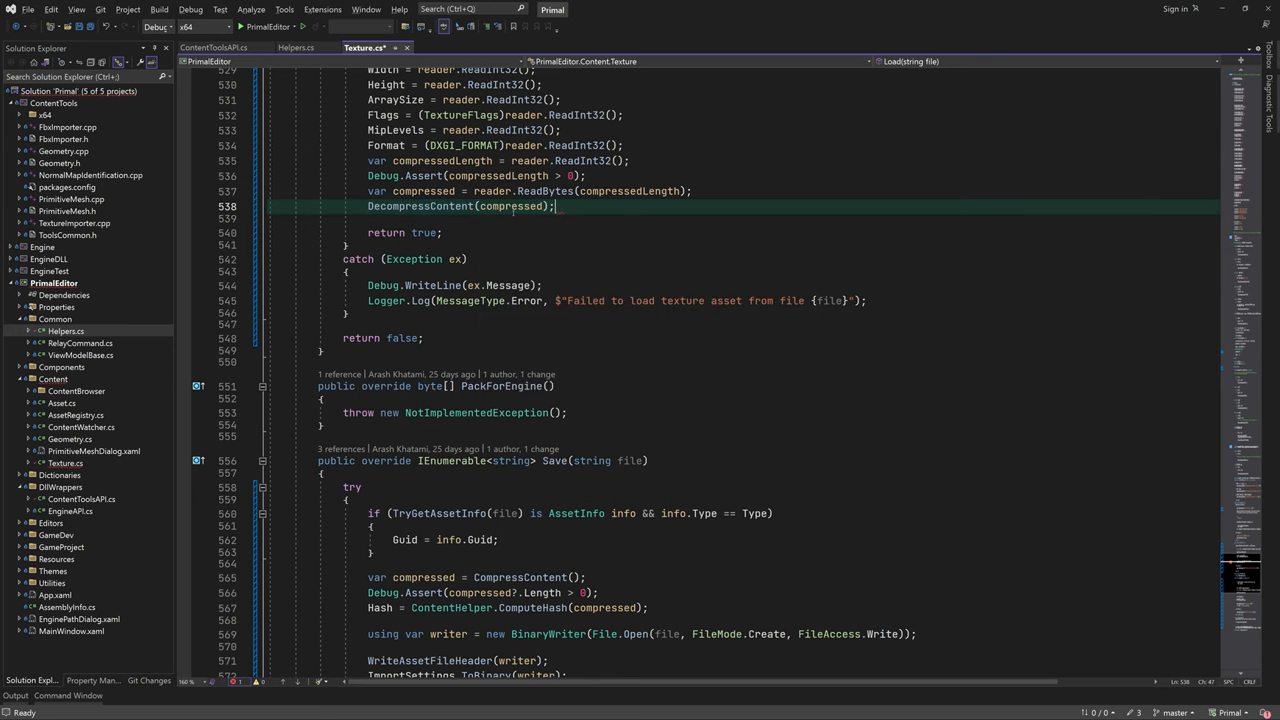
text(HasValidDimensions(width))
text(TextureEd)
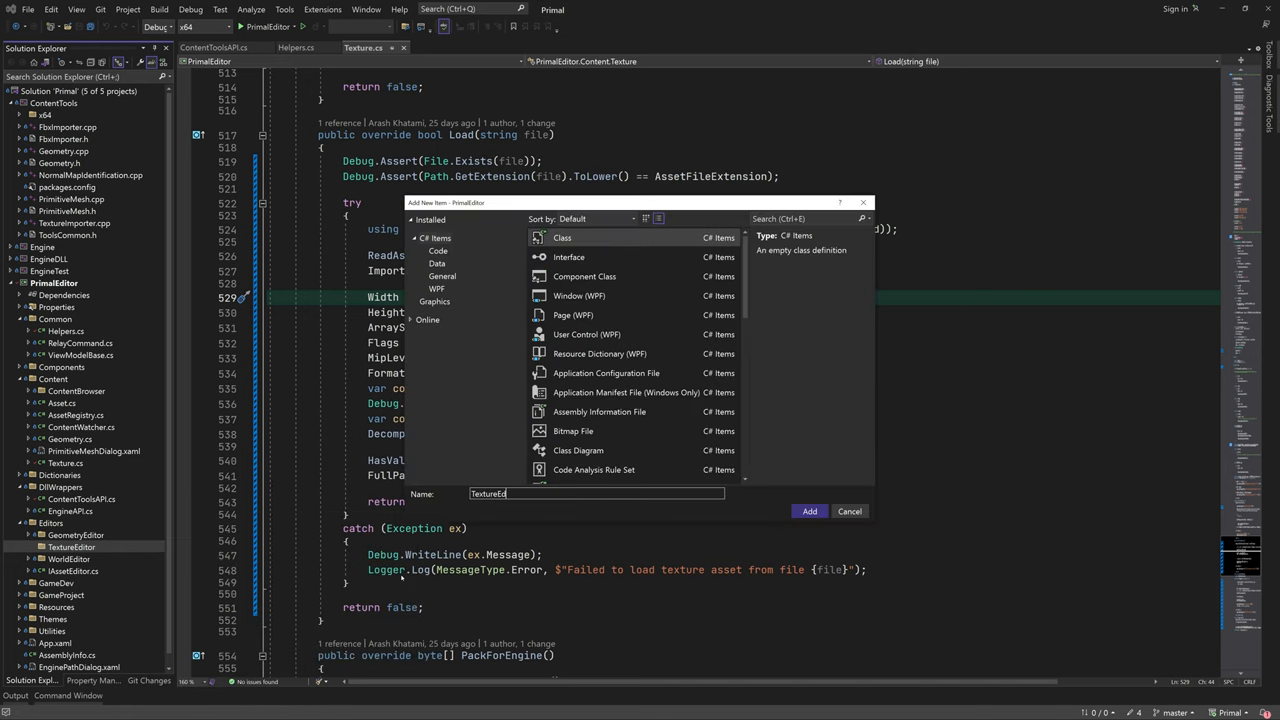
- Add a TextureEditor class with a public constructor, deriving from ViewModelBase
click(809, 511)
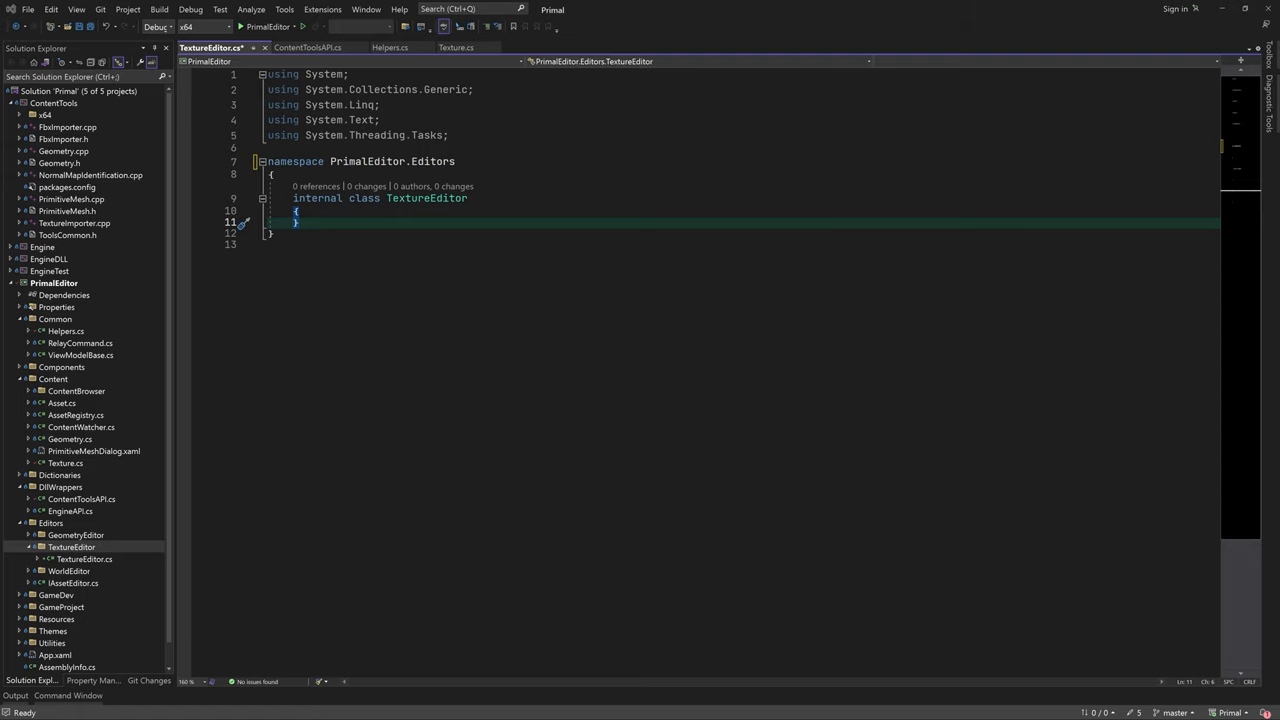
text(public TextureEditor() { })
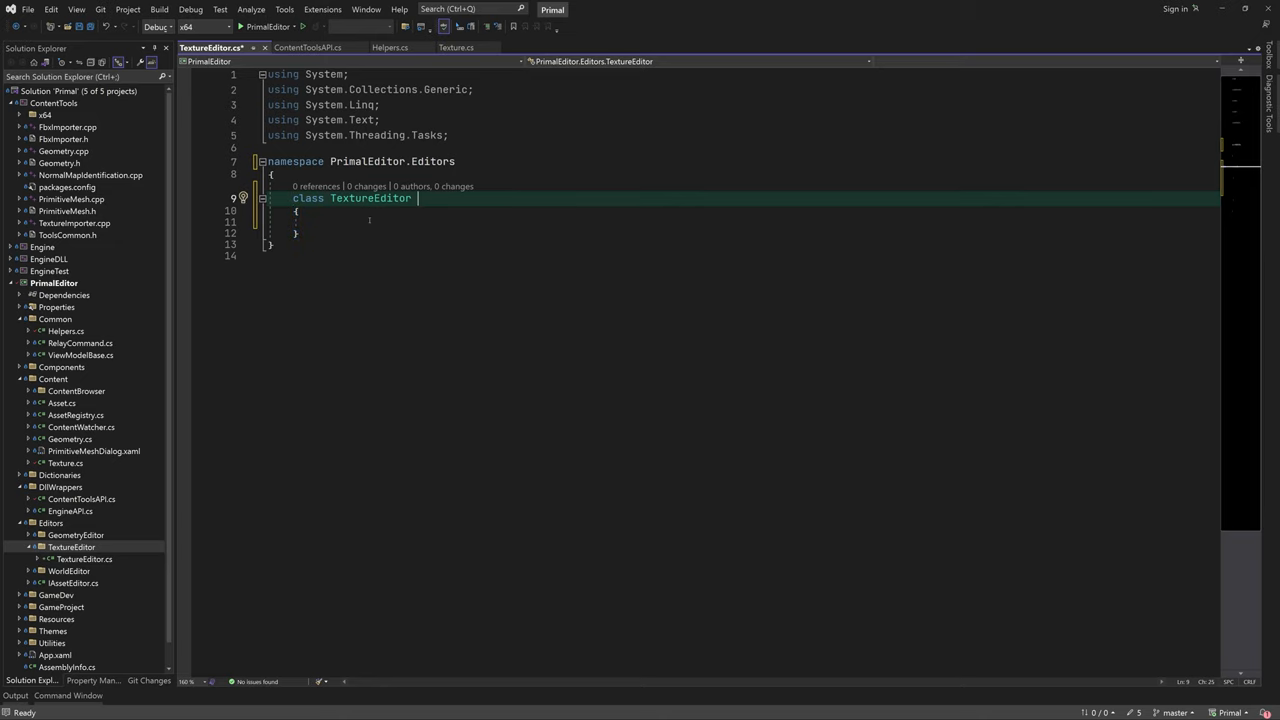
text(: ViewModelBase,)
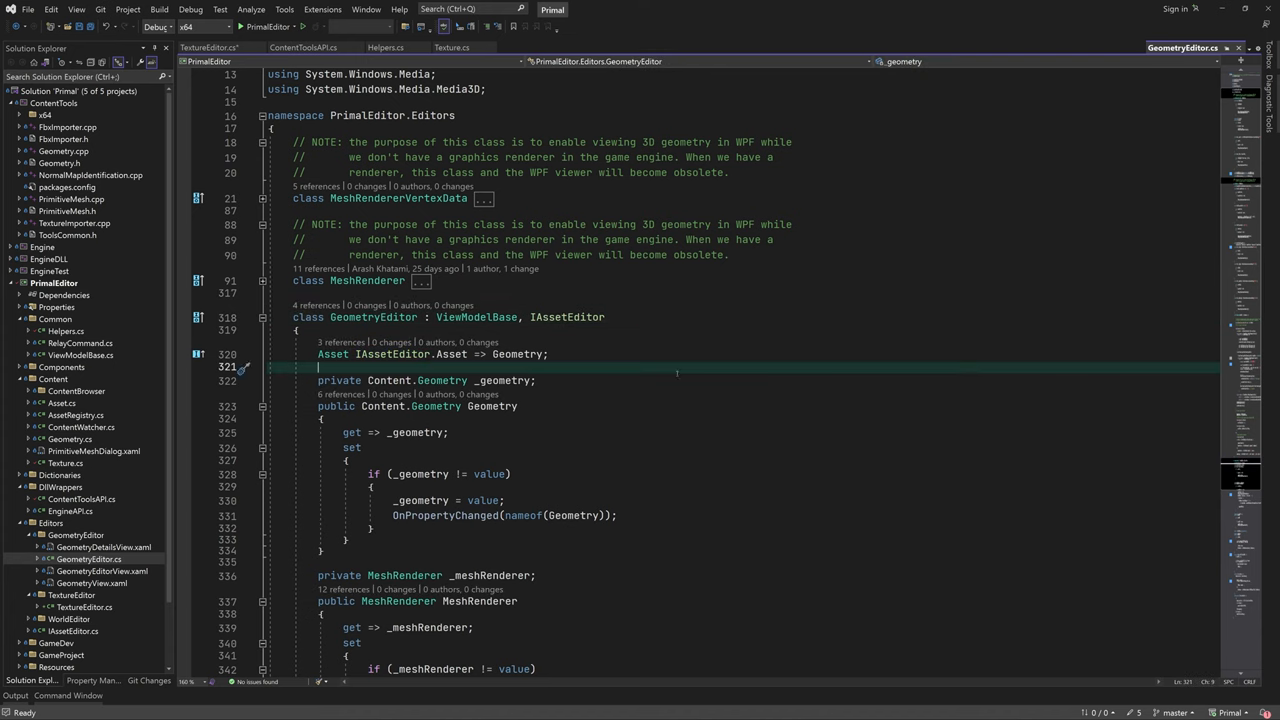
- In IAssetEditor.cs, add enum AssetEditorState (Done, Importing, Processing, Loading, Saving) and a State property
double_click(567, 317)
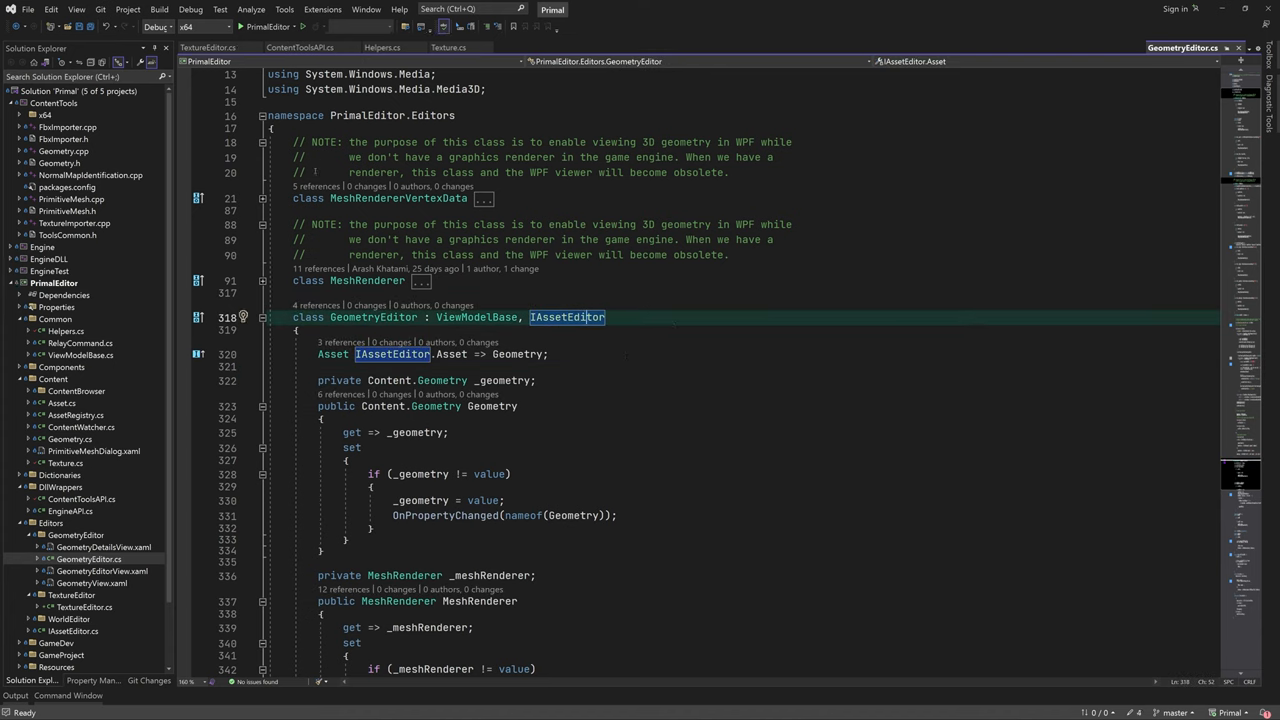
click(449, 47)
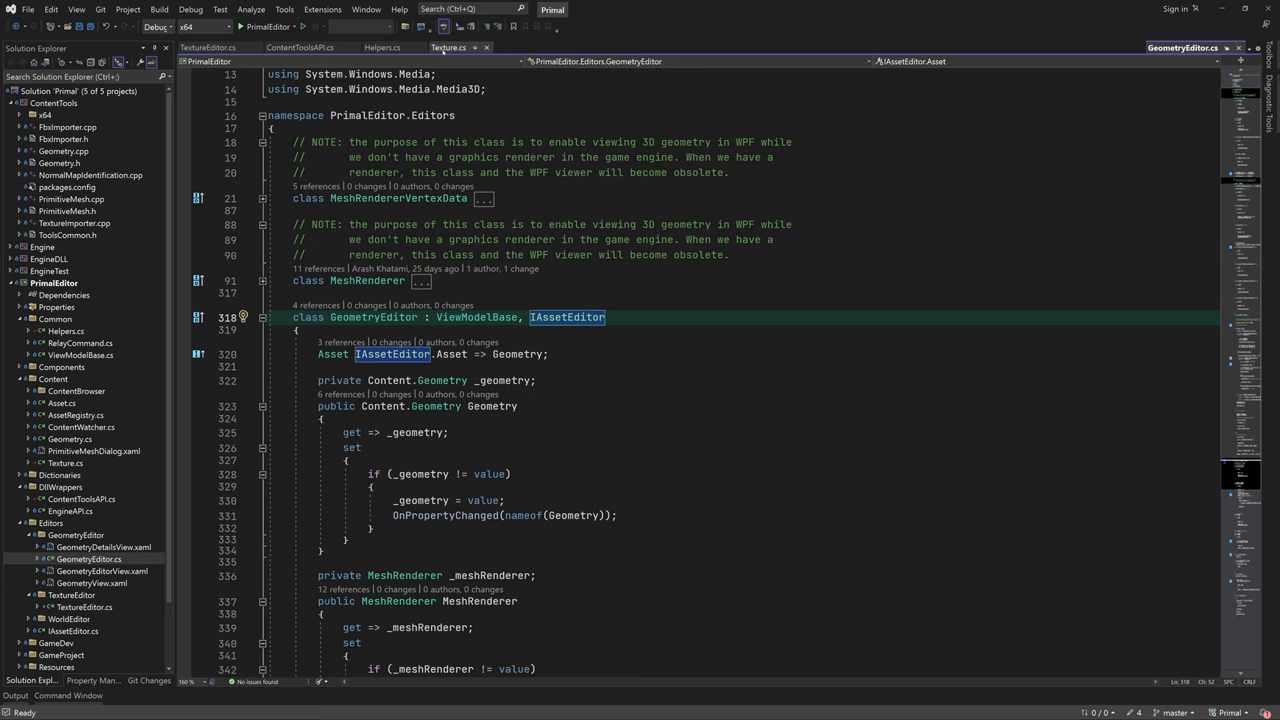
click(209, 47)
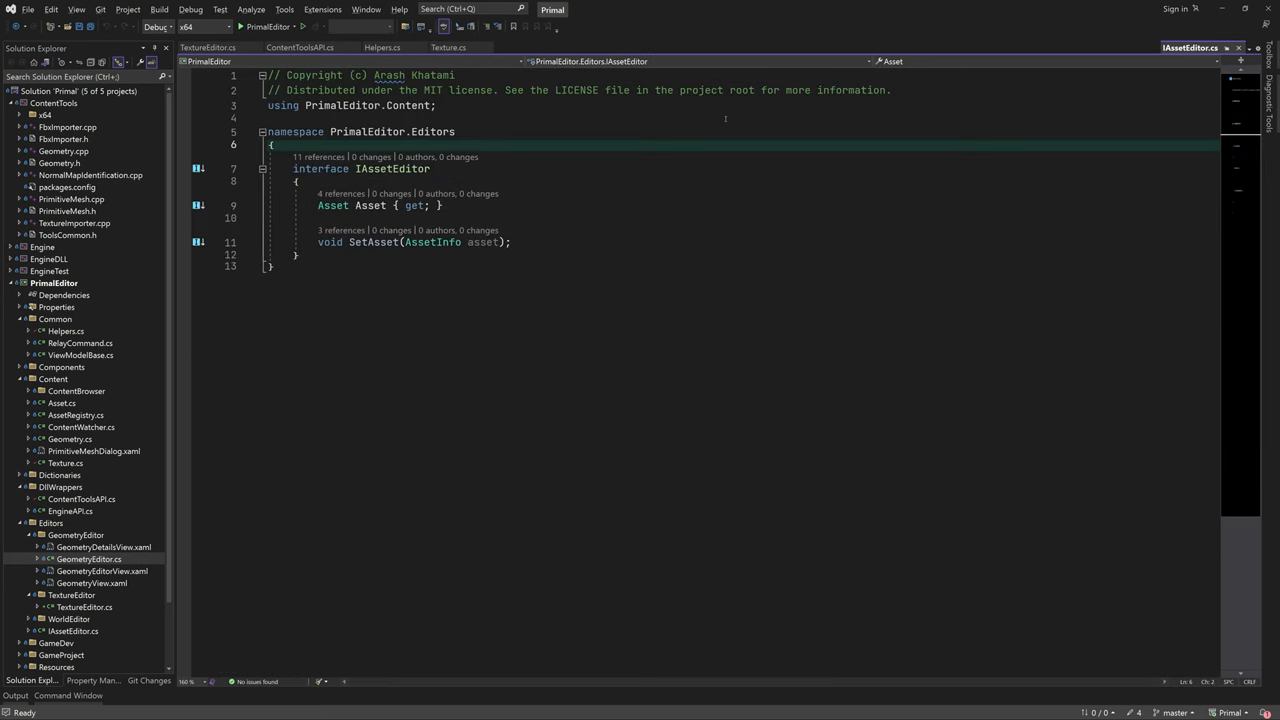
key(enter)
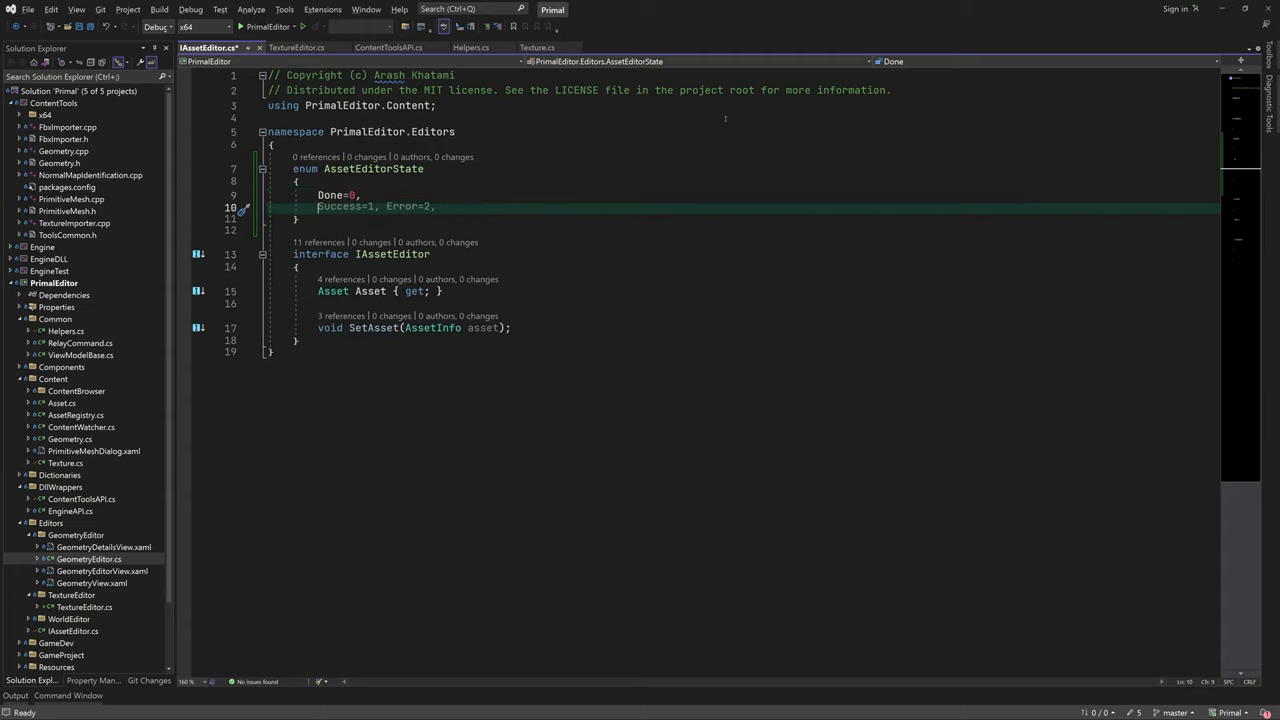
text(Importing,)
text(Processing,)
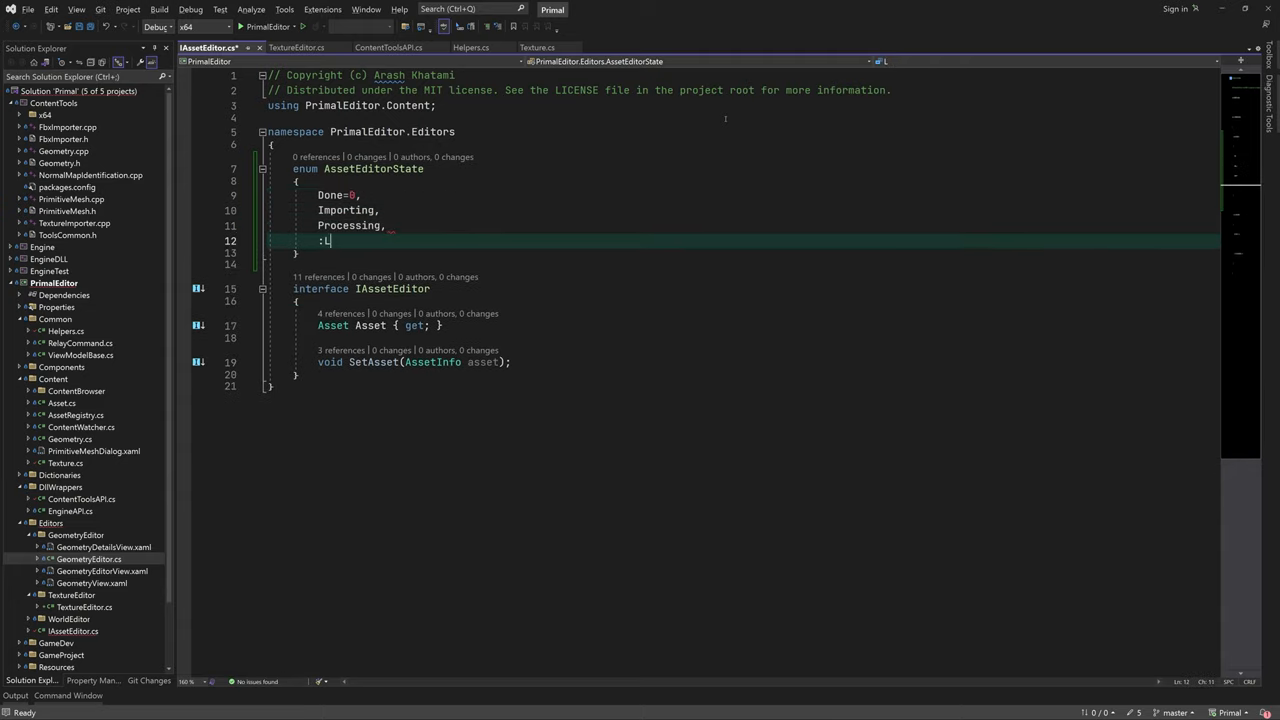
text(oading,)
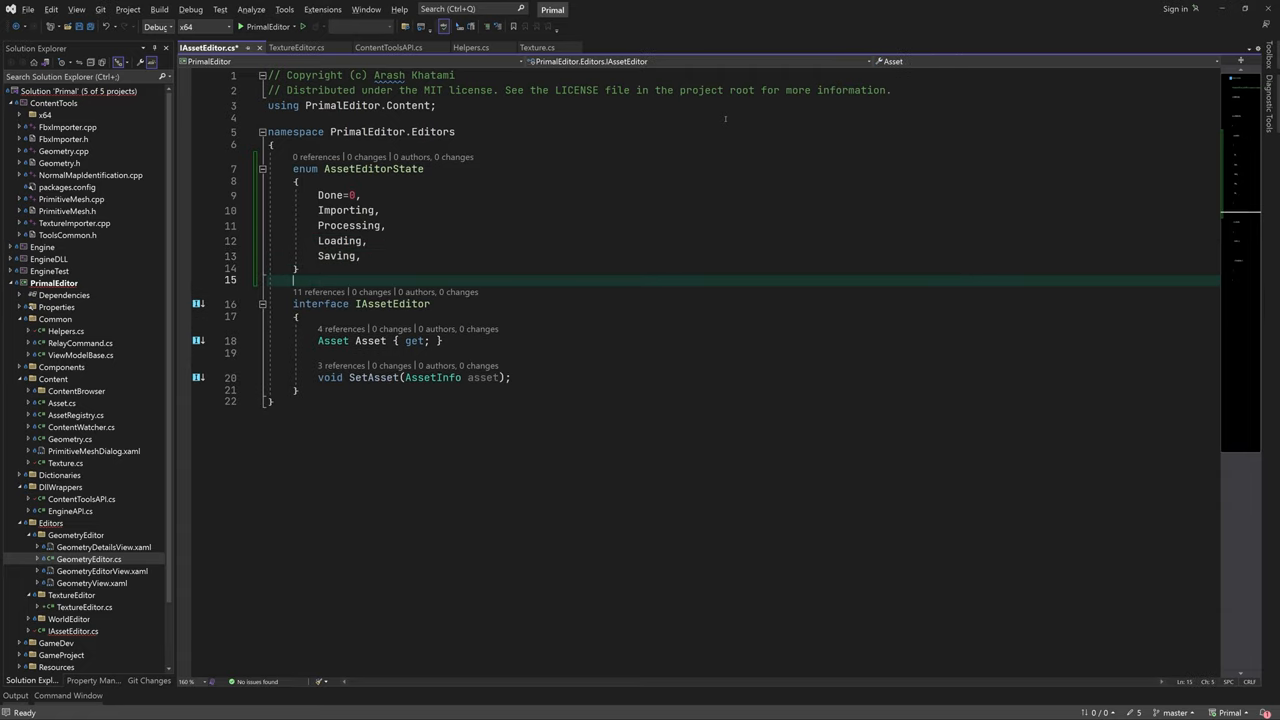
text(AssetEditorState State { get; })
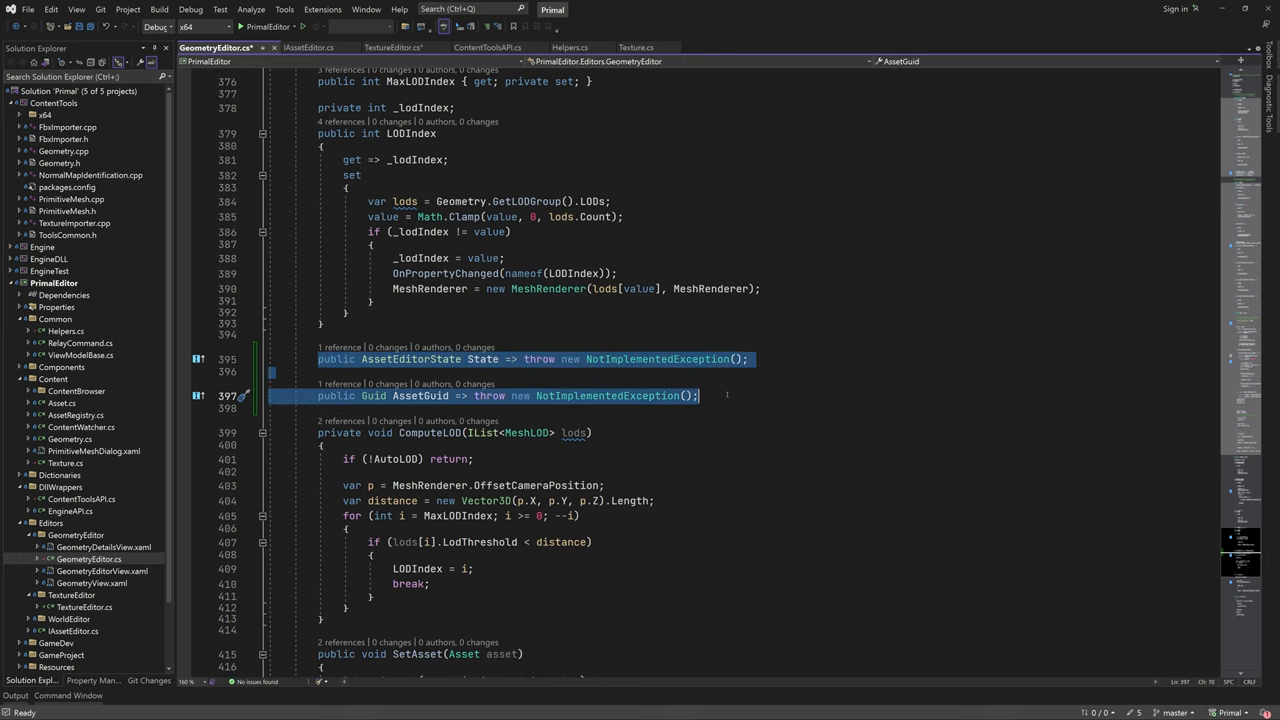
- Add an AssetEditorState _state backing field and give AssetGuid a private setter
scroll(up, 3)
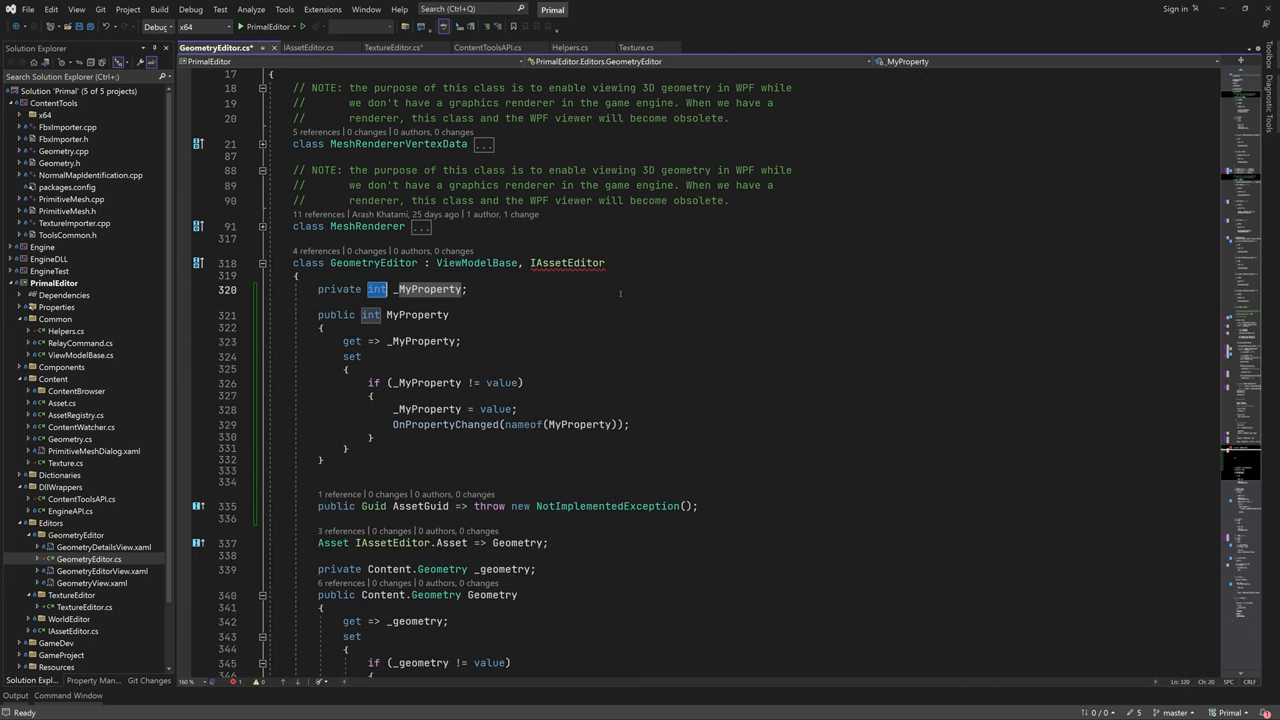
text(AssetEditorState _state)
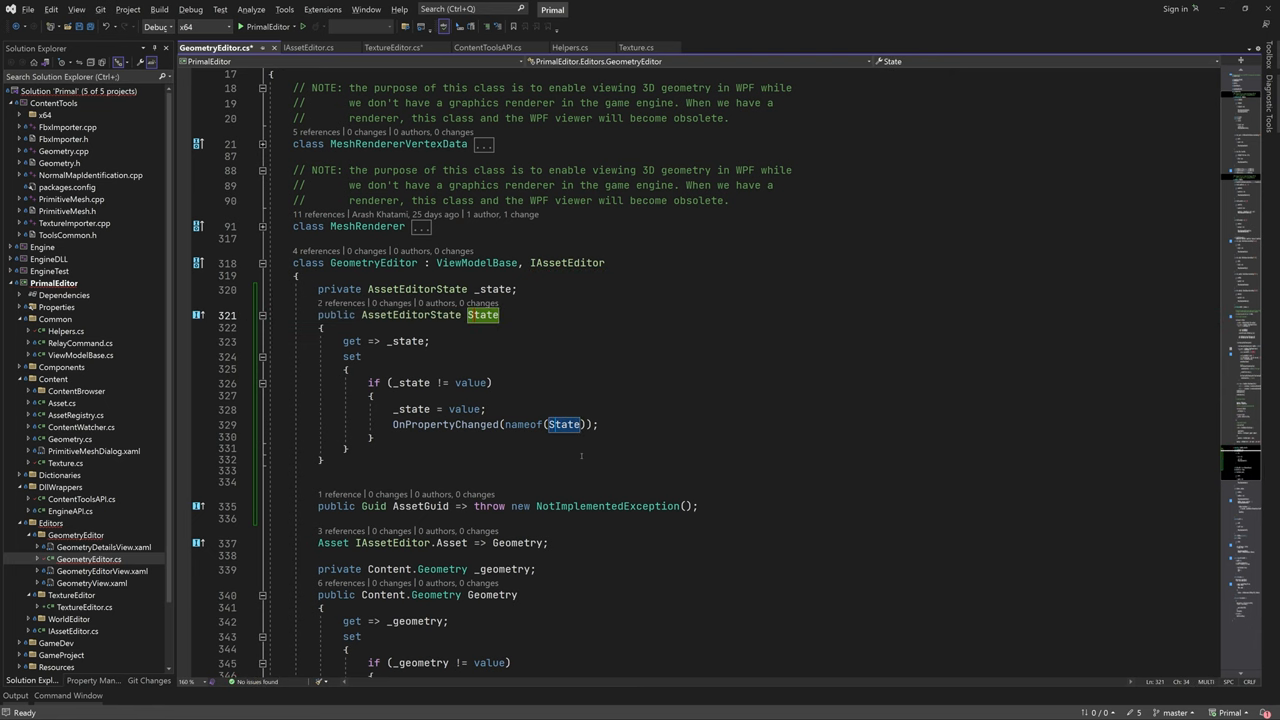
click(263, 315)
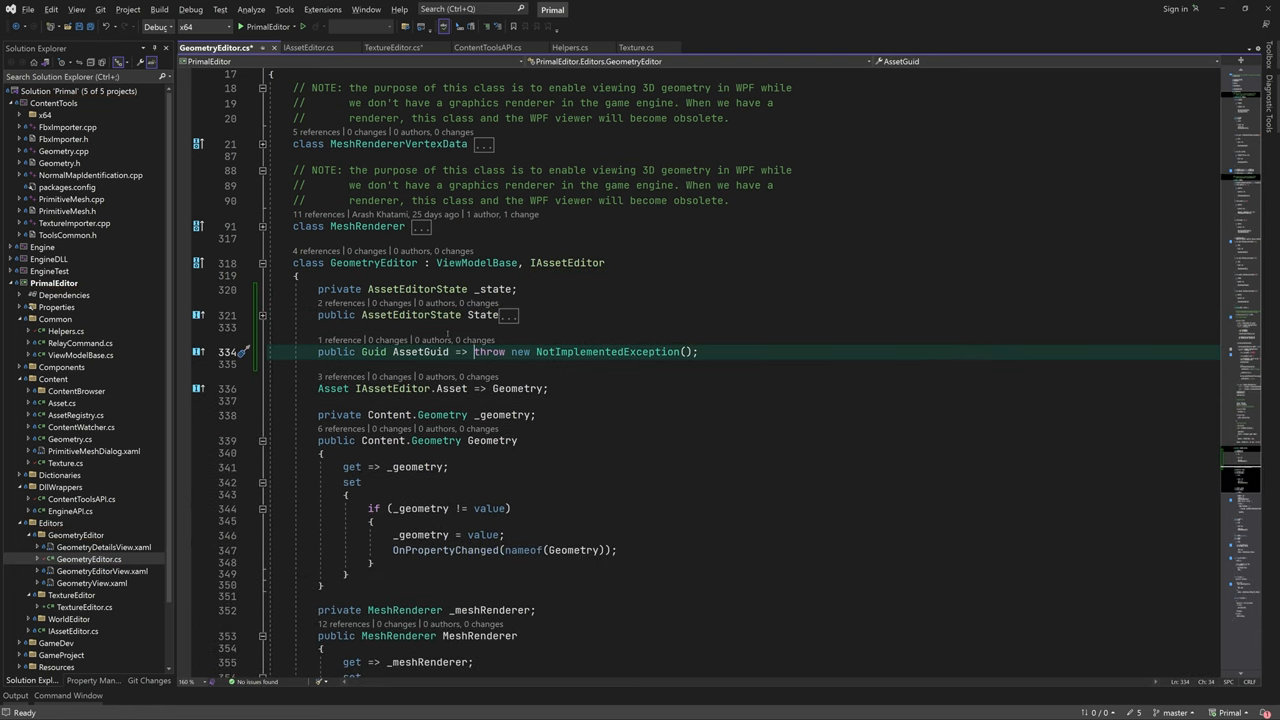
text({get; private set;})
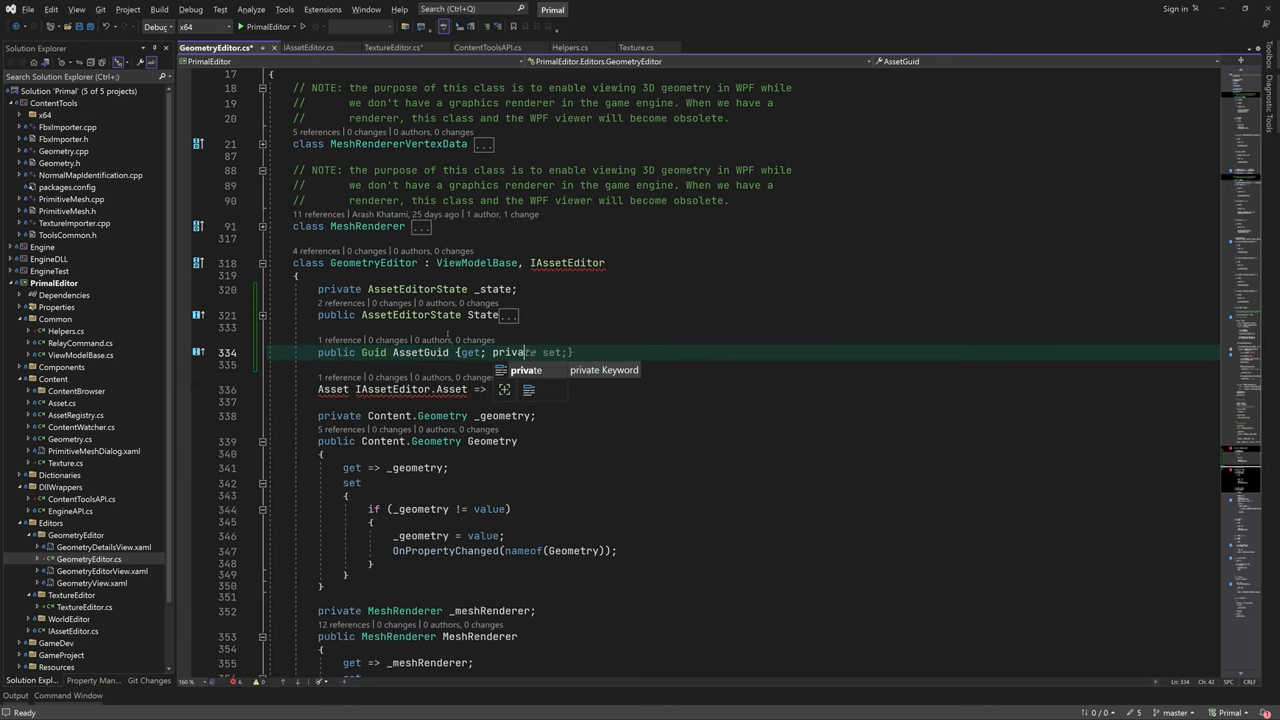
- Assign AssetGuid = asset.Guid in SetAsset and save GeometryEditor.cs
scroll(down, 3)
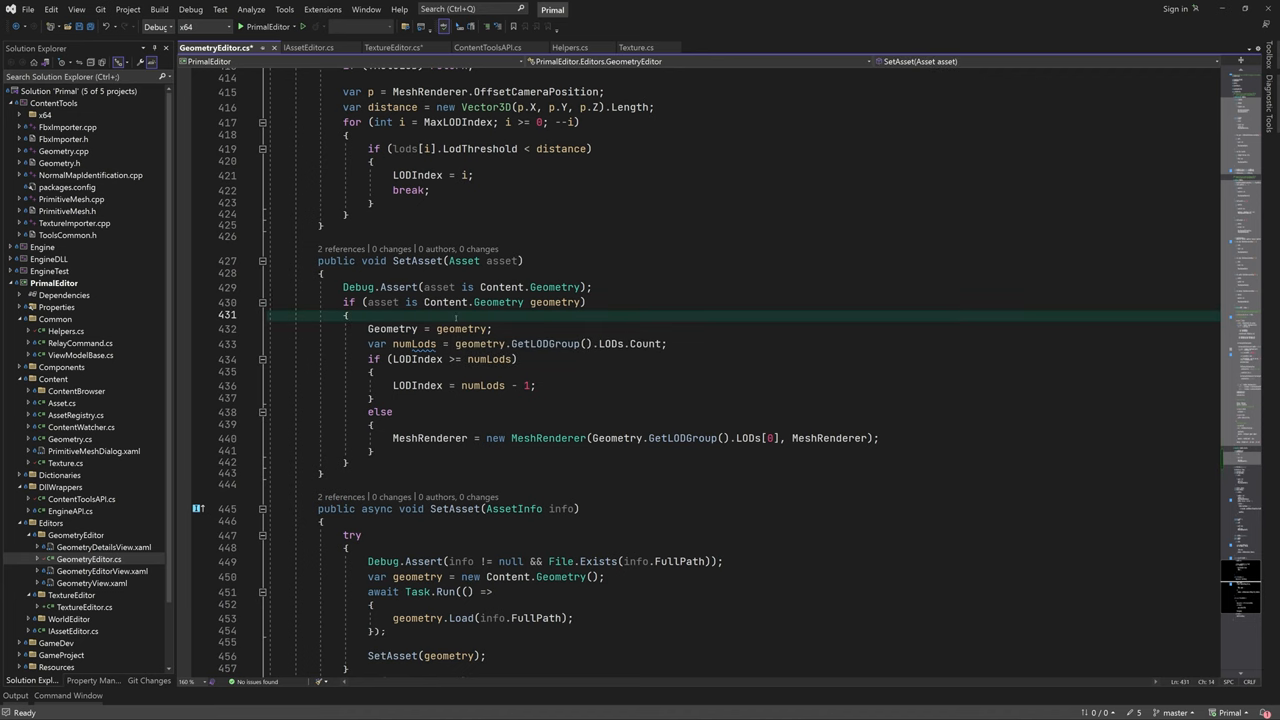
text(AssetGuid)
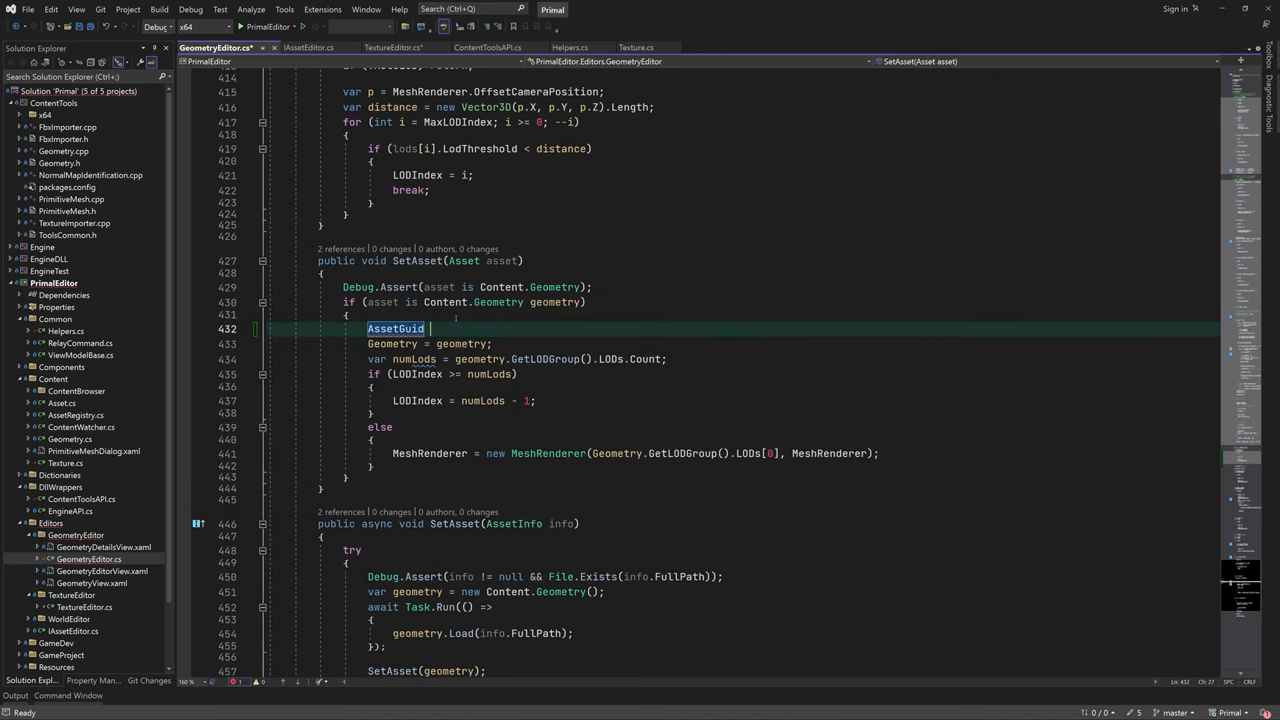
text(= asset.Guid;)
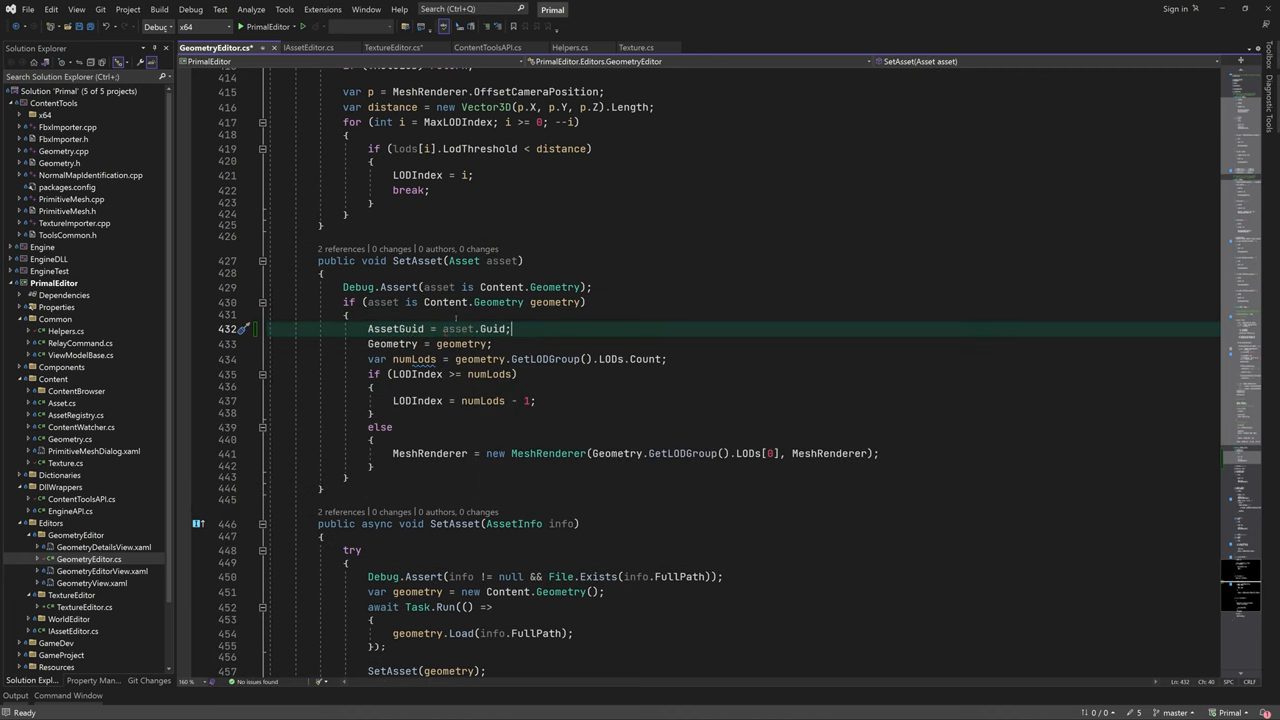
text(asse)
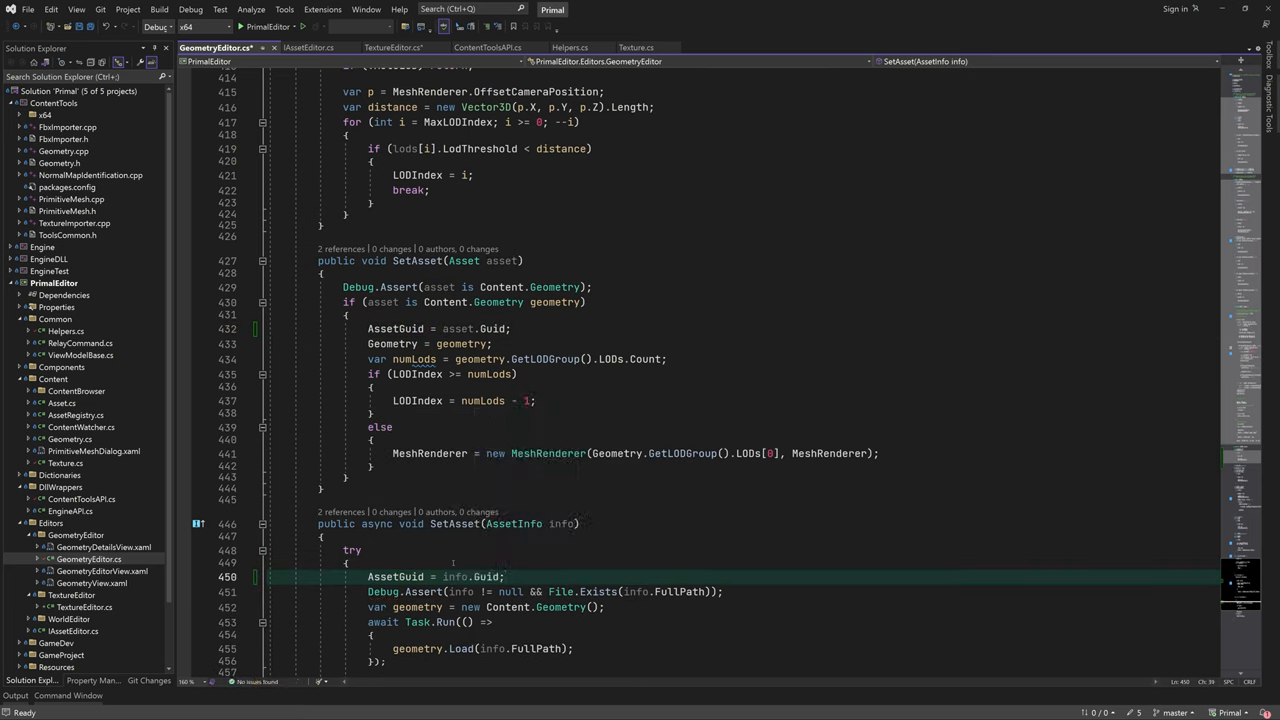
key(ctrl+s)
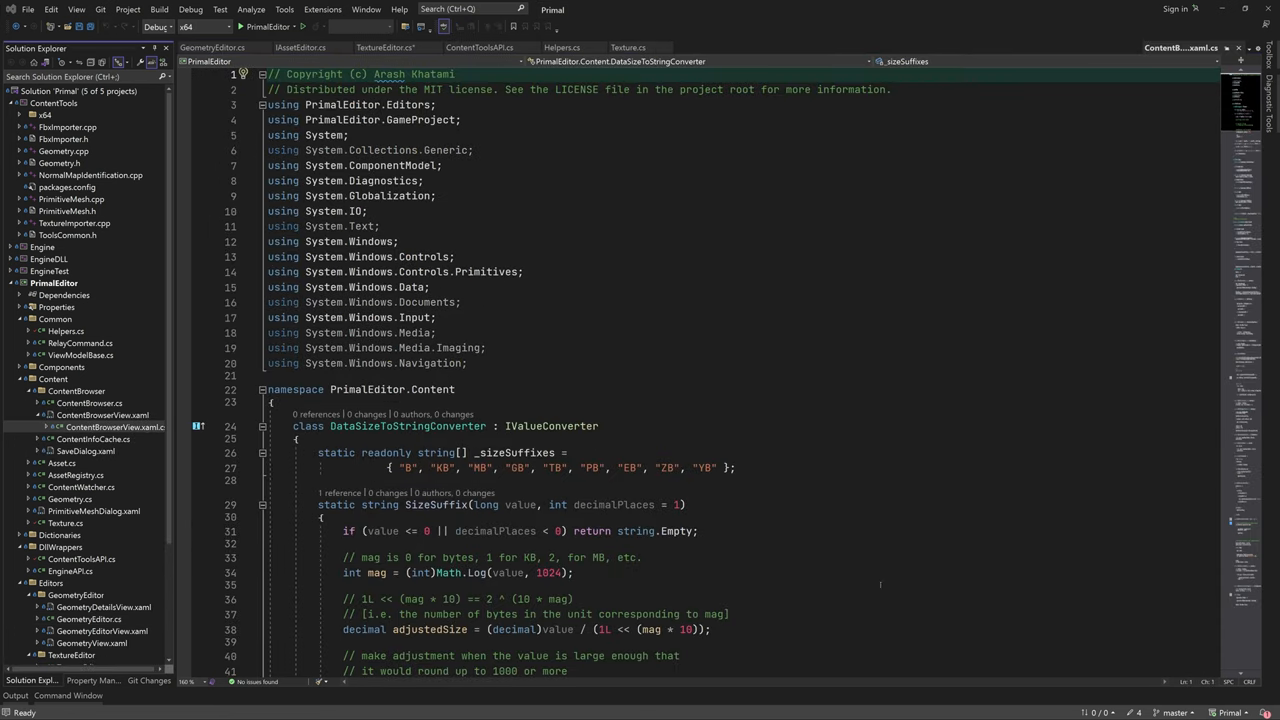
- In OpenEditorPanel's foreach check, replace editor.Asset.Guid with editor.AssetGuid
scroll(down, 3)
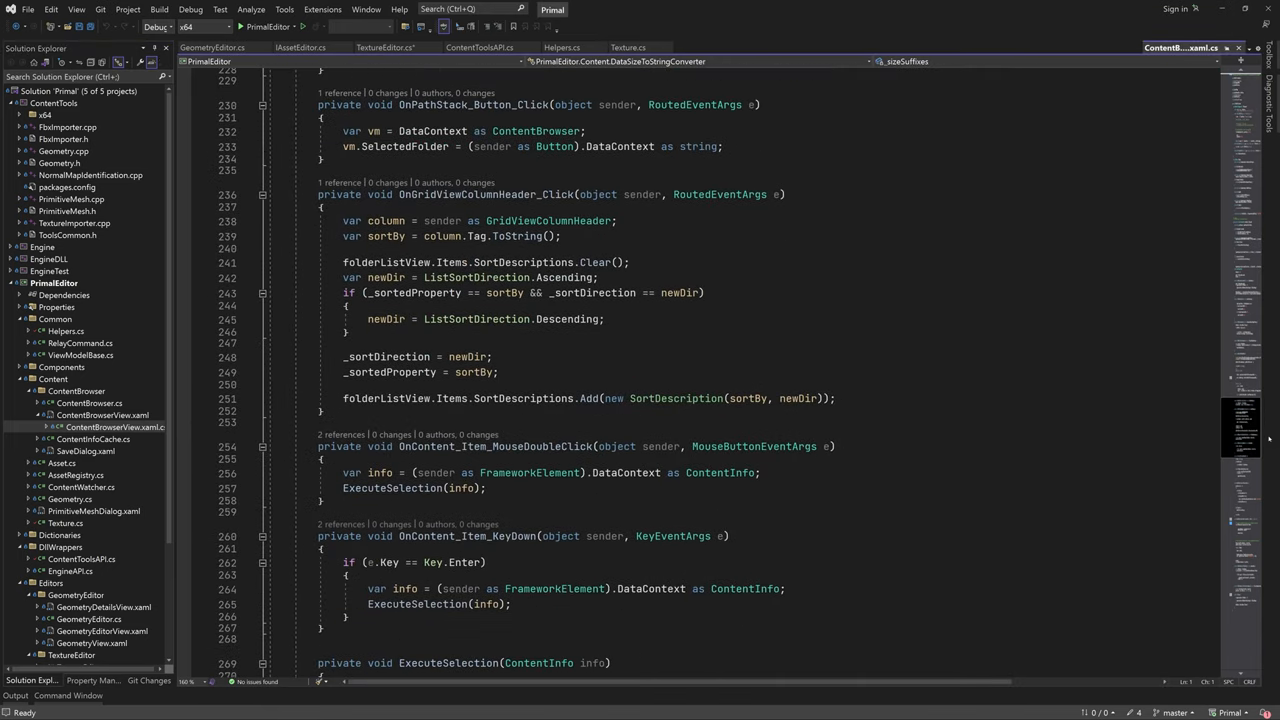
scroll(down, 3)
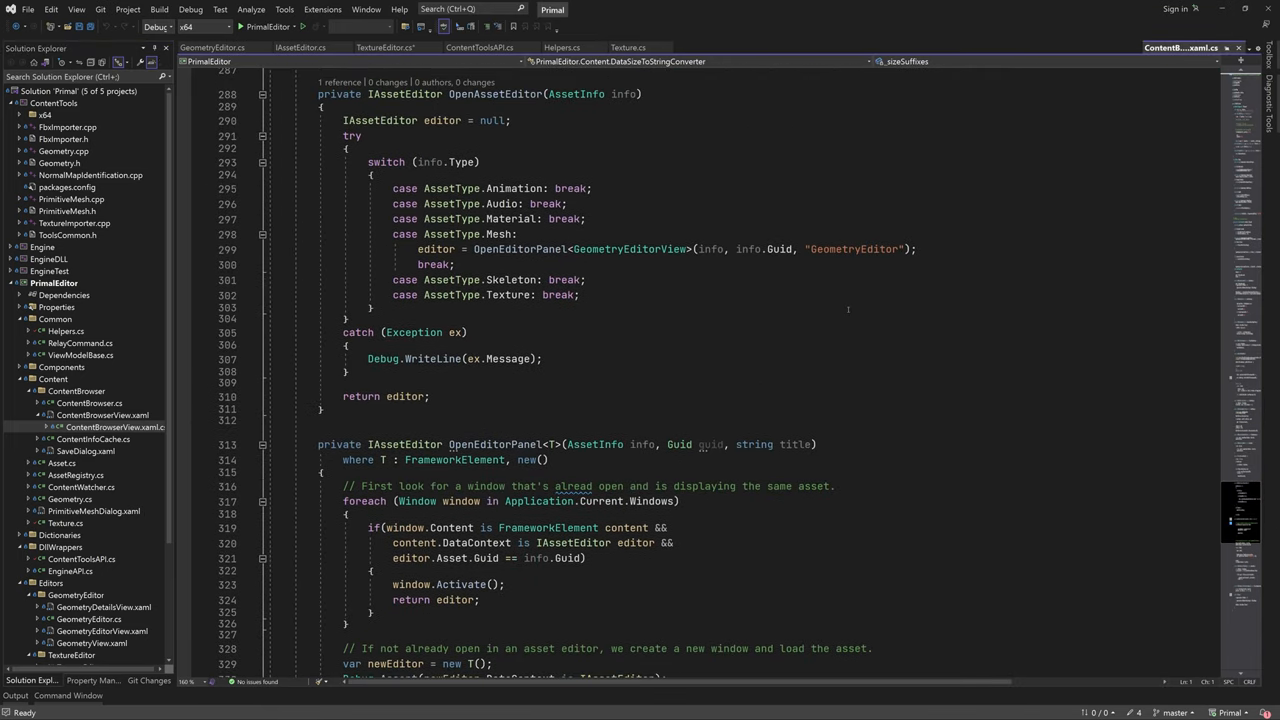
double_click(518, 249)
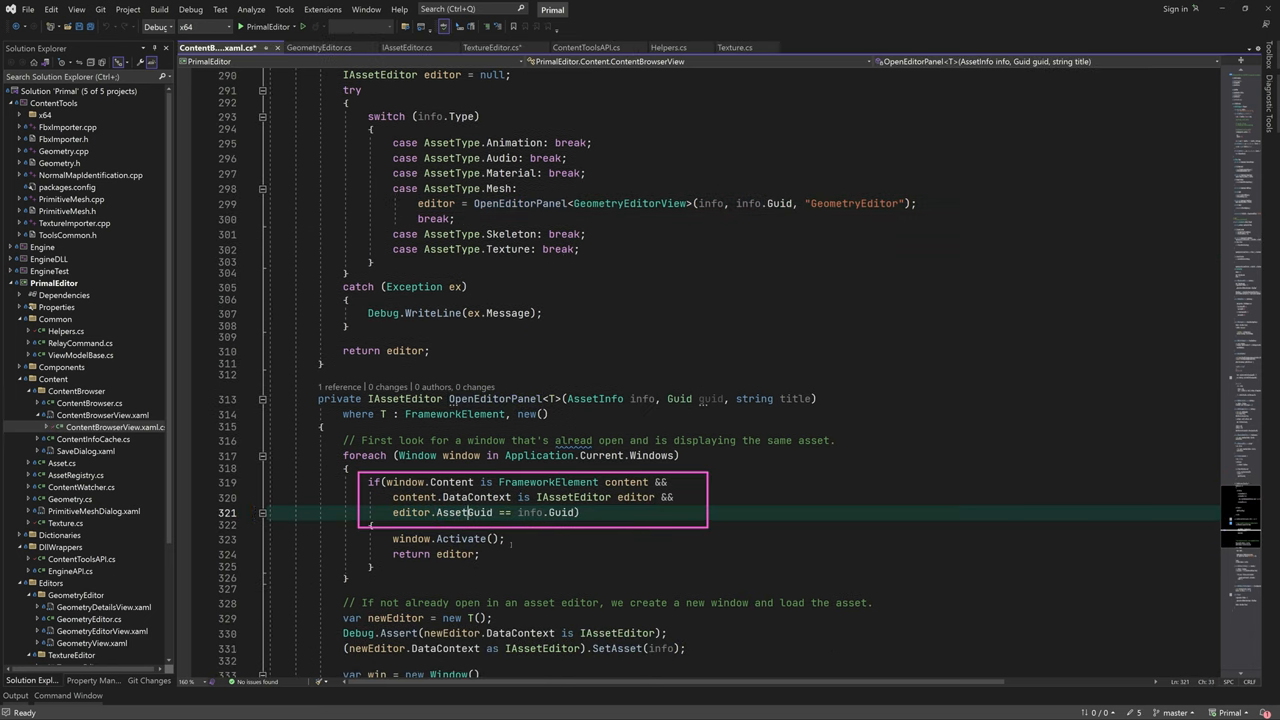
double_click(464, 512)
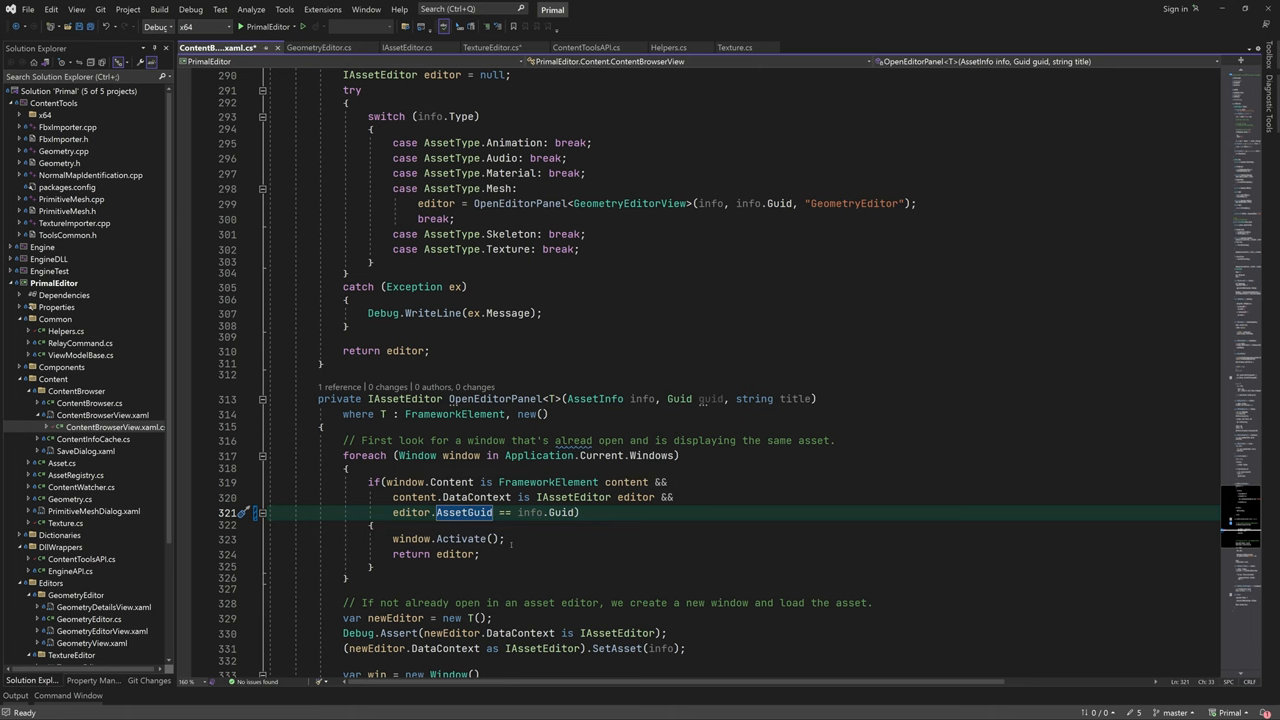
scroll(down, 3)
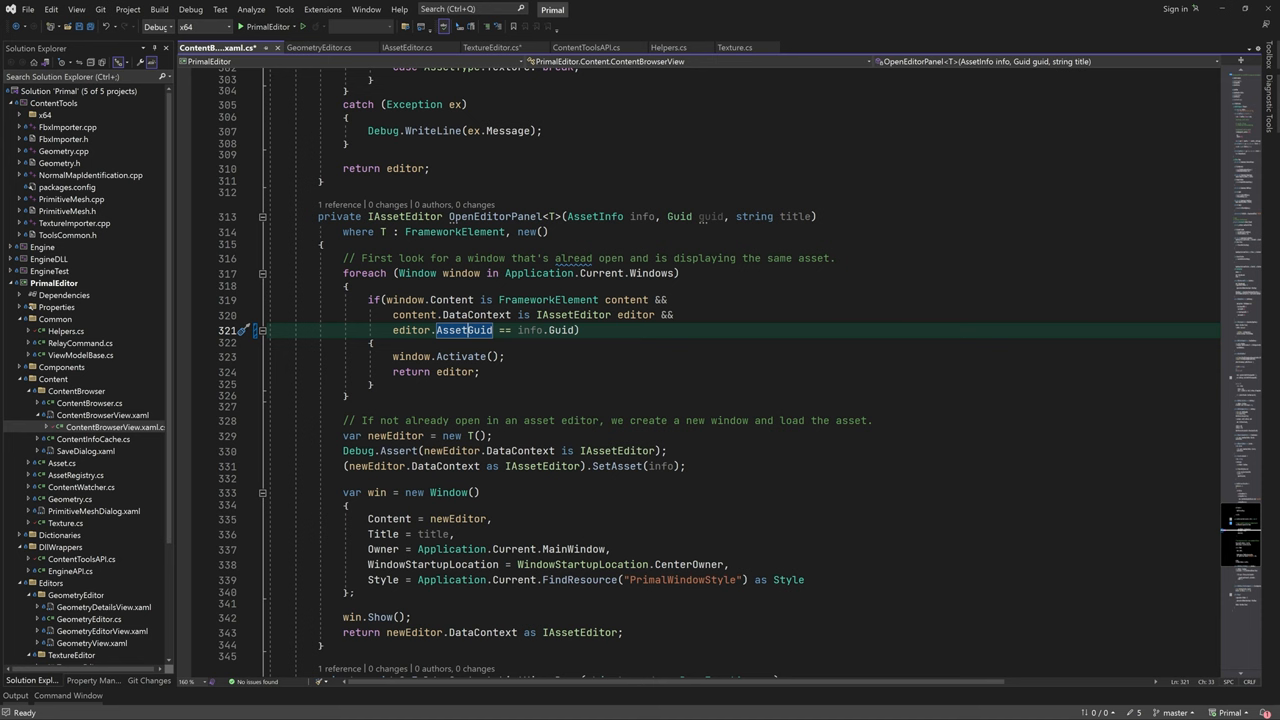
scroll(down, 3)
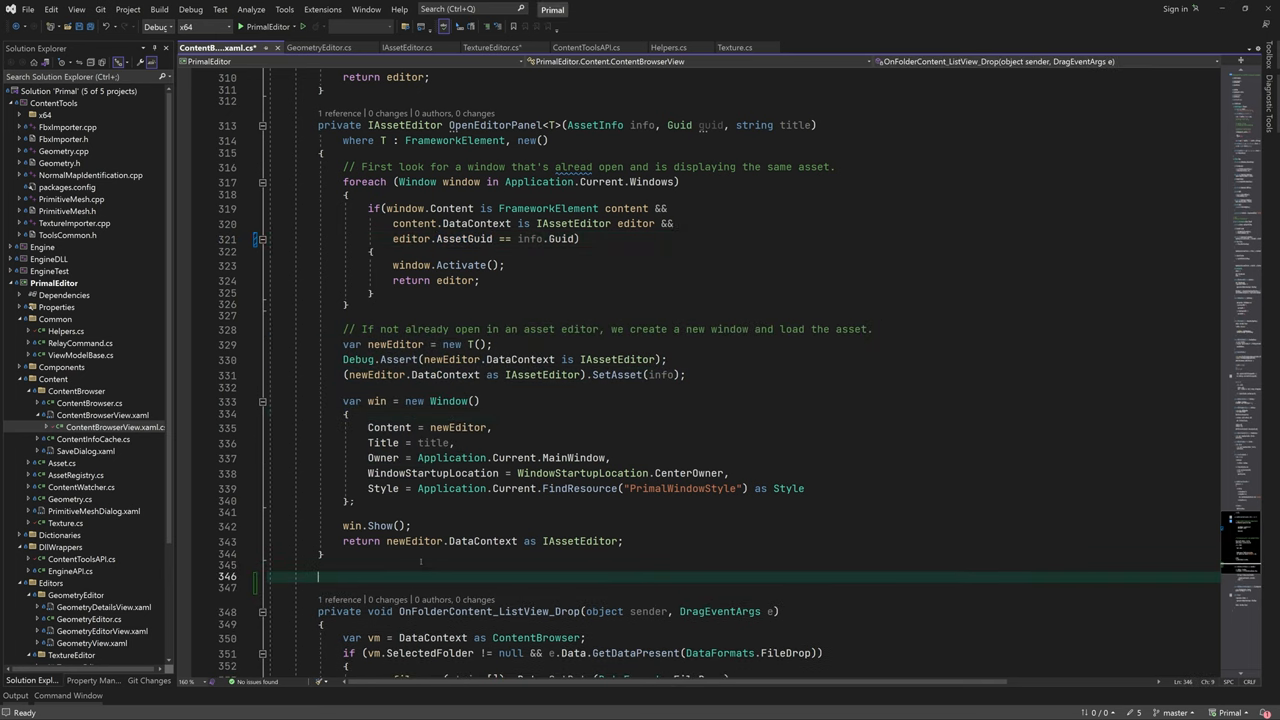
- Add a private static CreateEditorWindow<T>(string title) helper holding the window-creation code
text(private static fra)
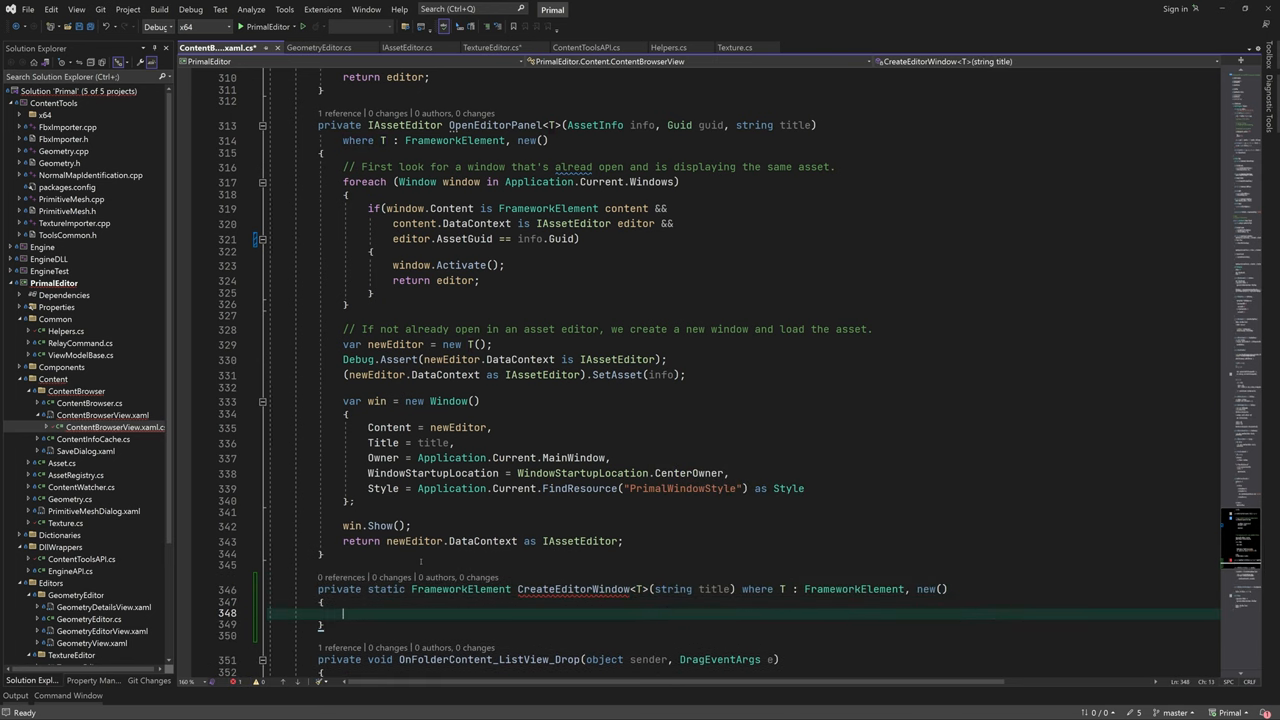
scroll(down, 3)
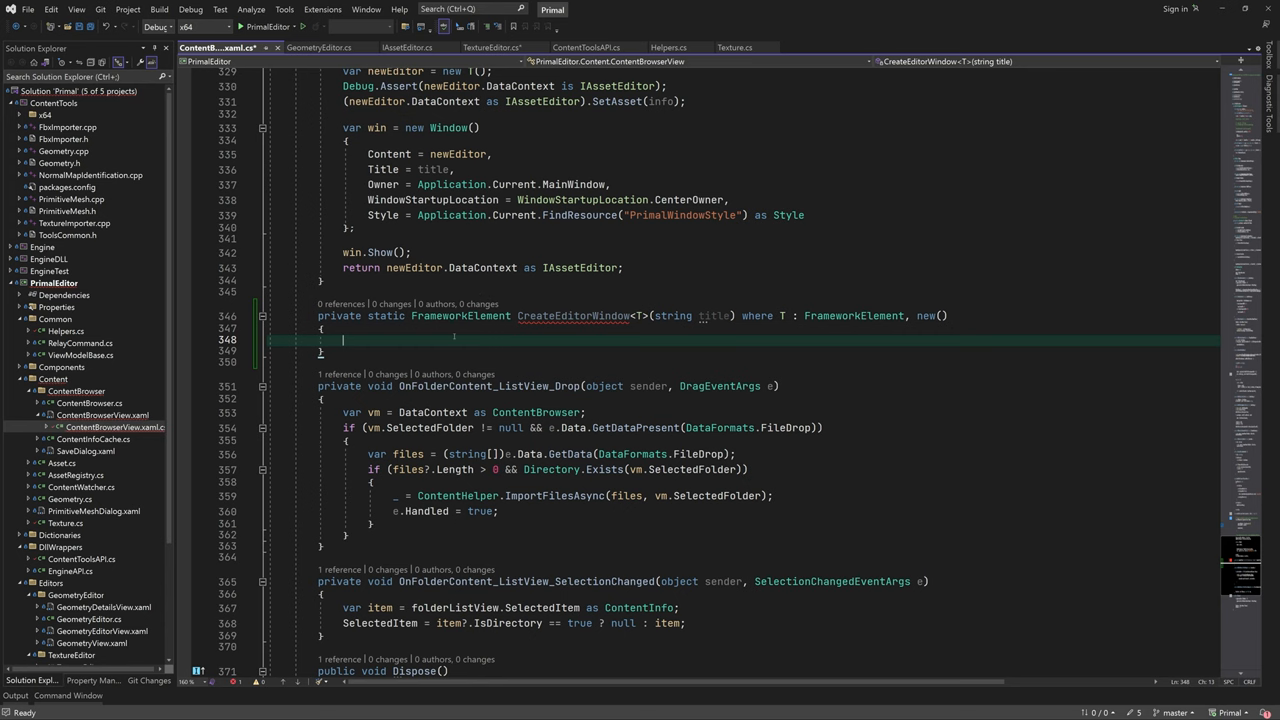
text(var newEditor = new T();)
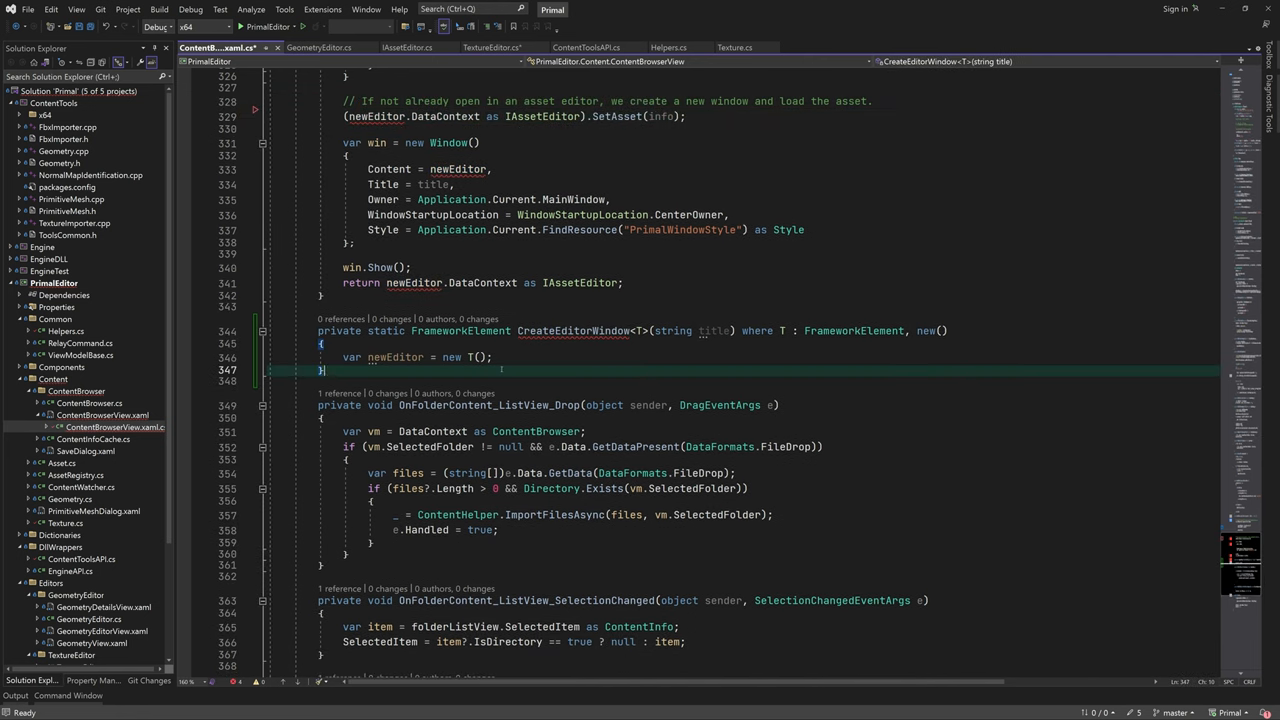
text(Debug.Assert(newEditor.DataContext is IAssetEditor);)
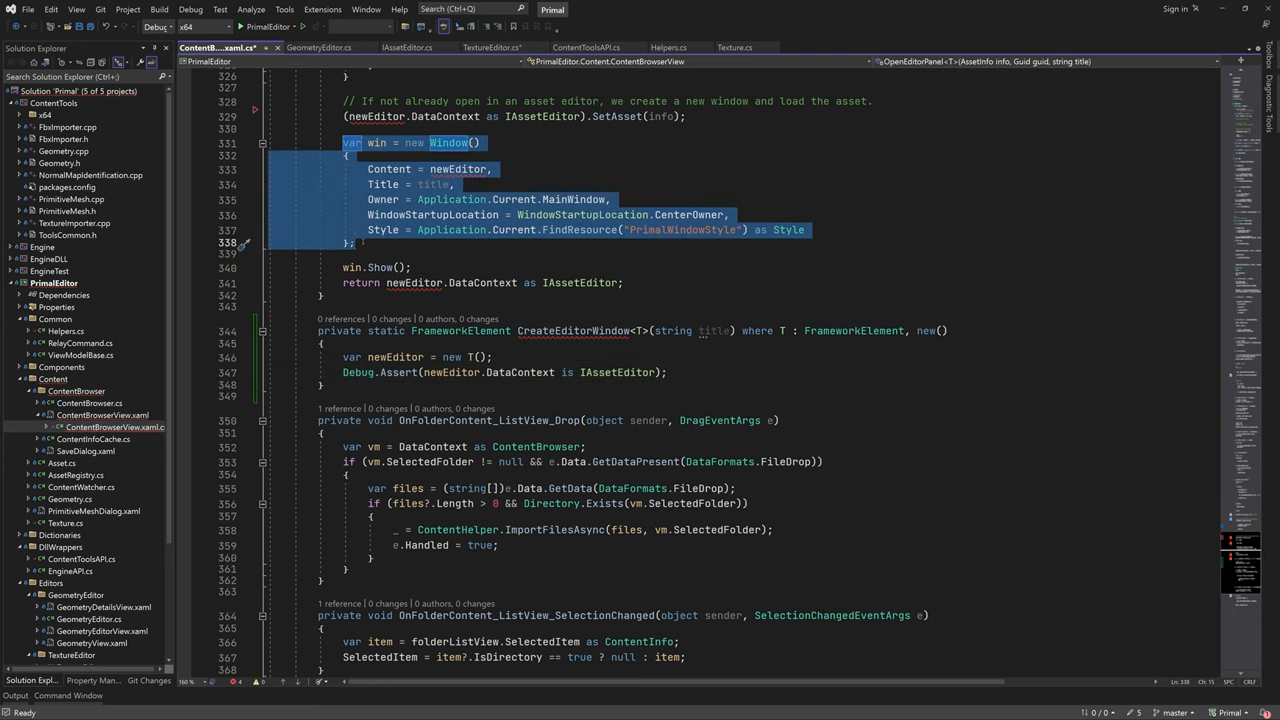
click(323, 385)
text(var newEditor = CreateEditorWindow)
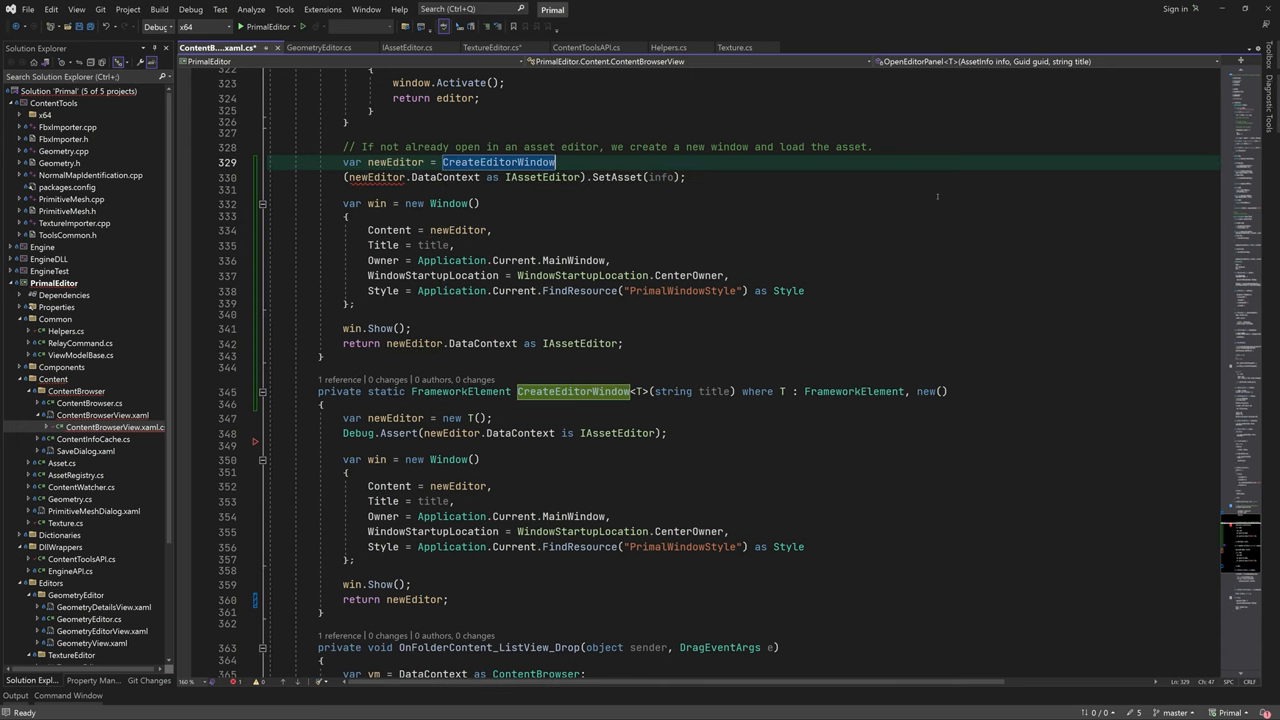
text(<T>)
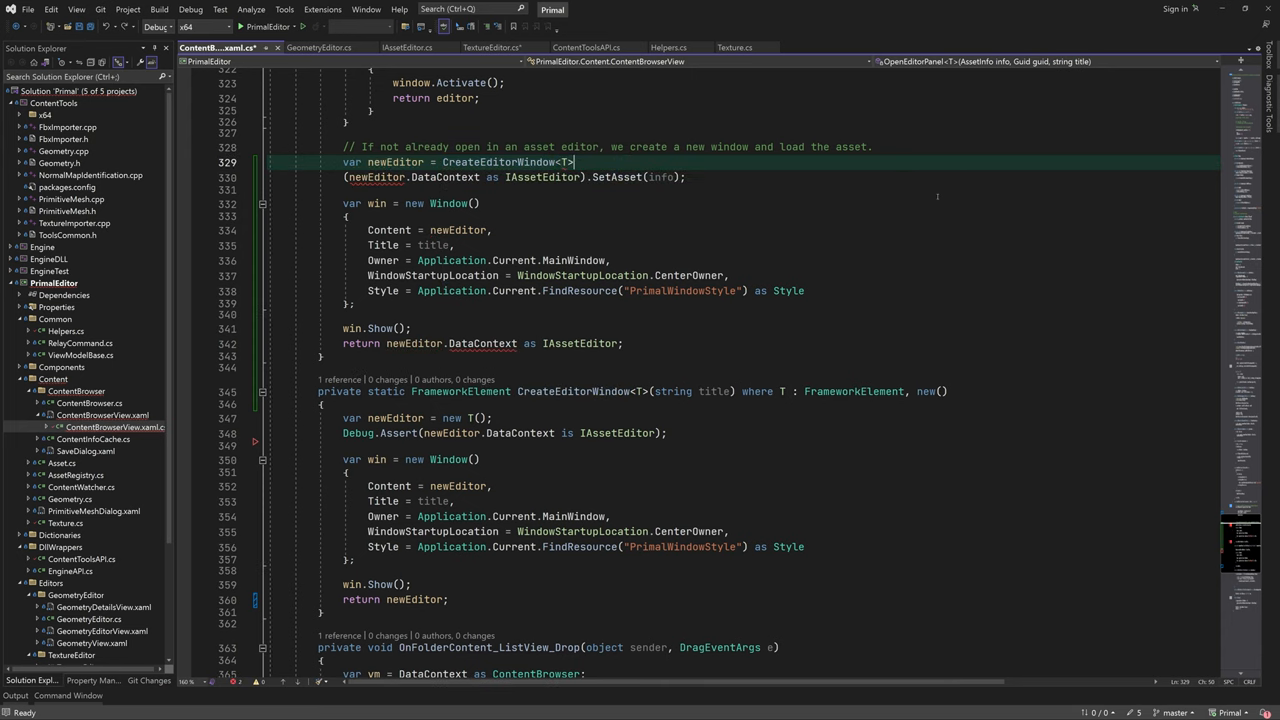
text((title);)
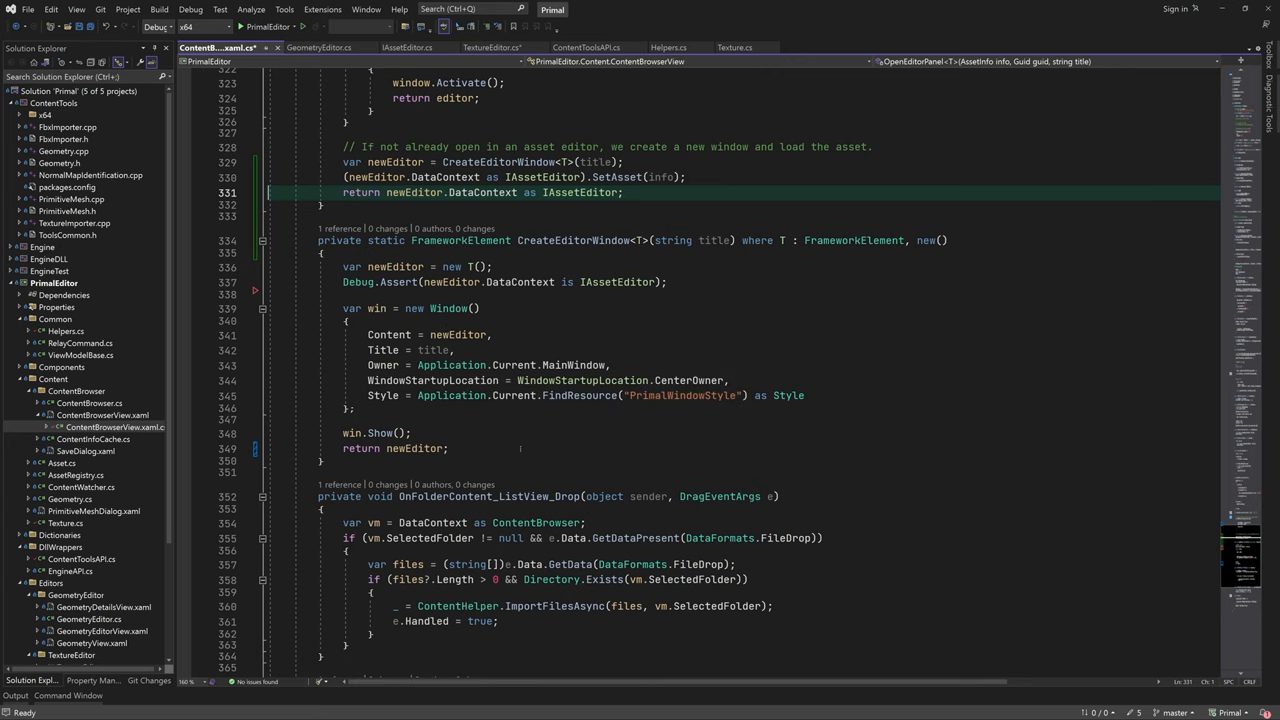
mouse_move(531, 458)
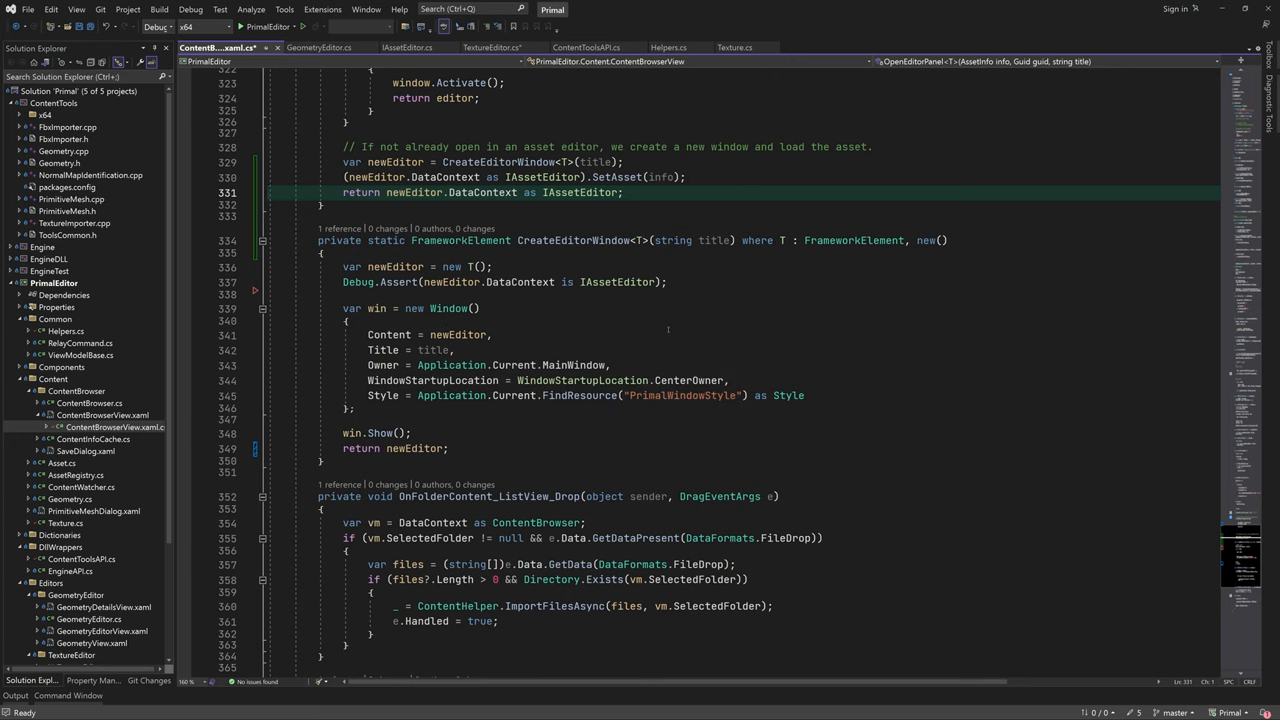
- Have OpenEditorPanel call the new helper, then return to the GeometryEditor code
scroll(up, 3)
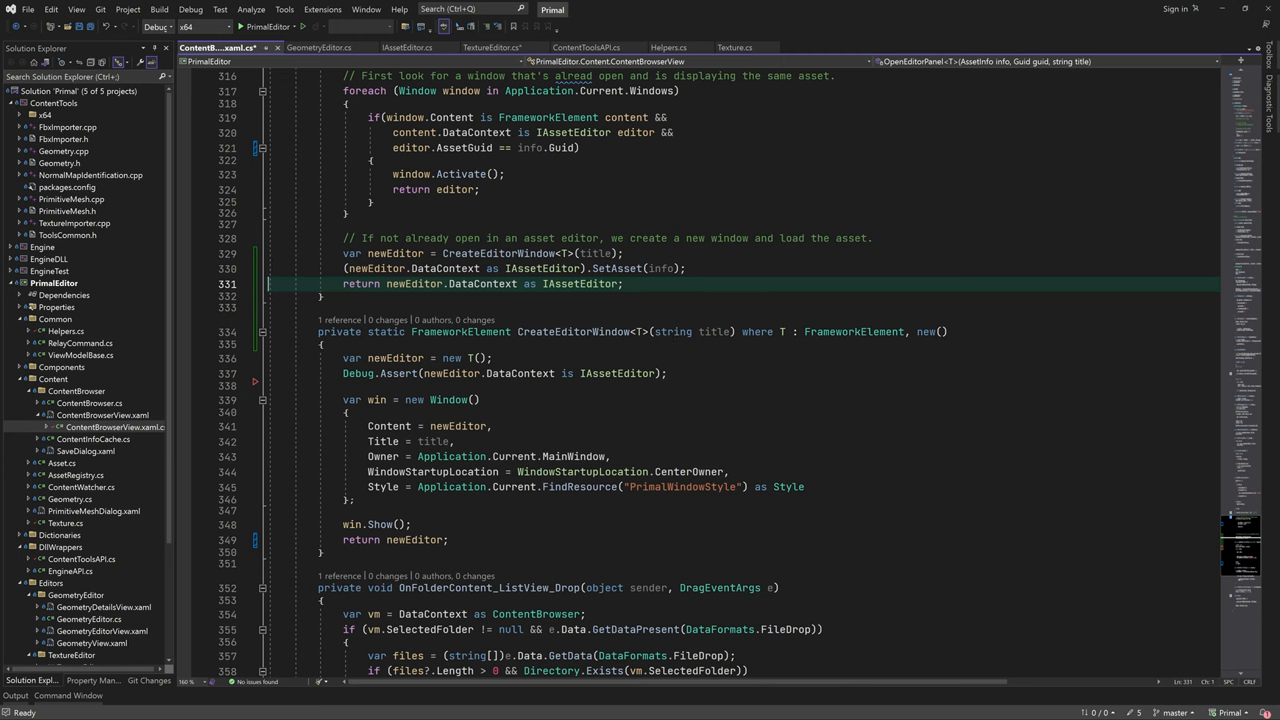
scroll(up, 3)
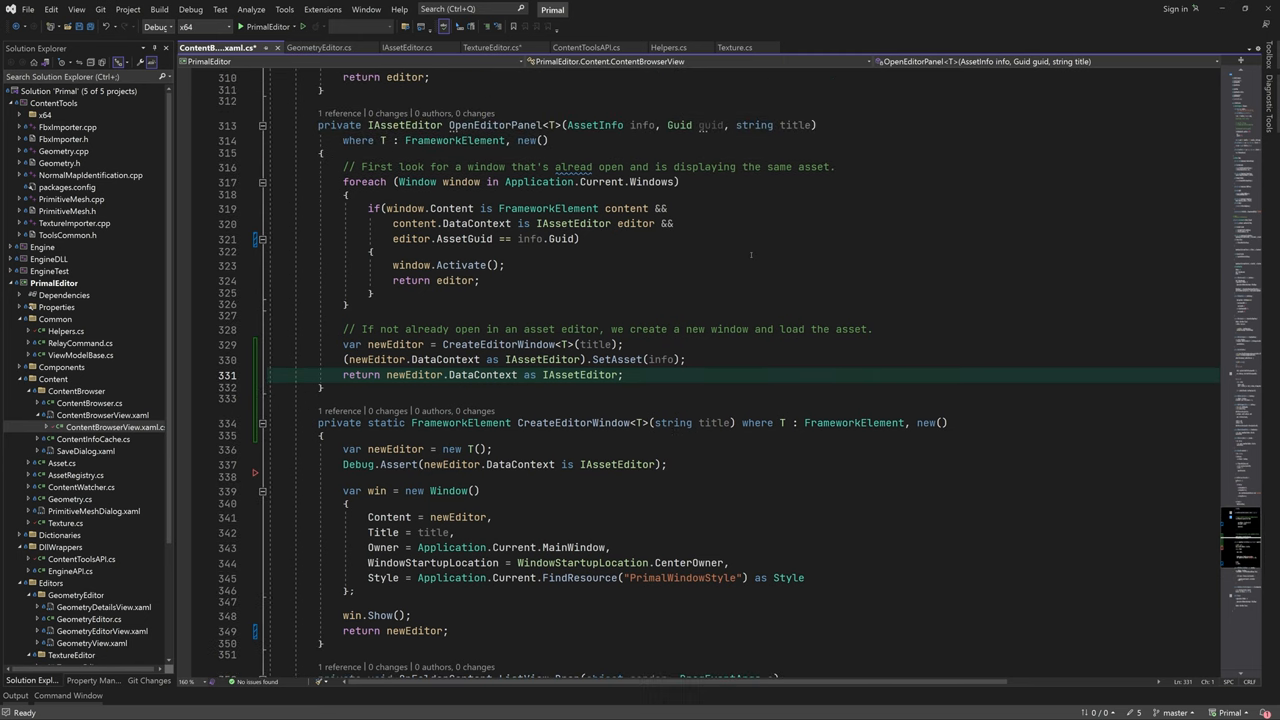
scroll(up, 3)
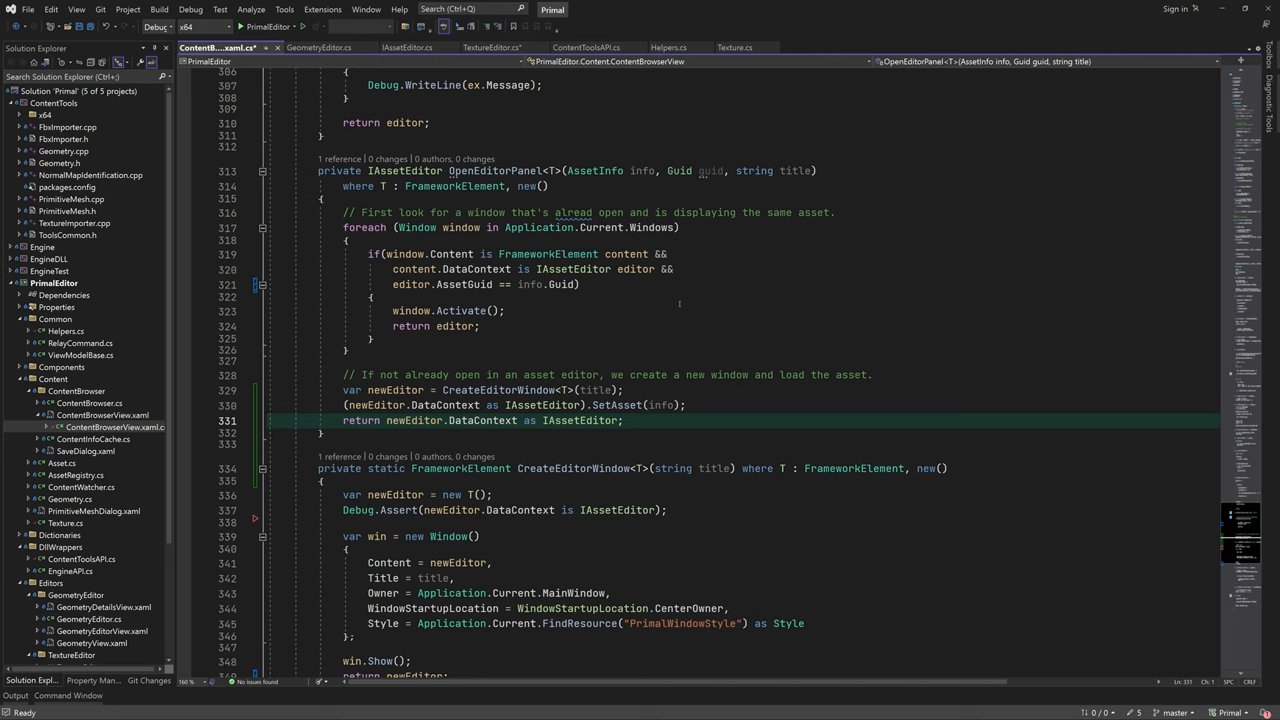
scroll(down, 3)
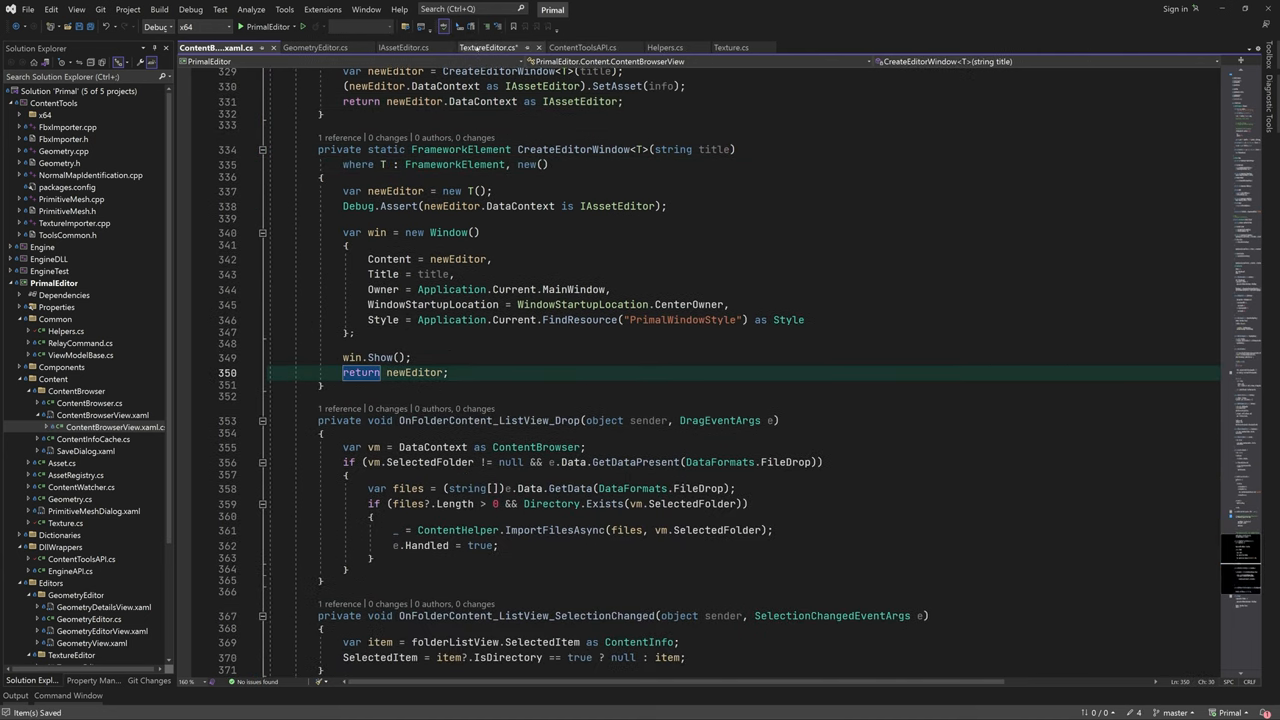
click(320, 47)
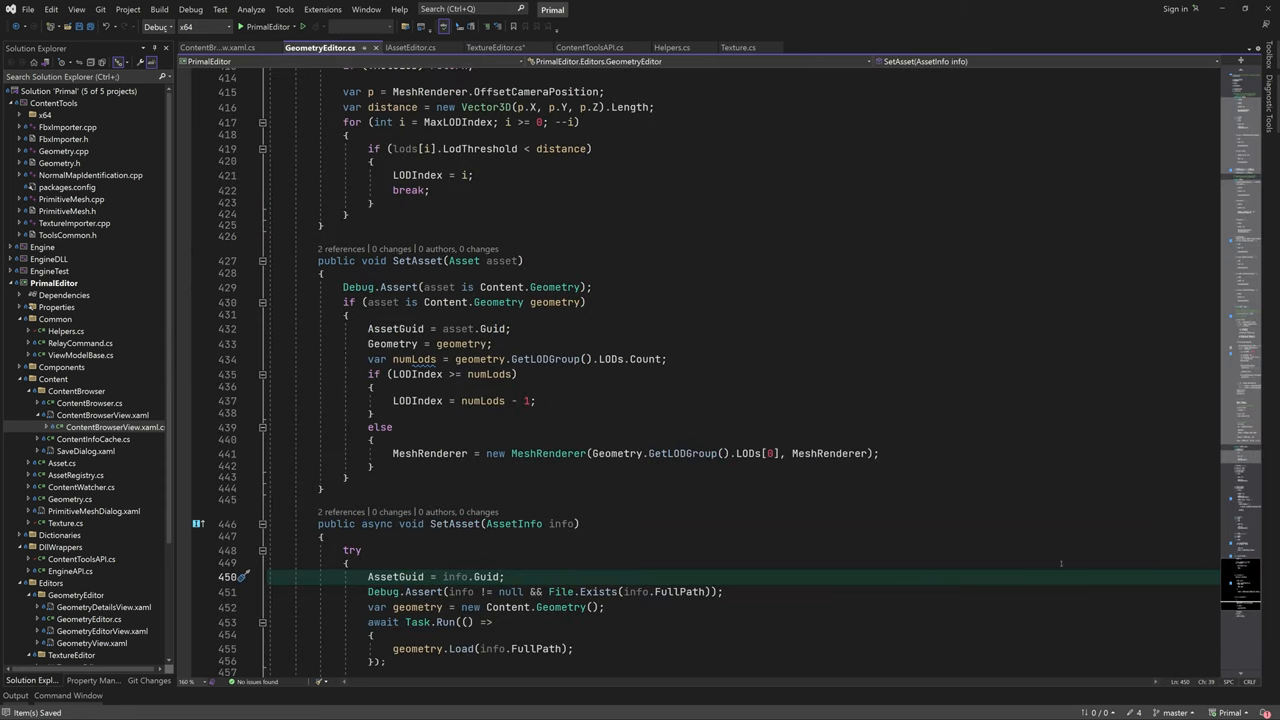
scroll(up, 3)
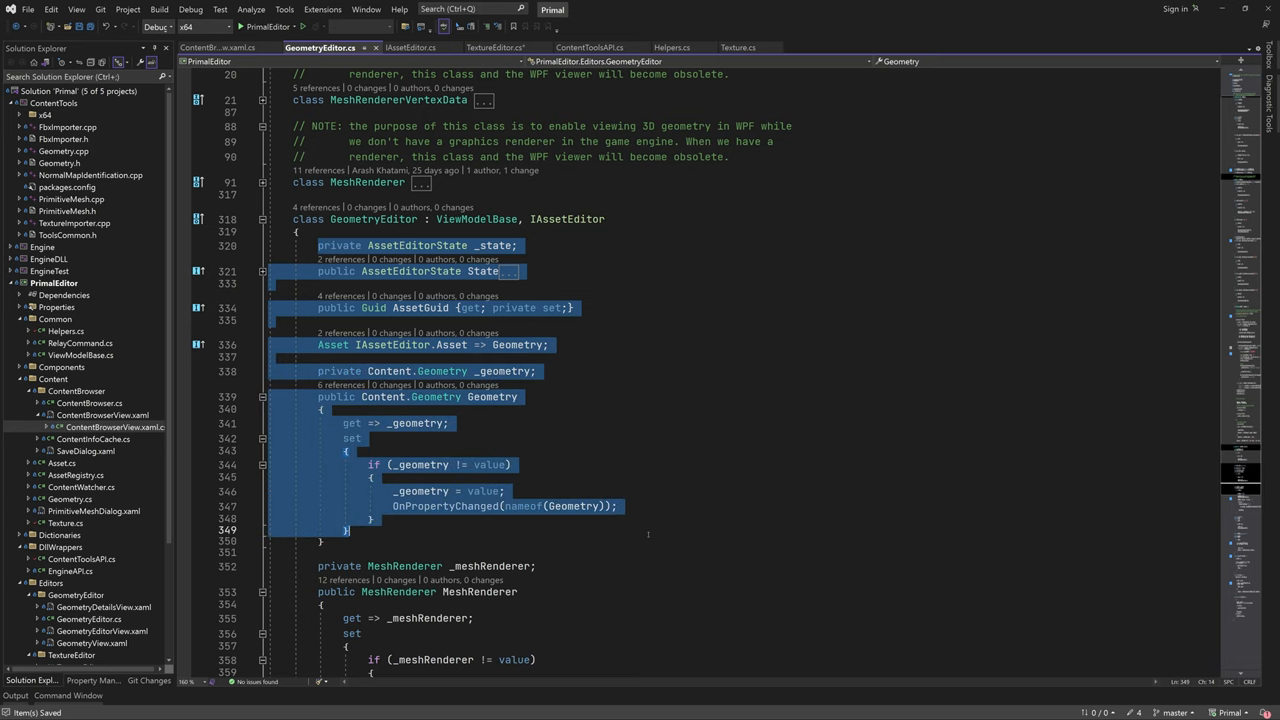
- Copy GeometryEditor's state, AssetGuid and Asset properties, renaming Geometry to Texture with a private setter
click(492, 47)
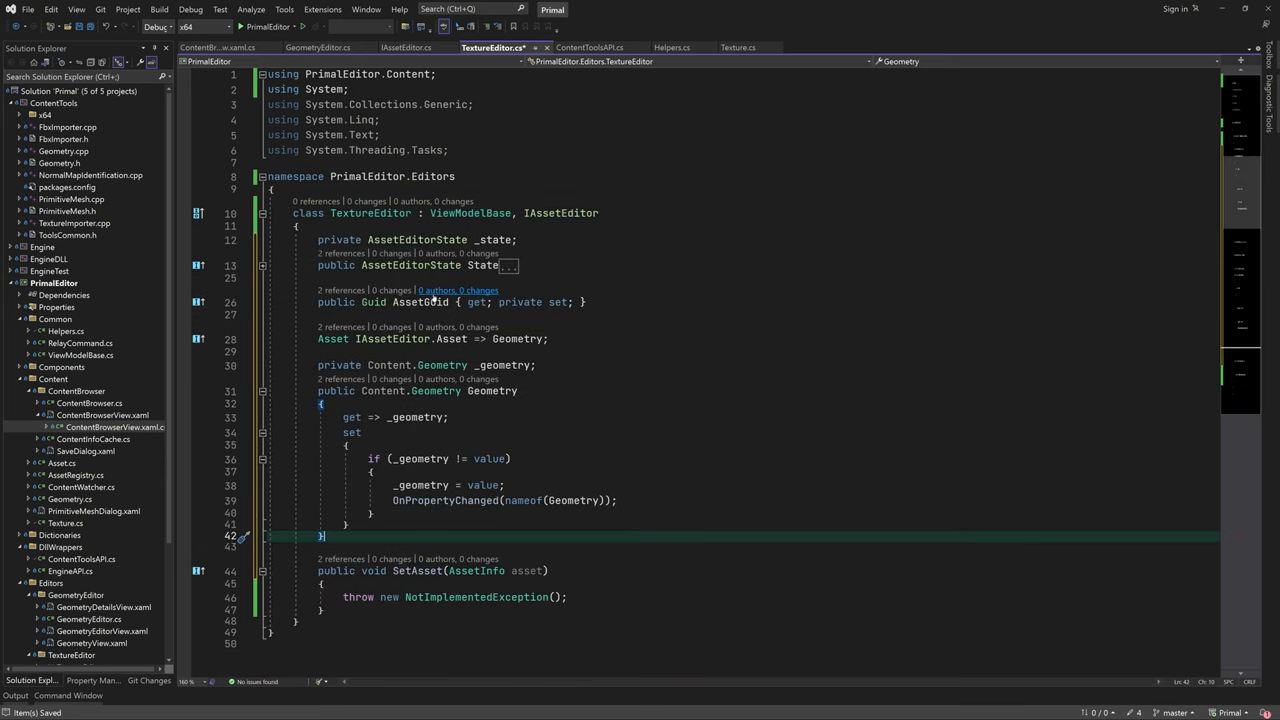
double_click(390, 365)
text(privat)
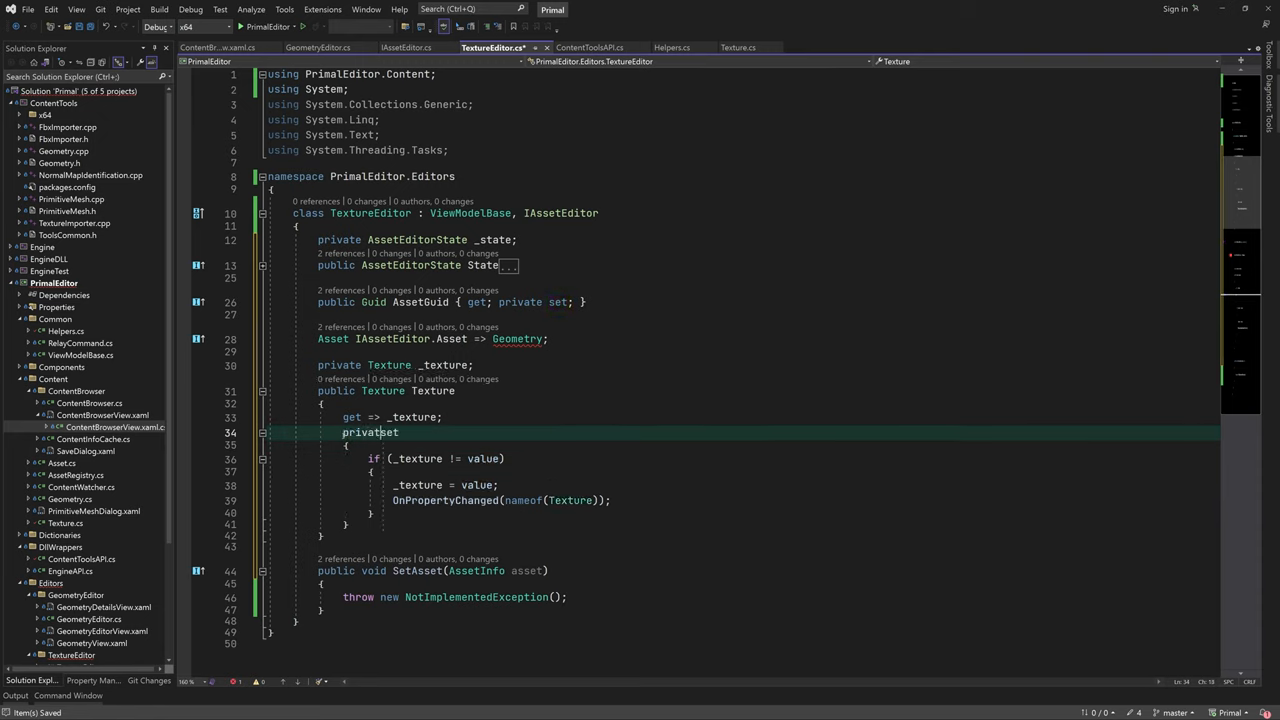
click(513, 338)
text(try)
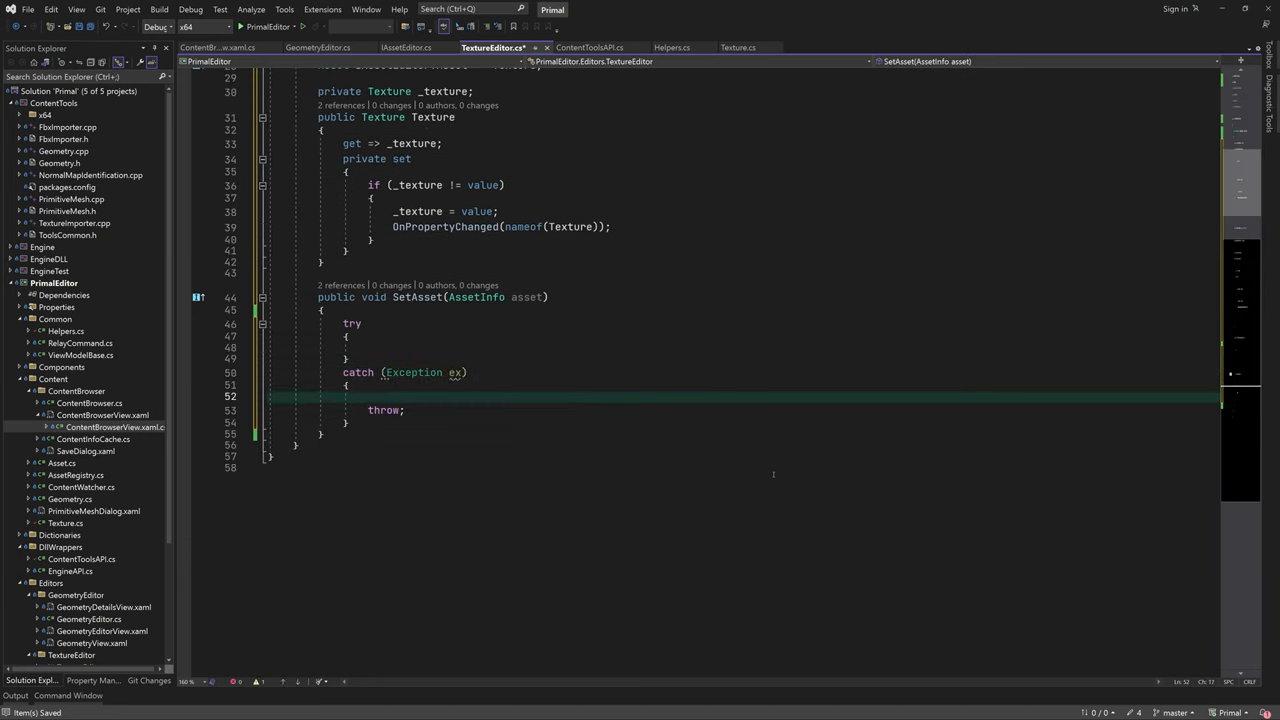
- Complete SetAsset's catch to log the exception and stack trace; finally nulls Texture and sets State Done
text(Debug.Write(ex))
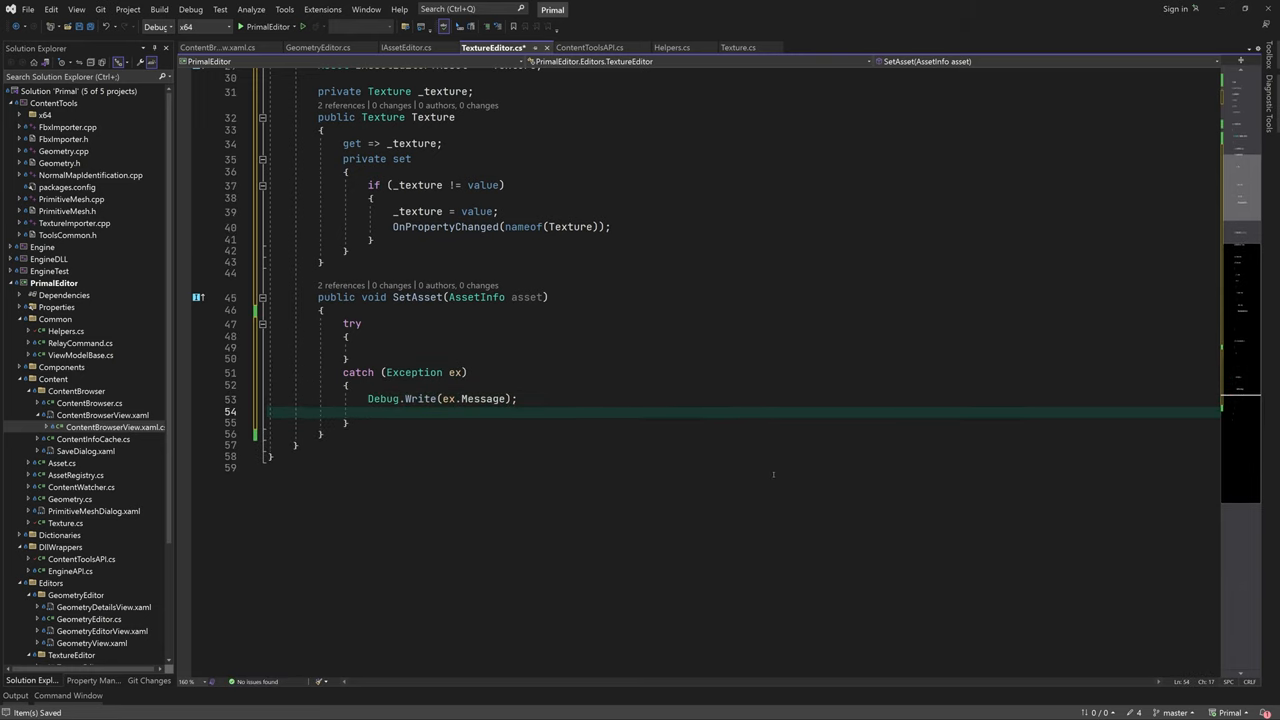
text(Debug.WriteLine(ex.StackTrace);)
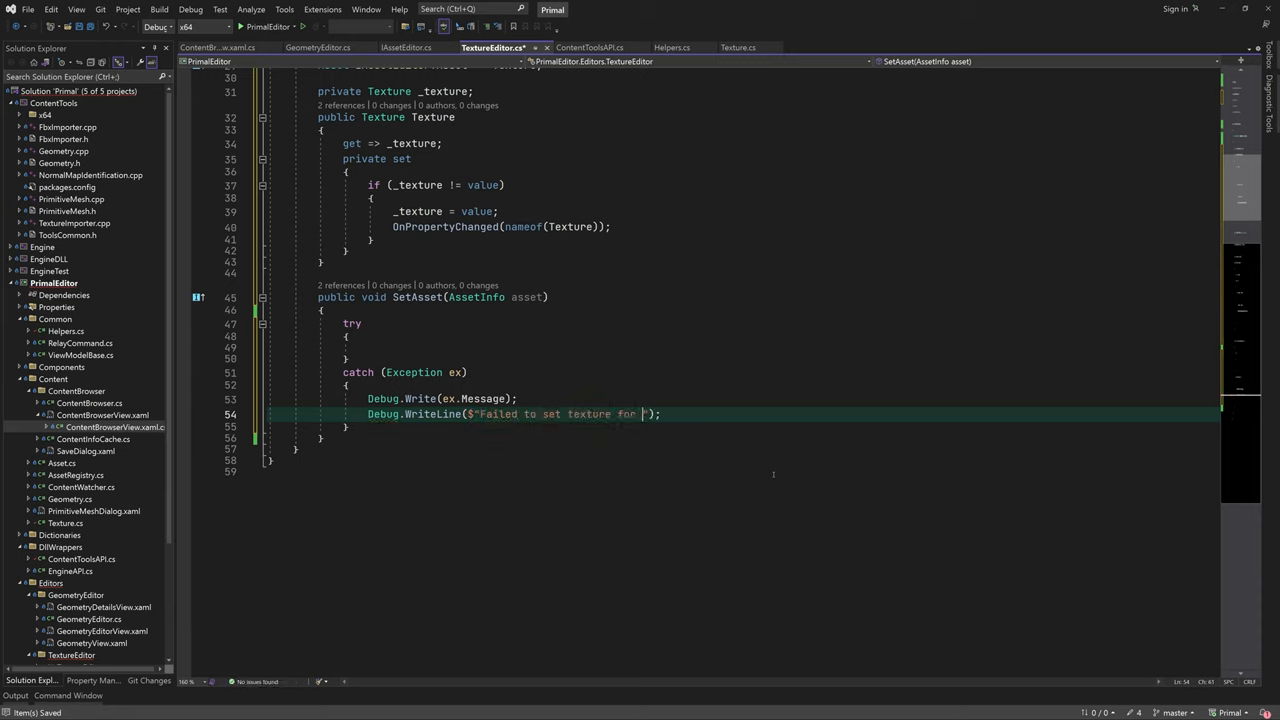
text(use in texture editor. File)
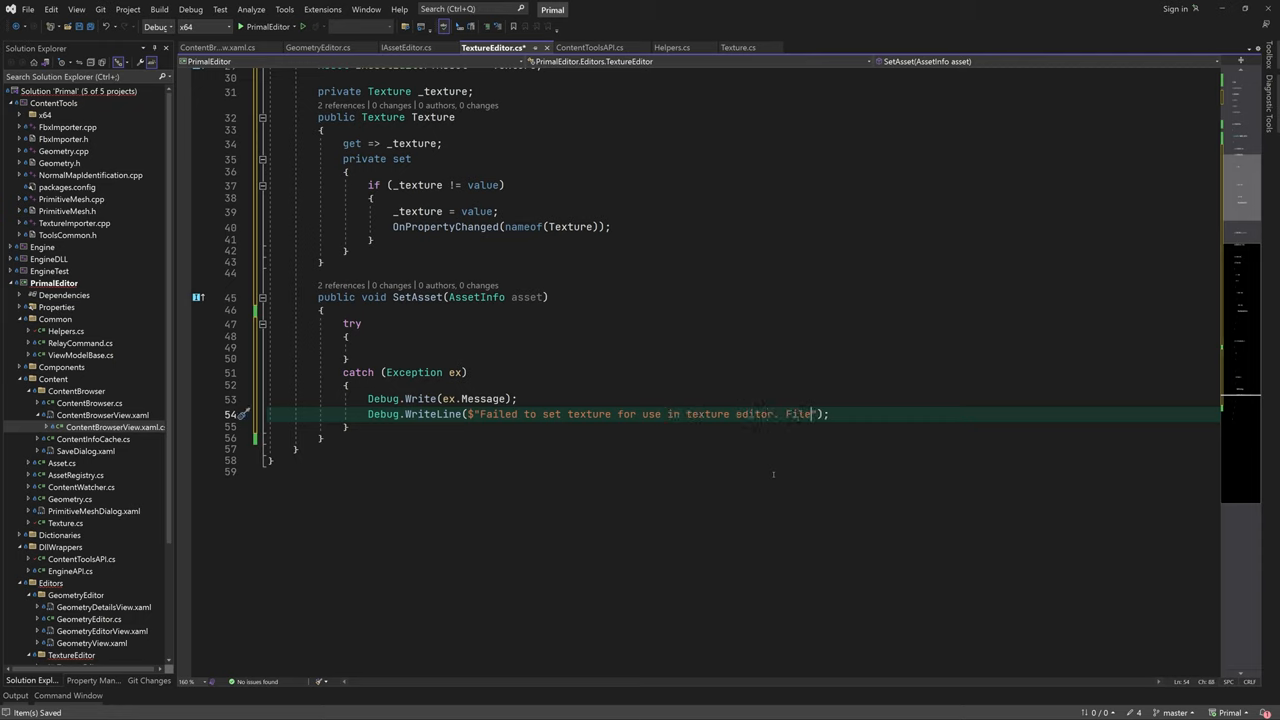
text({info})
text(Texture = new();)
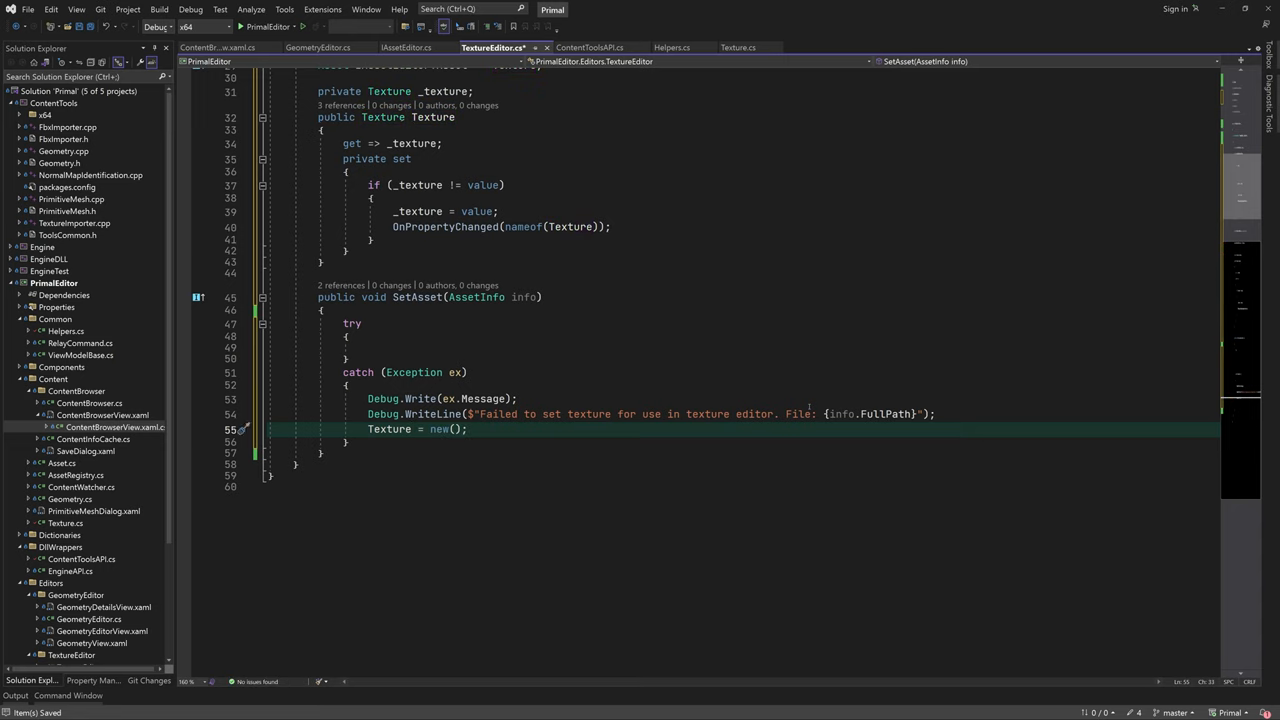
text(finally { Texture = null; })
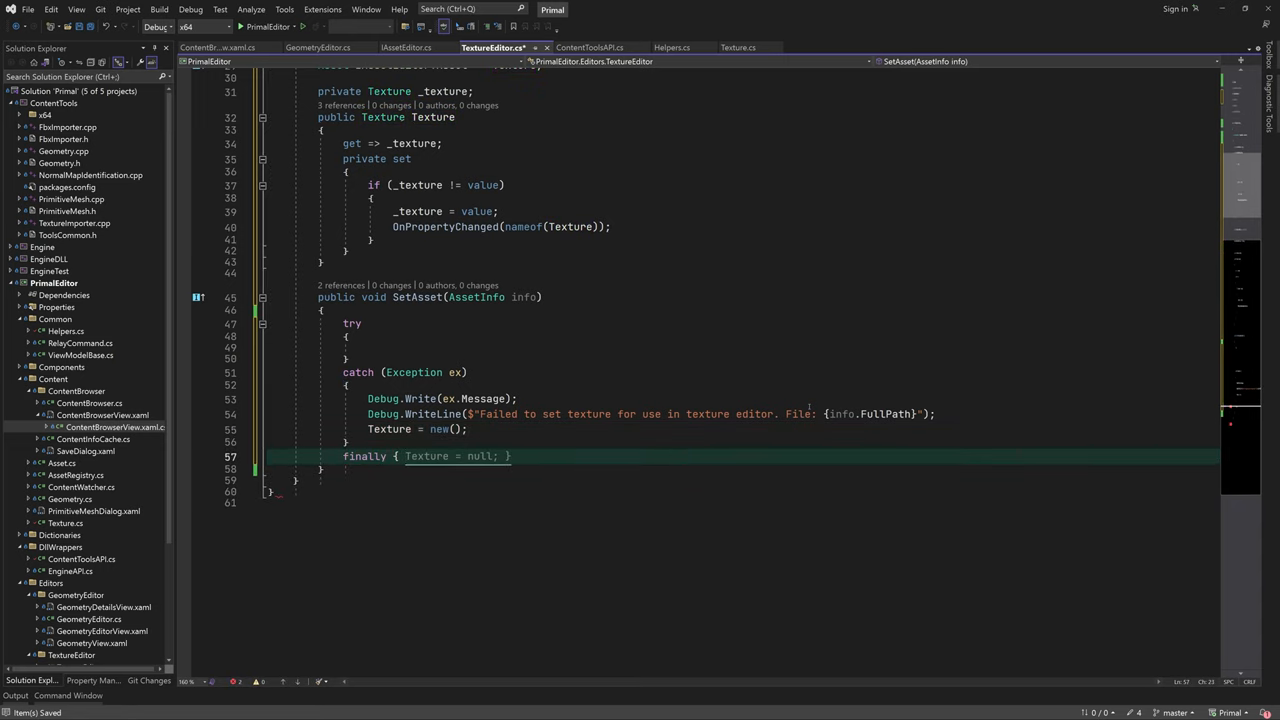
text(State=})
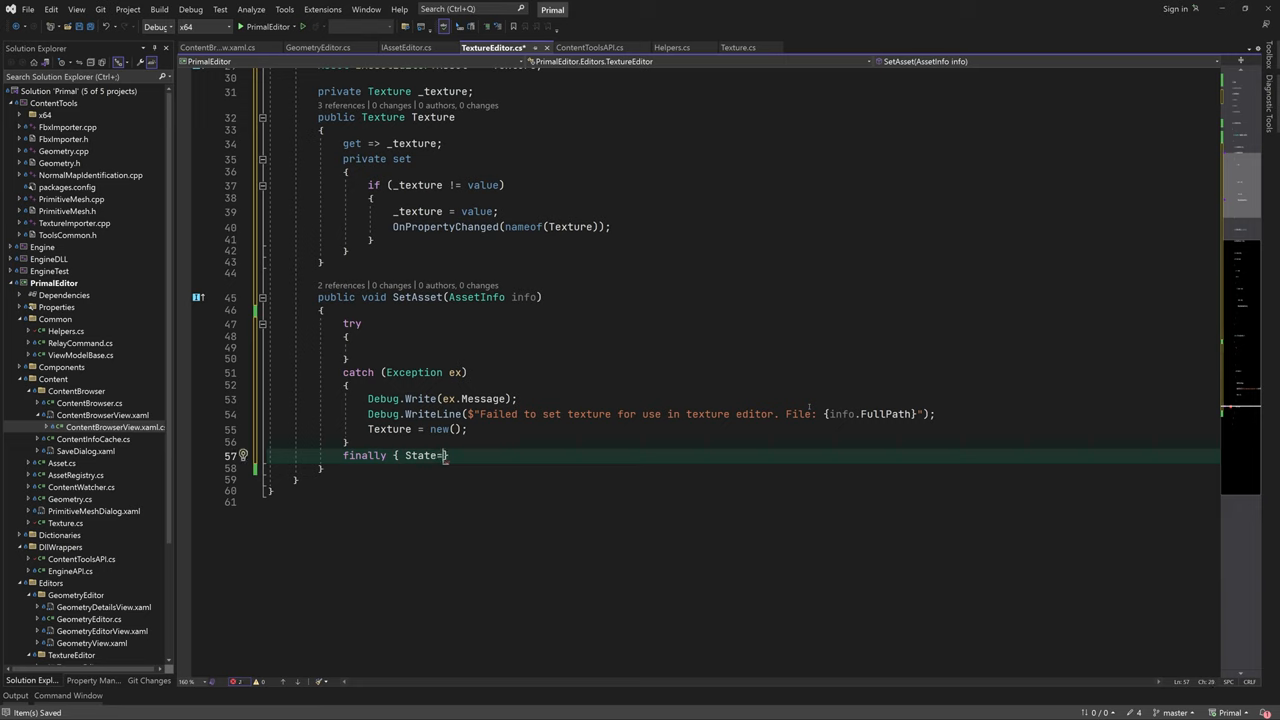
text(AssetEditorState.Done; })
click(744, 348)
text(Debug.Assert(info != null && File.Exists(info.FullPath));)
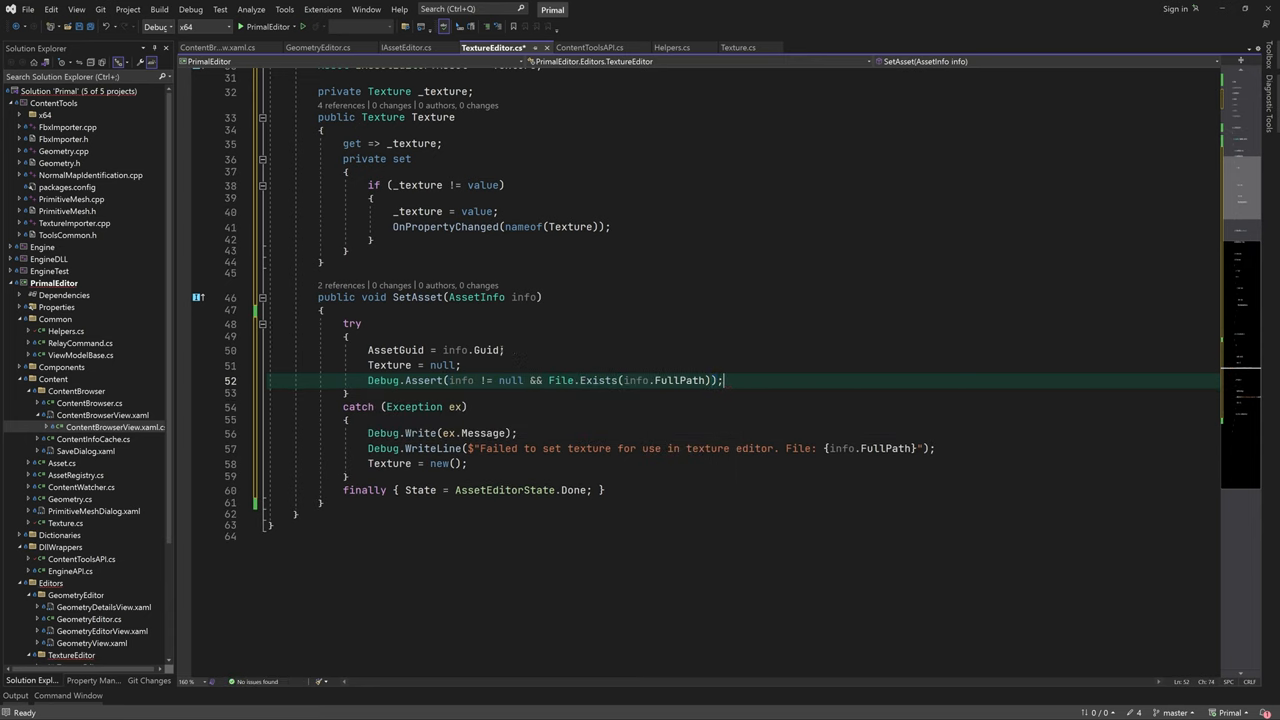
- Make SetAsset create a Texture, set State Loading, await Task.Run to load it, assign Texture, and save
text(var texture = new Te)
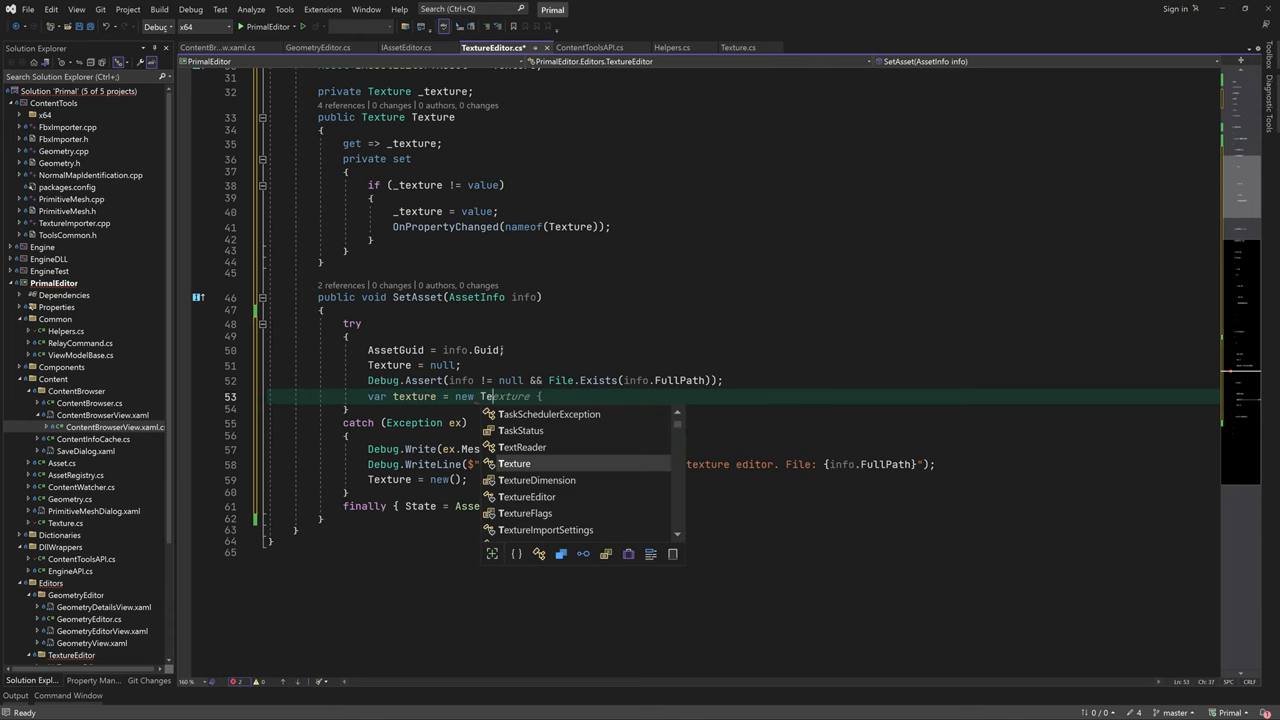
text(State = AssetEditorState.Loading;)
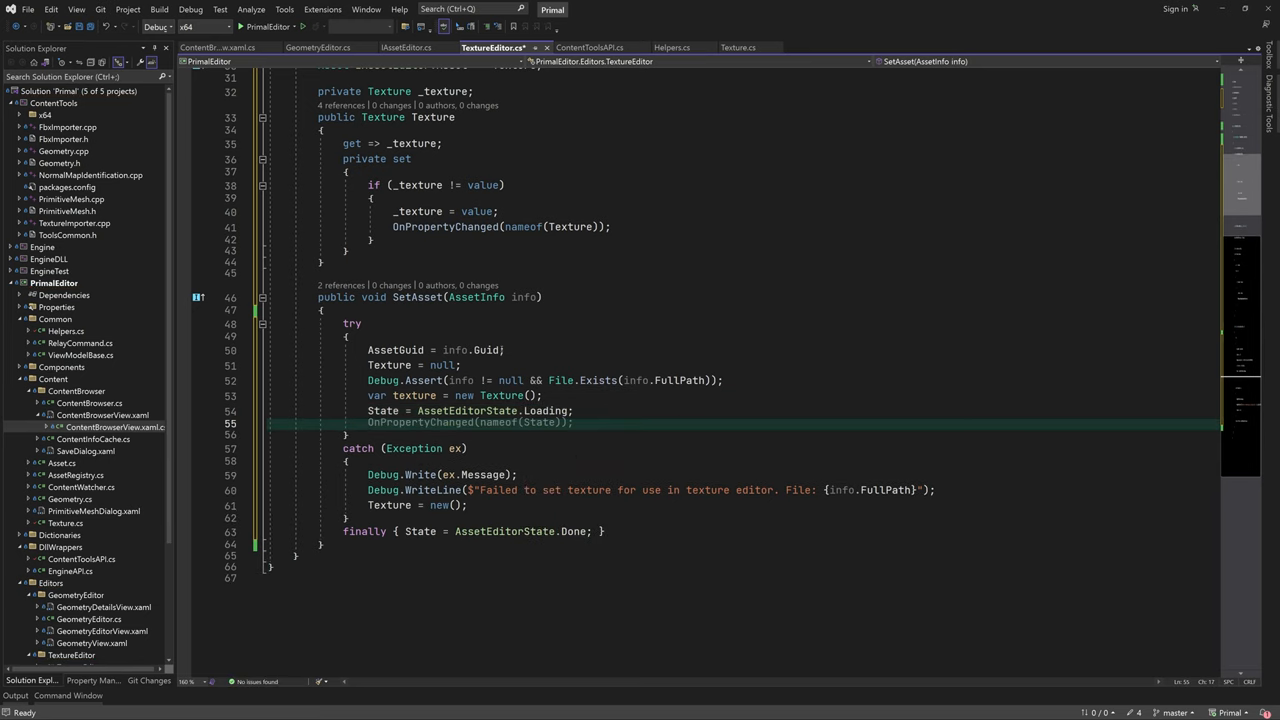
text(await Tast.Run(() =>)
text(texture.Load(info.FullPath);)
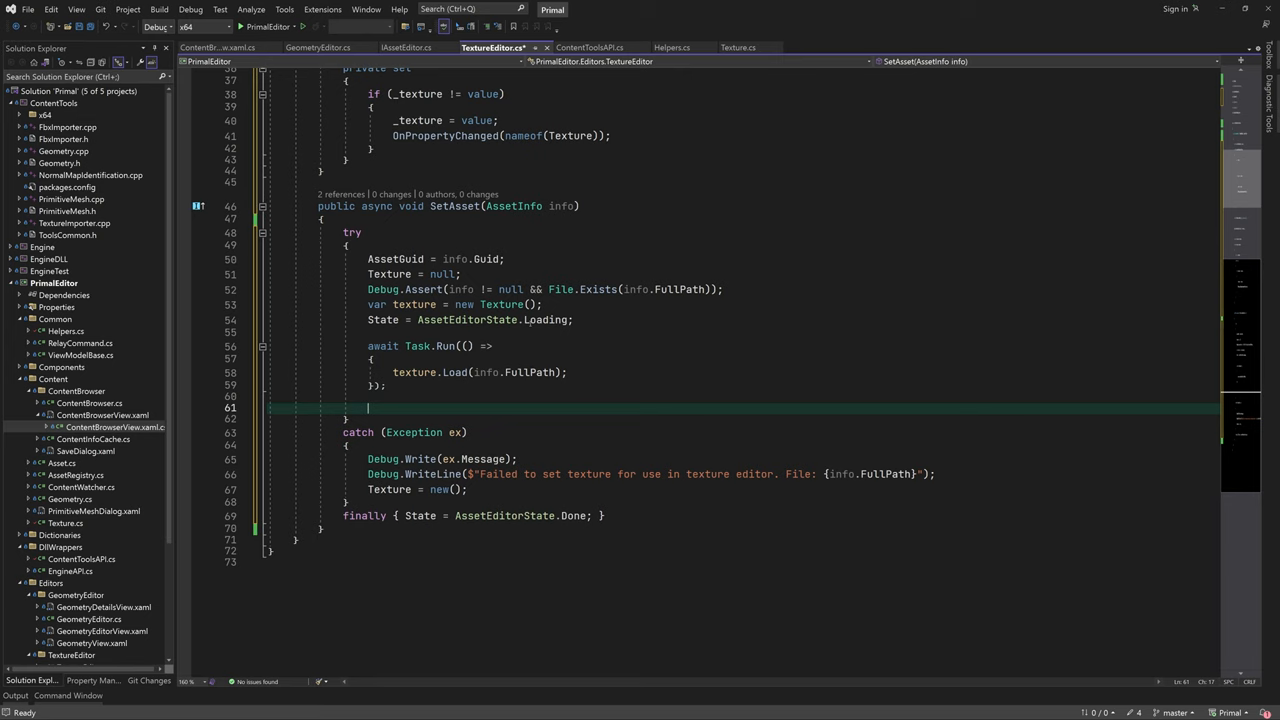
text(Texture = texture;)
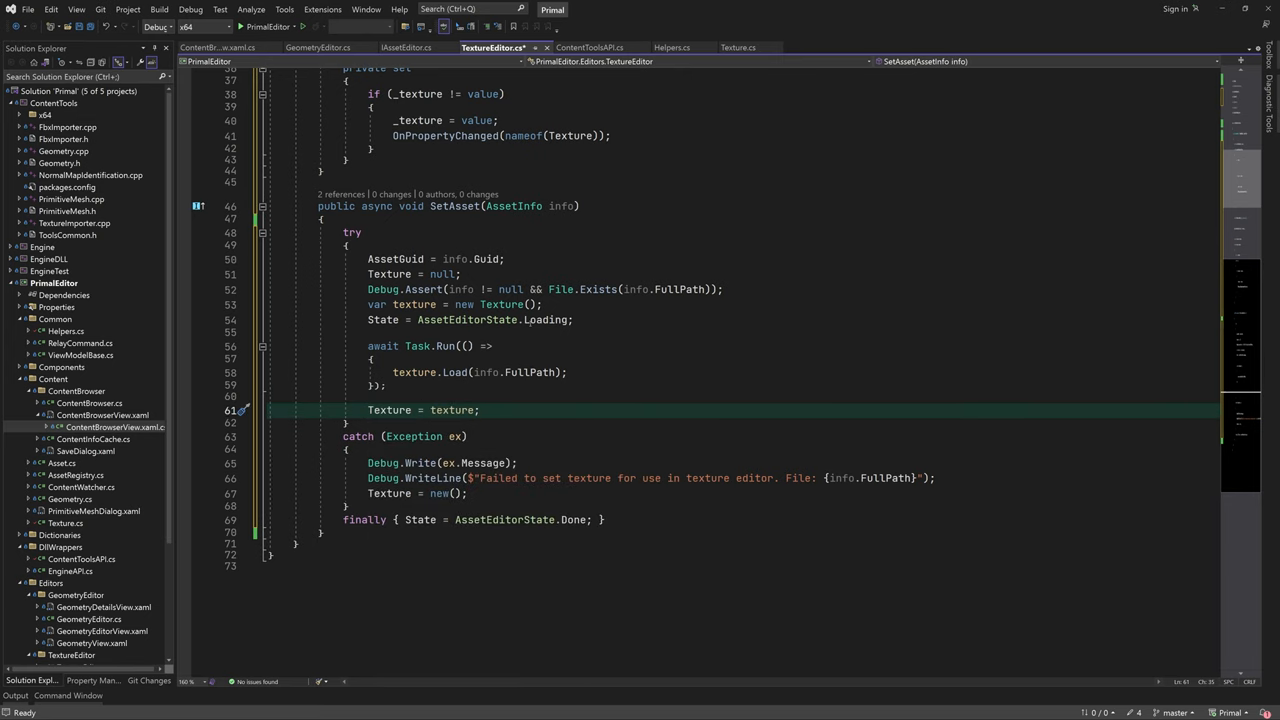
click(479, 410)
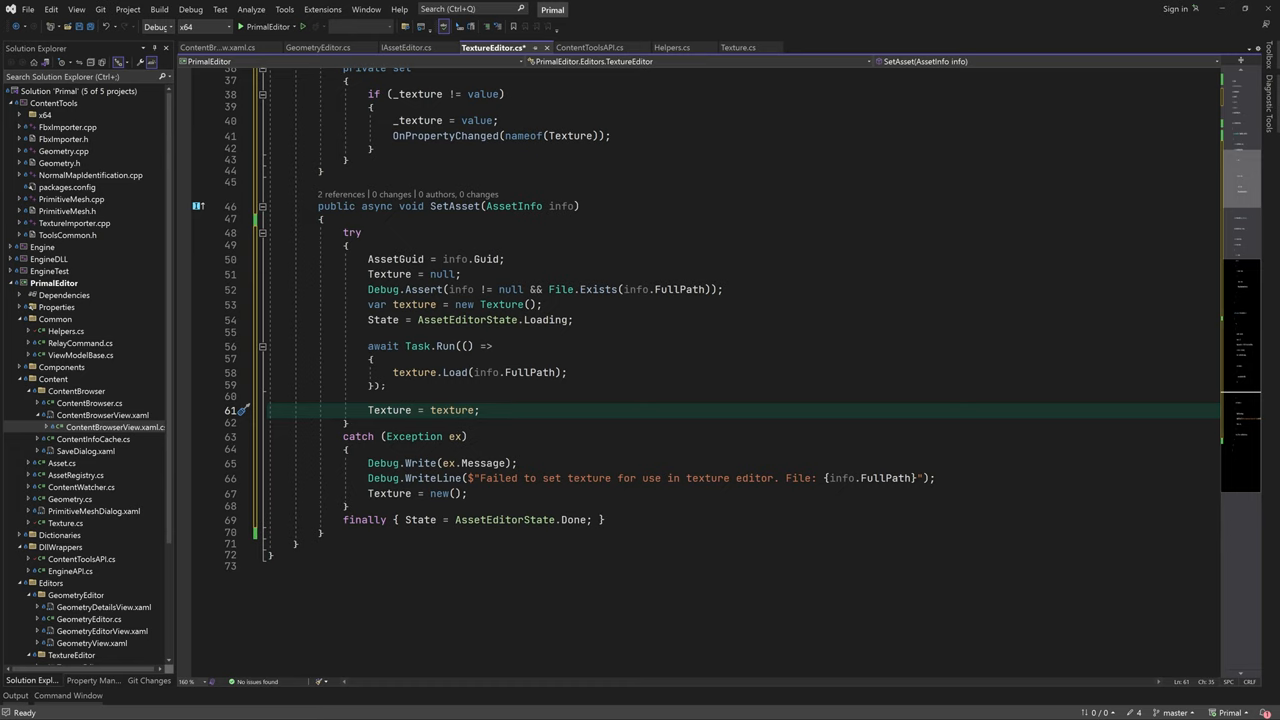
click(407, 47)
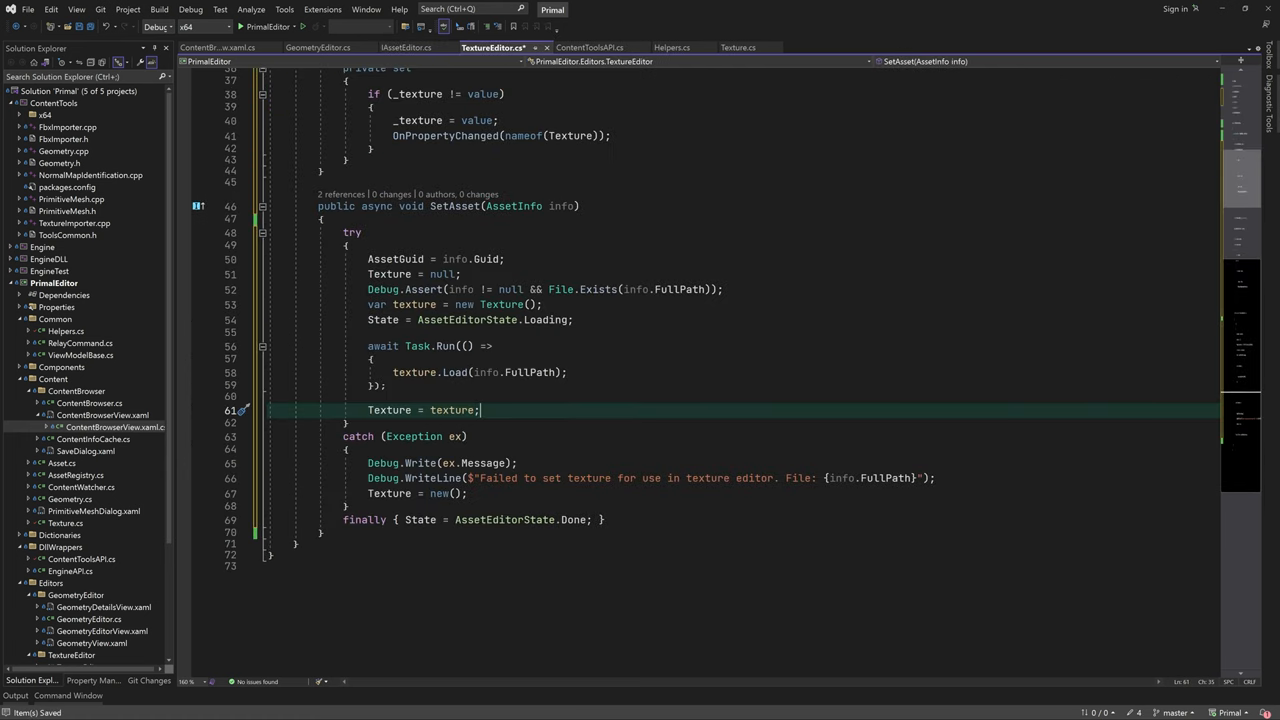
scroll(up, 3)
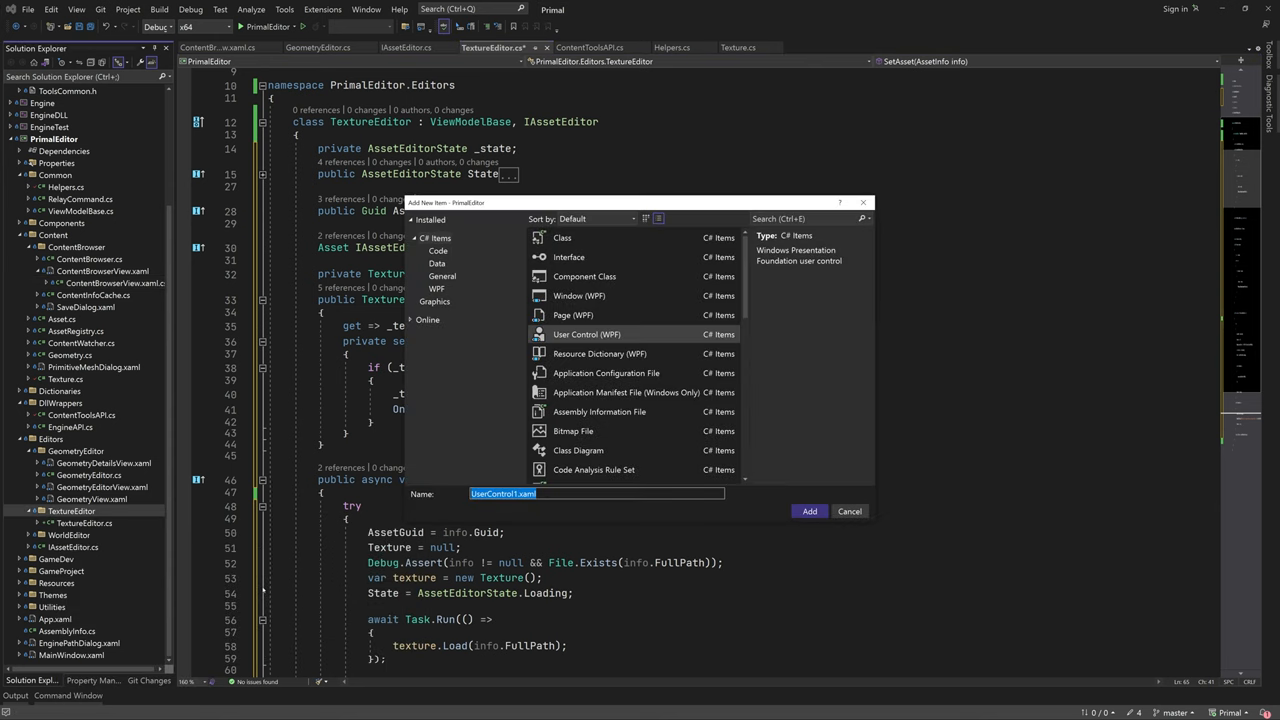
- Create the TextureView user control, fix its namespace, and rename the local prefix to ed for design data
click(849, 511)
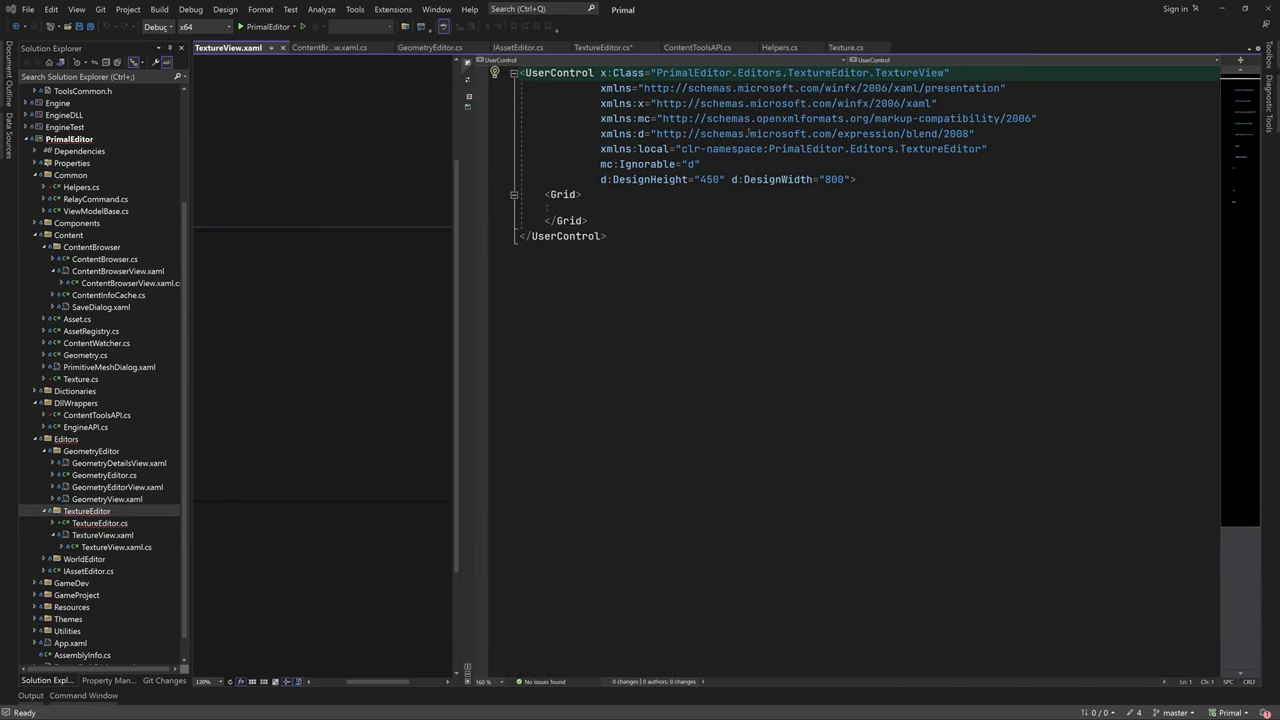
double_click(941, 148)
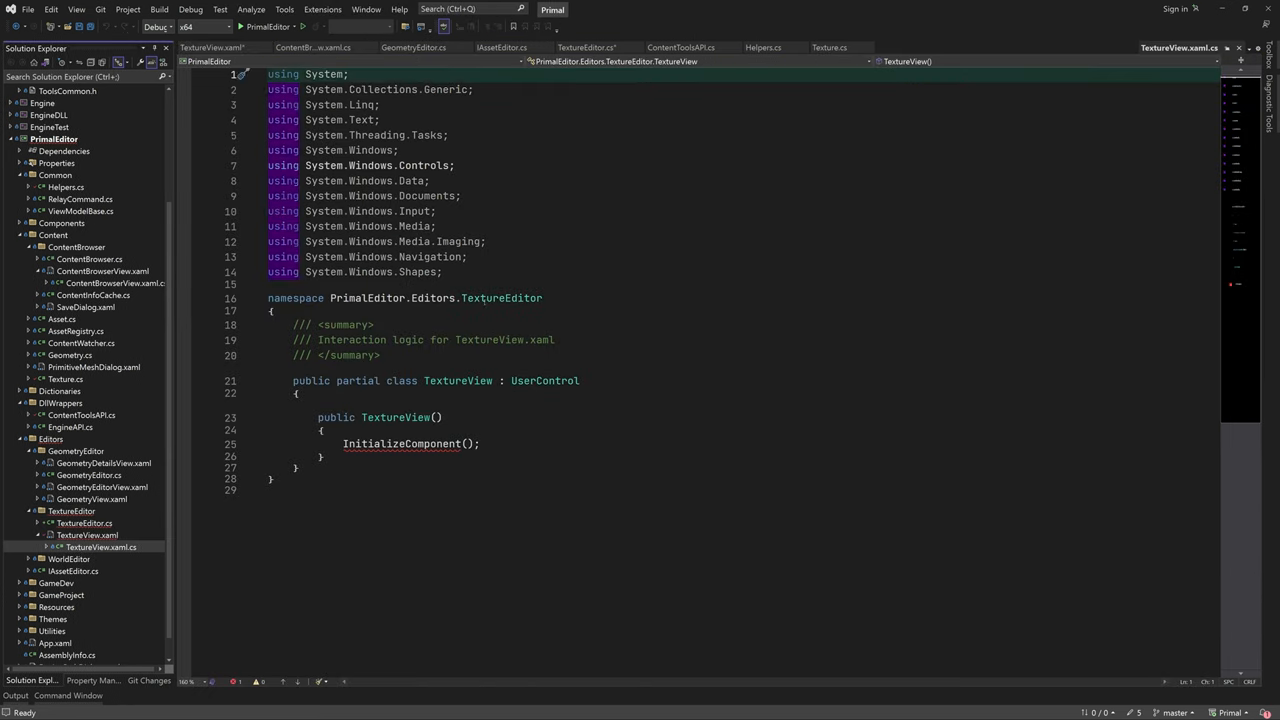
double_click(432, 298)
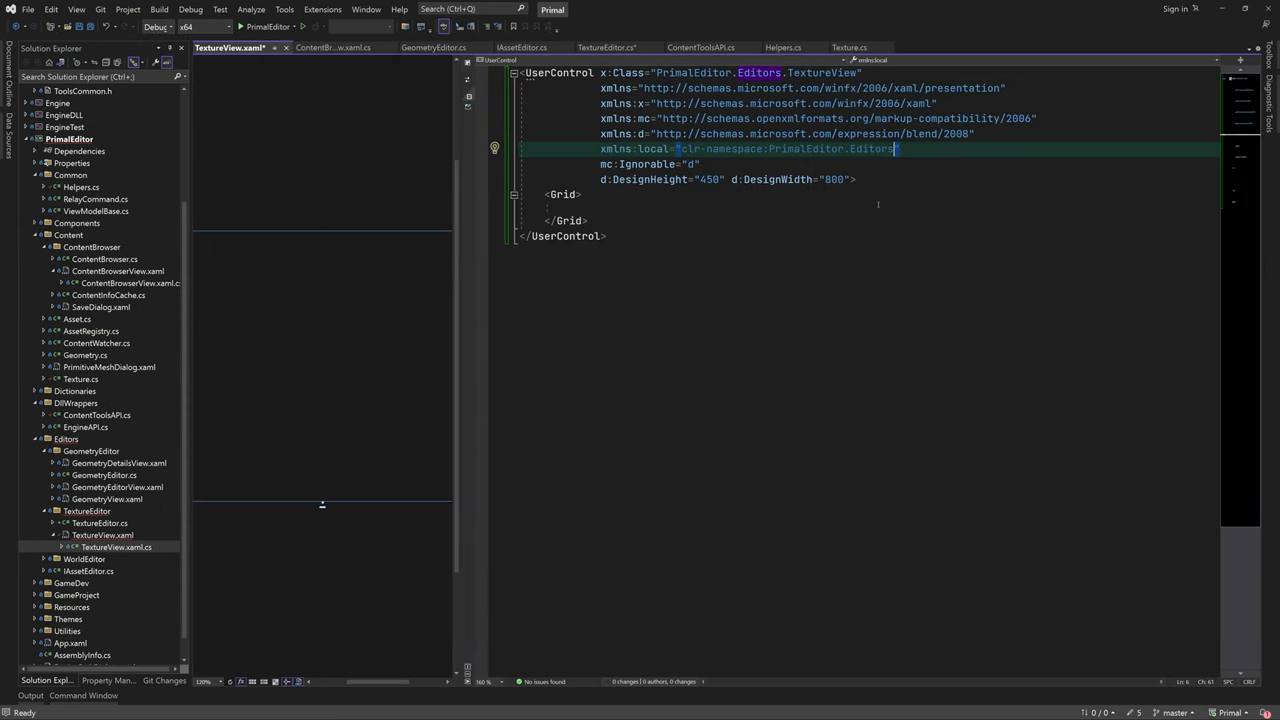
double_click(652, 148)
text(d:DataContext="{d:DesignData)
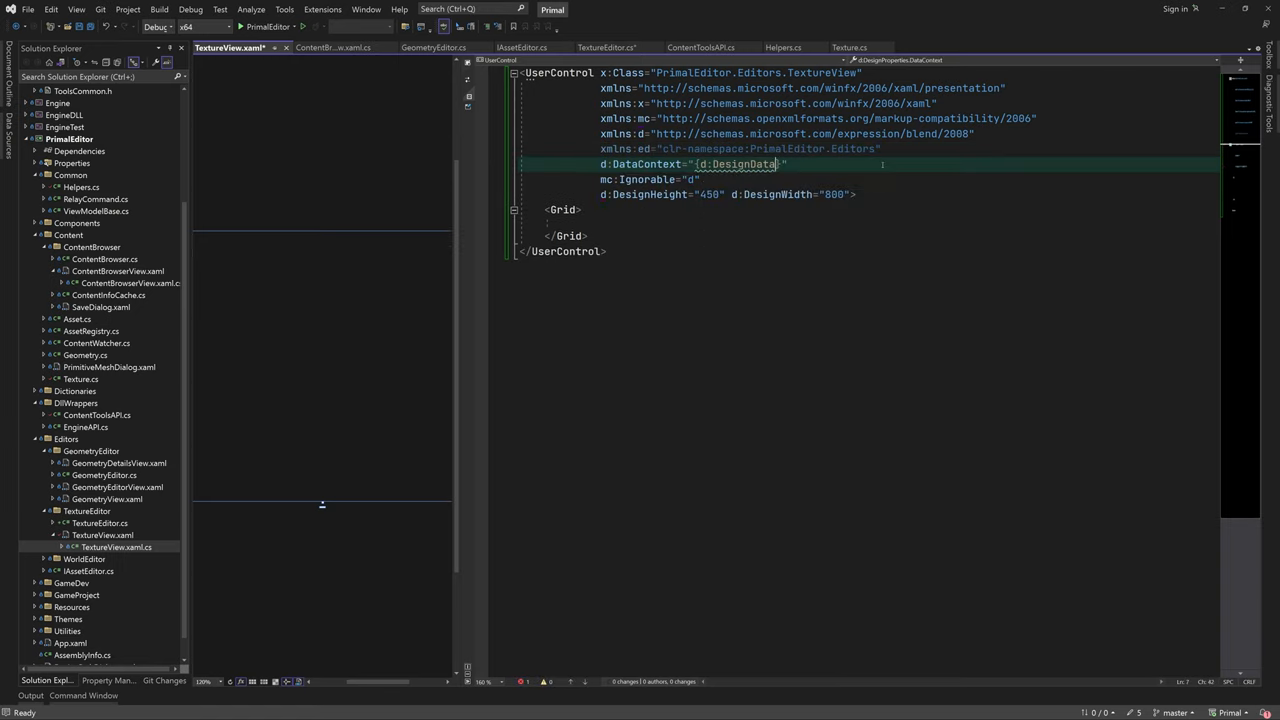
text(Type=ed:TextureEditor)
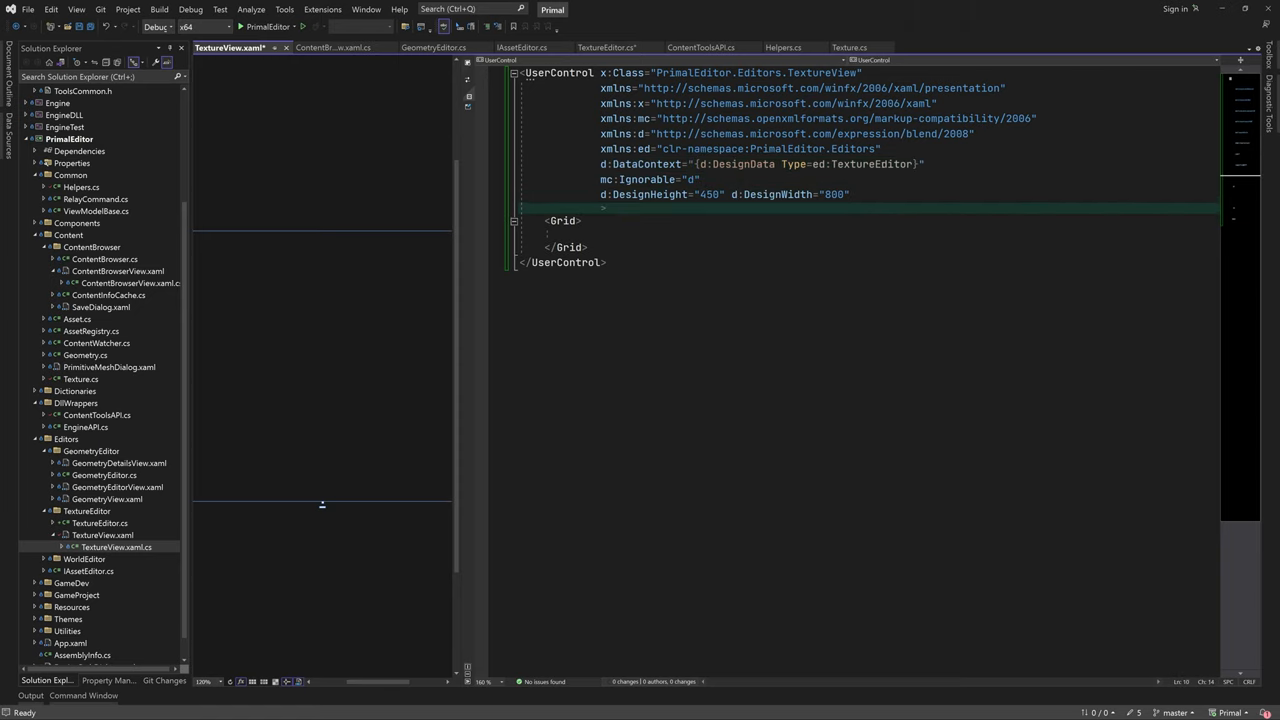
- Set FocusVisualStyle to {x:Null}, Focusable True, and add an inner Grid with Pink background and ClipToBounds
text(FocusVisualStyle="">)
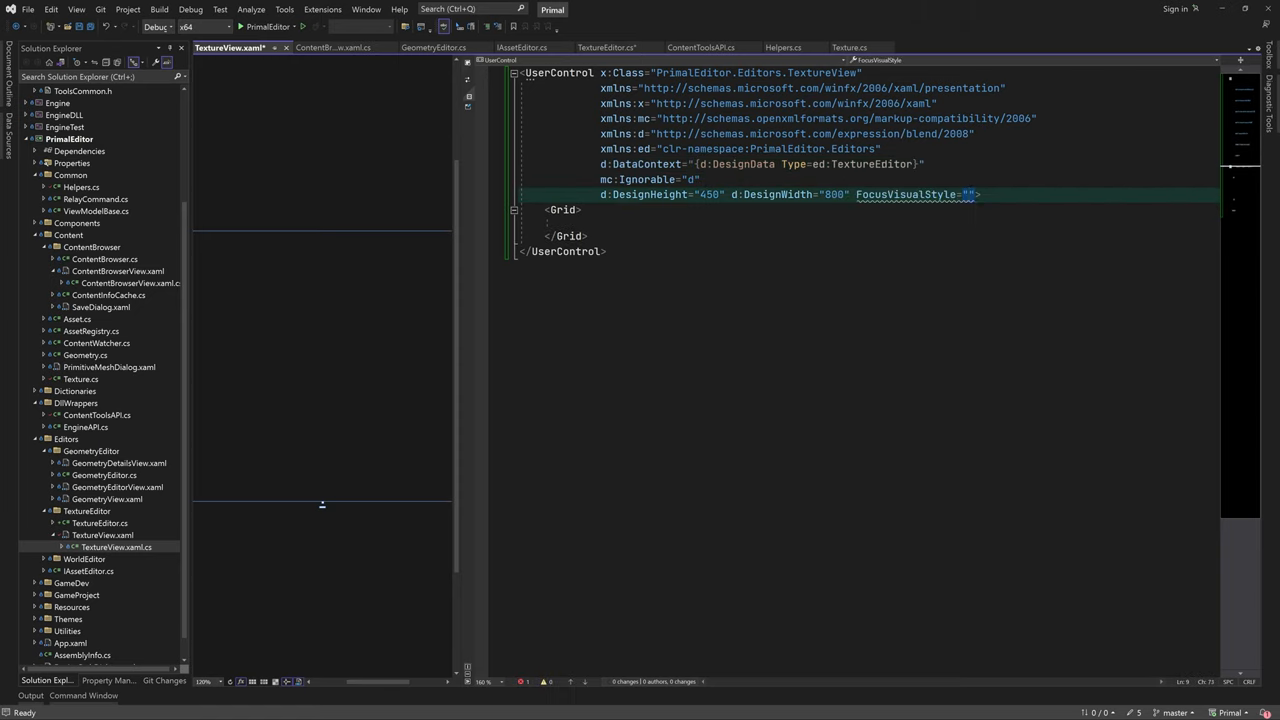
text({x:Null})
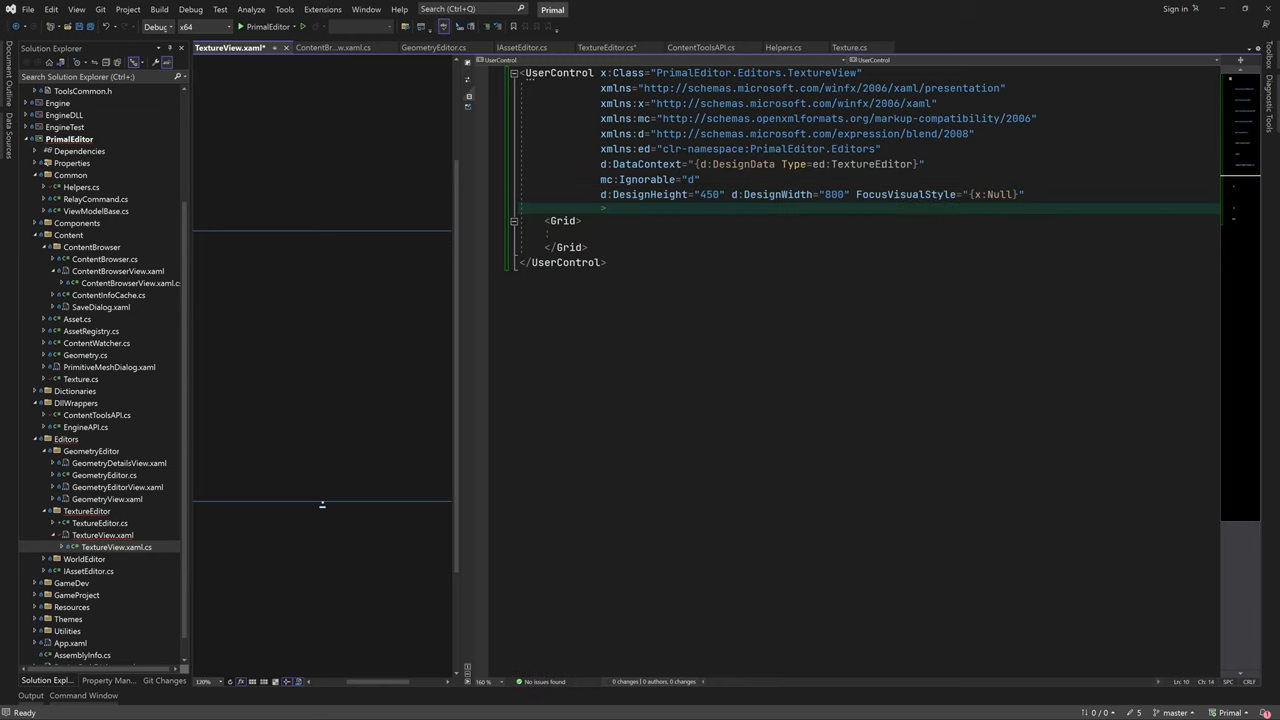
text(Focusable="True" mc:Ignorable="d)
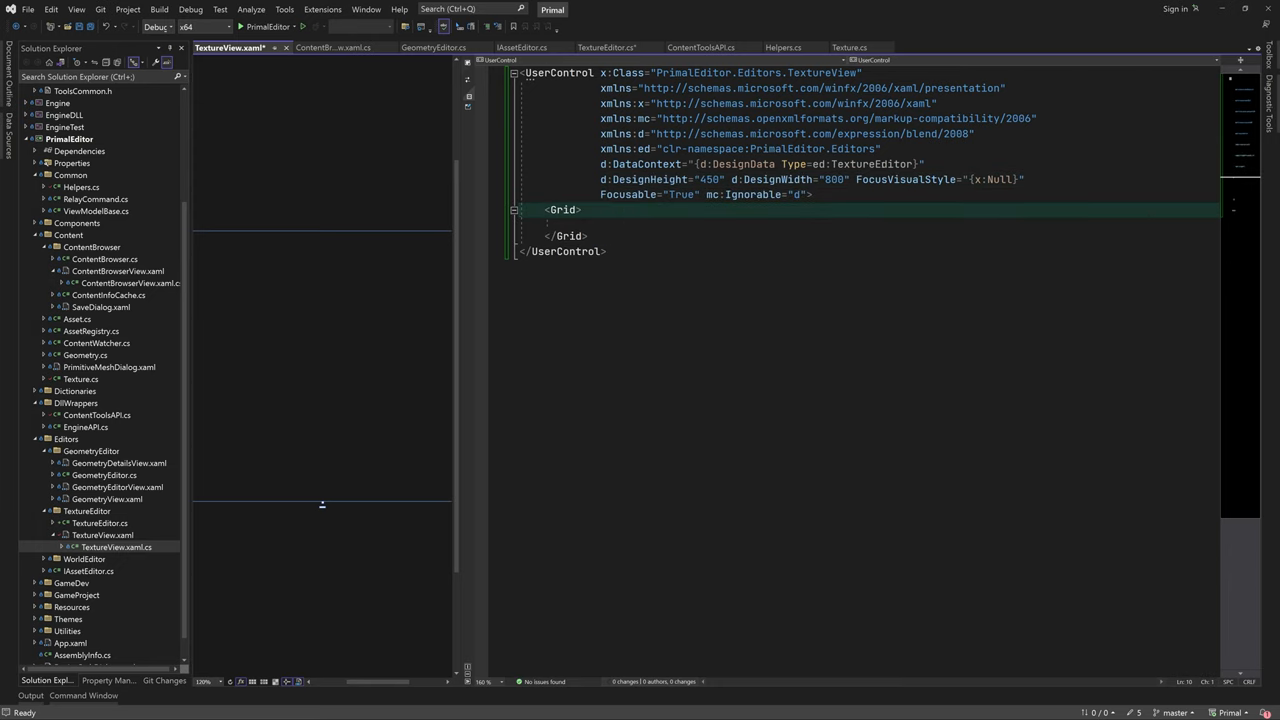
text(<Grid>)
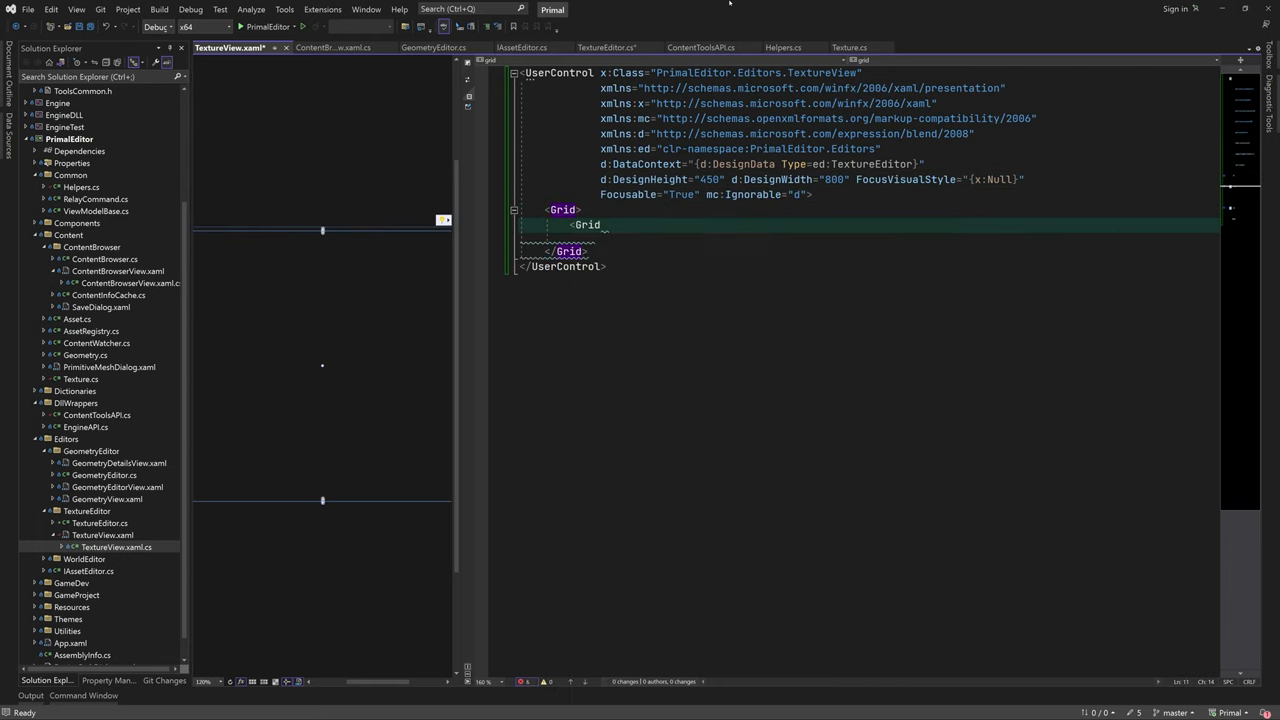
text(Background="Bisque)
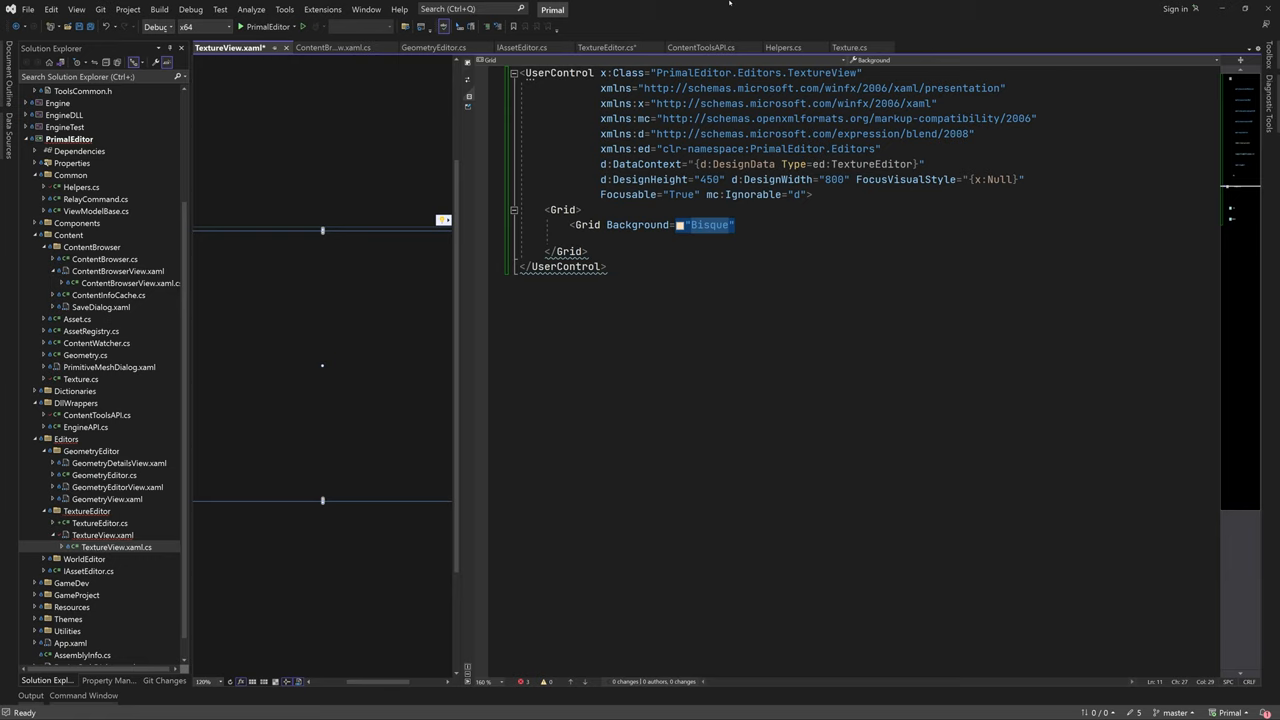
text(Pink)
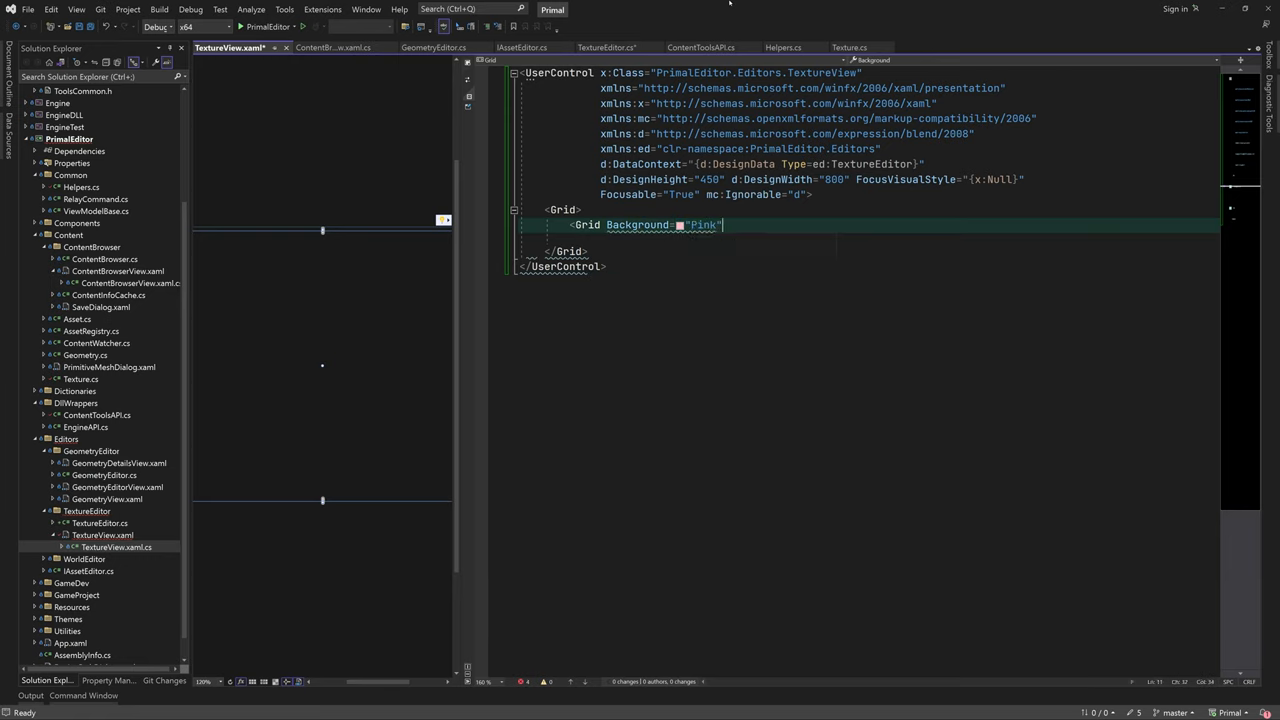
text(ClipToBounds="")
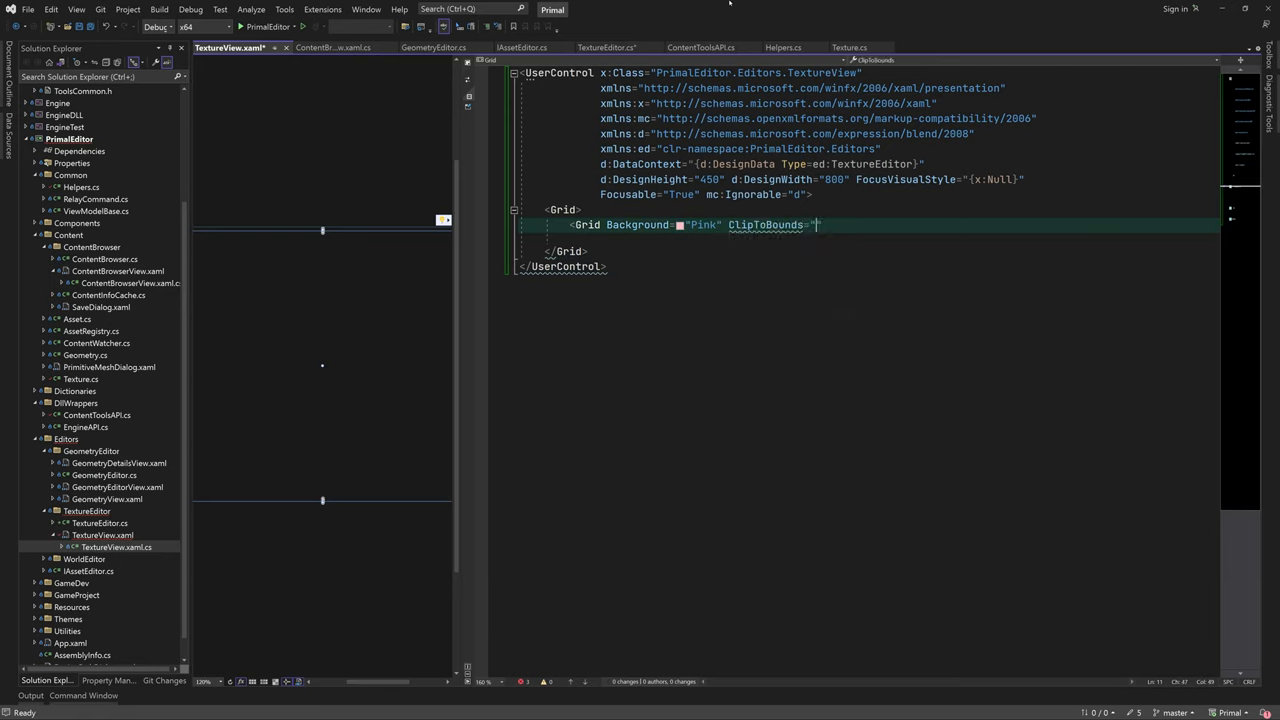
text(True"/>)
text(TextureEditorV)
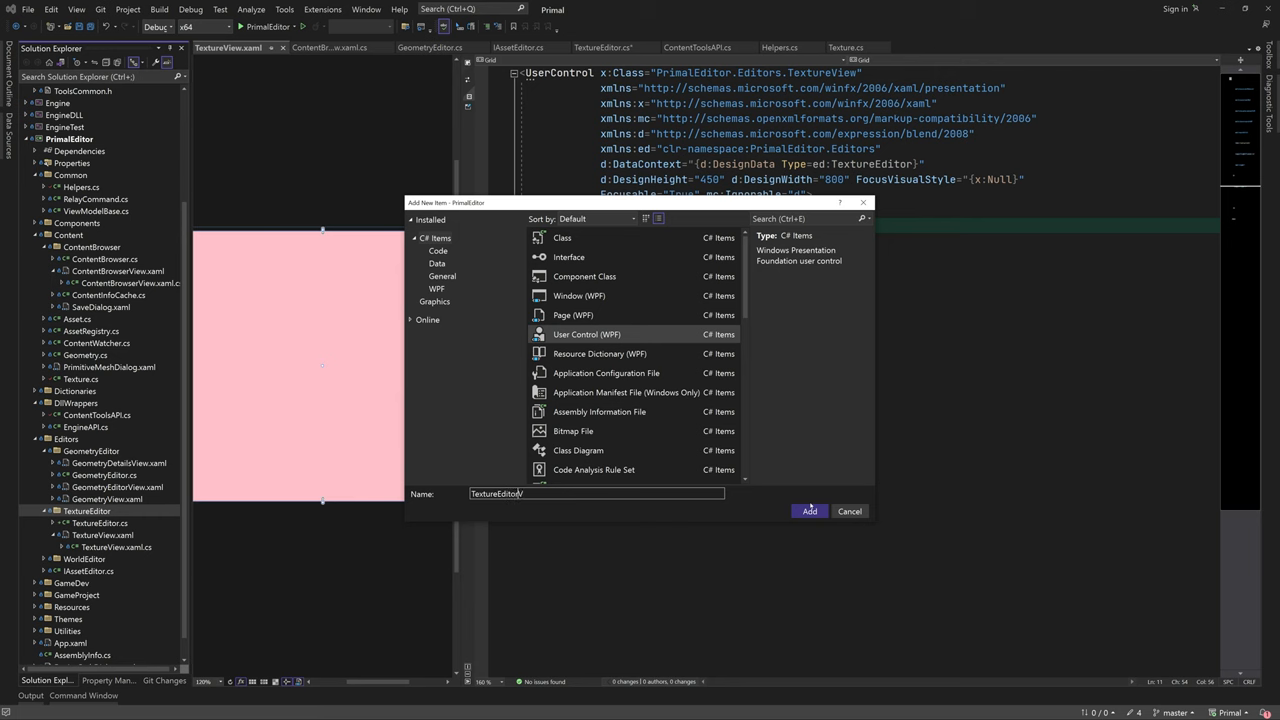
- Create TextureEditorView with a TextureEditor DataContext and a TextureView named textureView, then build
click(809, 511)
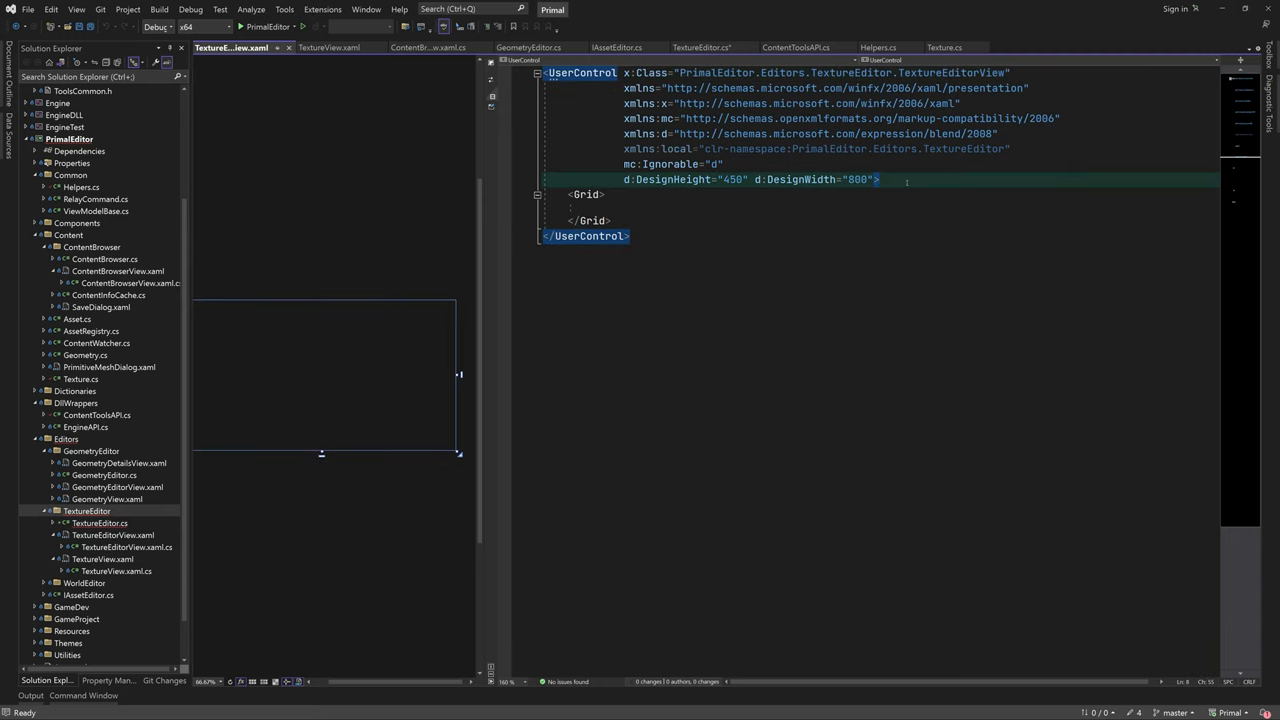
text(<userControl.DataContext>)
text(<ed:TextureEditor)
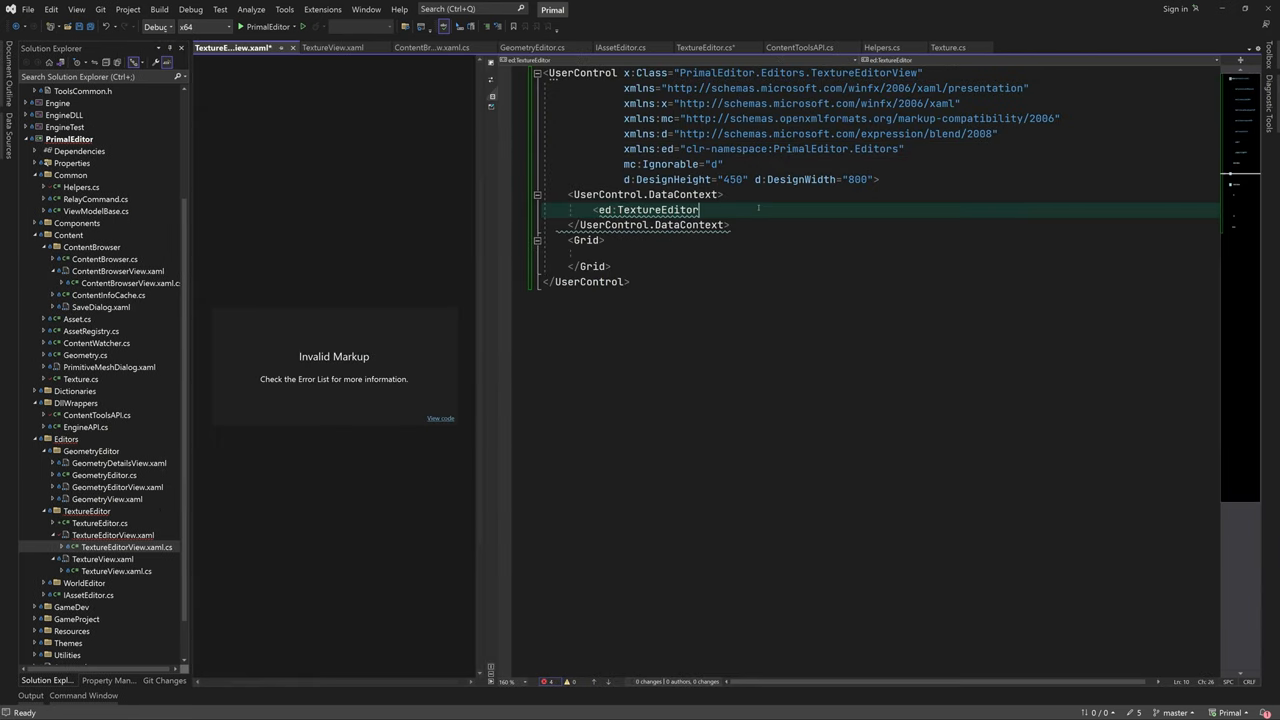
text(/>)
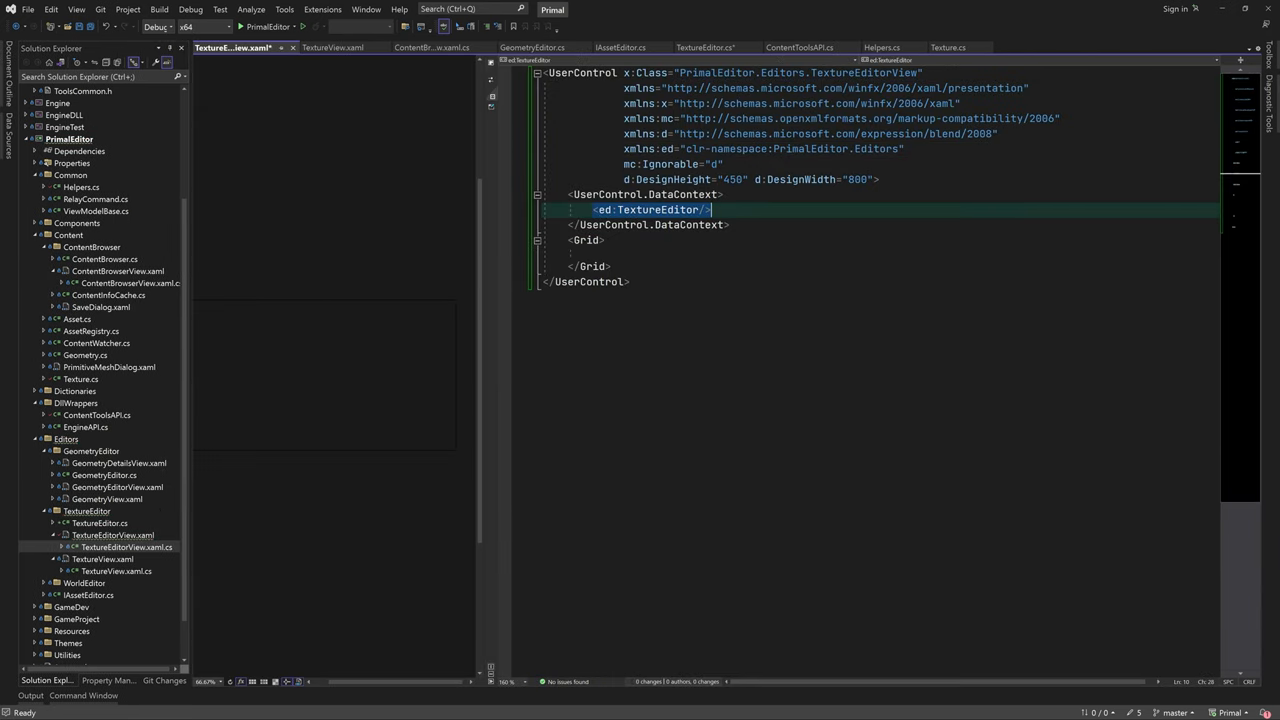
text(<ed:TextureView x:Name=")
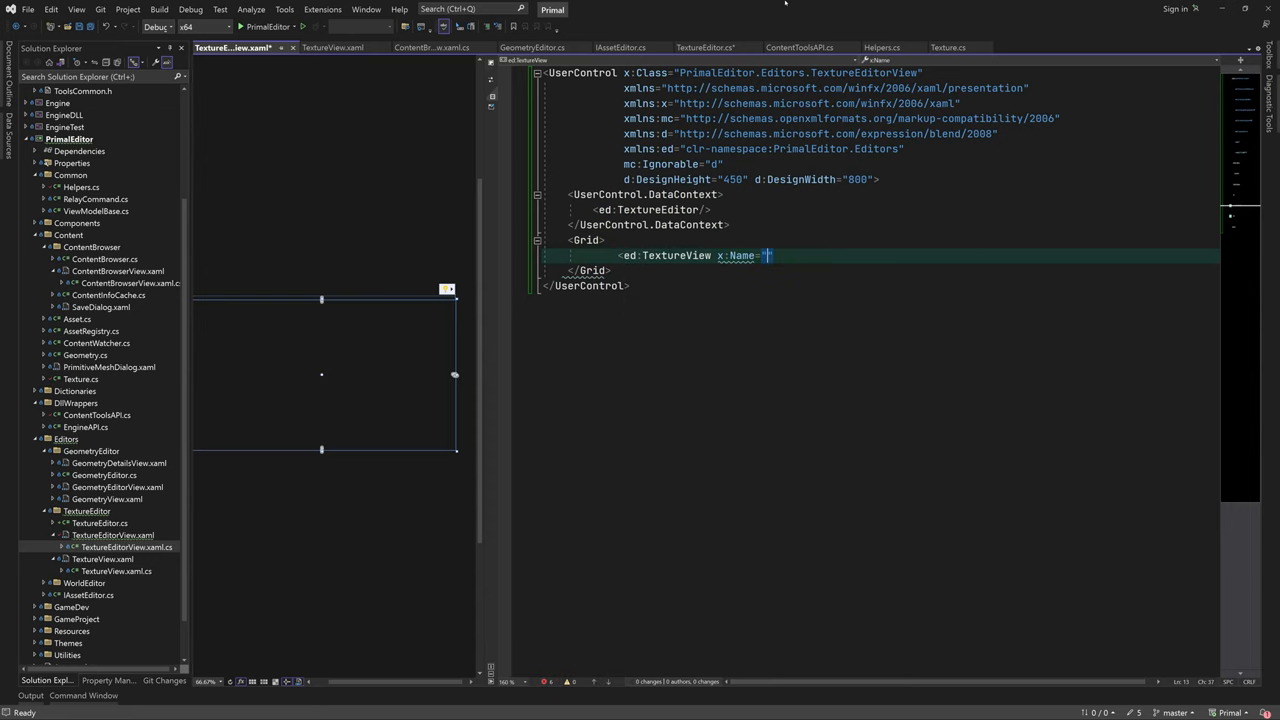
text(textureView)
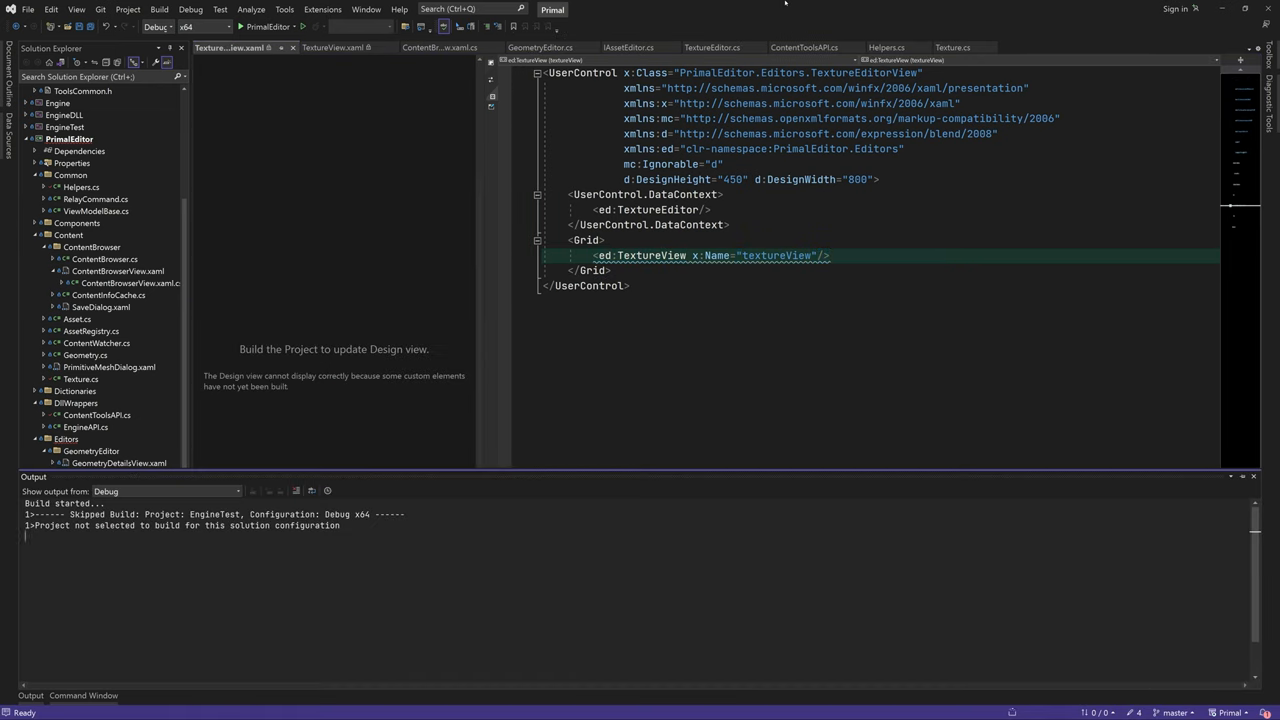
click(158, 9)
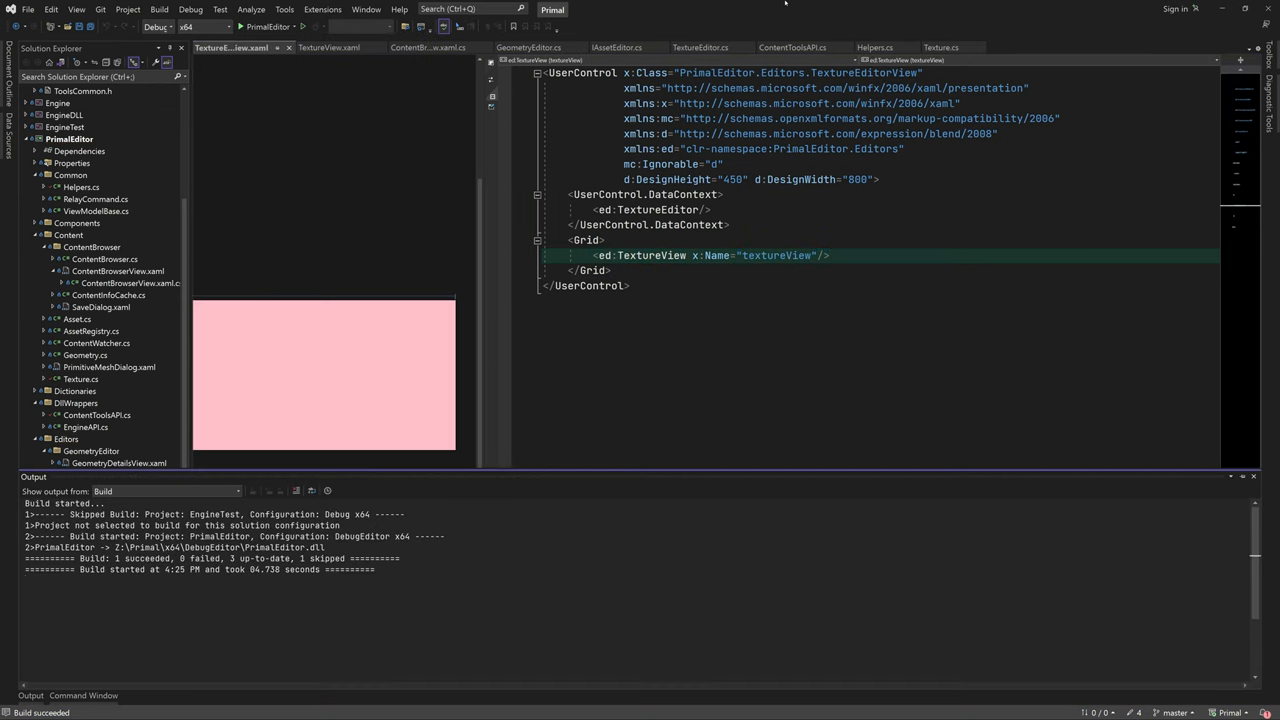
- From ContentBrowserView.xaml.cs, start debugging Primal Editor and open the NewProject01 project
click(415, 47)
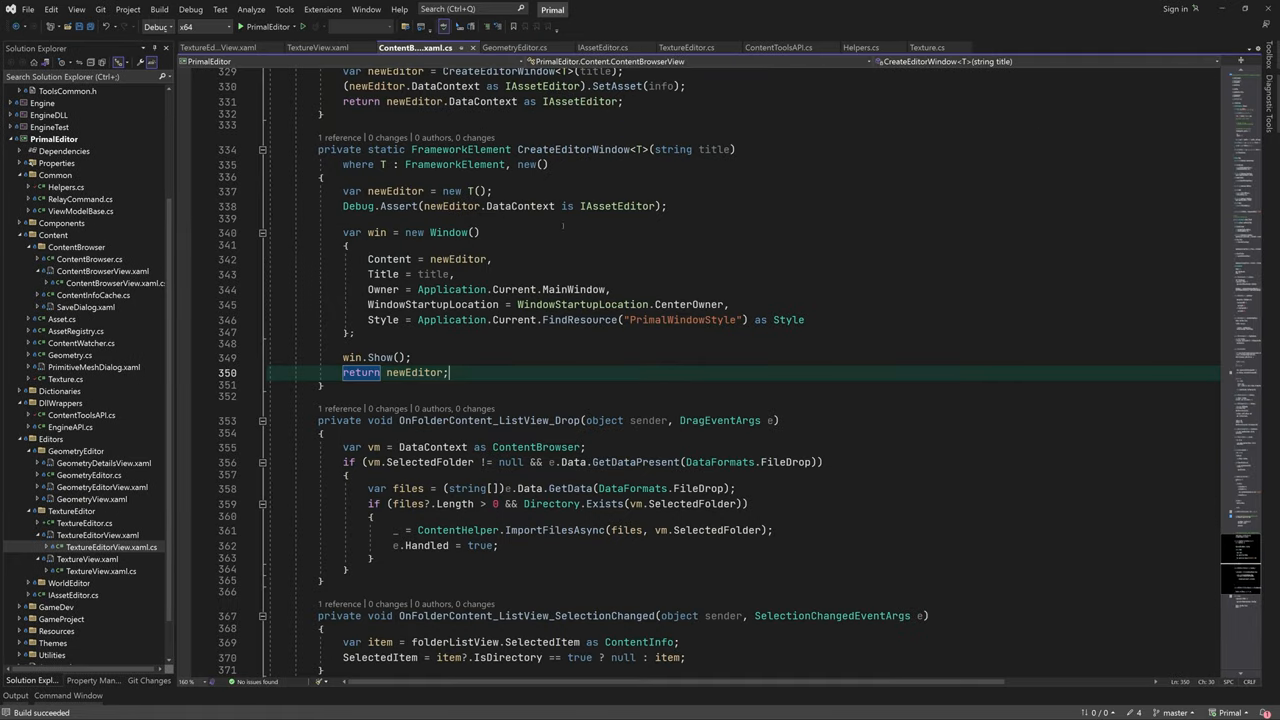
scroll(up, 3)
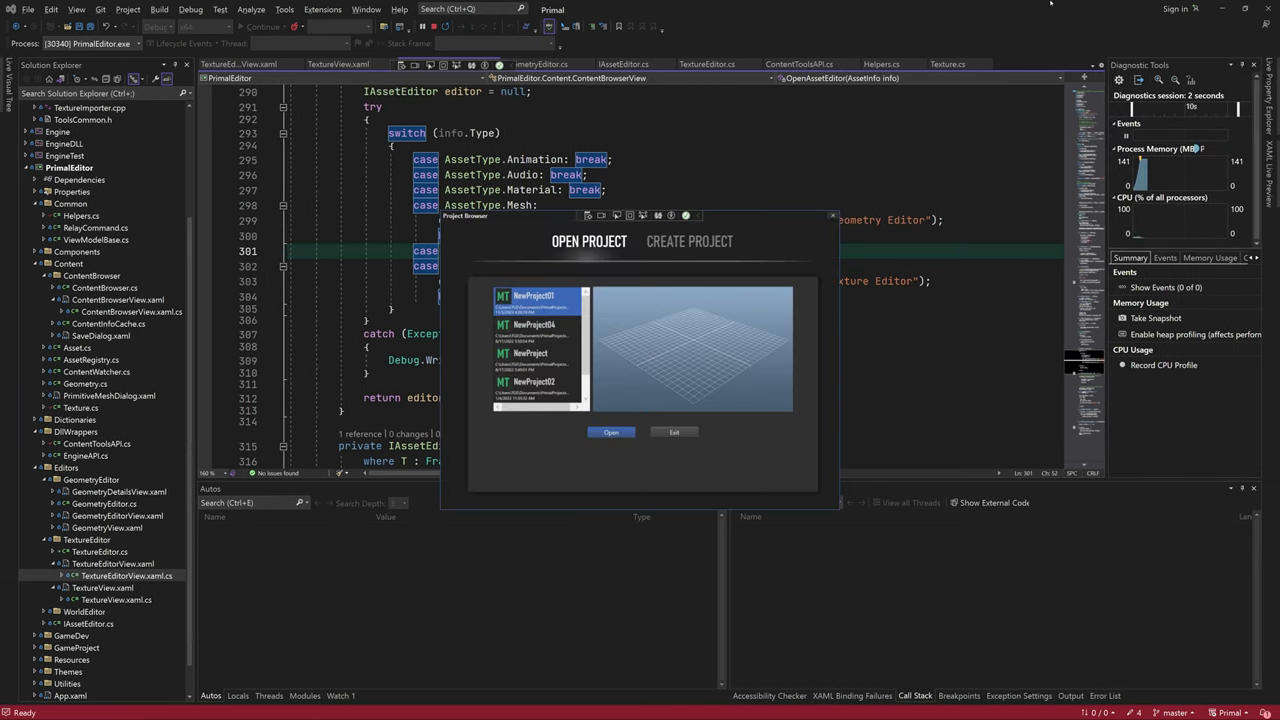
click(610, 432)
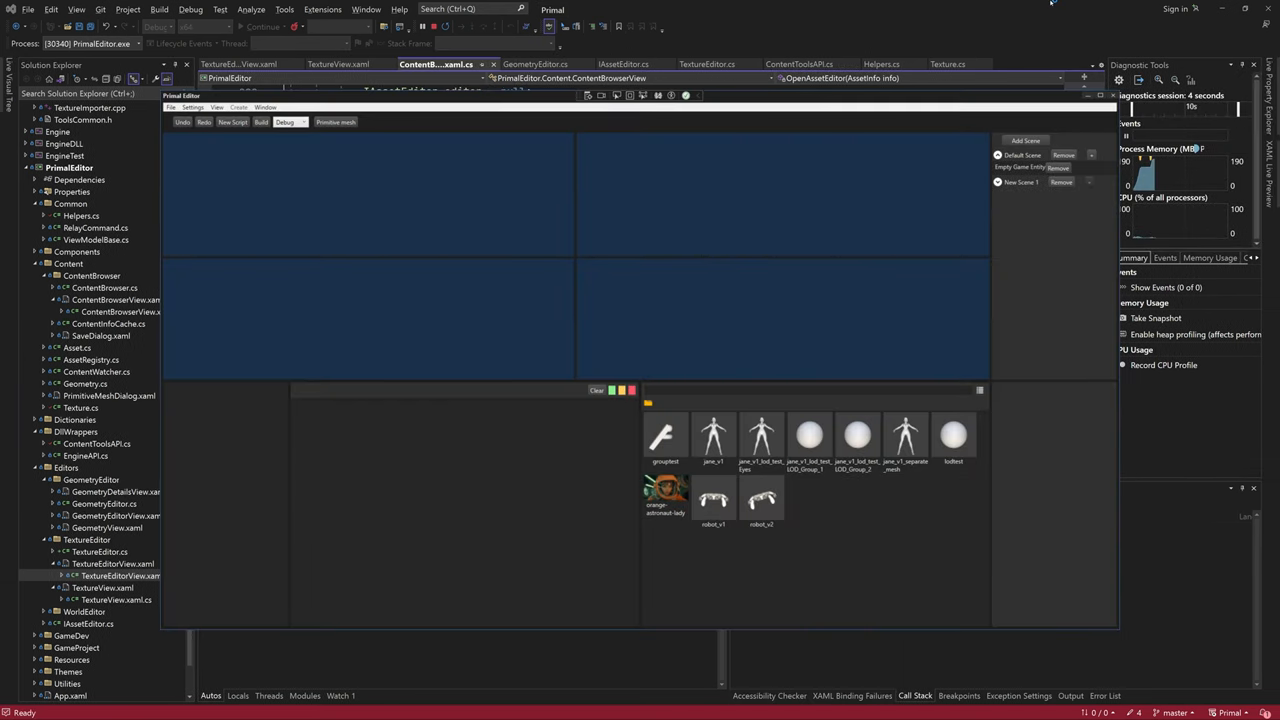